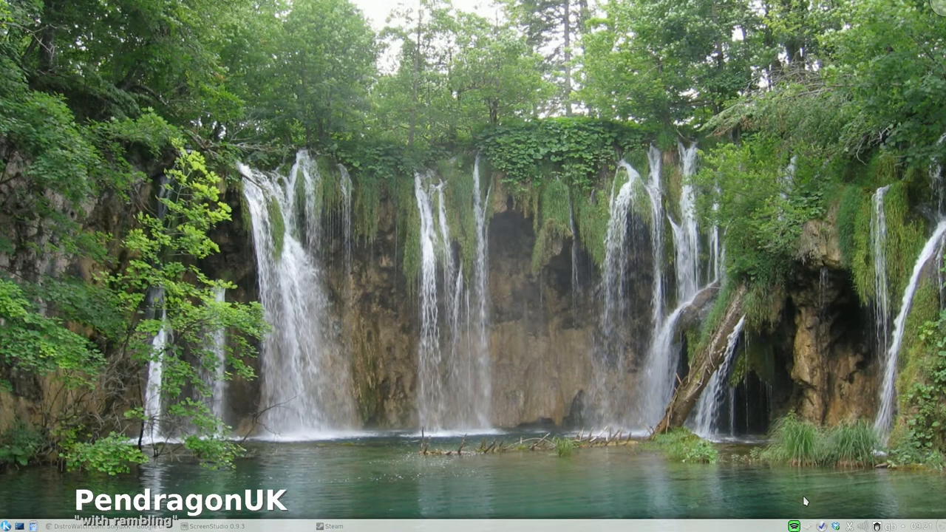
mouse_move(733, 347)
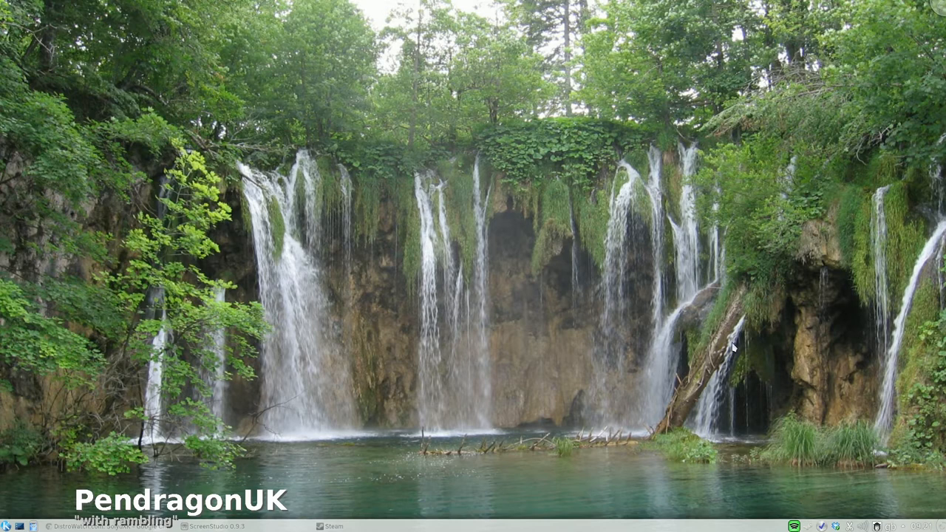
mouse_move(491, 287)
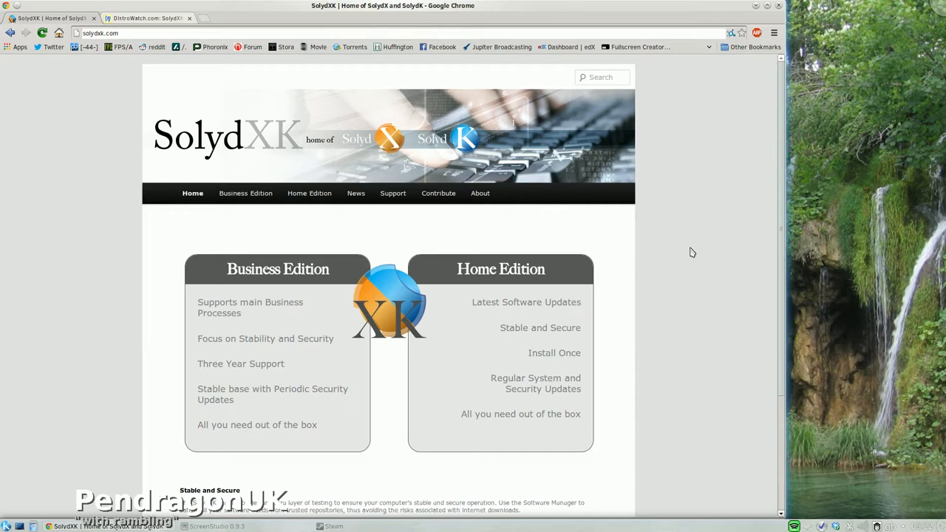
mouse_move(355, 192)
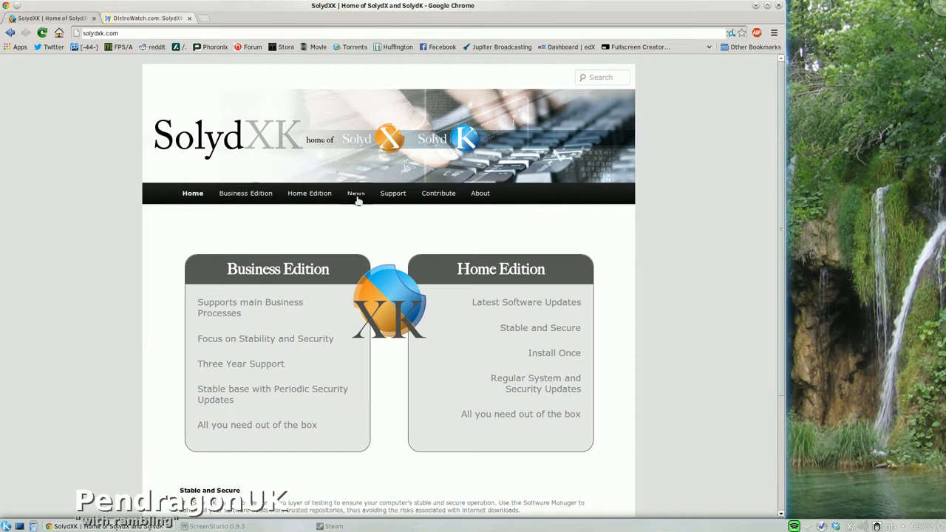
mouse_move(295, 315)
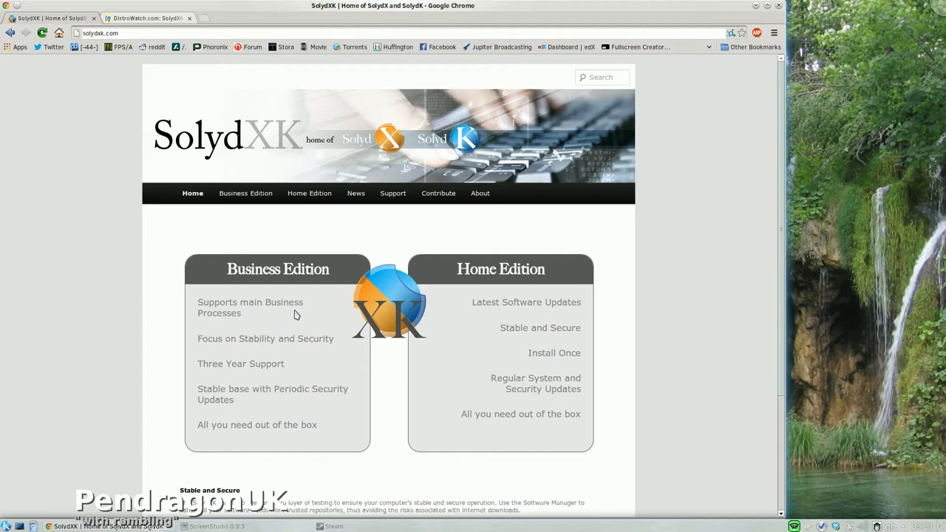
mouse_move(278, 284)
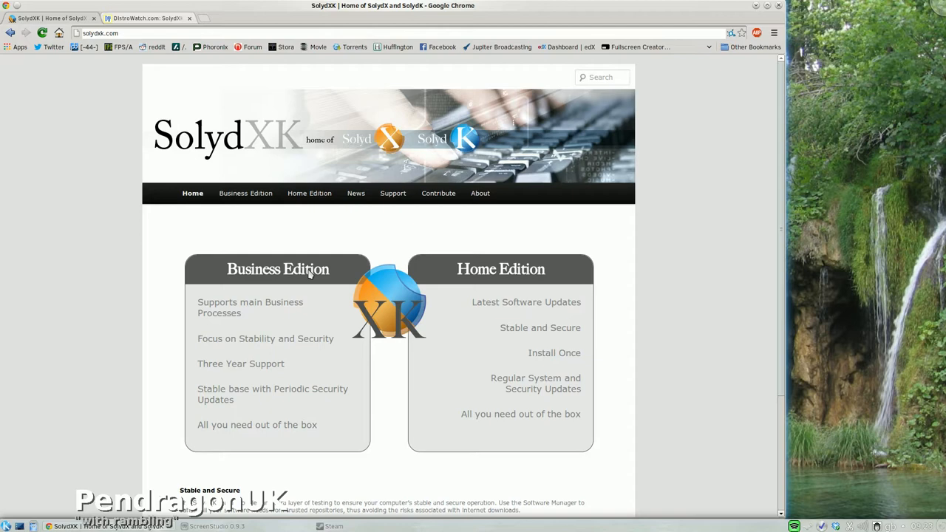
mouse_move(235, 212)
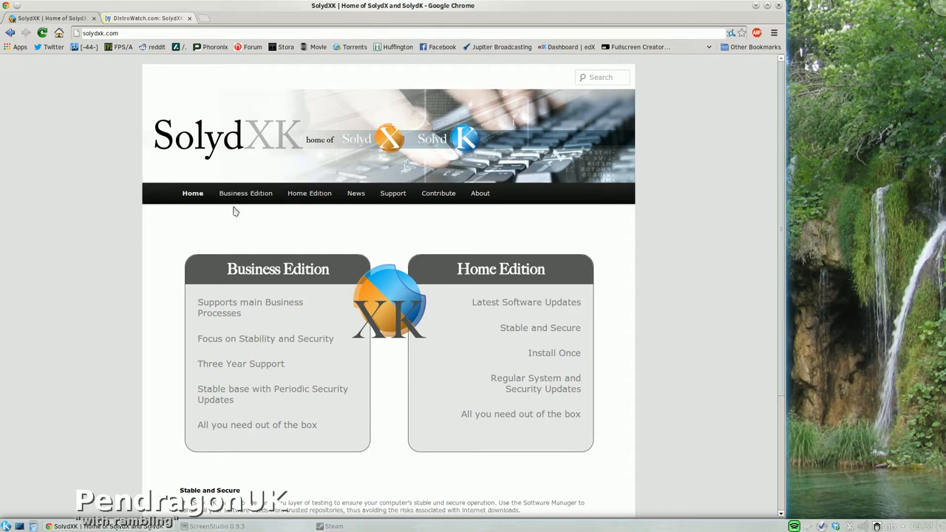
Step: Navigate via the Business Edition menu to the SolydK Business Edition page and read its description and software list
click(245, 193)
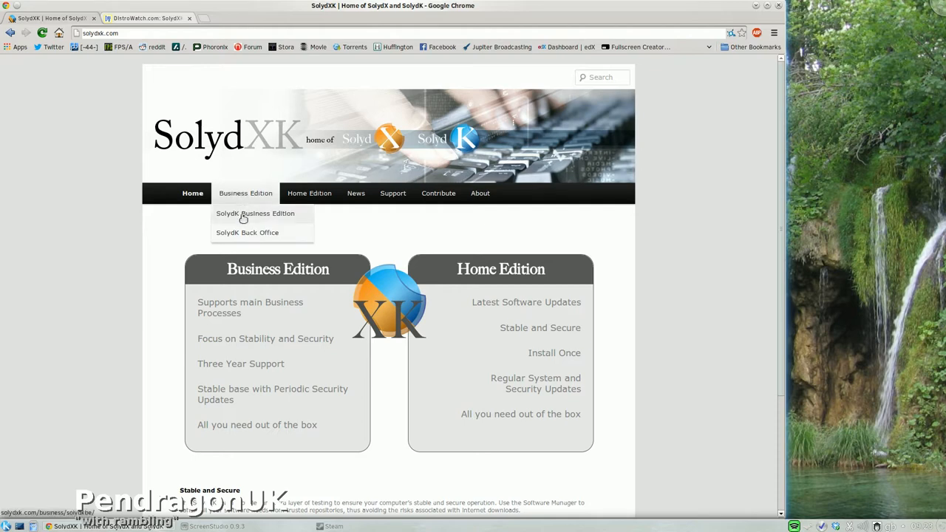
click(254, 213)
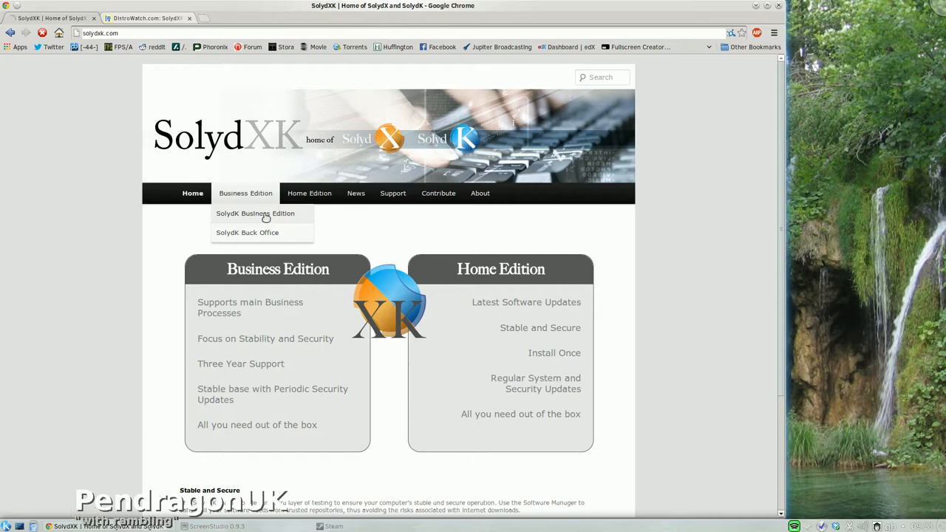
click(254, 213)
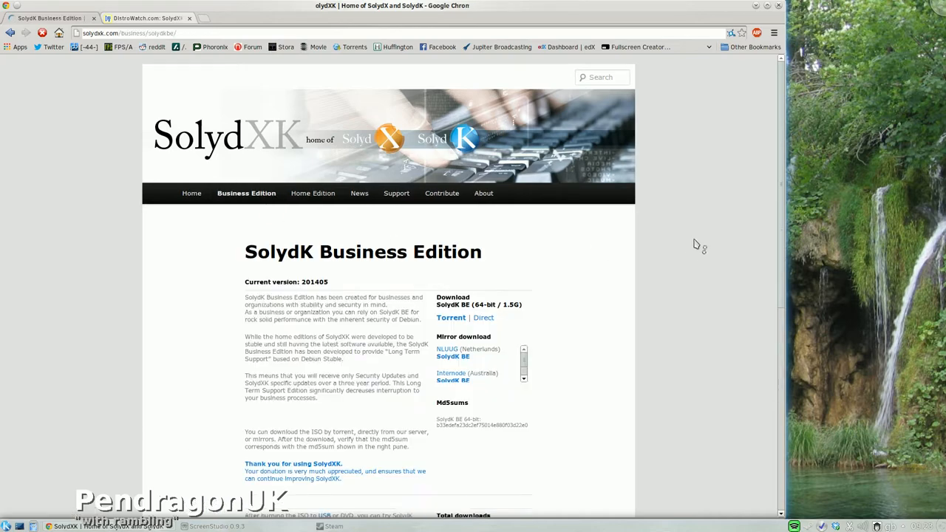
scroll(down, 3)
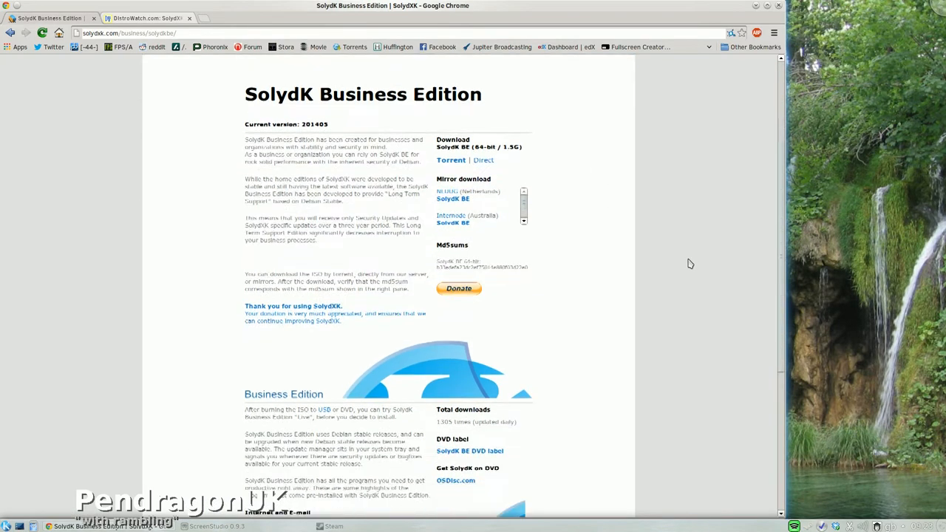
scroll(down, 3)
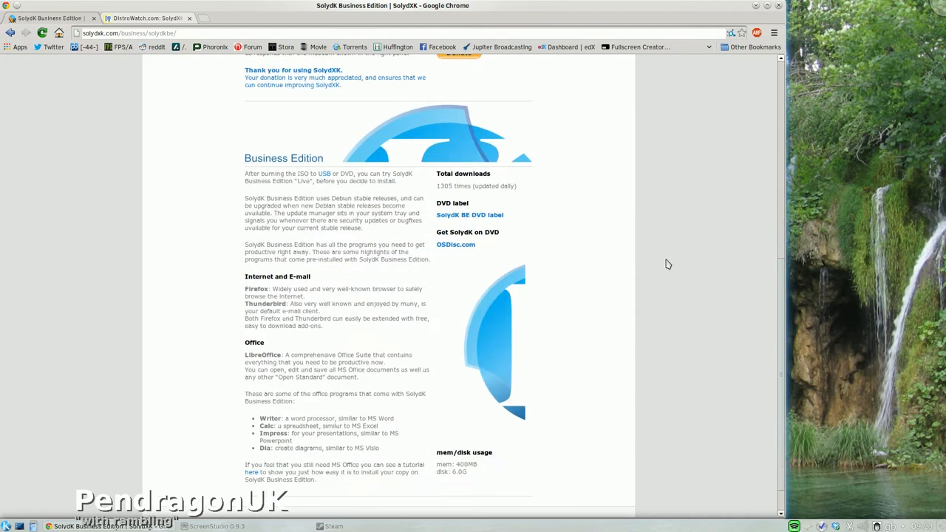
scroll(down, 3)
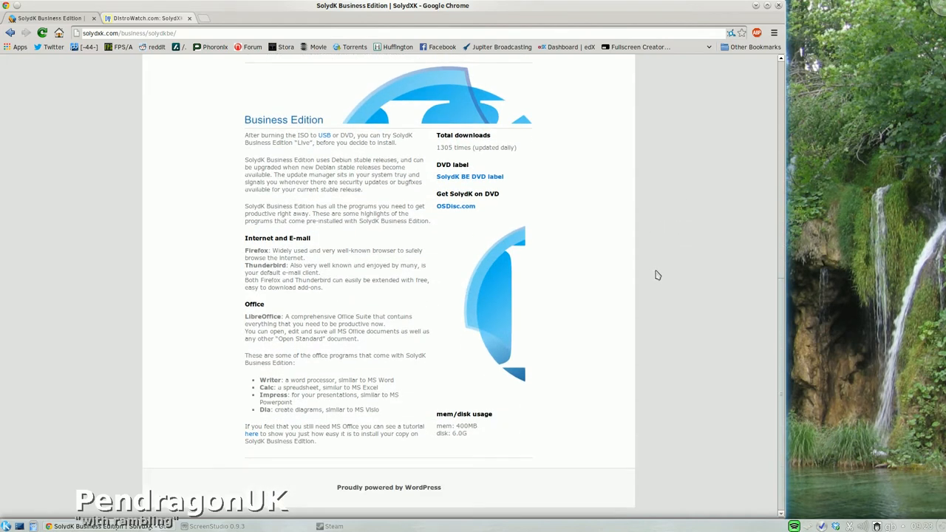
scroll(up, 3)
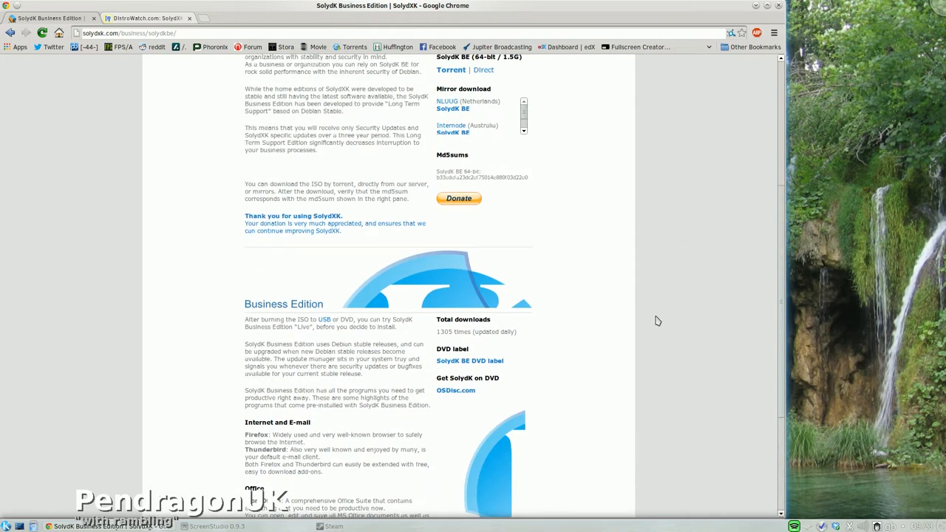
scroll(up, 3)
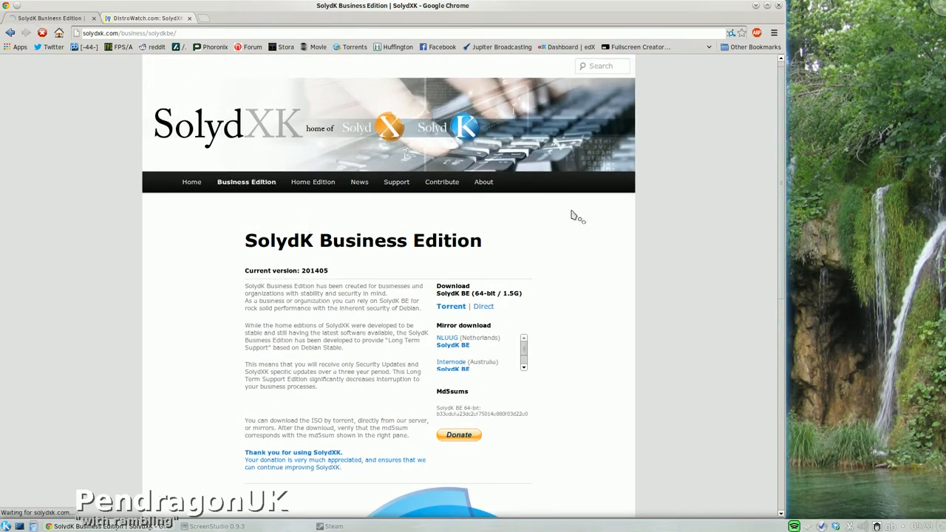
mouse_move(693, 210)
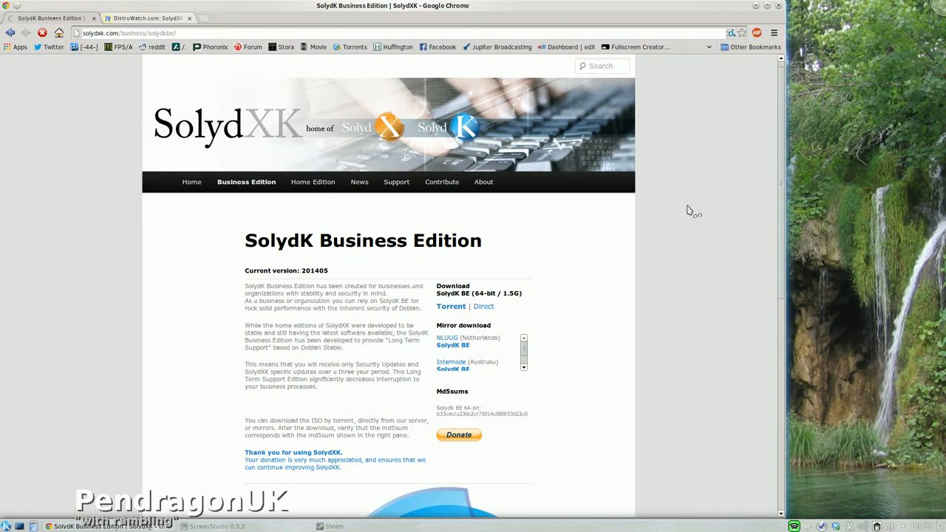
mouse_move(692, 210)
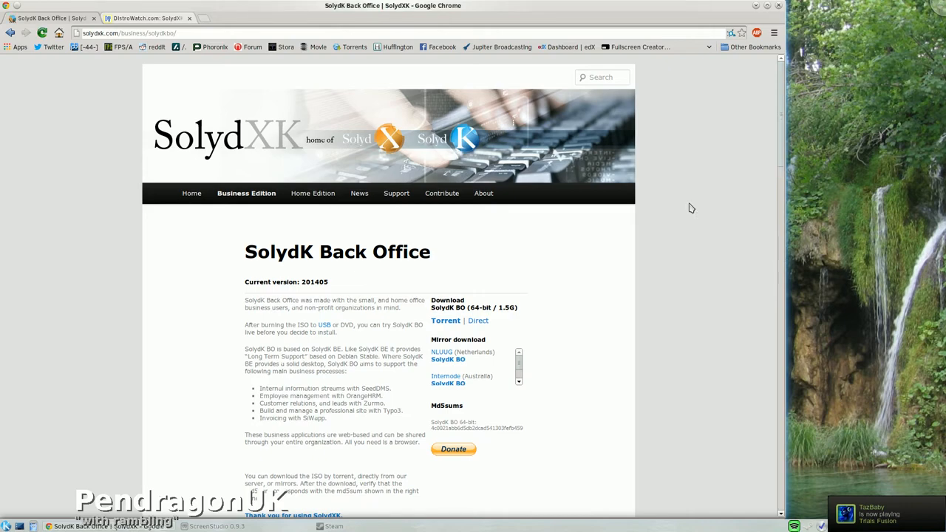
Step: Scroll through the SolydK Back Office applications from SeedDMS through TYPO3, Zurmo and LibreOffice
scroll(down, 3)
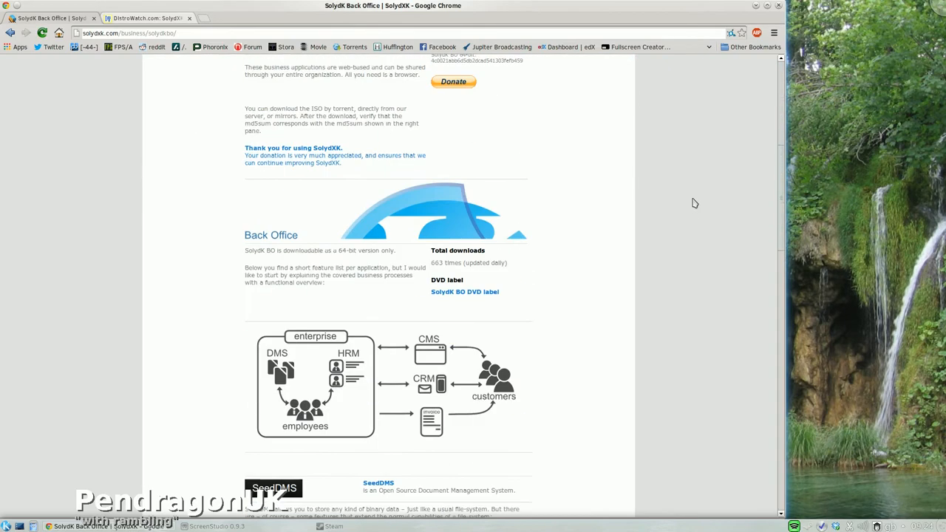
scroll(down, 3)
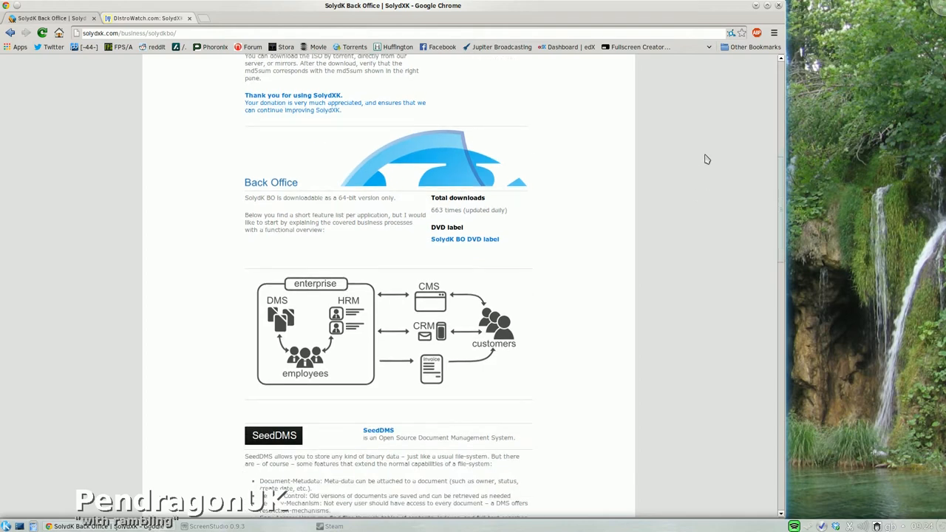
scroll(down, 3)
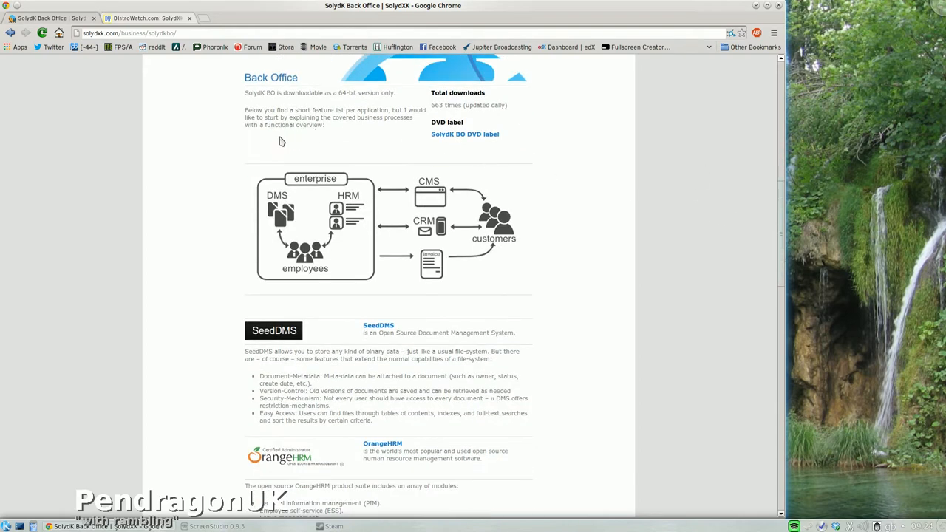
mouse_move(352, 324)
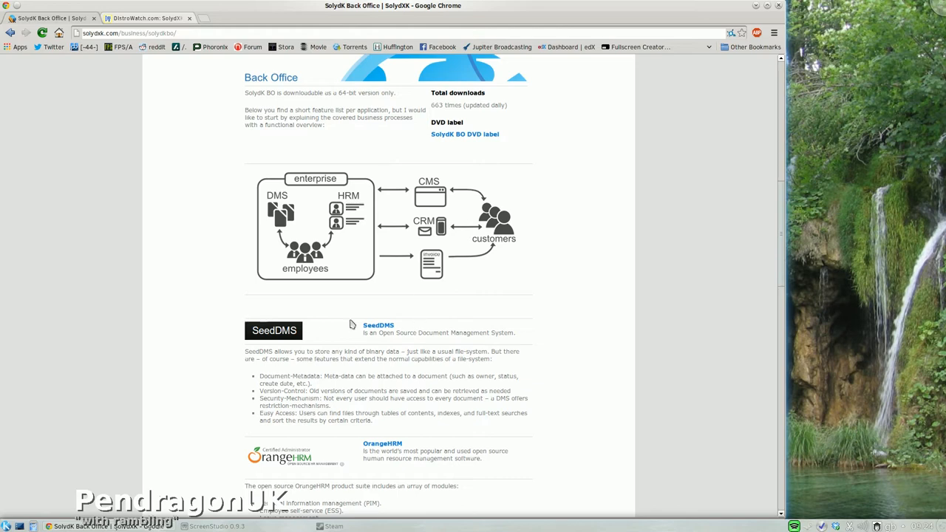
scroll(down, 3)
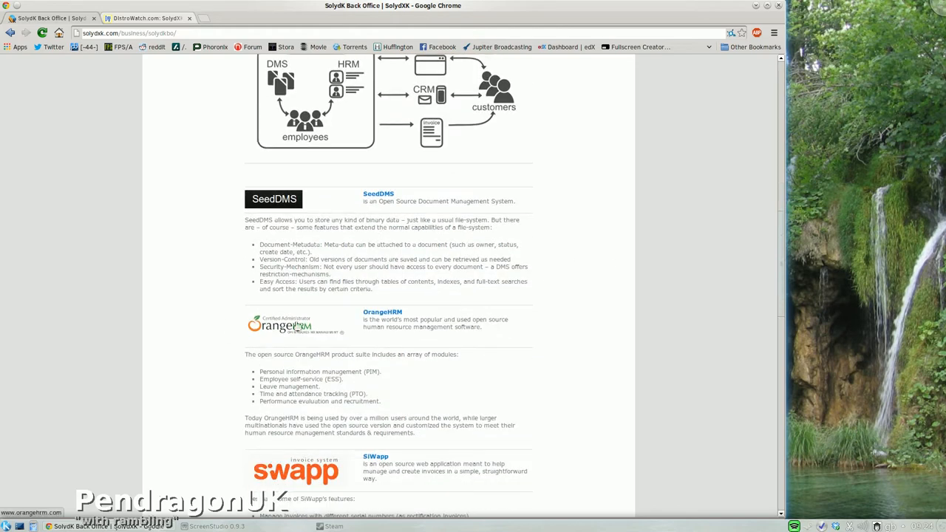
mouse_move(352, 213)
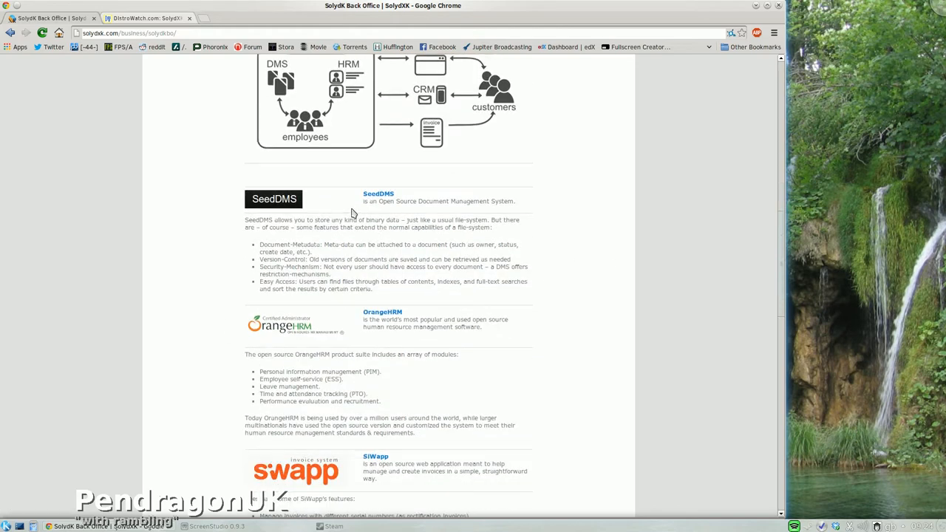
mouse_move(369, 213)
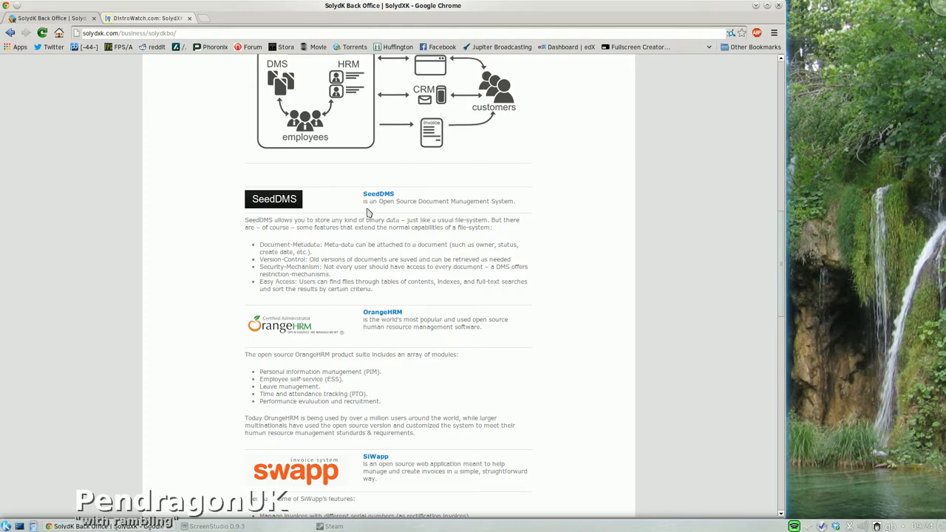
scroll(down, 3)
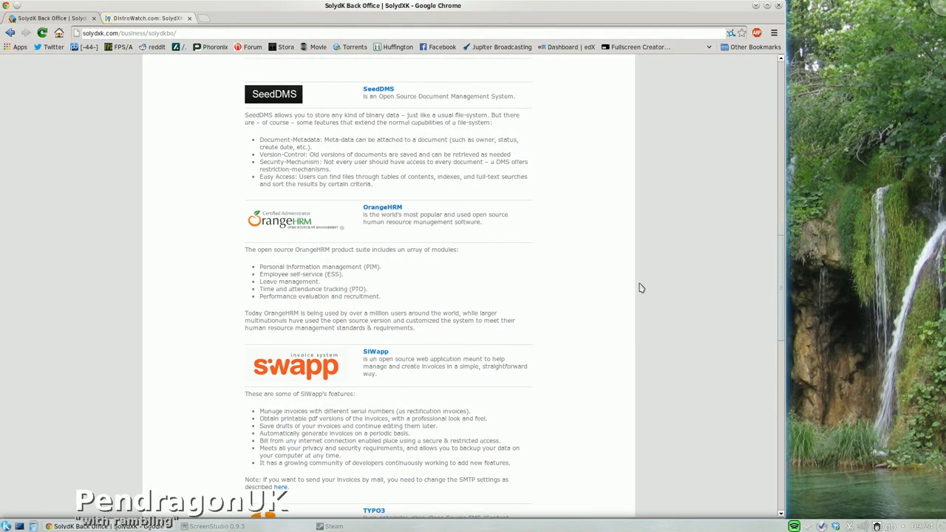
scroll(down, 3)
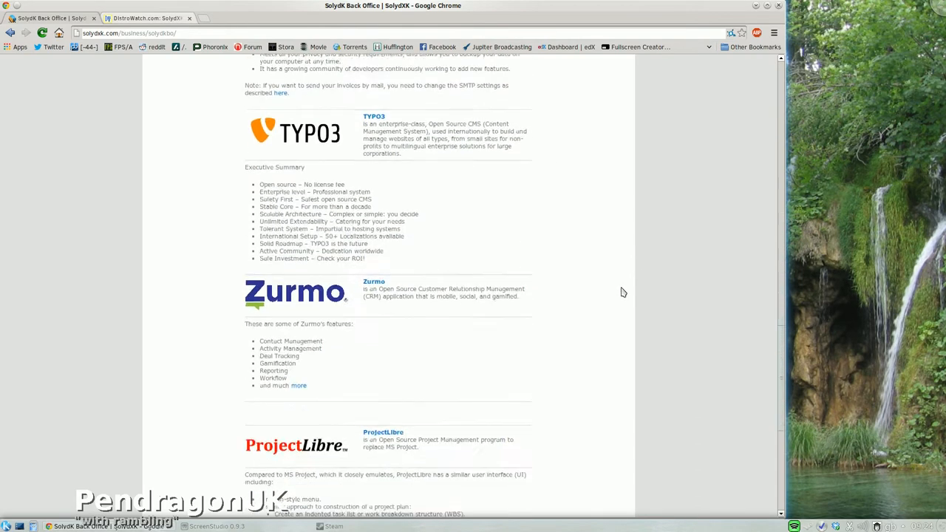
scroll(down, 3)
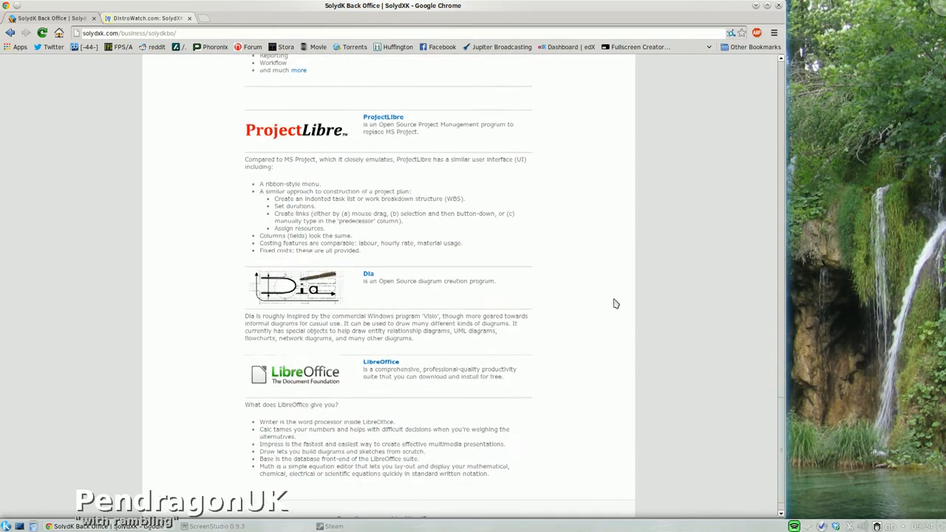
scroll(up, 3)
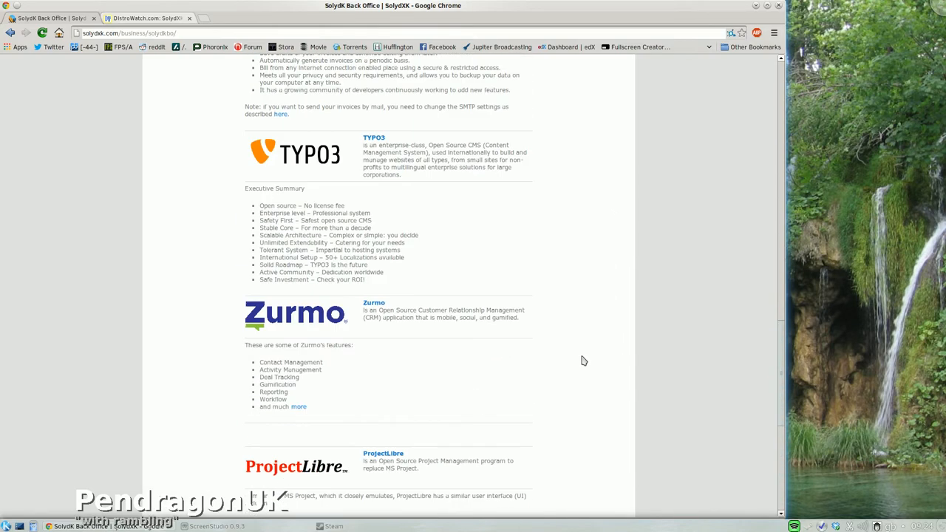
scroll(down, 3)
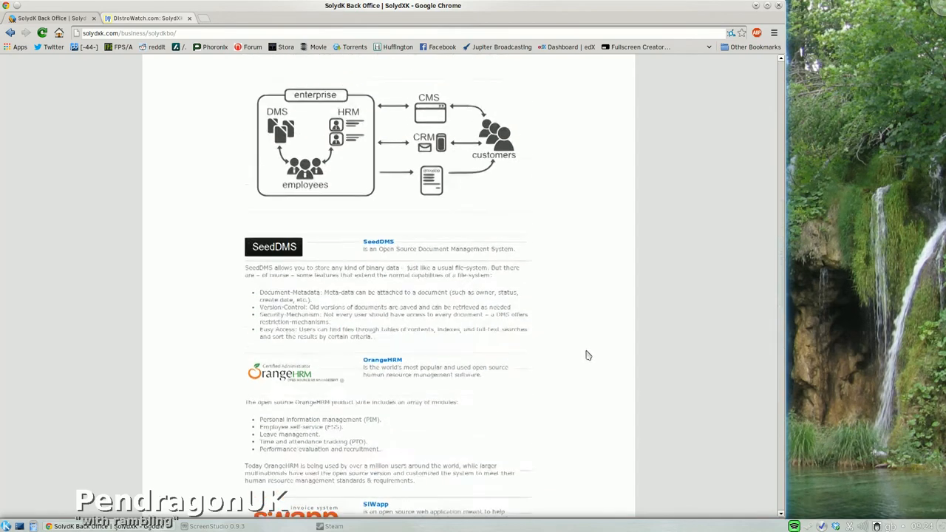
scroll(up, 3)
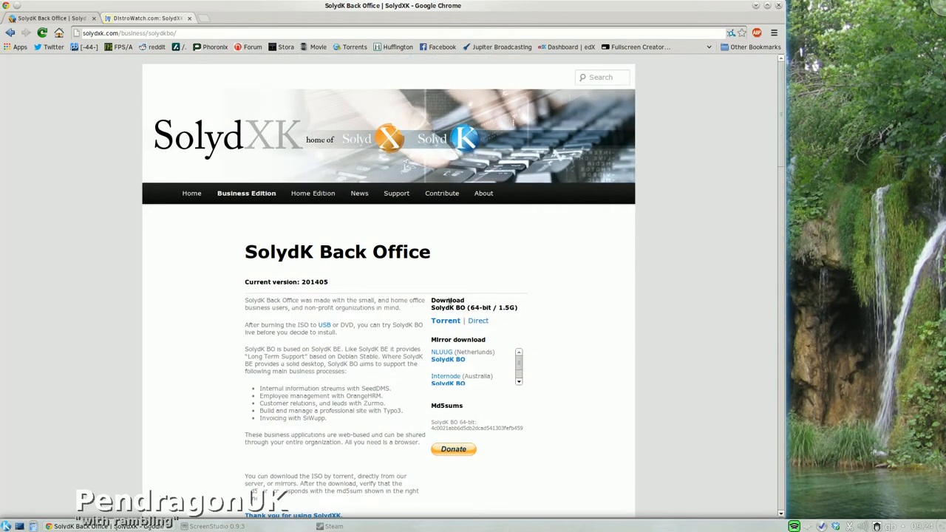
click(313, 192)
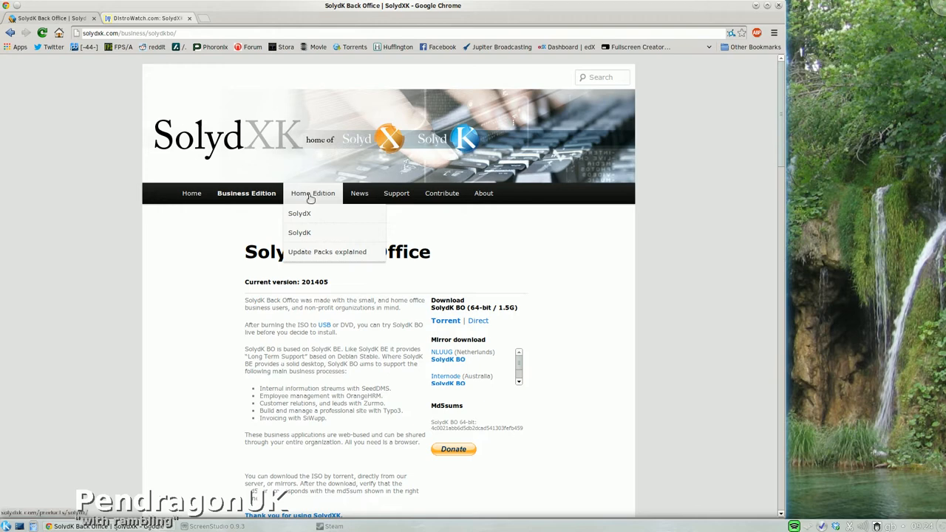
click(298, 213)
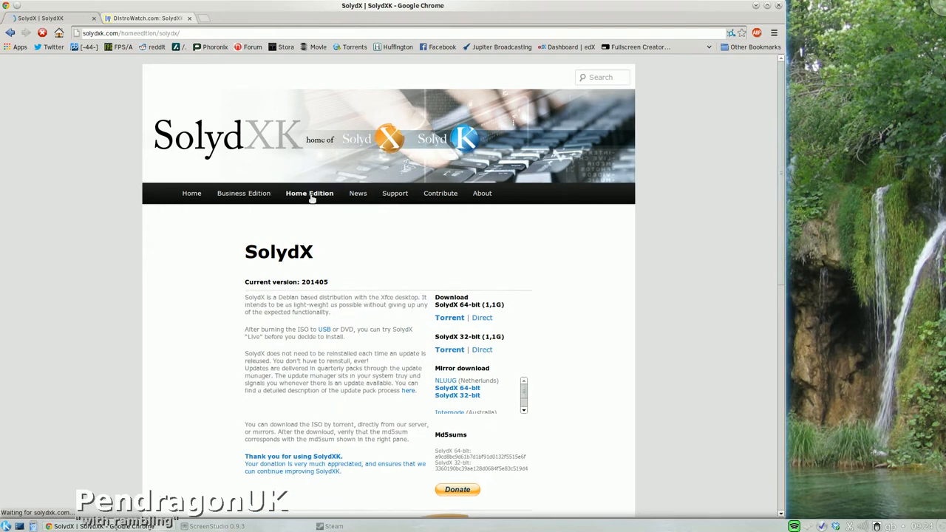
scroll(down, 3)
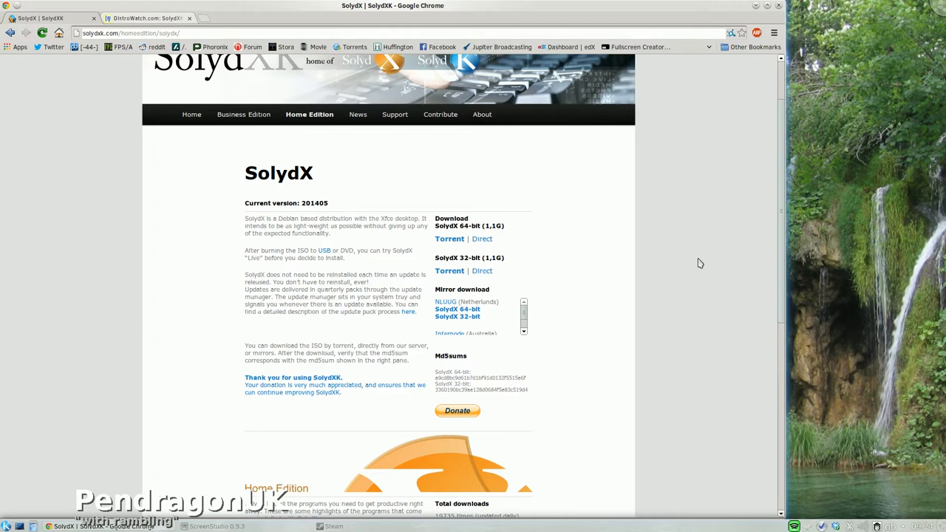
mouse_move(695, 259)
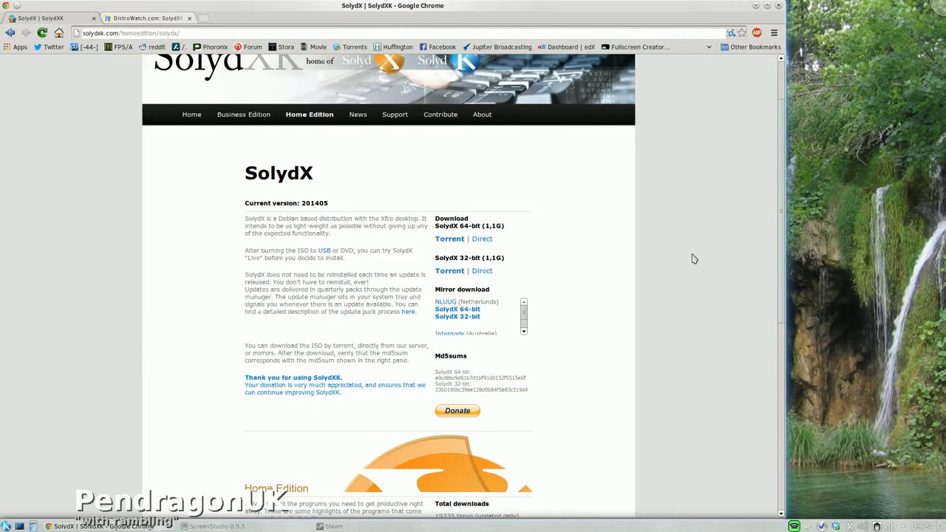
mouse_move(661, 255)
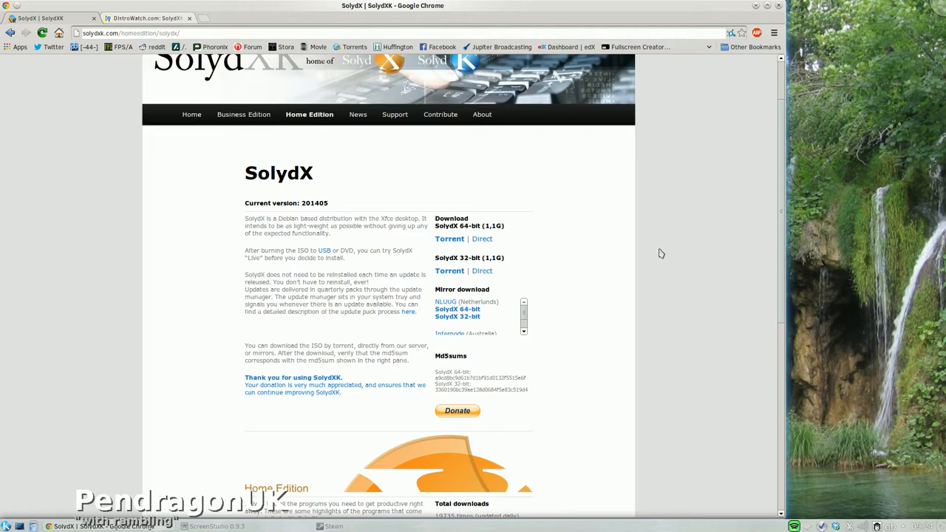
scroll(down, 3)
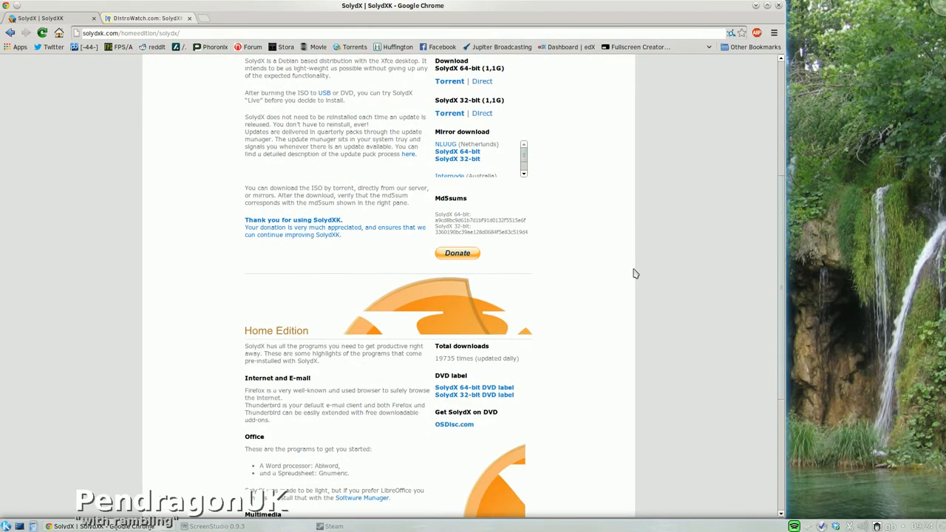
scroll(up, 3)
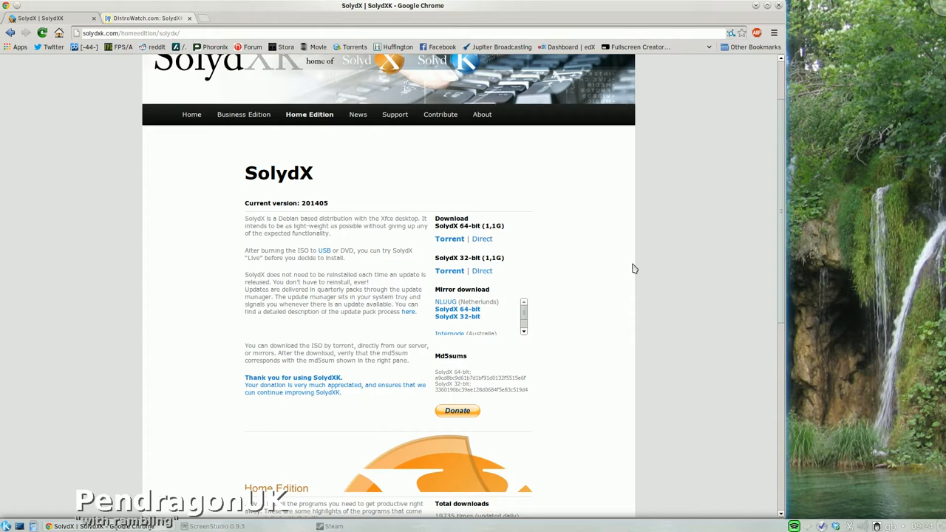
mouse_move(630, 267)
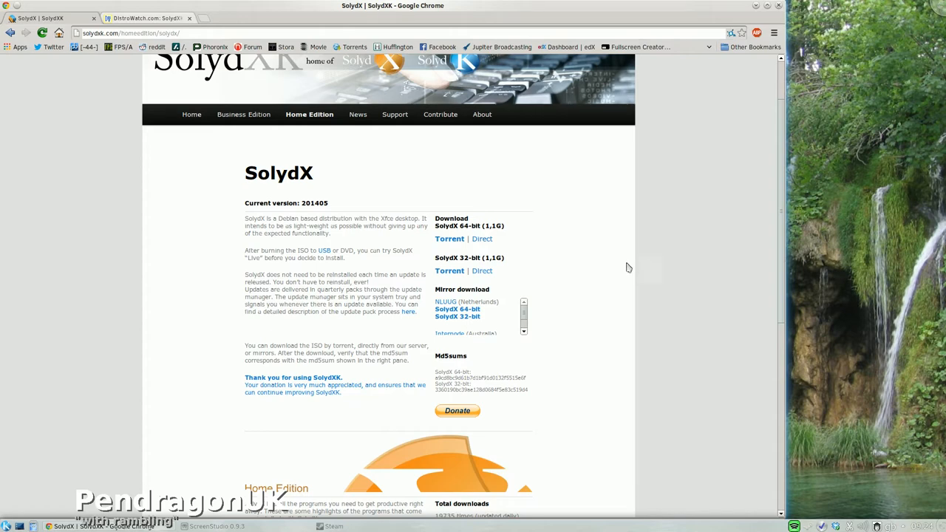
mouse_move(627, 269)
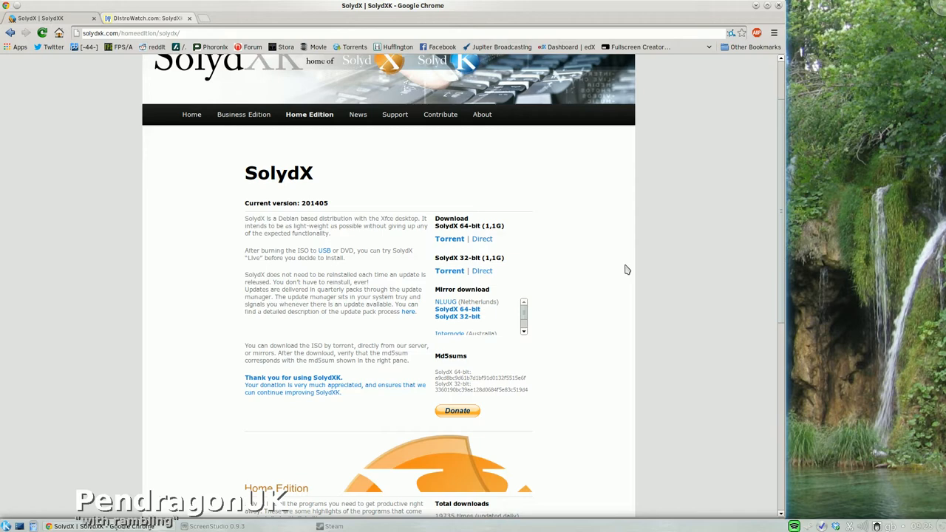
mouse_move(616, 292)
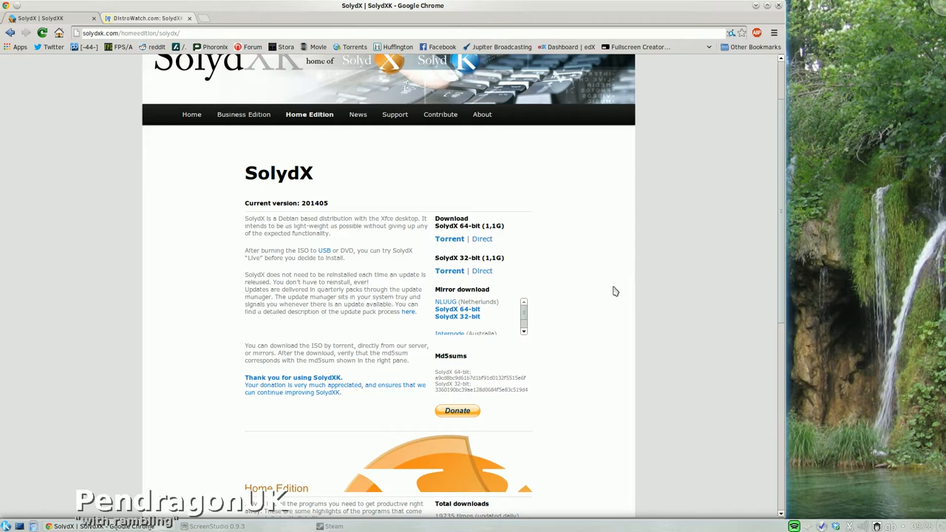
scroll(down, 3)
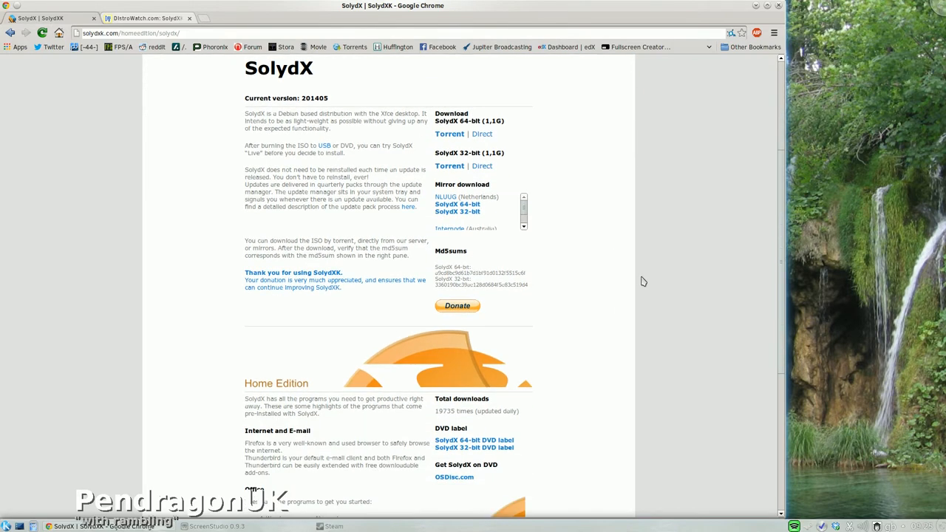
mouse_move(633, 276)
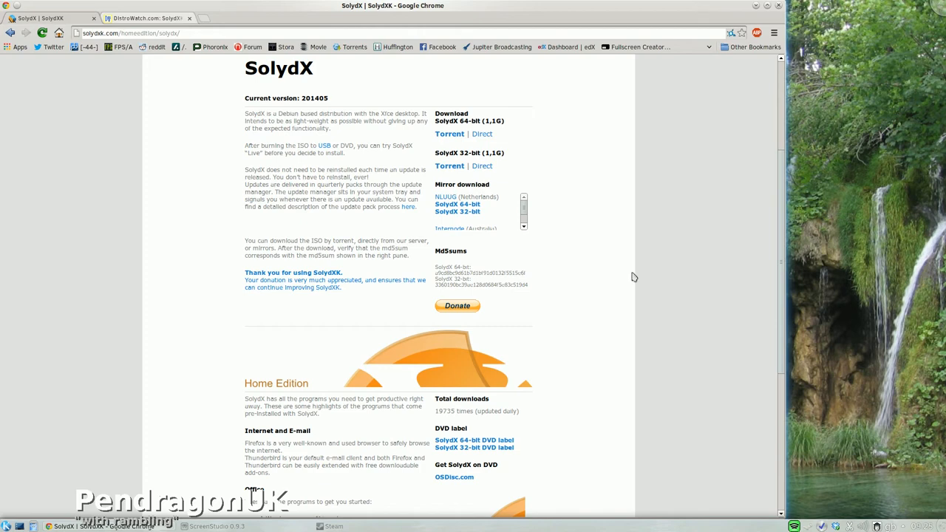
mouse_move(665, 190)
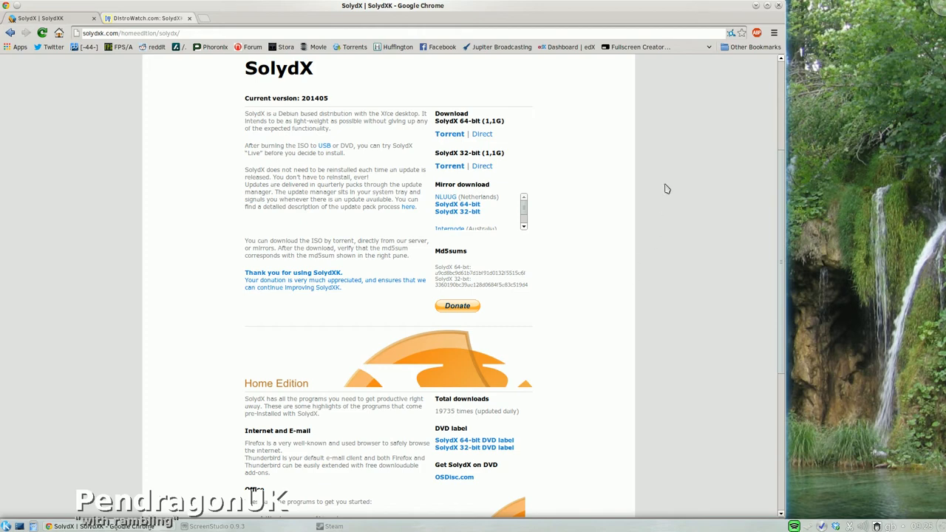
mouse_move(314, 124)
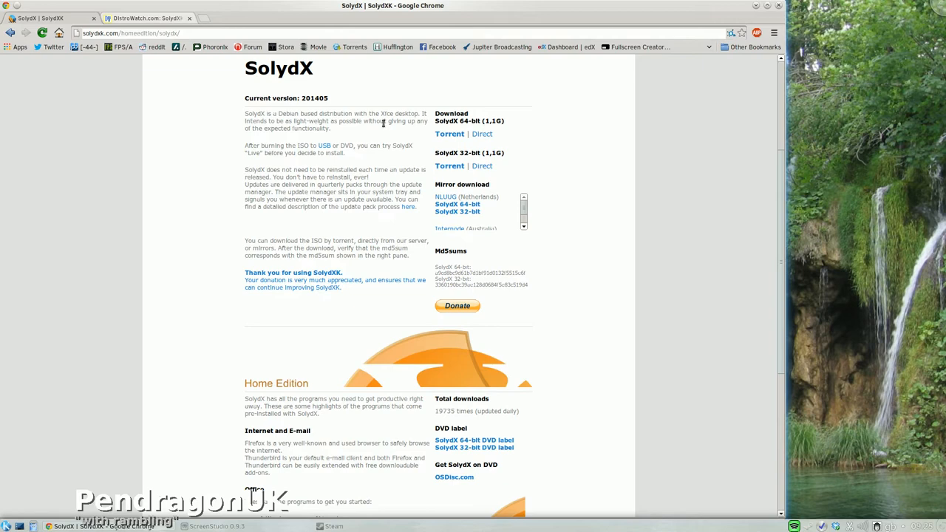
mouse_move(291, 187)
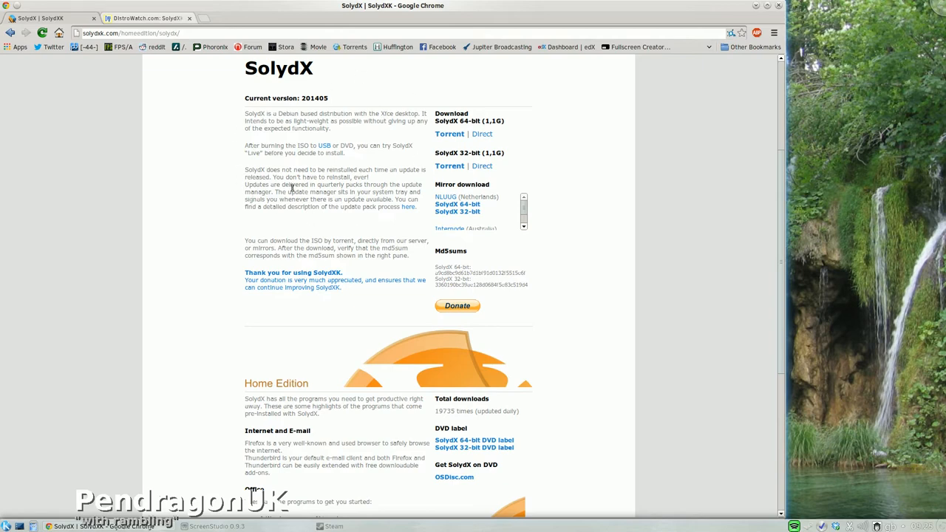
mouse_move(331, 192)
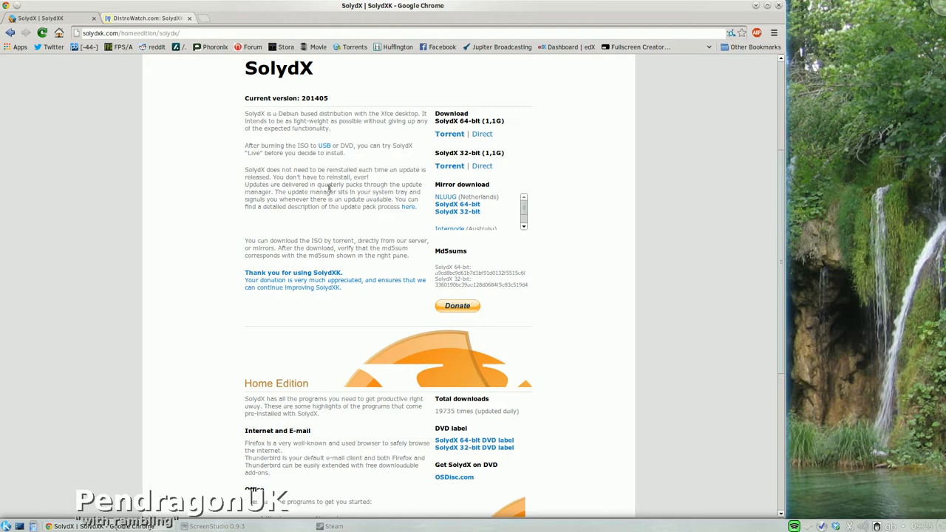
mouse_move(335, 93)
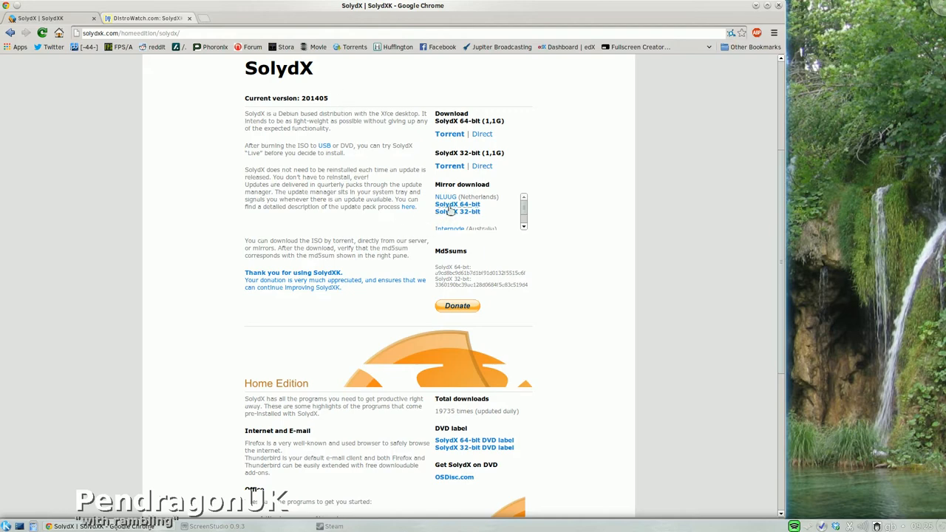
mouse_move(548, 118)
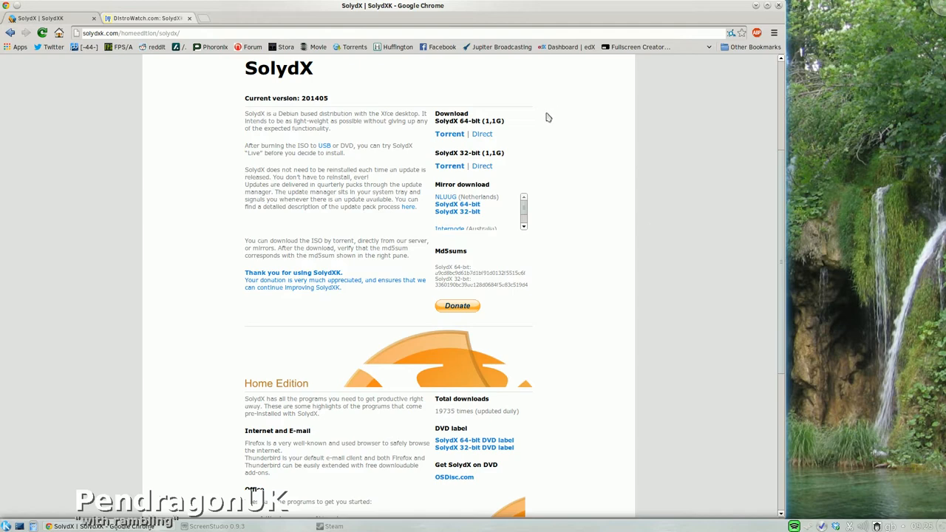
mouse_move(457, 150)
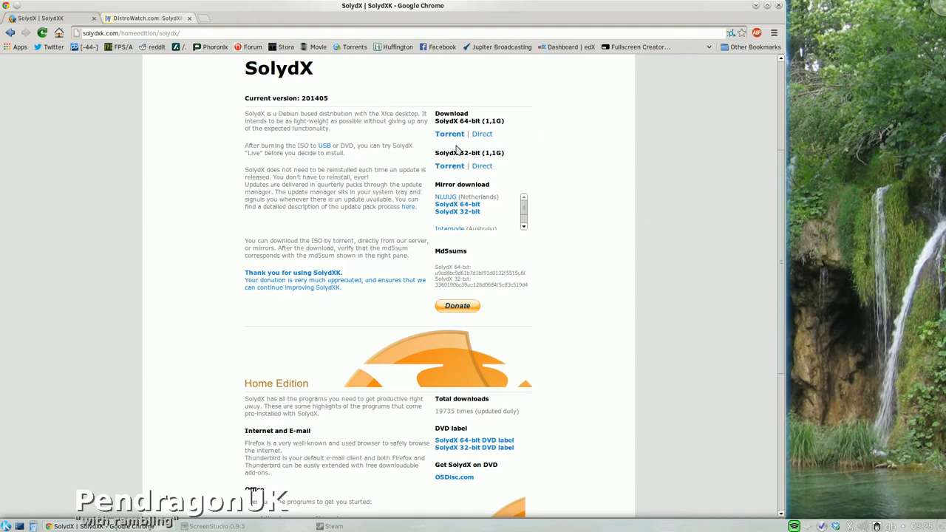
Step: Scroll through the Home Edition software and memory/disk usage sections, then back up
scroll(down, 3)
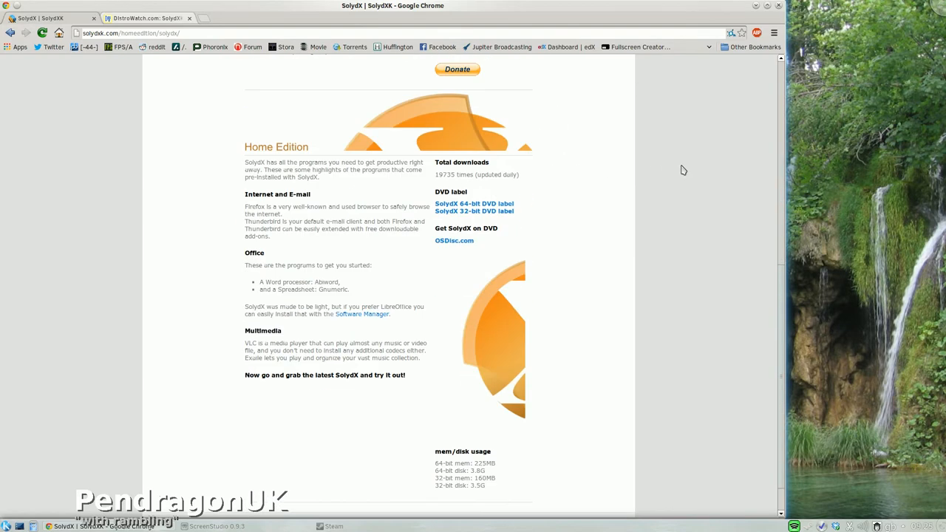
scroll(down, 3)
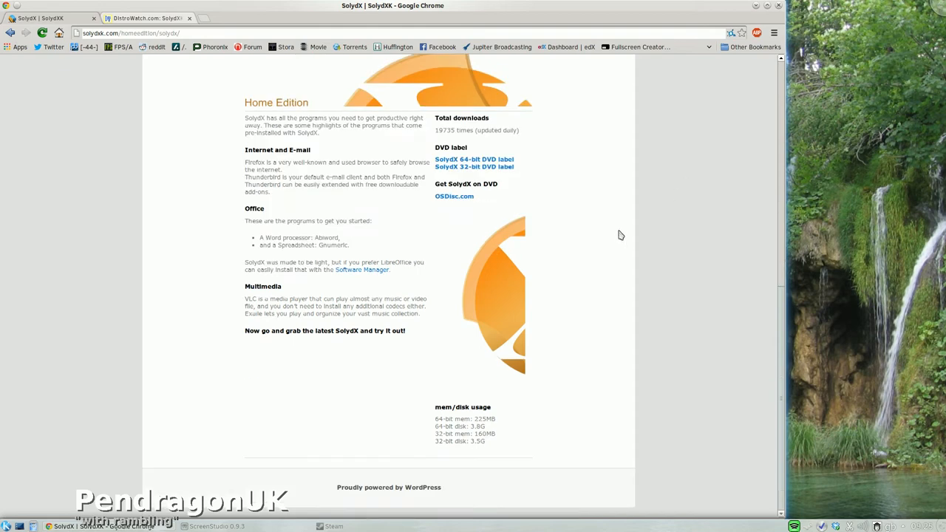
mouse_move(289, 260)
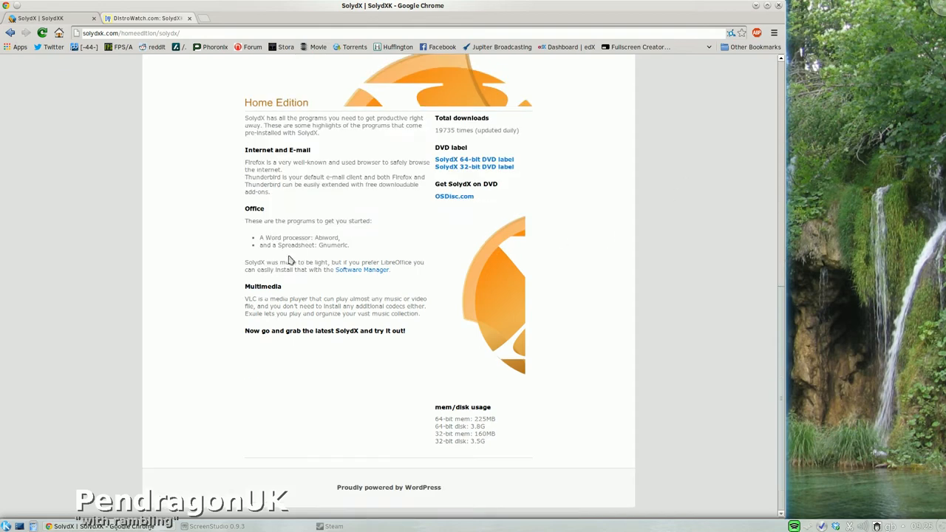
mouse_move(322, 255)
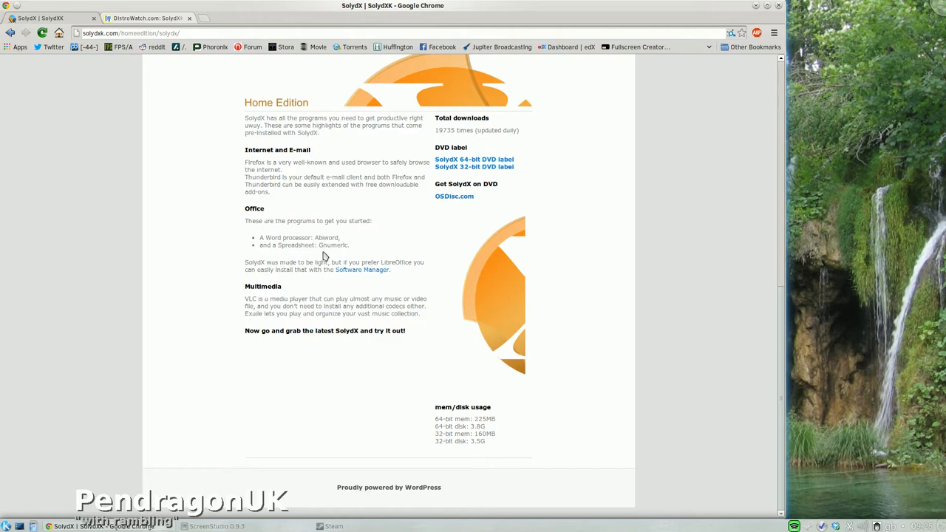
mouse_move(340, 255)
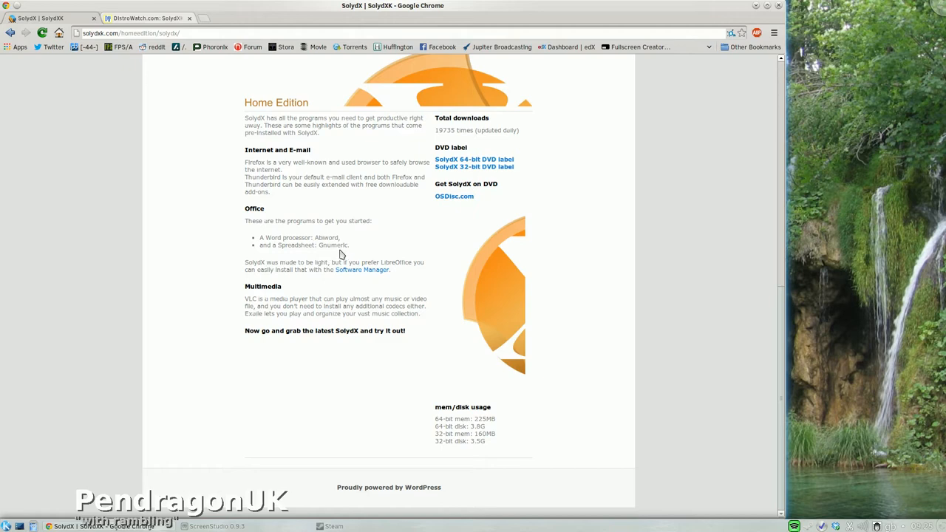
mouse_move(340, 248)
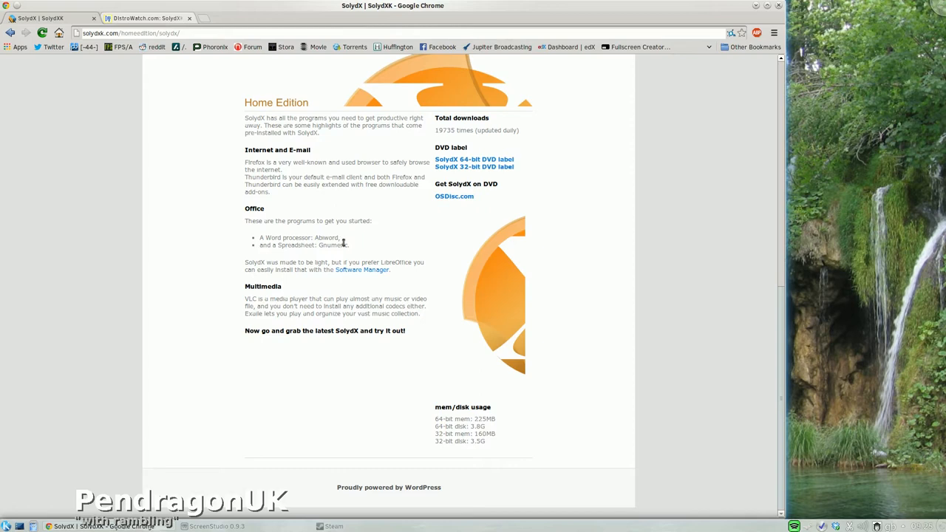
mouse_move(600, 317)
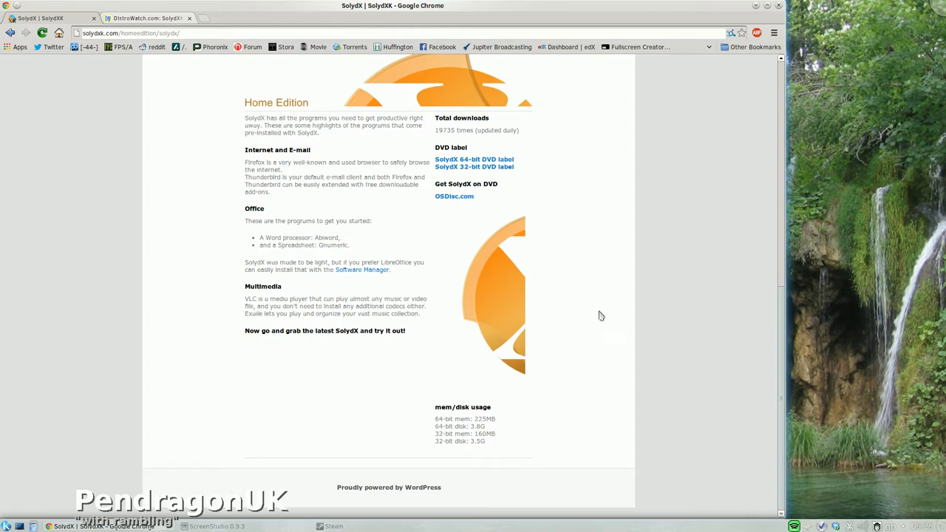
mouse_move(592, 328)
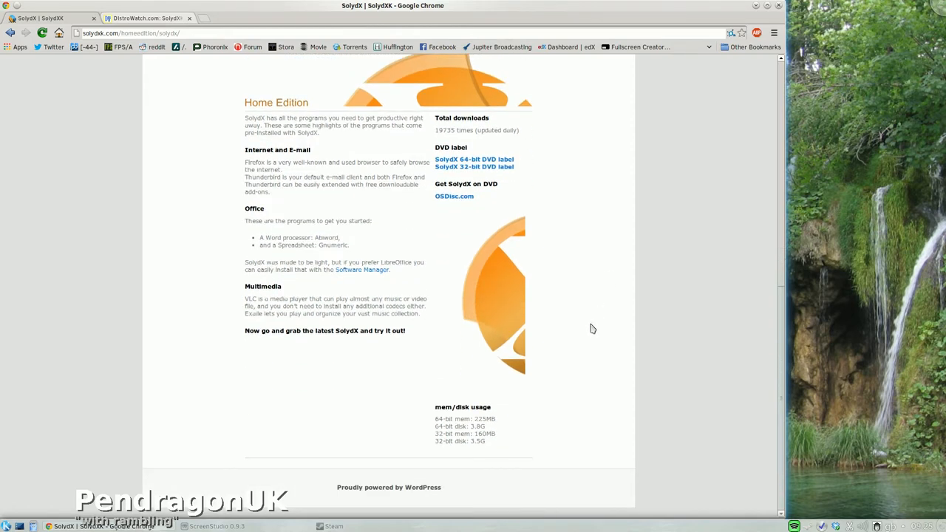
mouse_move(535, 430)
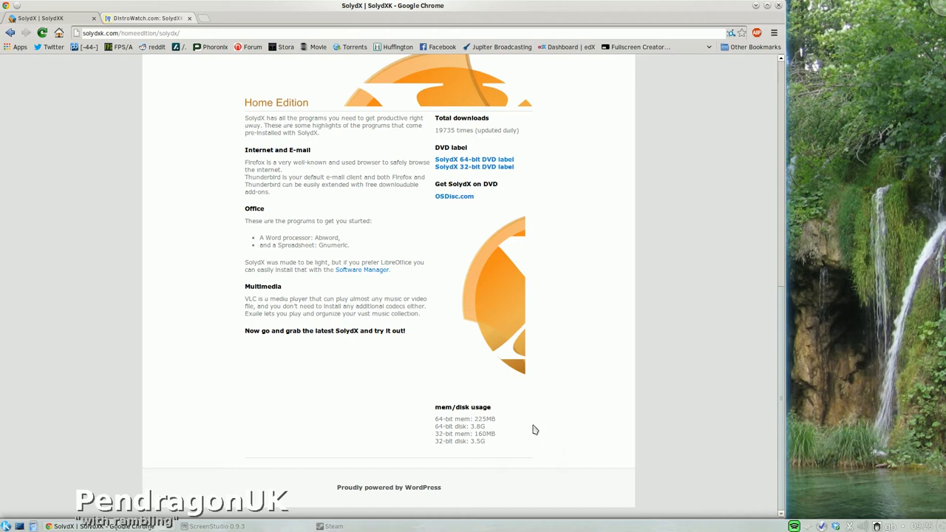
mouse_move(501, 437)
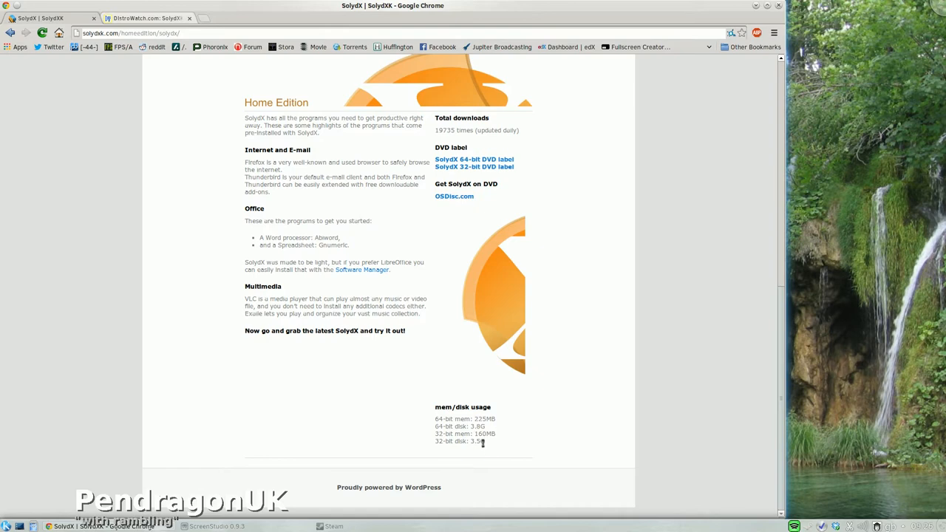
mouse_move(491, 446)
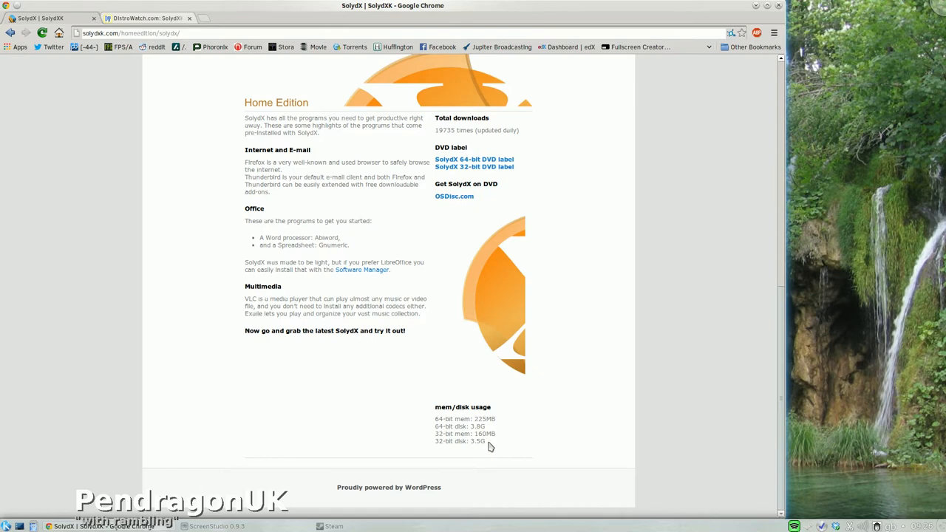
mouse_move(491, 442)
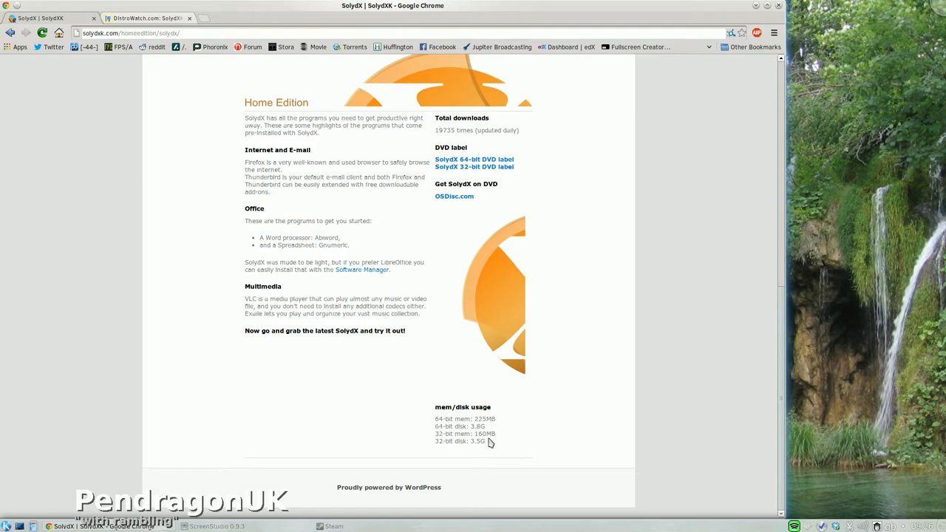
mouse_move(488, 447)
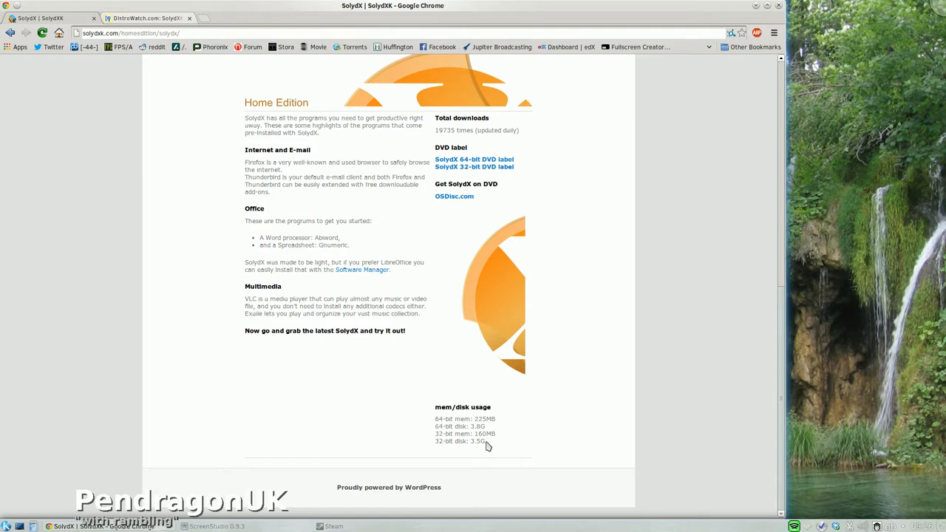
mouse_move(477, 449)
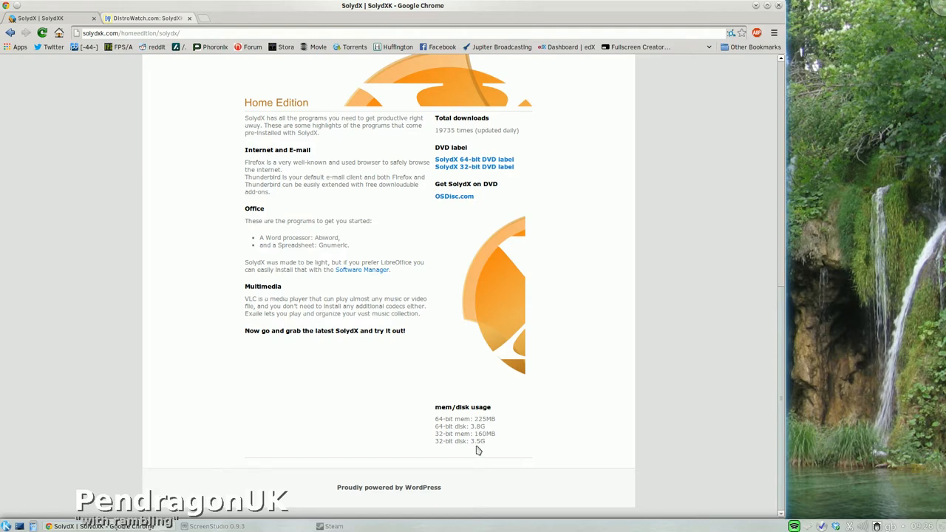
scroll(up, 3)
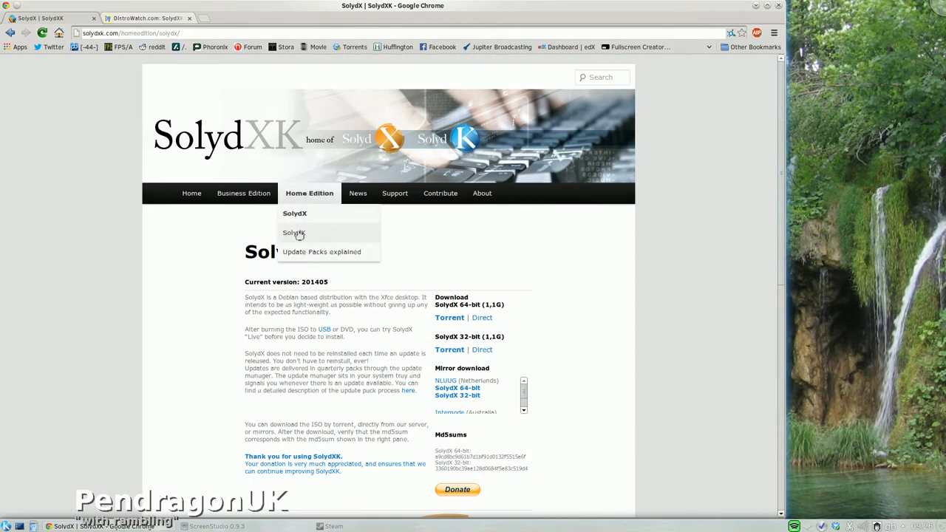
click(292, 234)
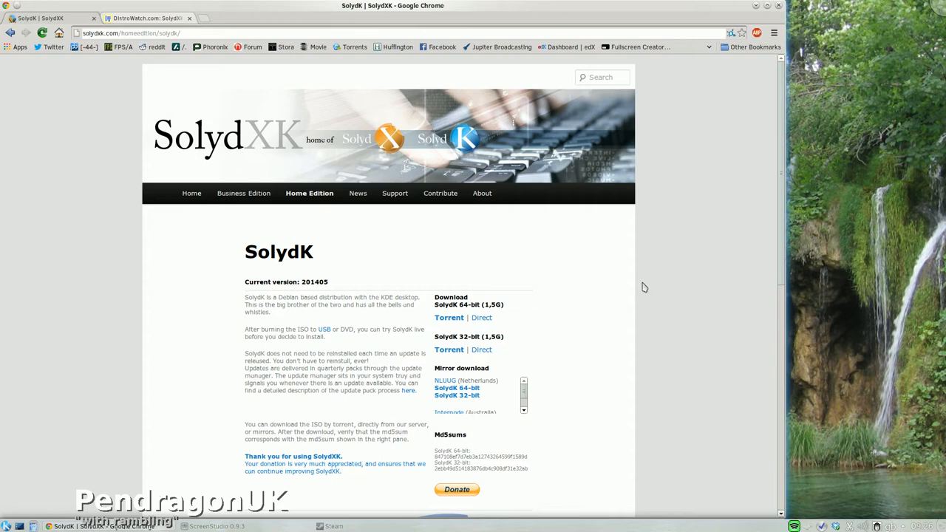
scroll(down, 3)
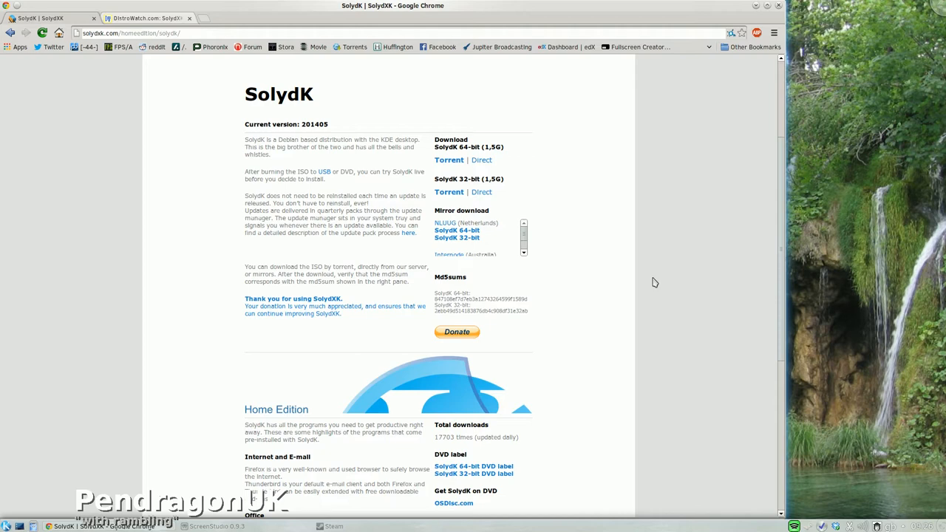
mouse_move(669, 266)
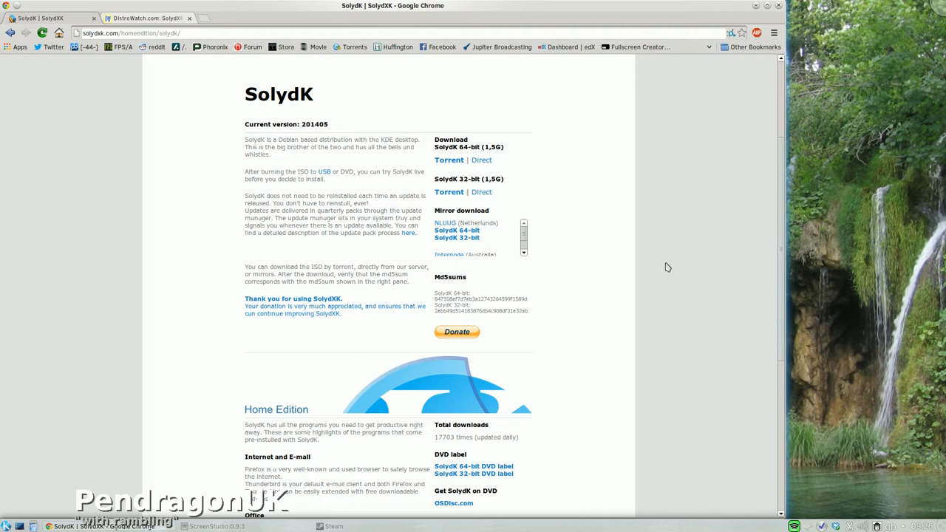
scroll(down, 3)
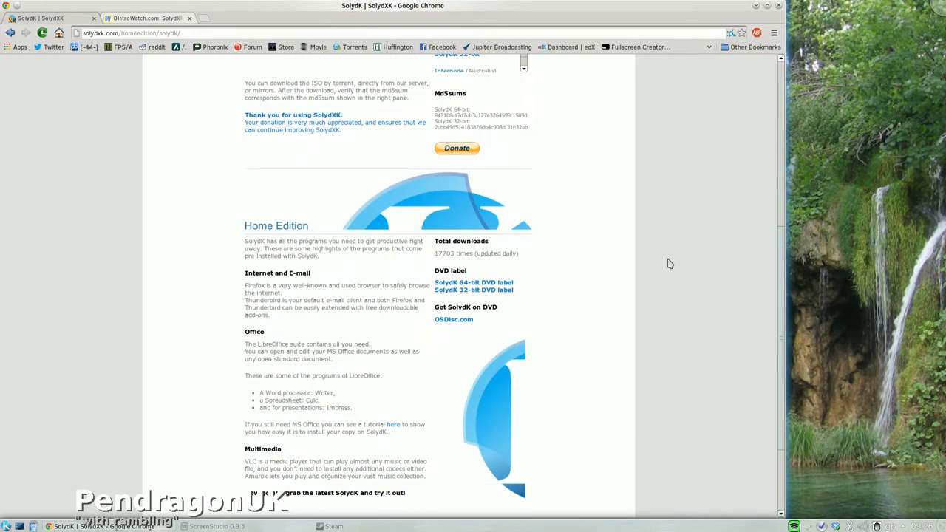
scroll(down, 3)
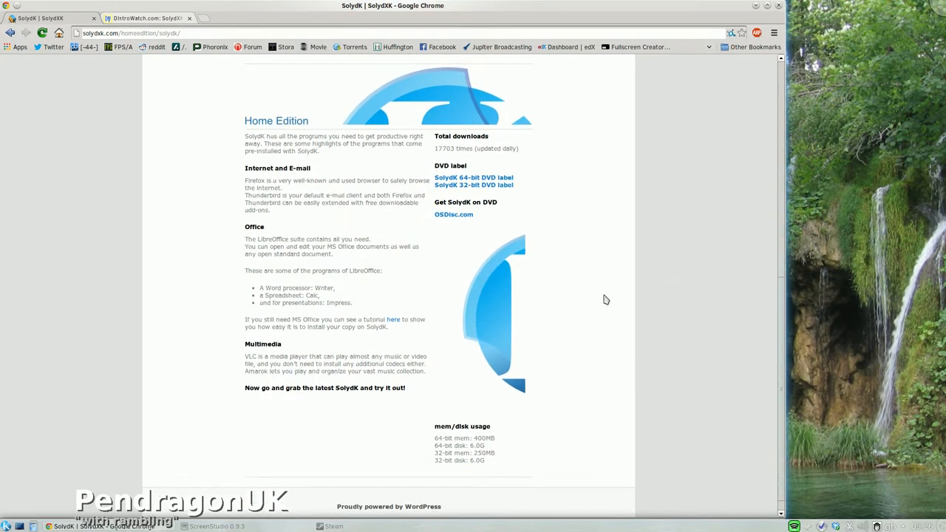
mouse_move(391, 311)
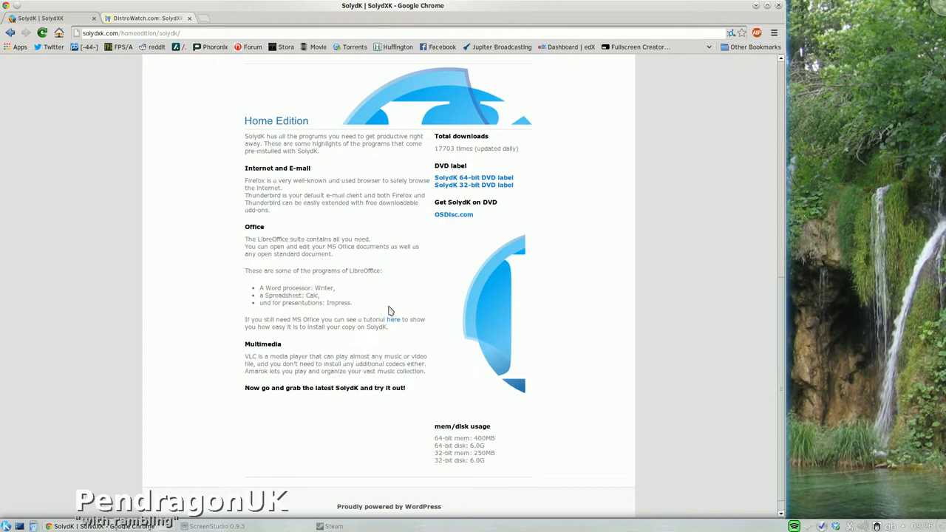
mouse_move(637, 310)
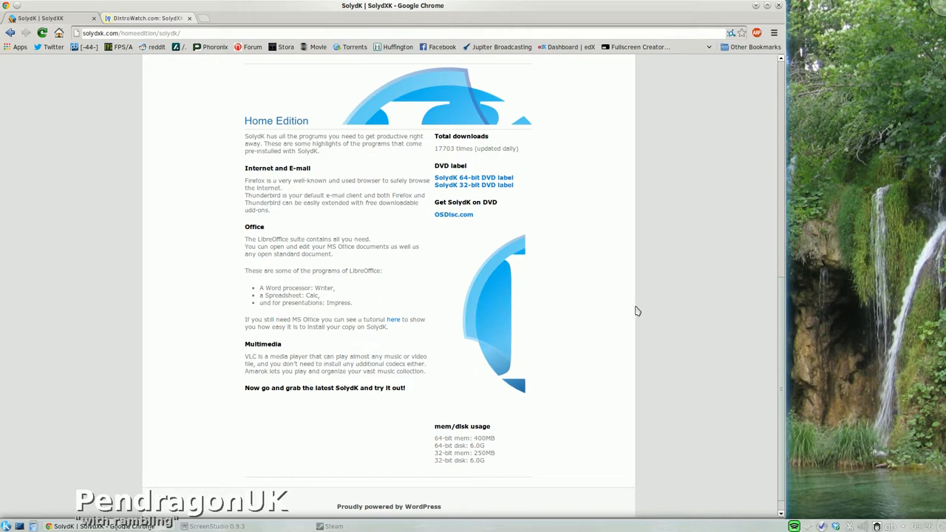
scroll(down, 3)
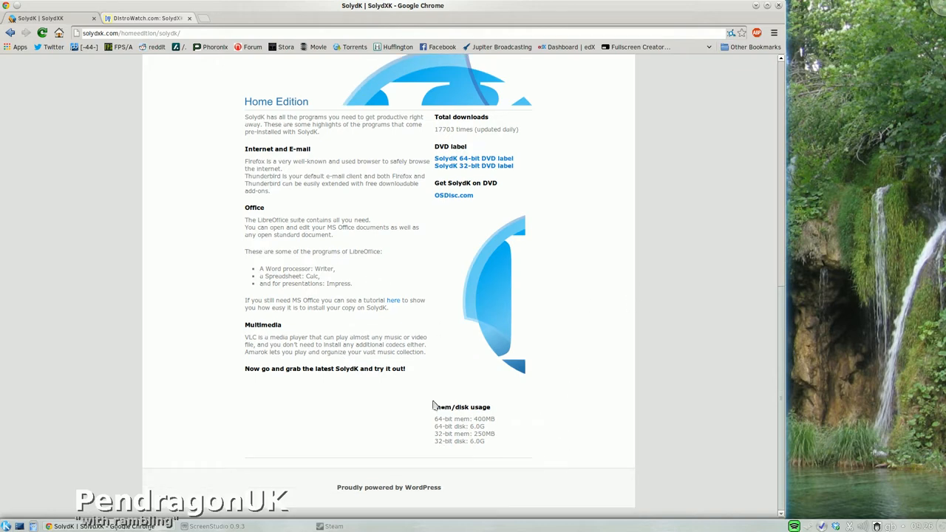
mouse_move(441, 456)
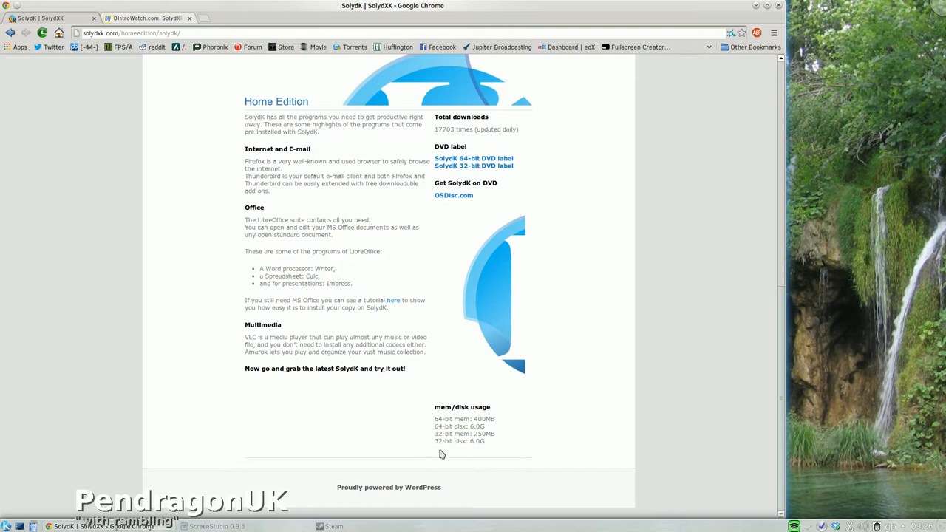
mouse_move(440, 422)
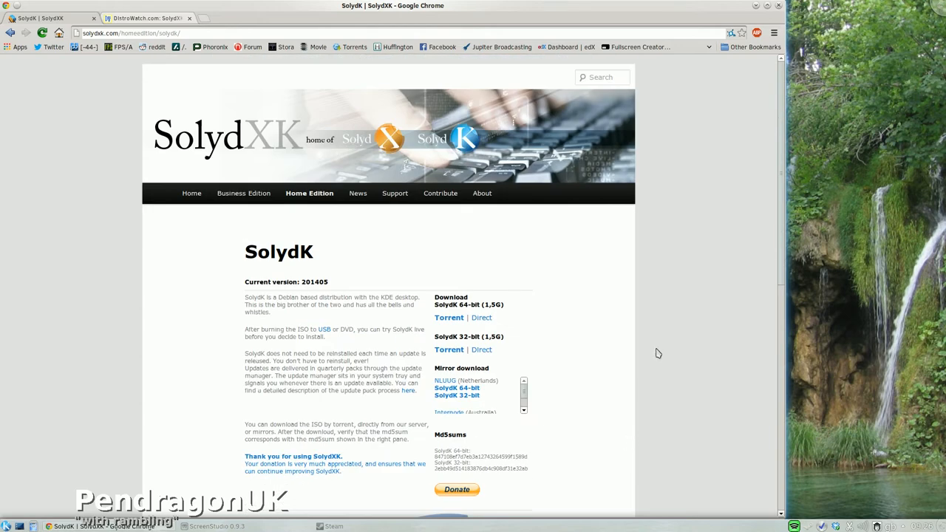
mouse_move(630, 325)
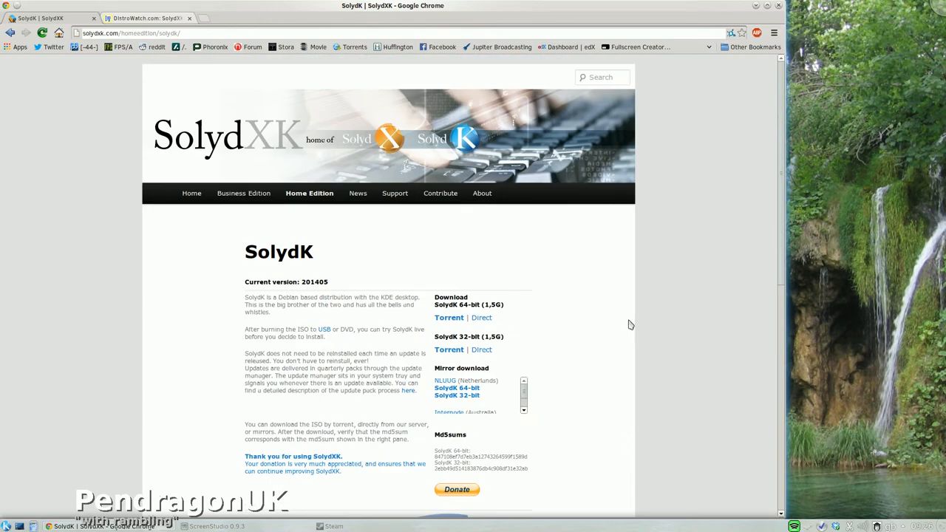
mouse_move(769, 31)
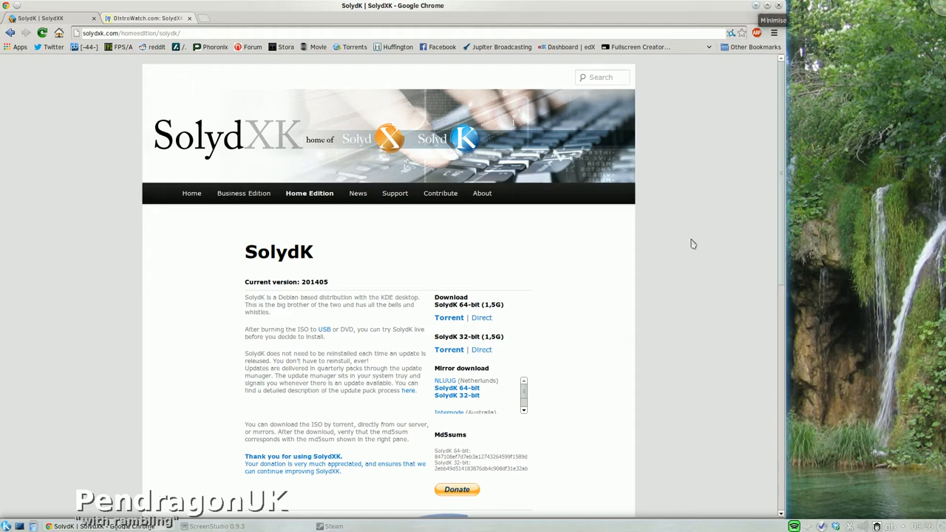
mouse_move(612, 338)
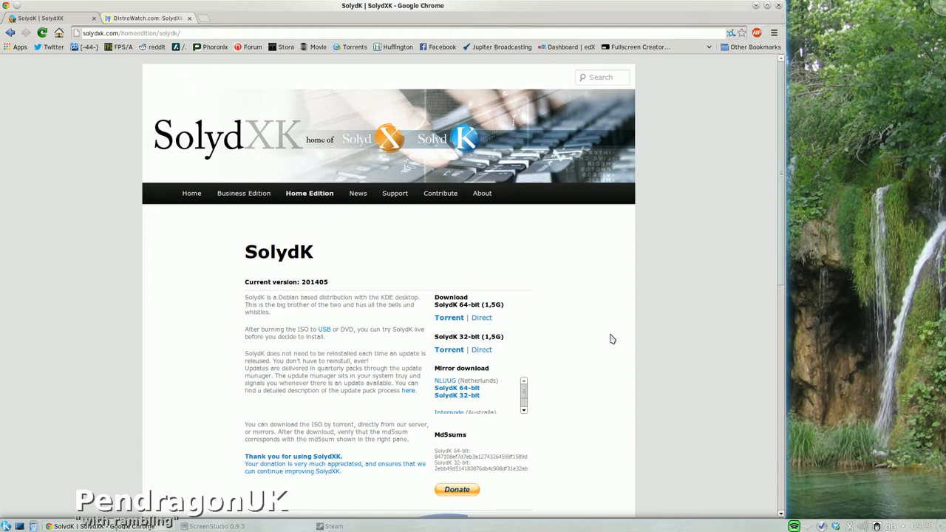
mouse_move(612, 316)
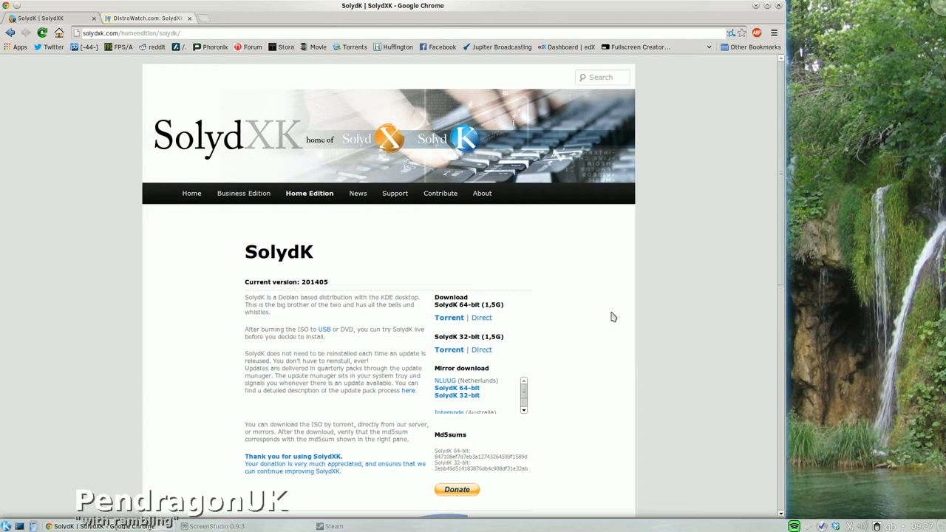
mouse_move(727, 133)
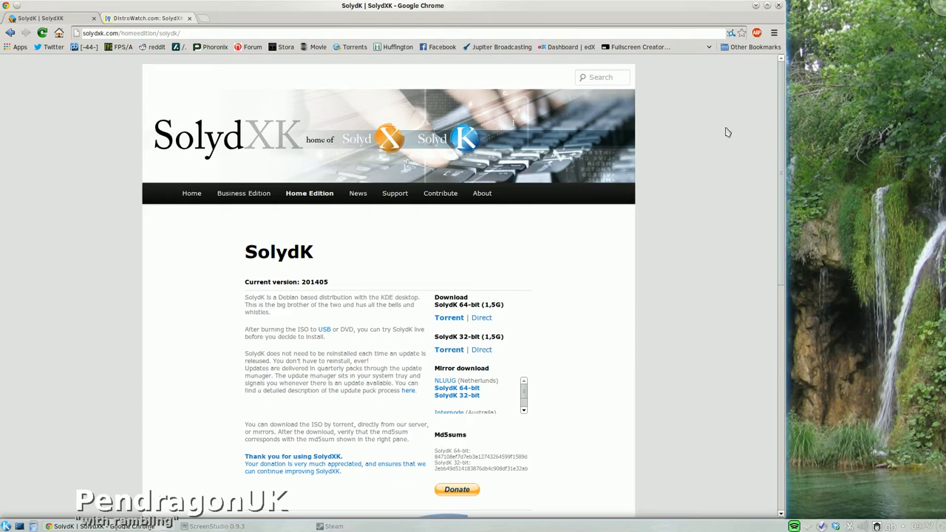
mouse_move(683, 292)
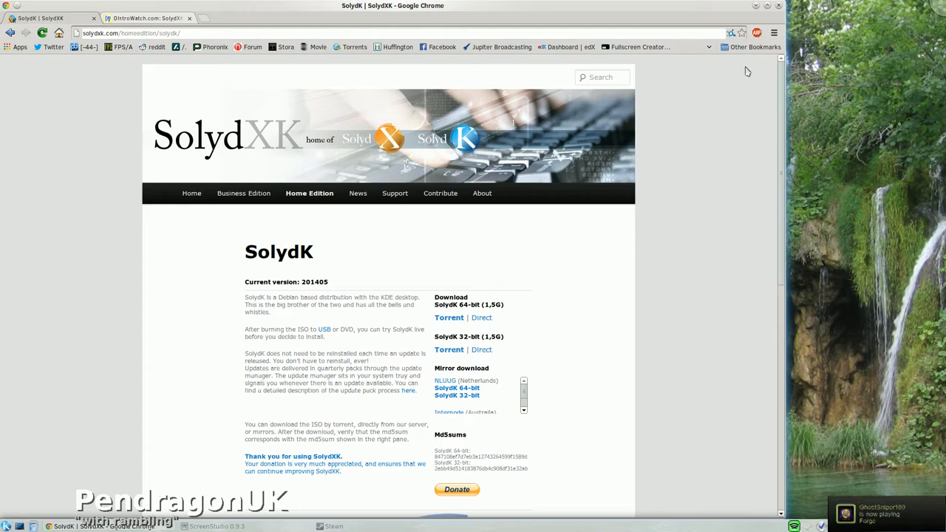
mouse_move(718, 175)
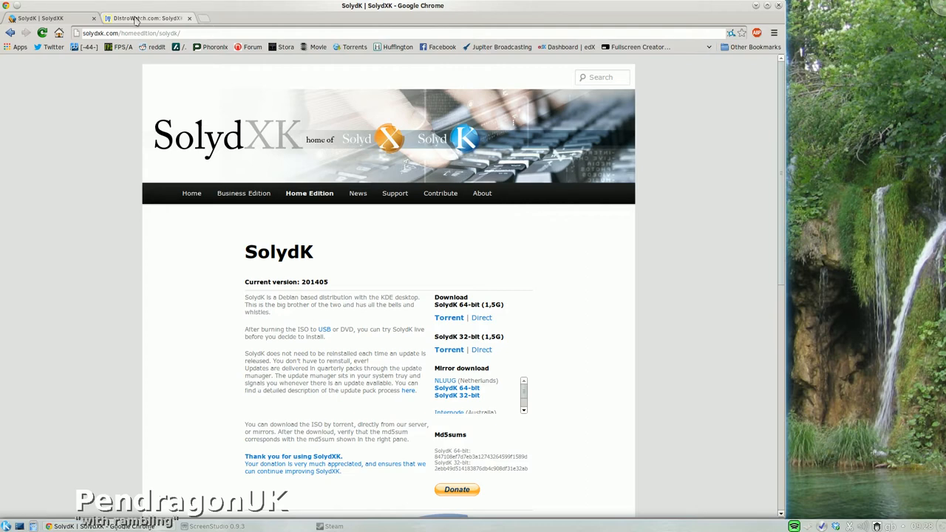
Step: Switch to the DistroWatch SolydXK tab and scroll through its summary and release news
click(145, 18)
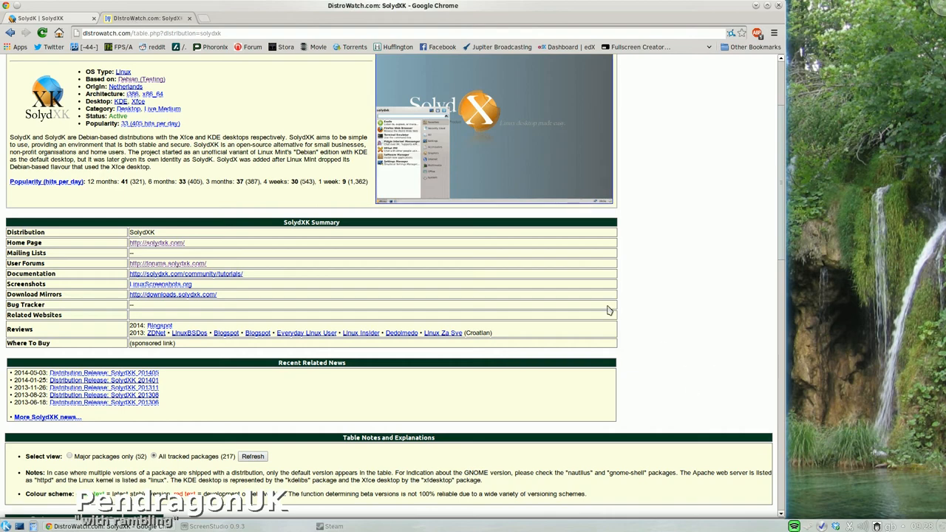
scroll(up, 3)
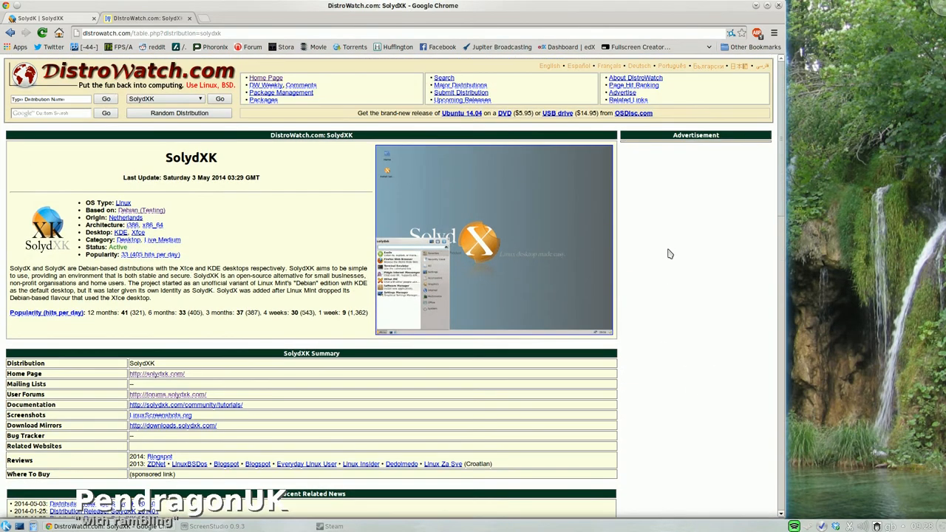
scroll(down, 3)
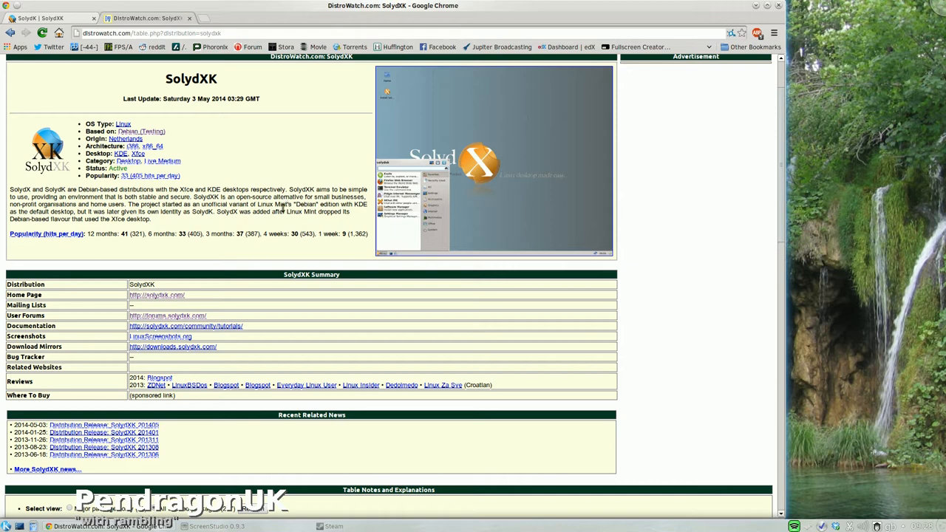
mouse_move(283, 224)
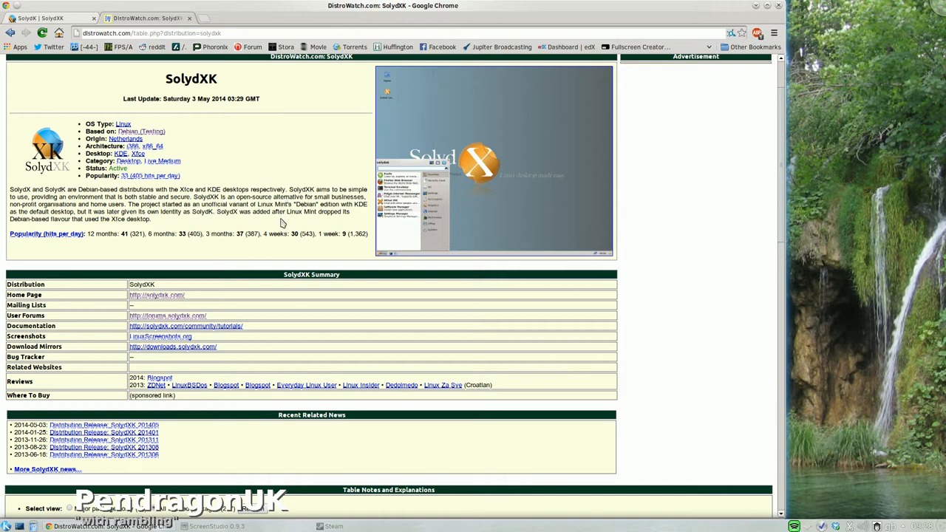
mouse_move(283, 224)
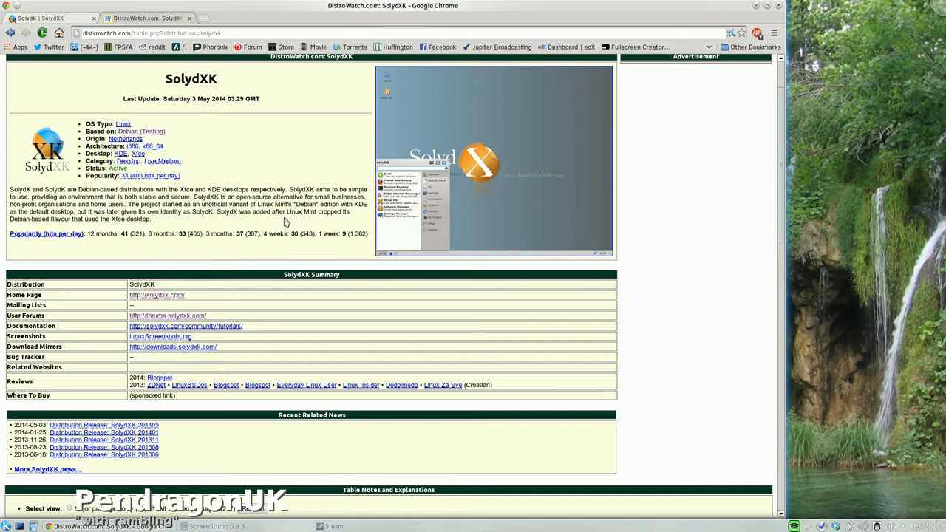
mouse_move(273, 222)
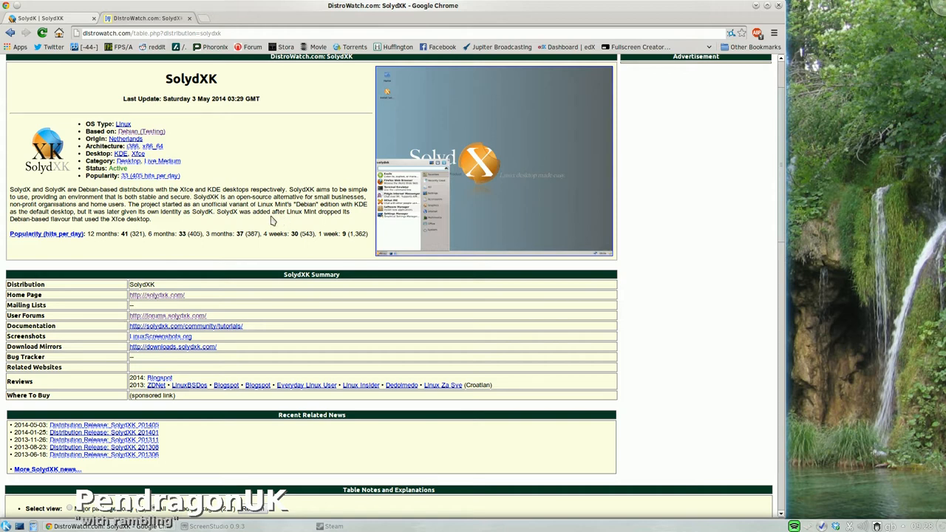
mouse_move(281, 224)
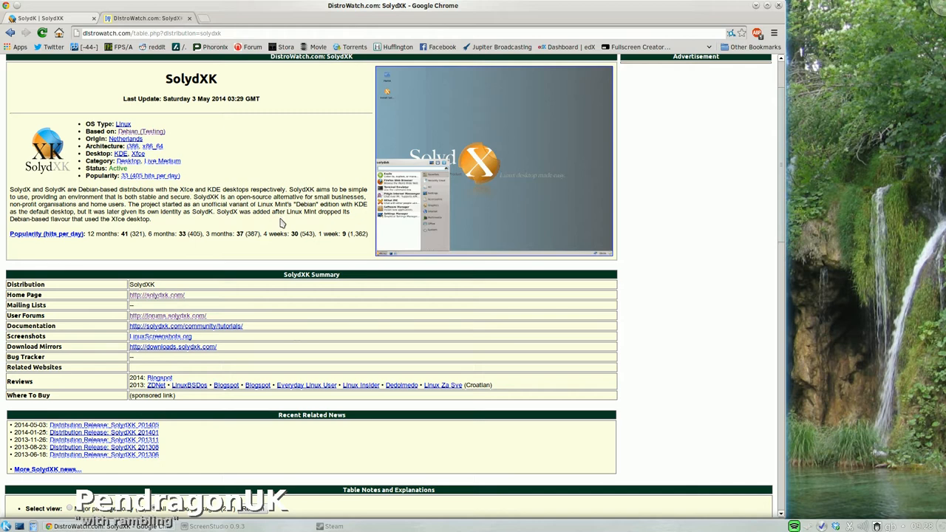
mouse_move(272, 225)
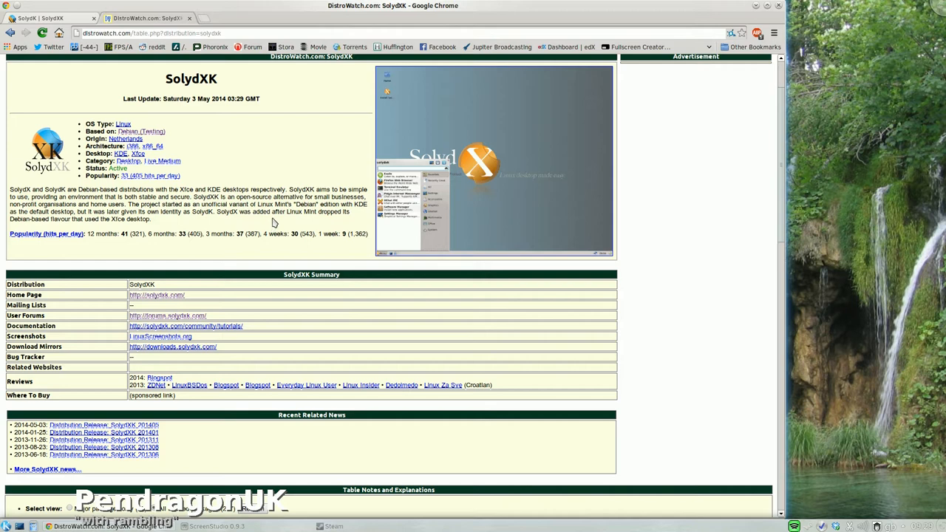
mouse_move(263, 222)
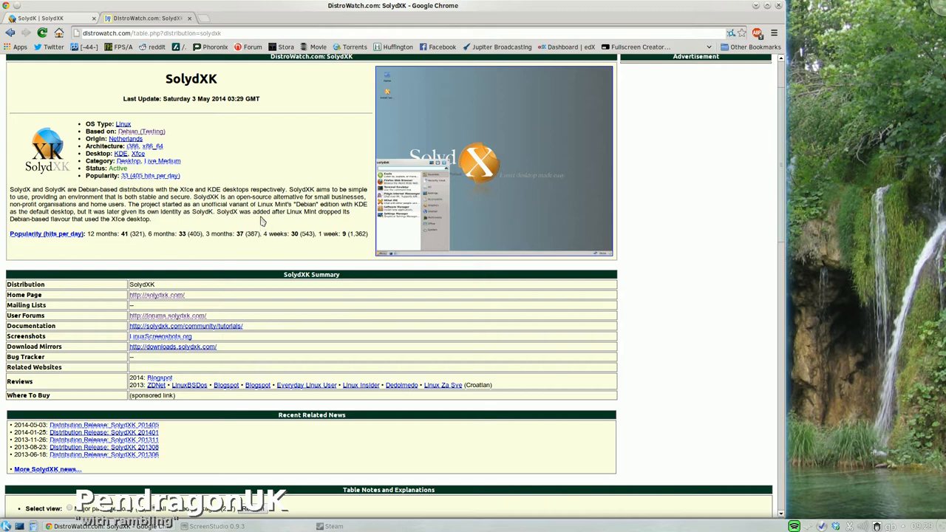
mouse_move(260, 221)
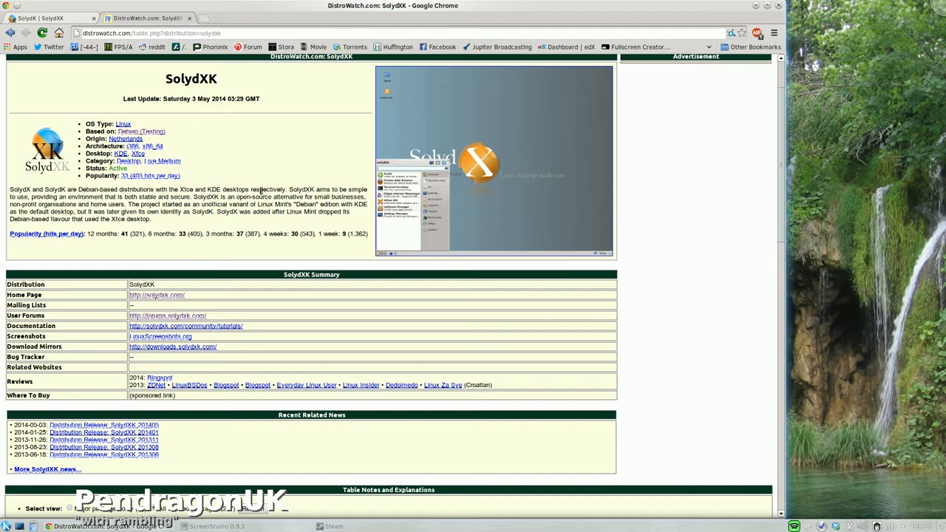
mouse_move(281, 170)
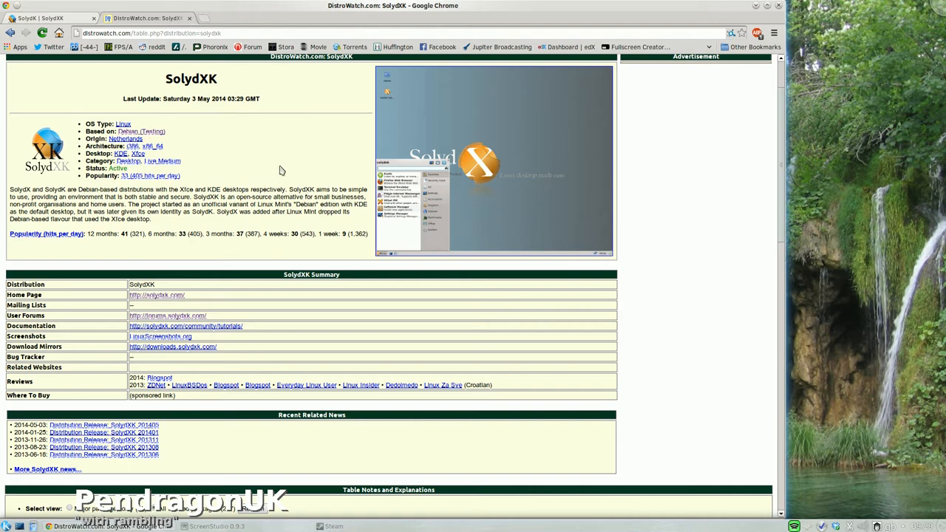
mouse_move(645, 174)
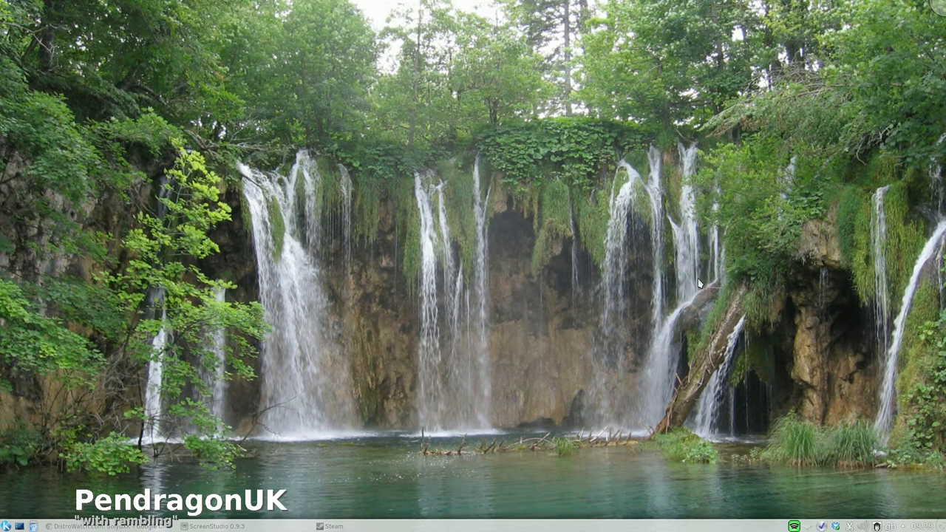
mouse_move(481, 328)
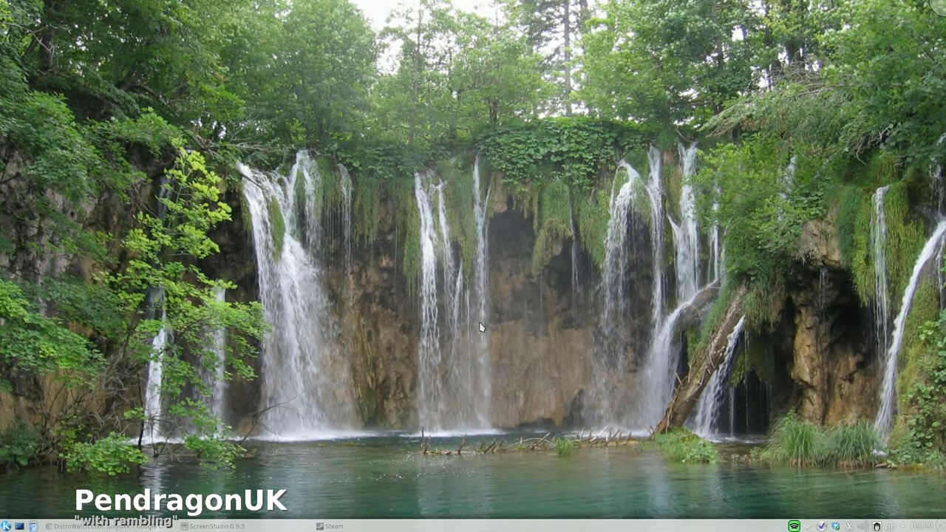
mouse_move(661, 183)
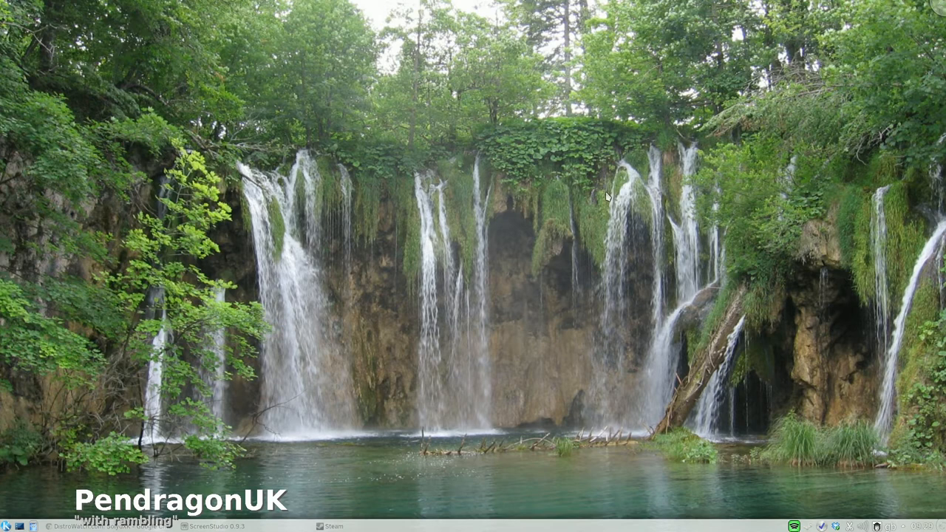
mouse_move(698, 237)
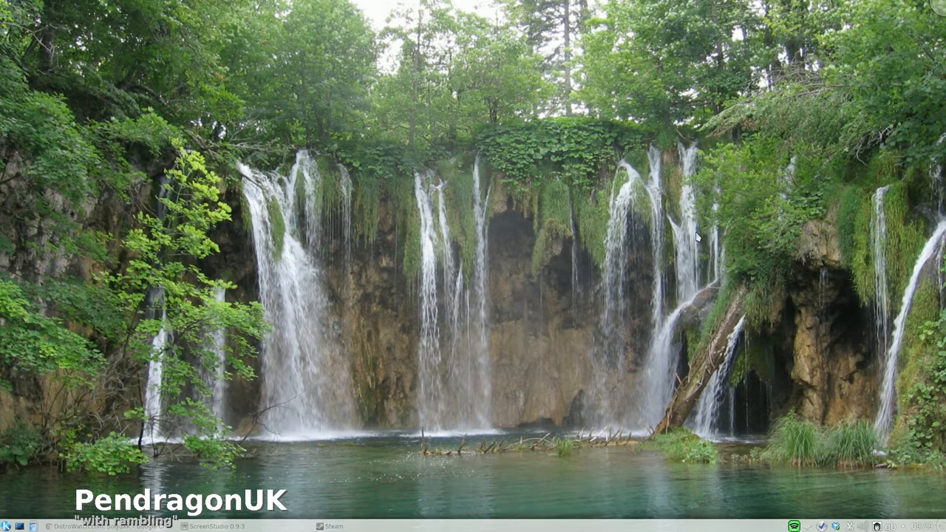
mouse_move(940, 9)
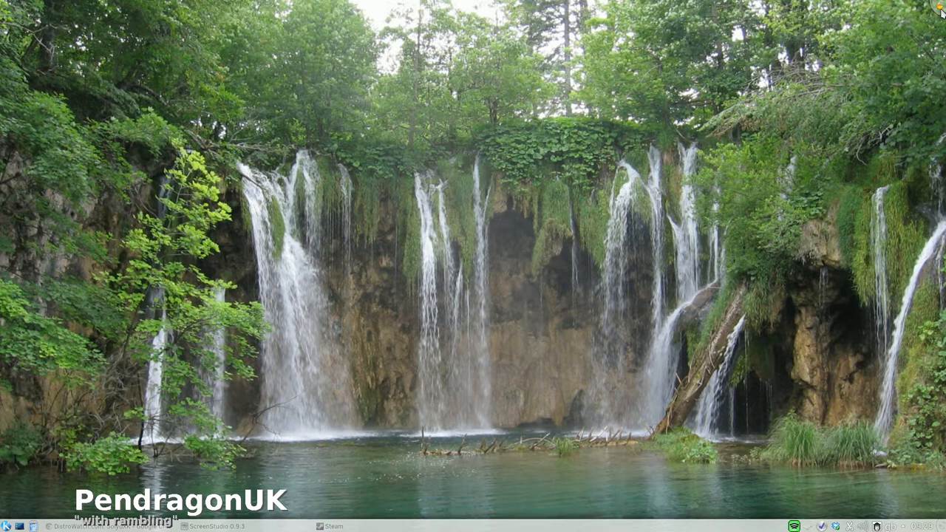
mouse_move(882, 110)
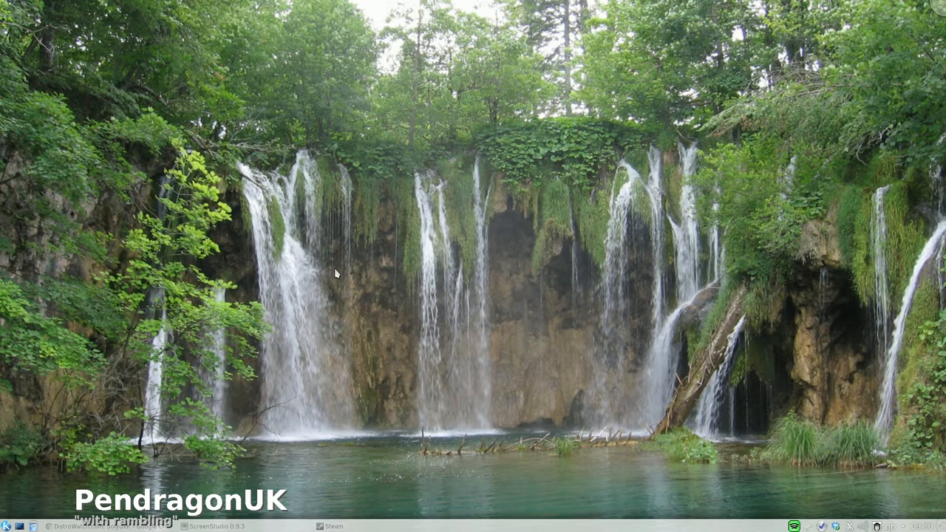
click(8, 527)
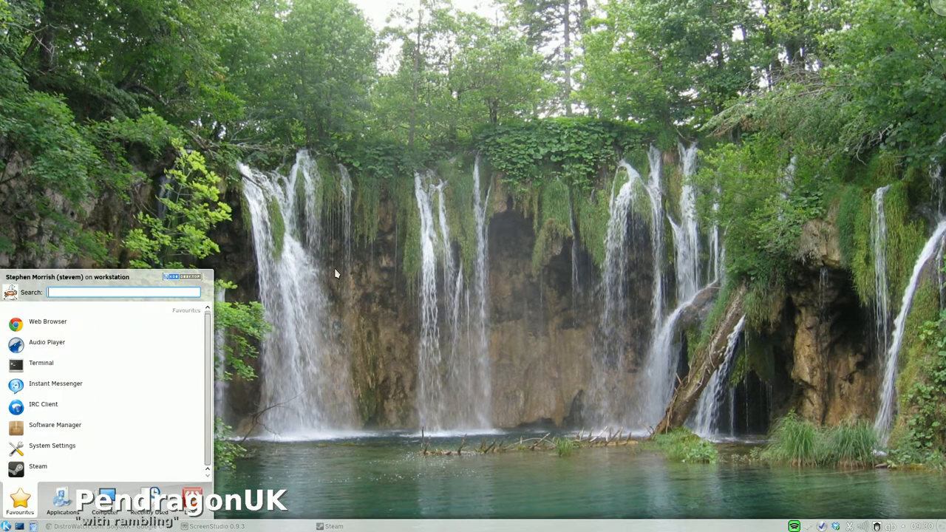
text(sys)
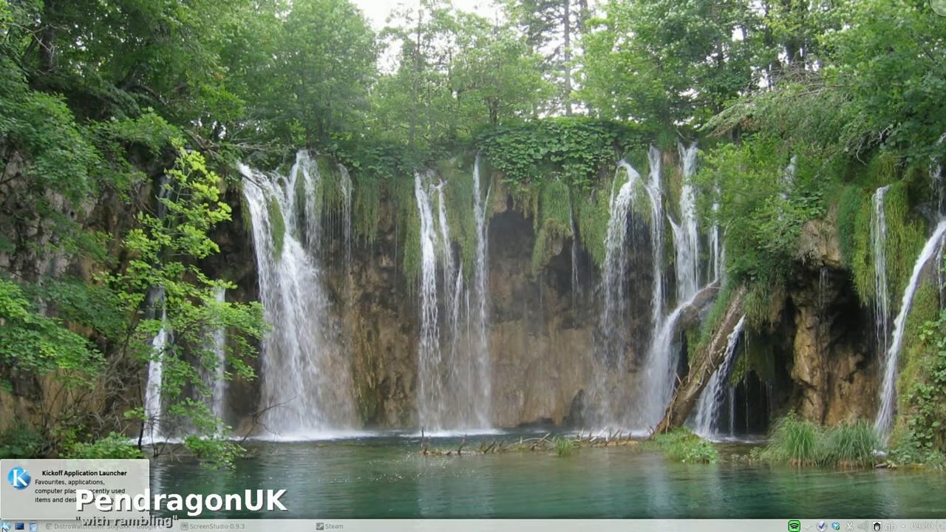
click(9, 521)
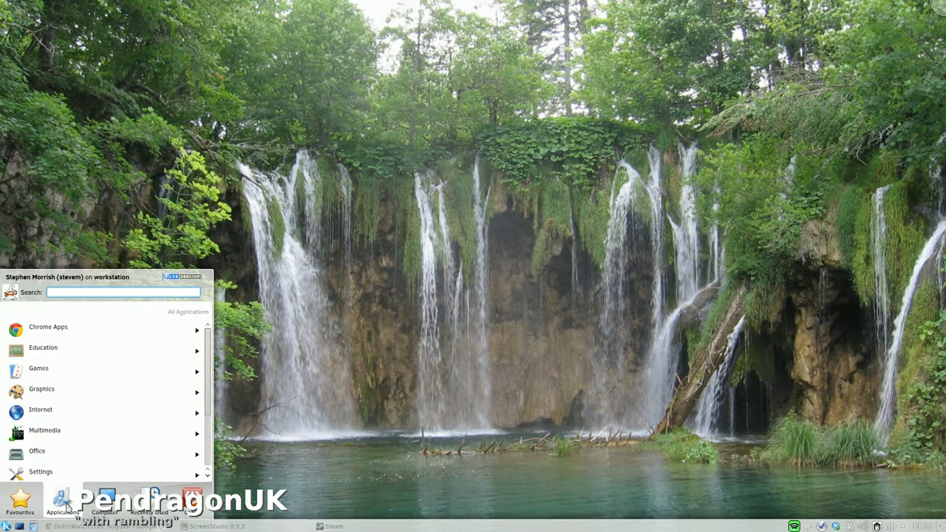
click(41, 410)
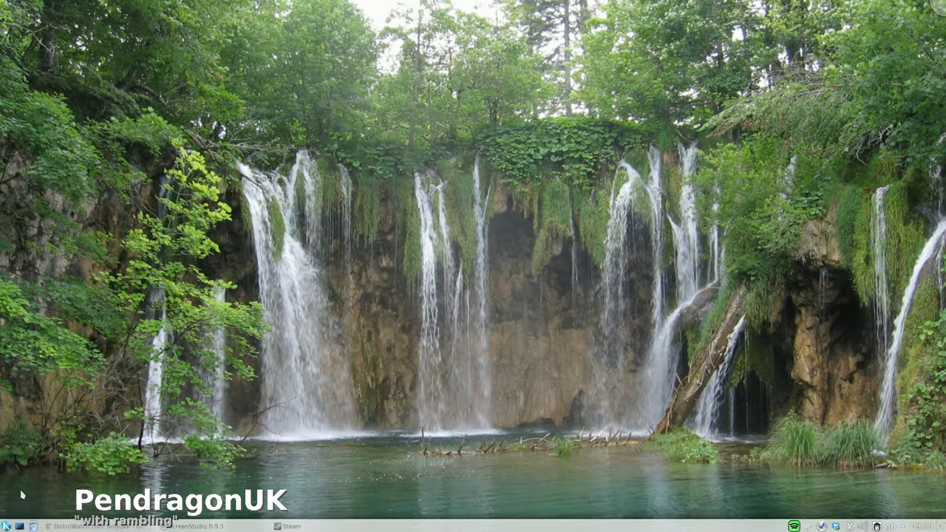
click(6, 526)
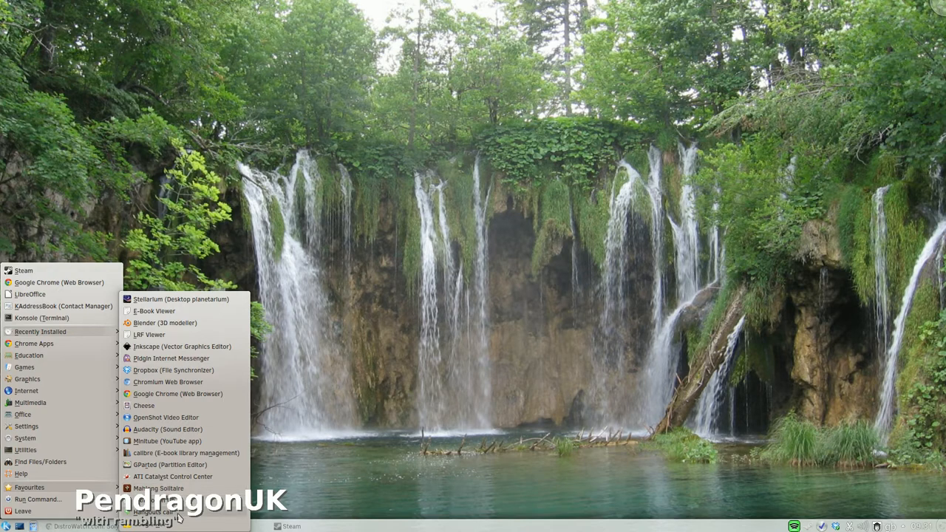
mouse_move(178, 525)
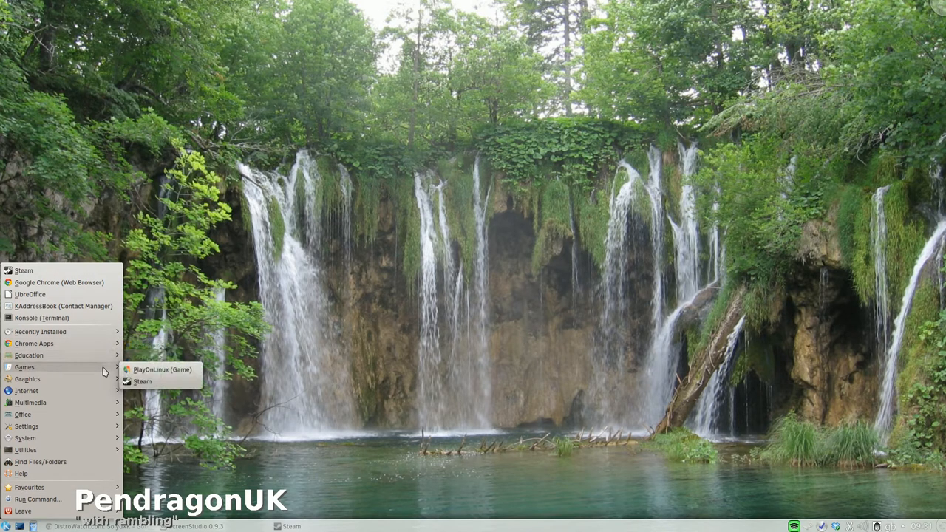
mouse_move(161, 369)
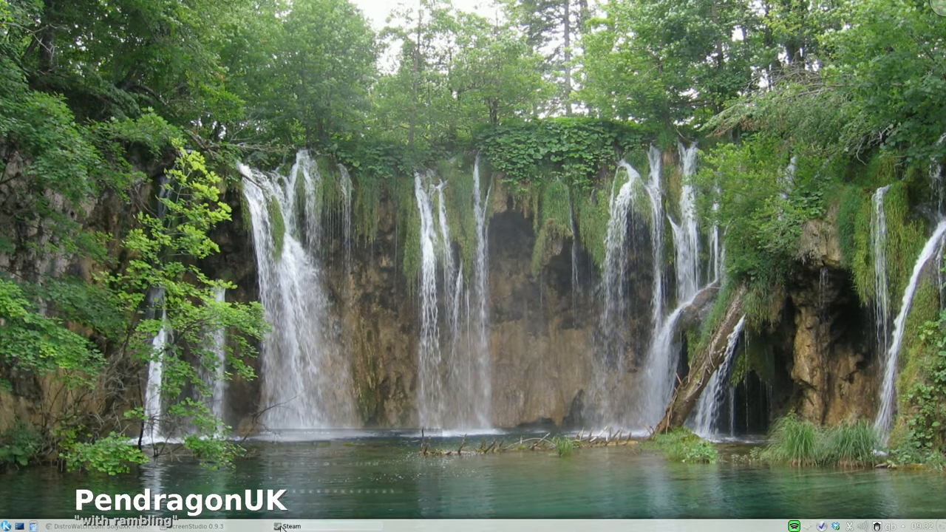
Step: Bring up the Steam library, scroll the game list and select Goat Simulator to show its details
click(287, 527)
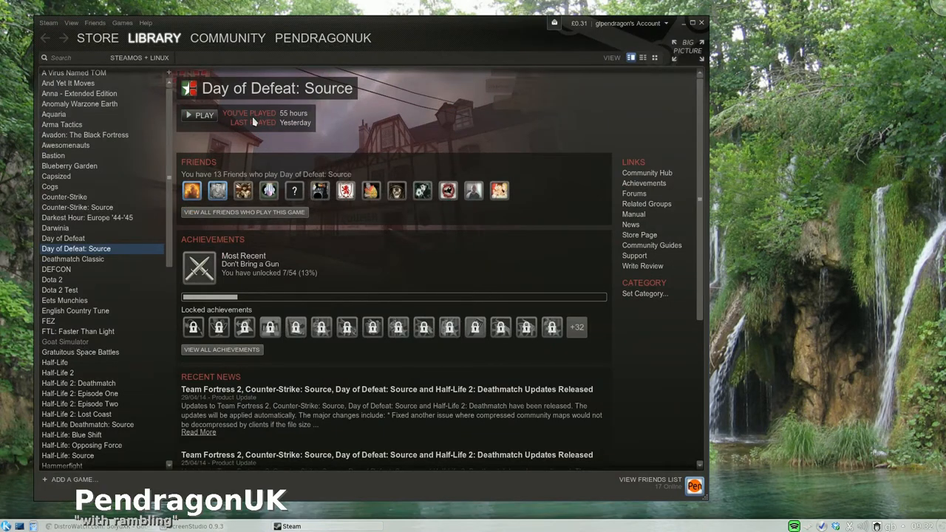
scroll(down, 3)
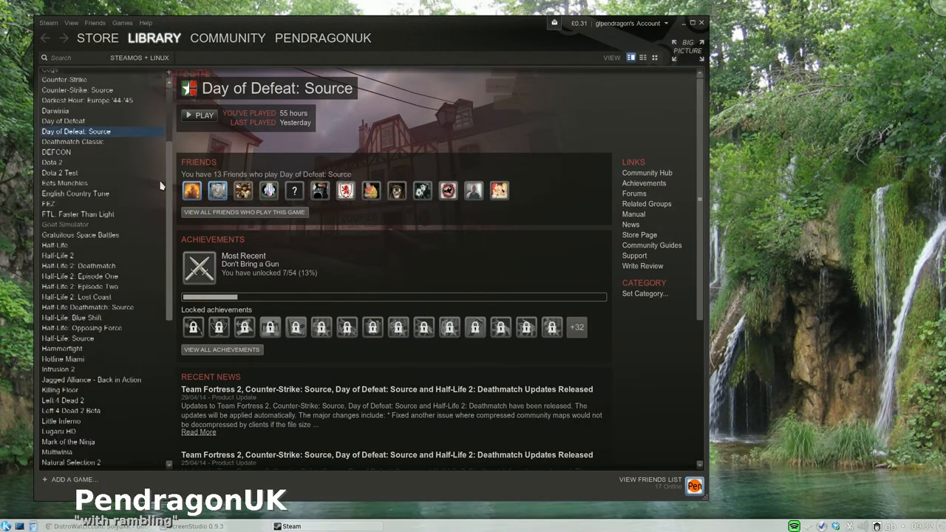
scroll(up, 3)
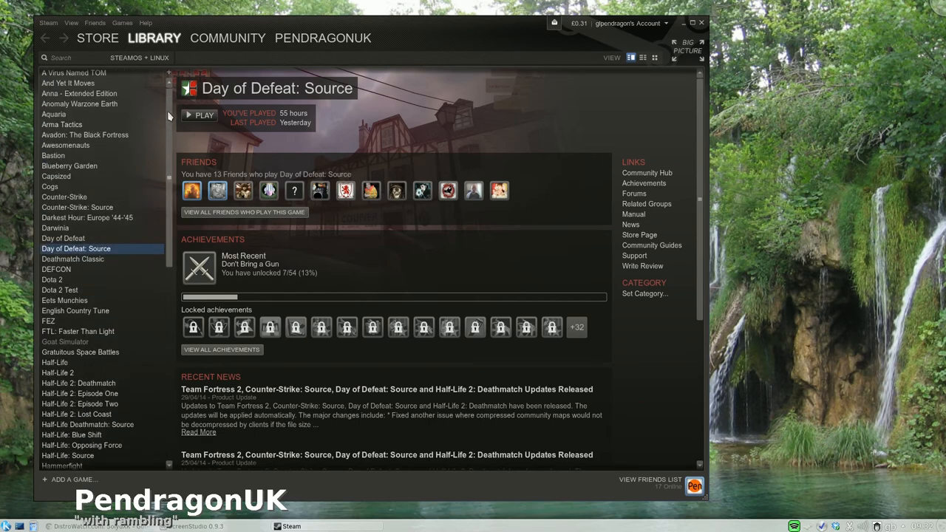
scroll(down, 3)
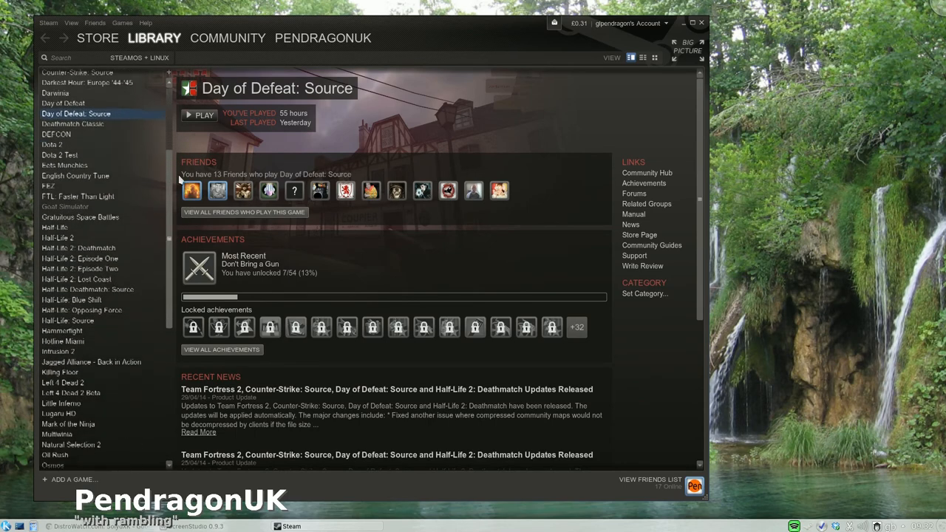
scroll(down, 3)
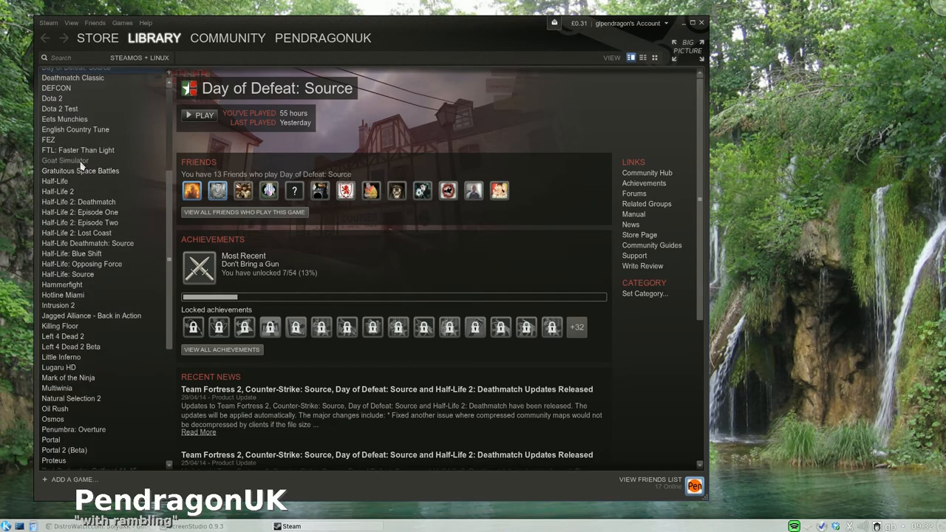
click(65, 155)
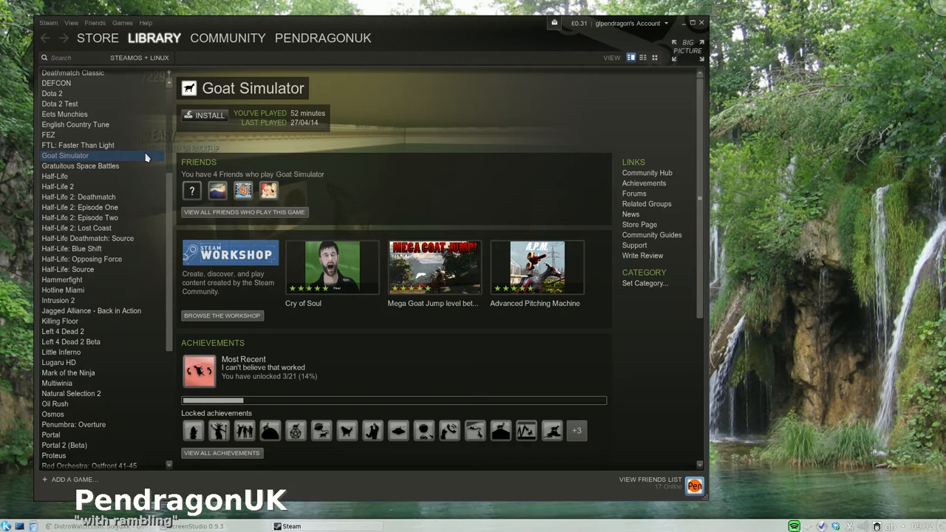
mouse_move(247, 169)
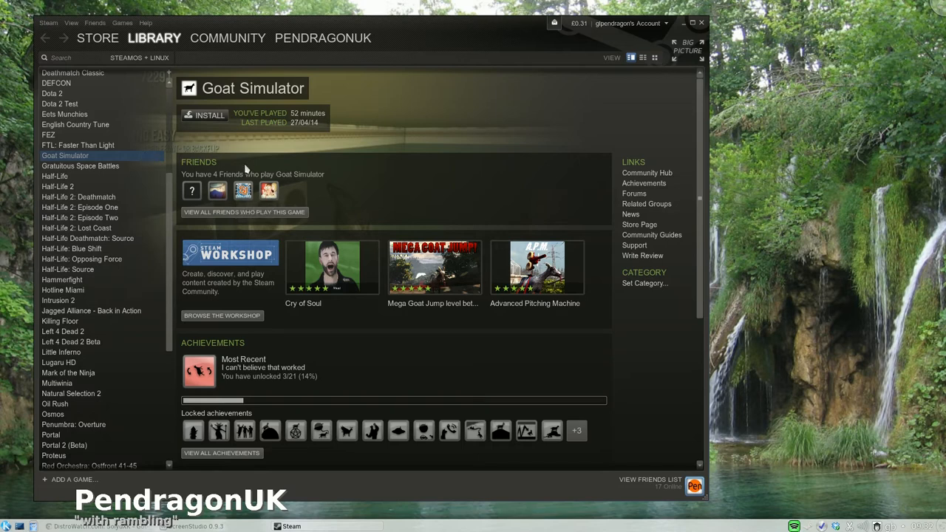
mouse_move(444, 151)
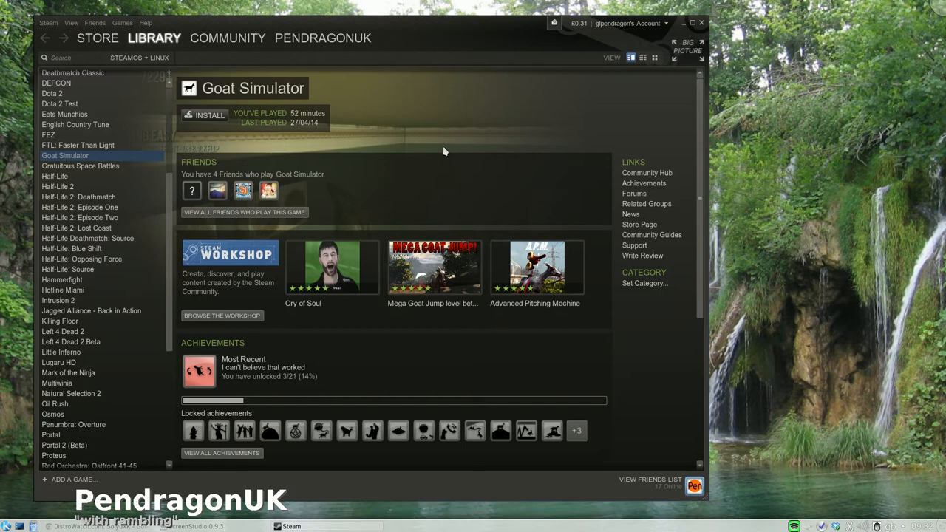
mouse_move(172, 254)
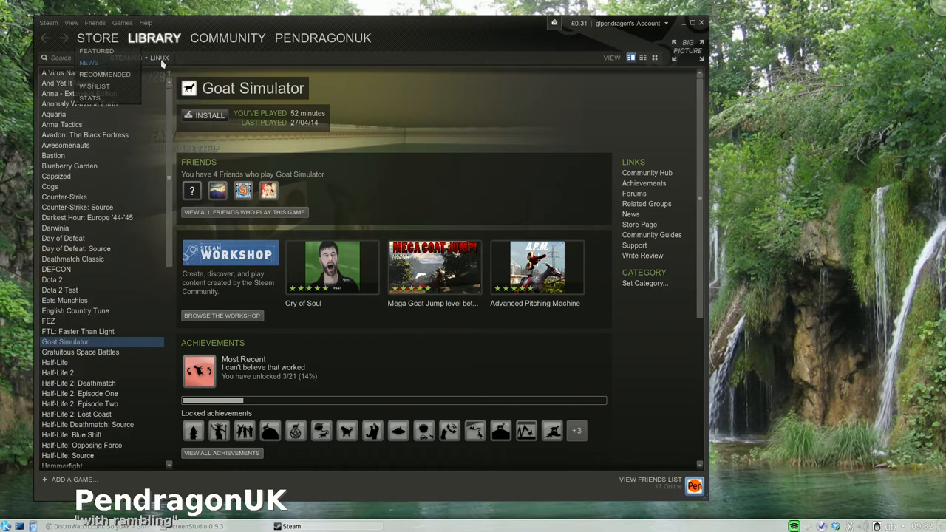
Step: Set the library filter to All Games and scroll the full list down to the R–T titles
click(139, 58)
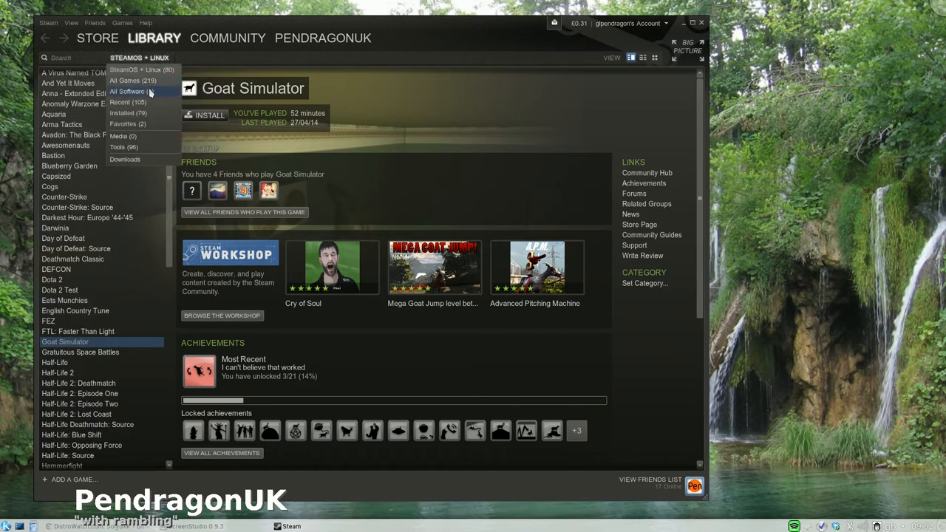
click(133, 80)
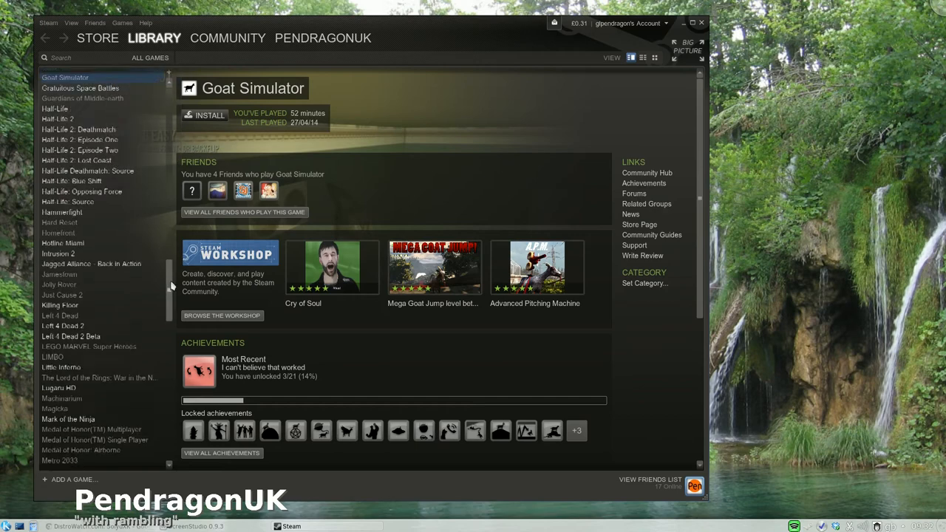
scroll(up, 3)
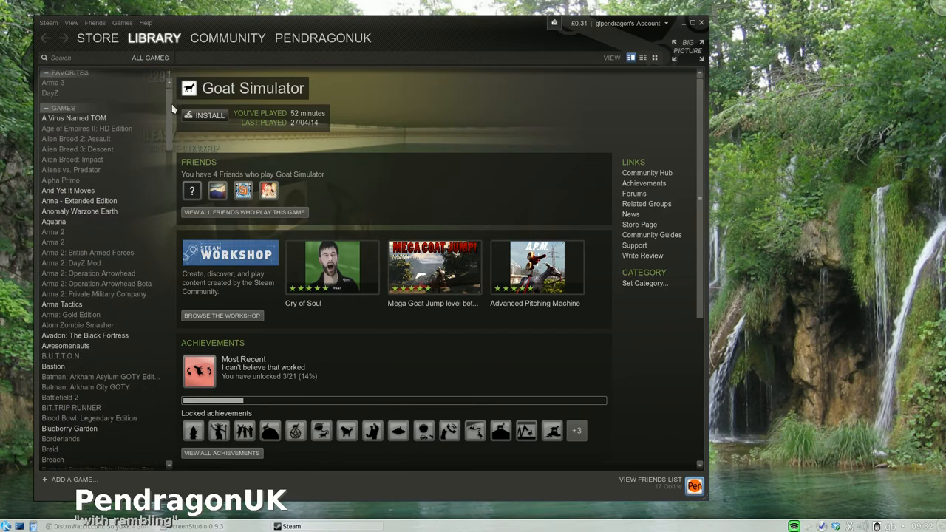
mouse_move(105, 96)
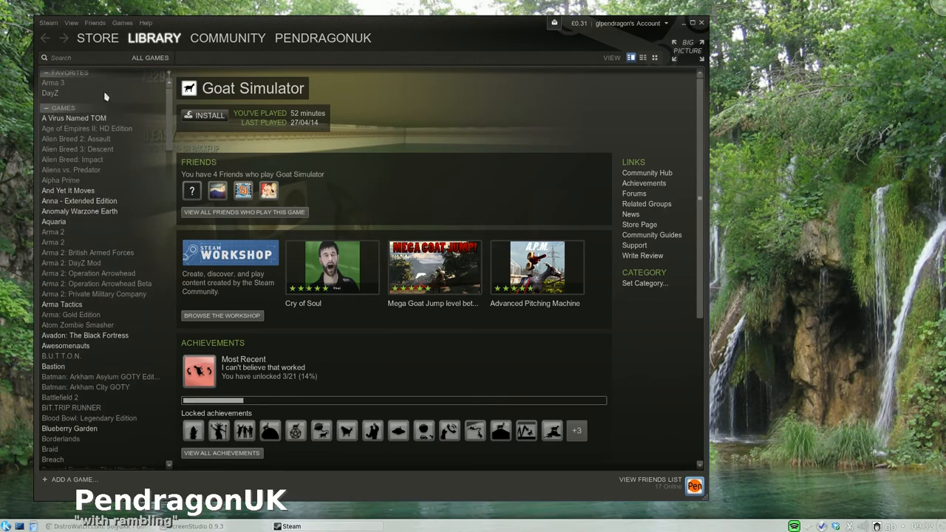
mouse_move(171, 110)
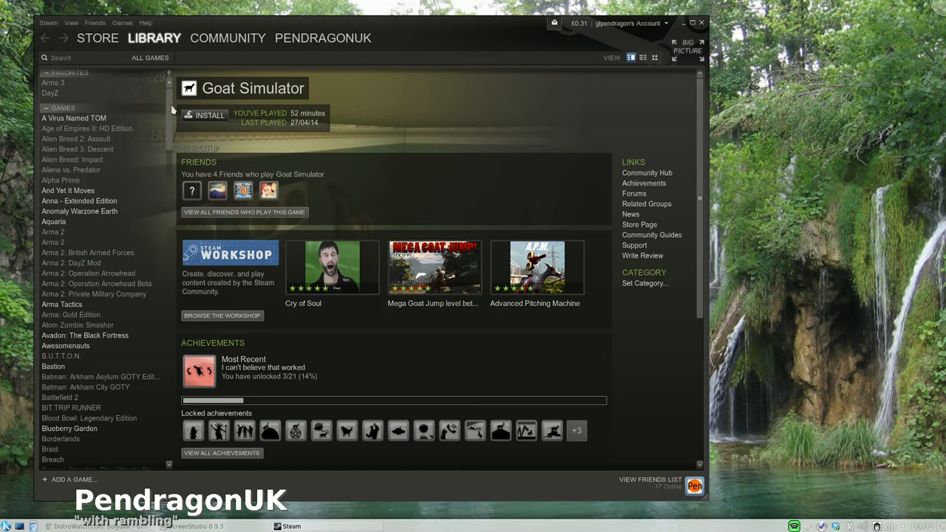
scroll(down, 3)
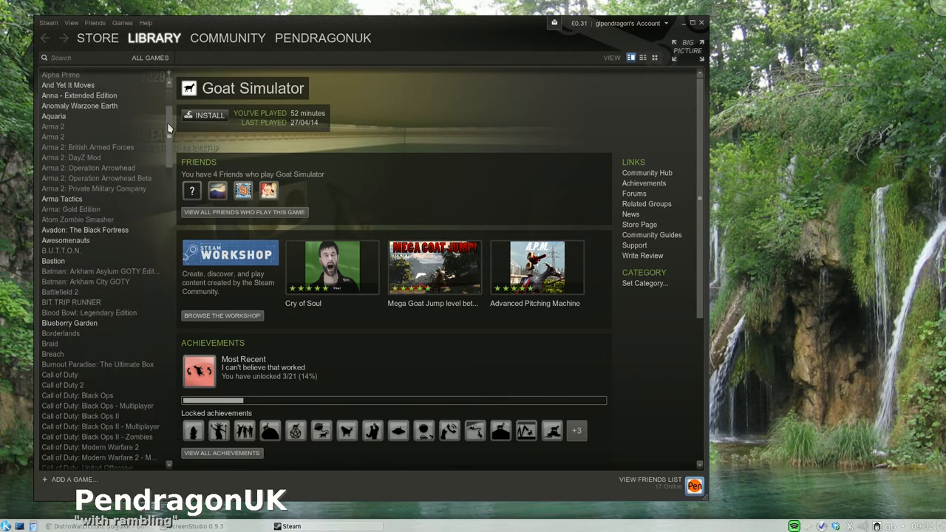
scroll(down, 3)
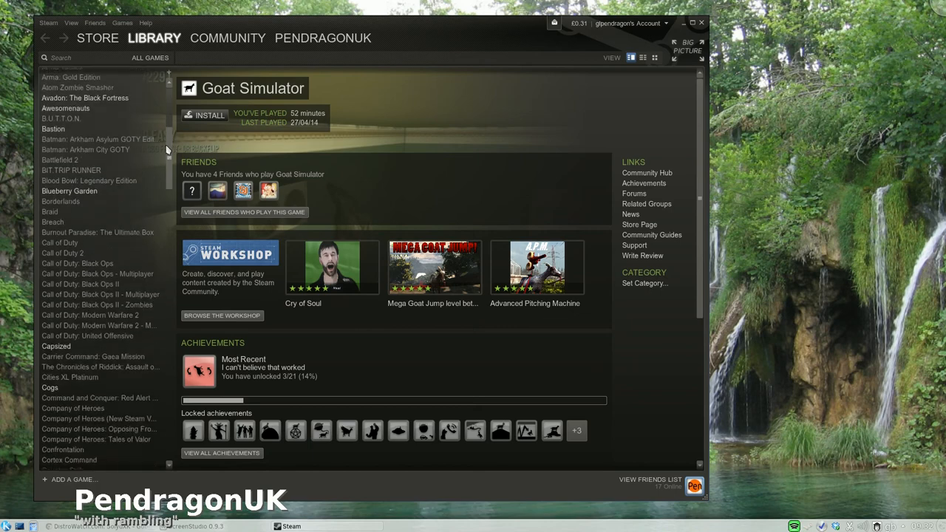
scroll(down, 3)
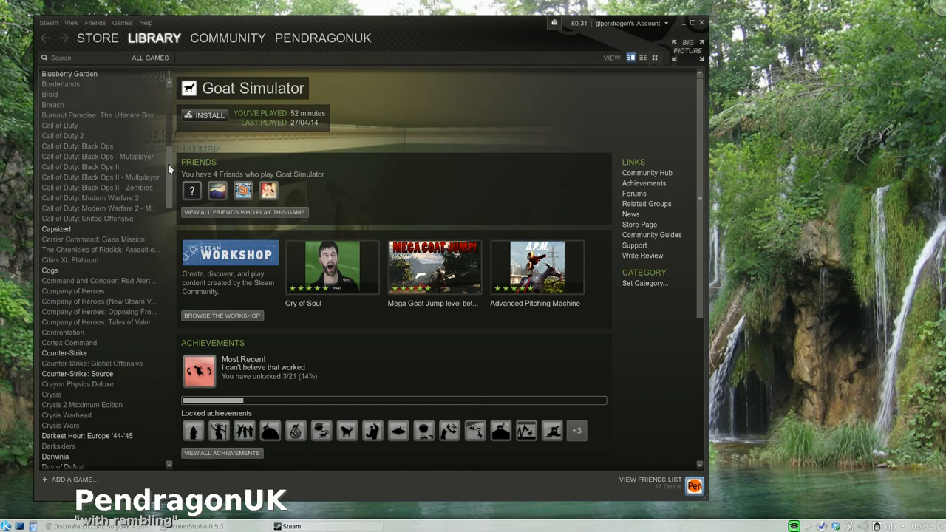
scroll(down, 3)
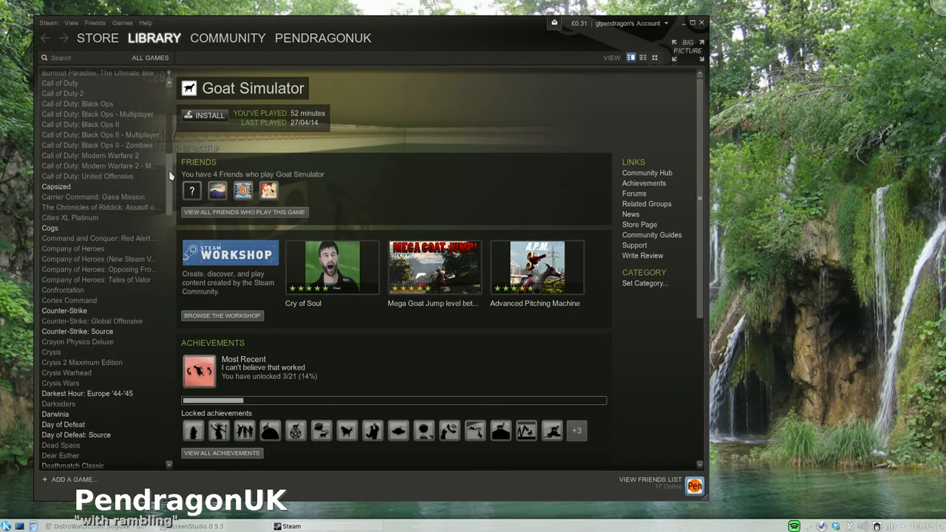
scroll(down, 3)
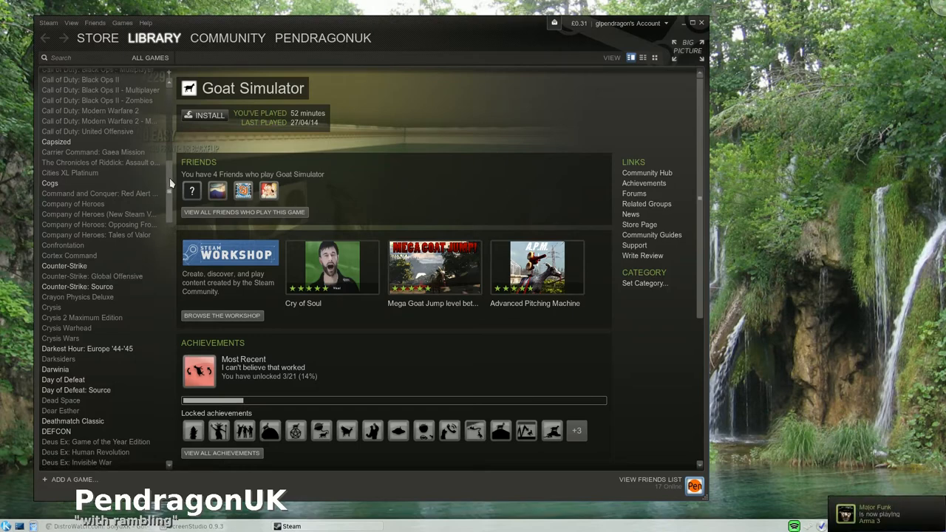
scroll(down, 3)
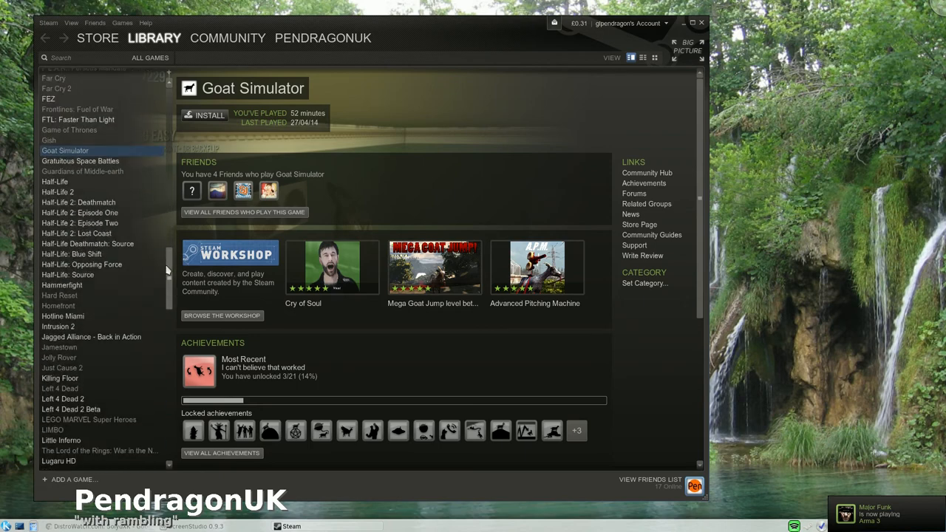
scroll(down, 3)
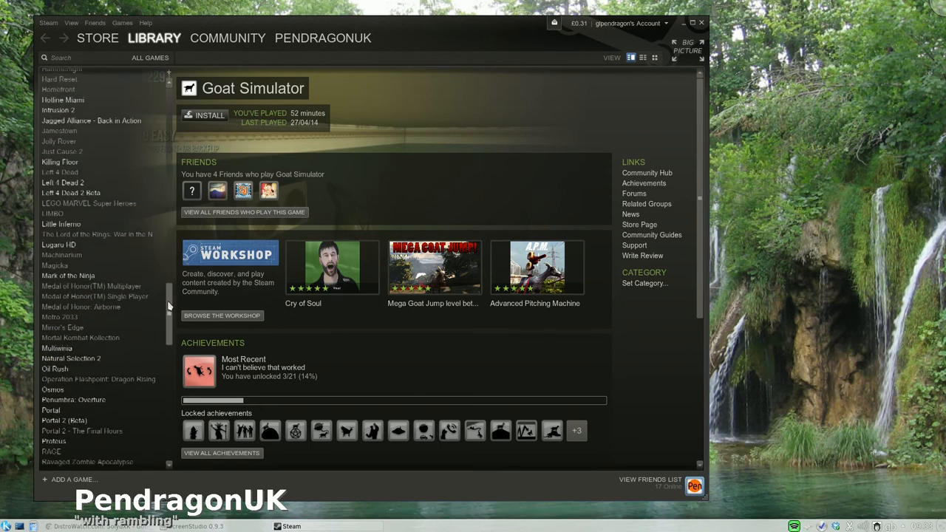
scroll(down, 3)
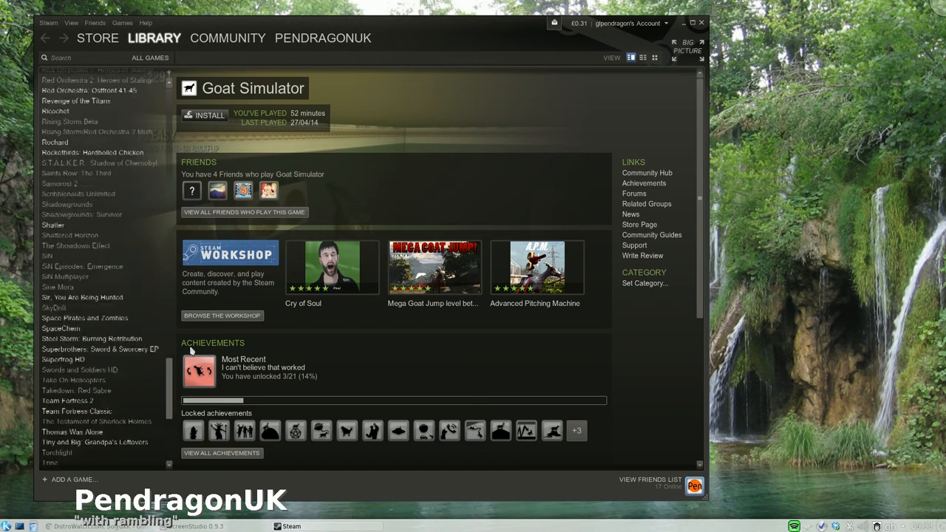
Step: Set the library filter back to SteamOS + Linux and hide the Steam window
click(151, 58)
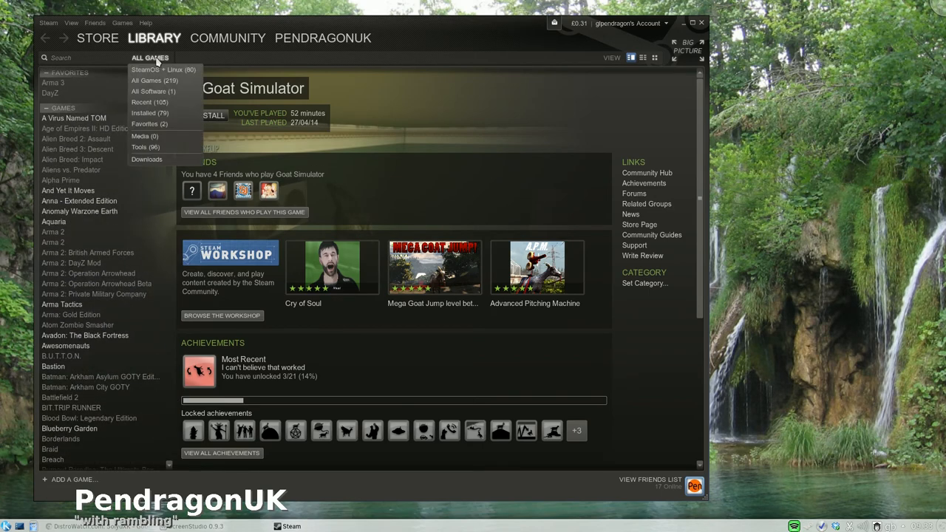
mouse_move(162, 70)
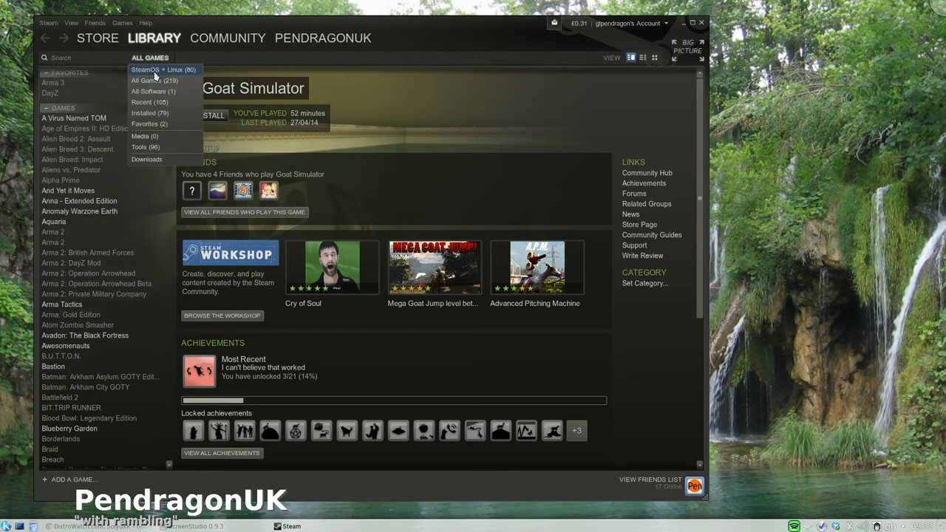
click(163, 69)
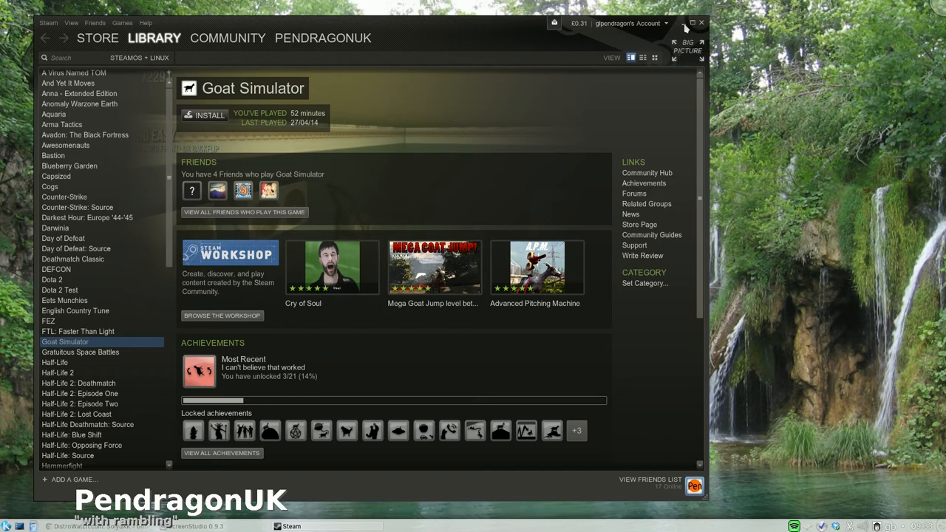
click(692, 22)
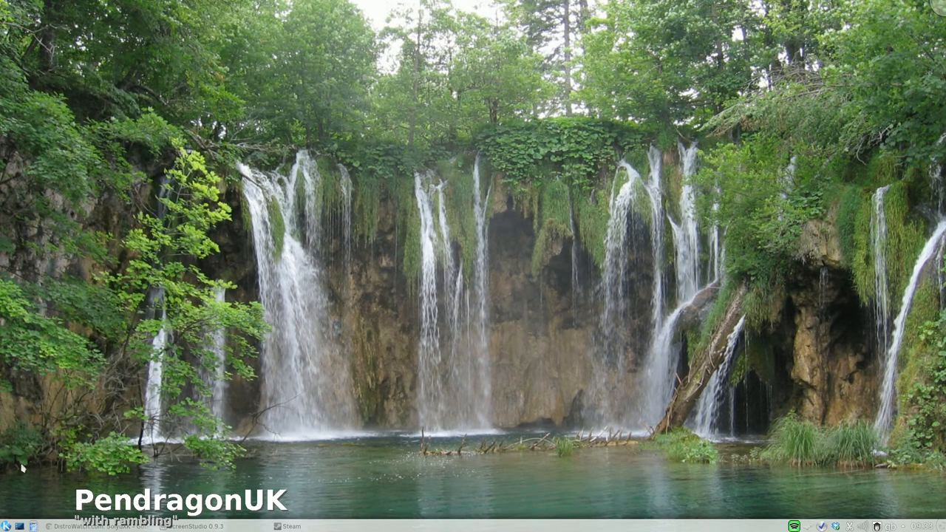
Step: Launch PlayOnLinux from the application menu's Games list
click(6, 526)
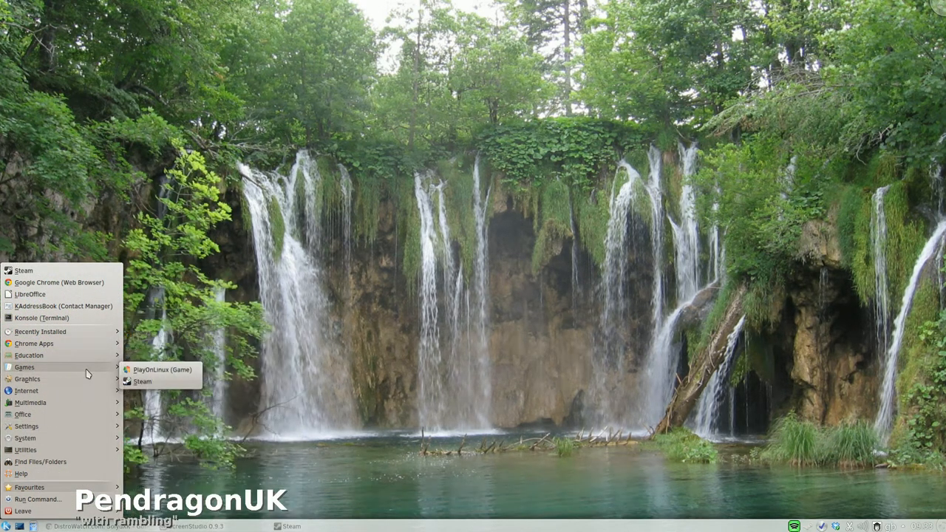
click(160, 370)
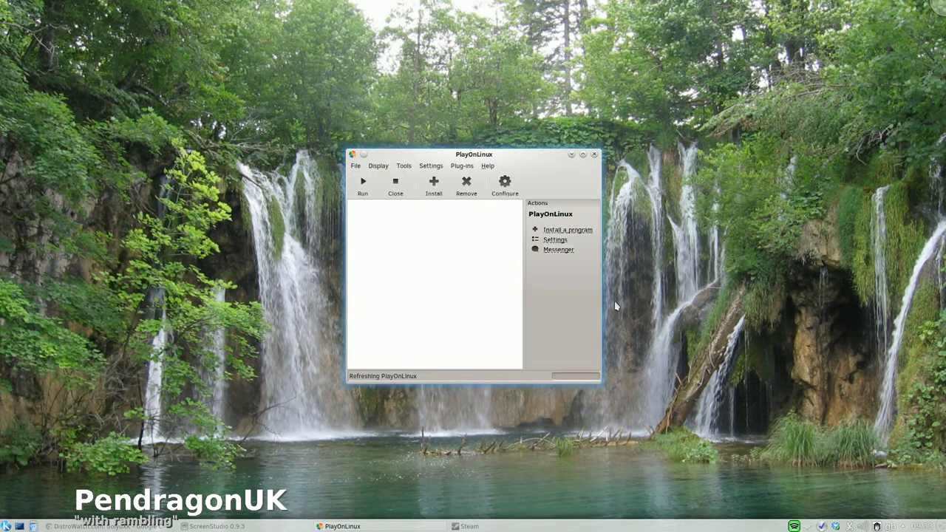
mouse_move(456, 257)
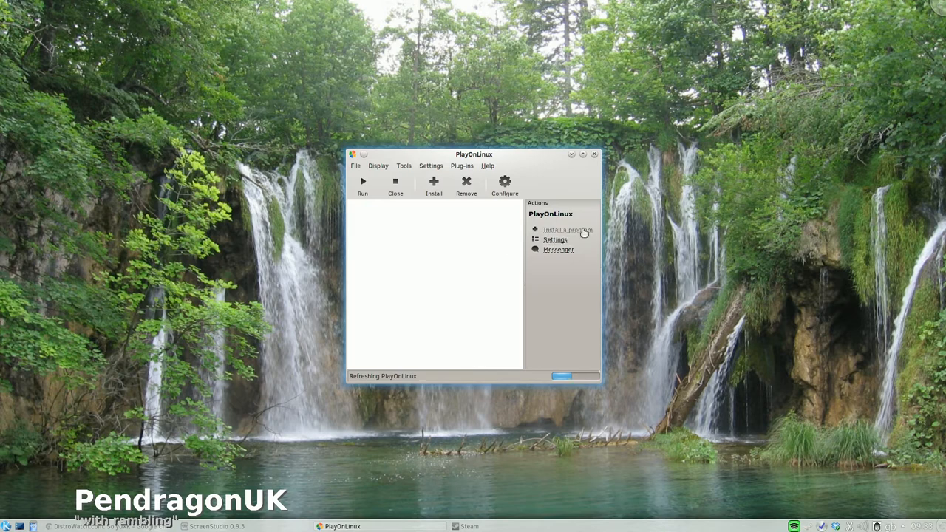
Step: Step through the PlayOnLinux first-use wizard until the main window is ready
click(568, 230)
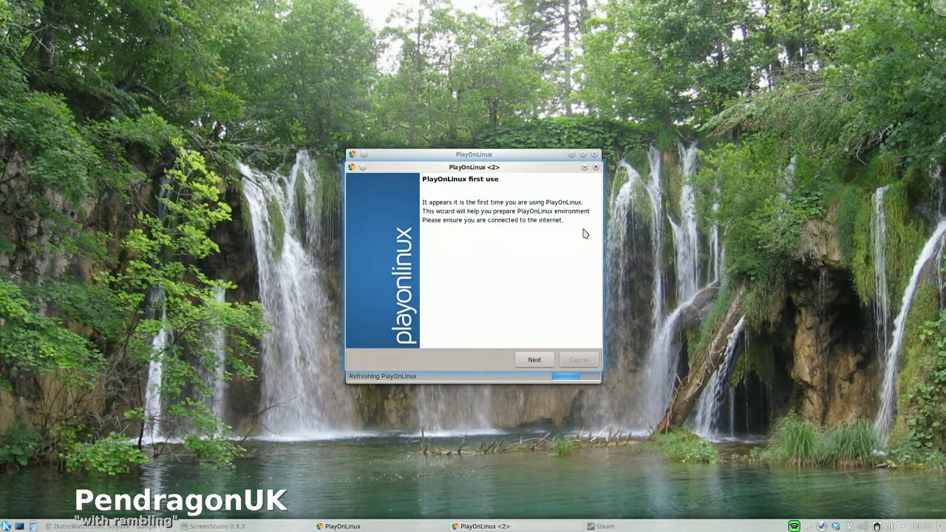
click(534, 360)
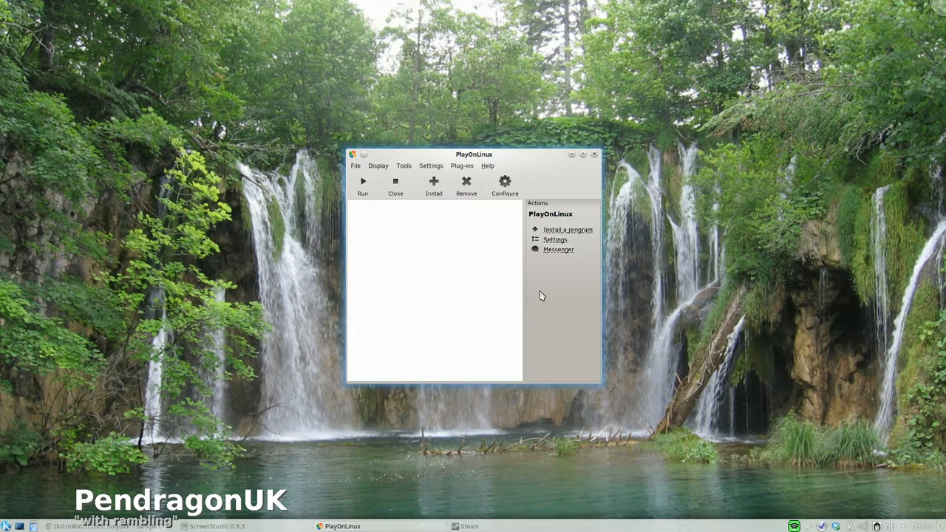
mouse_move(550, 299)
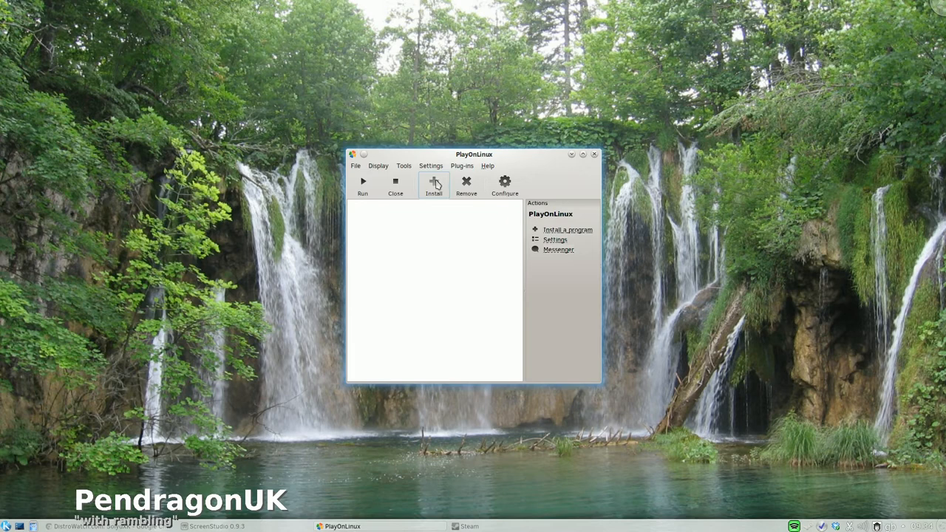
Step: Open the install catalogue's Games category and scroll the GOG.com titles down to the S entries
click(434, 184)
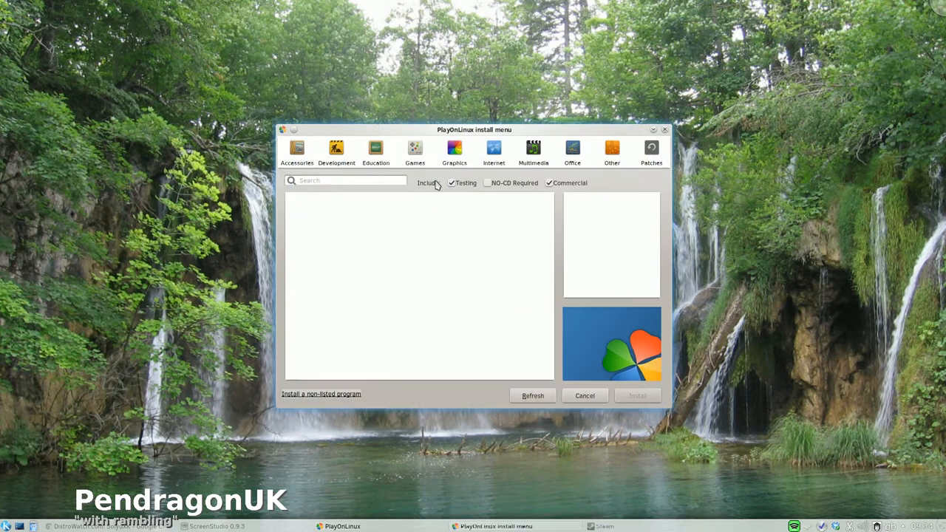
mouse_move(417, 281)
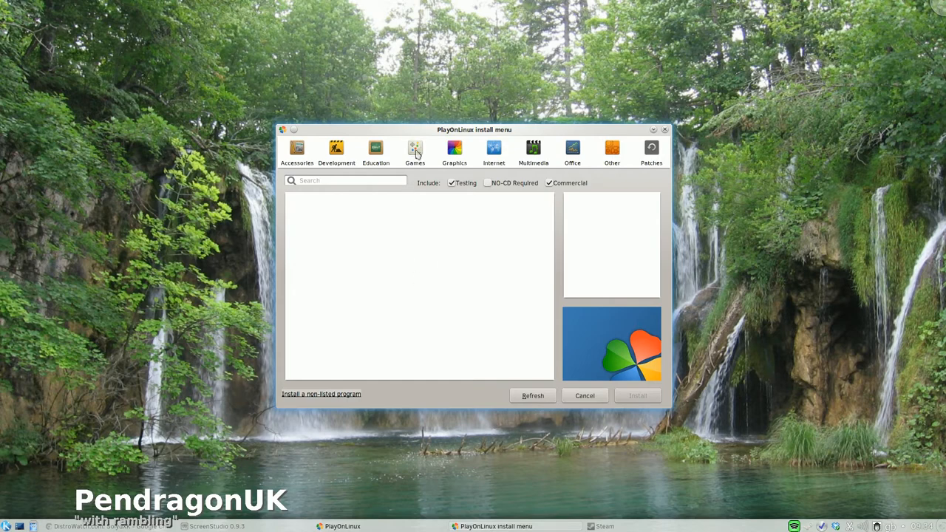
click(414, 150)
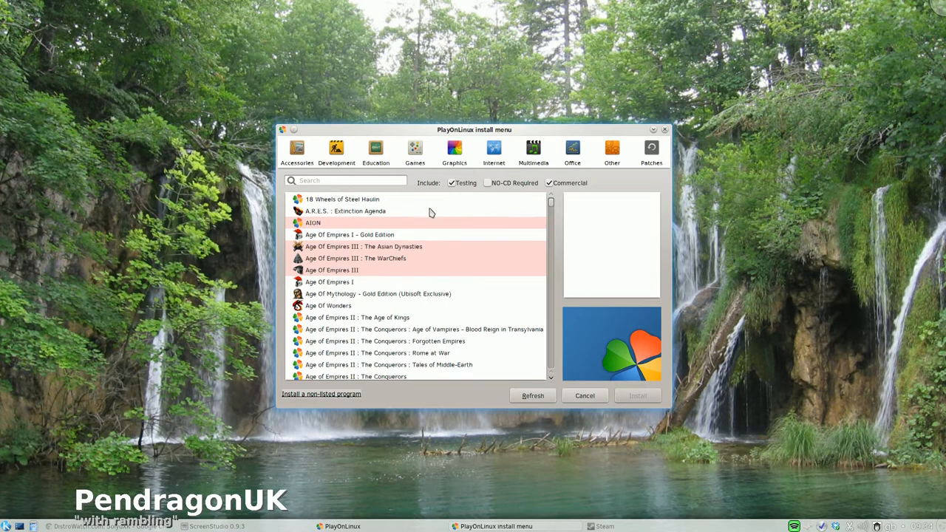
scroll(down, 3)
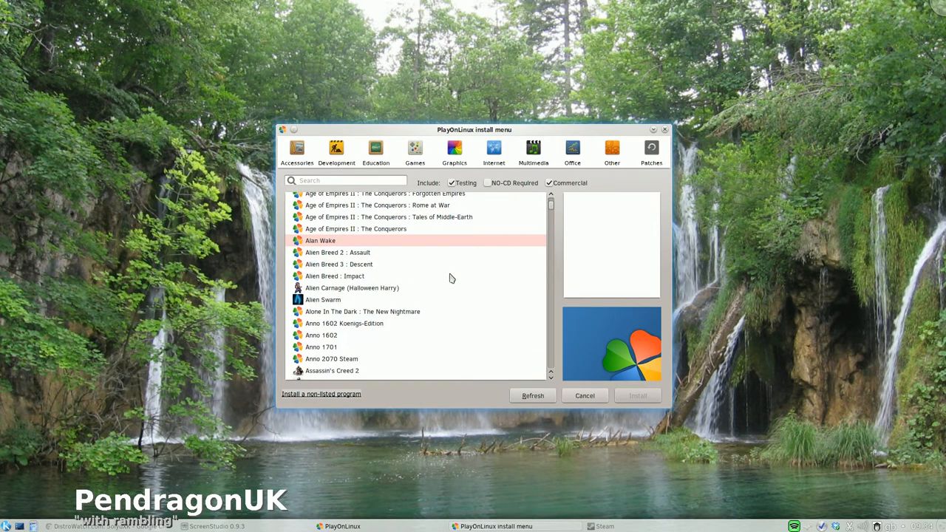
scroll(down, 3)
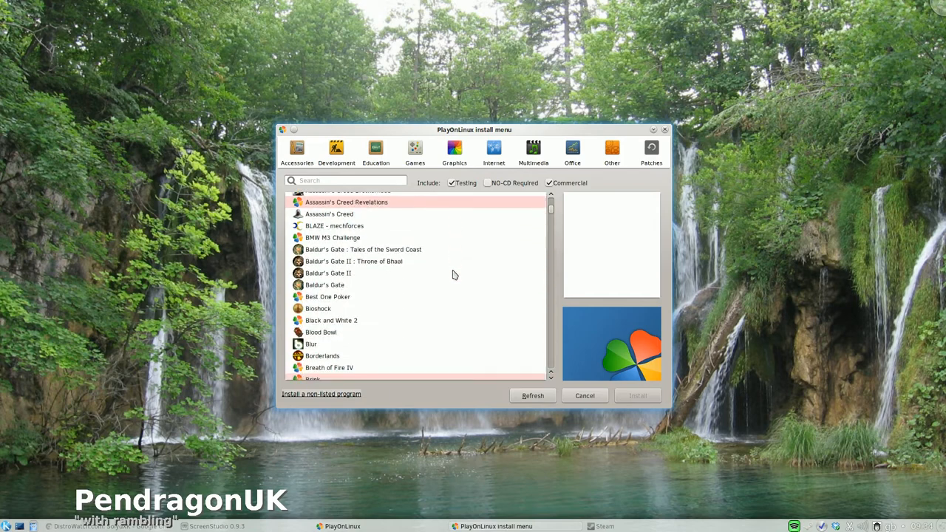
scroll(down, 3)
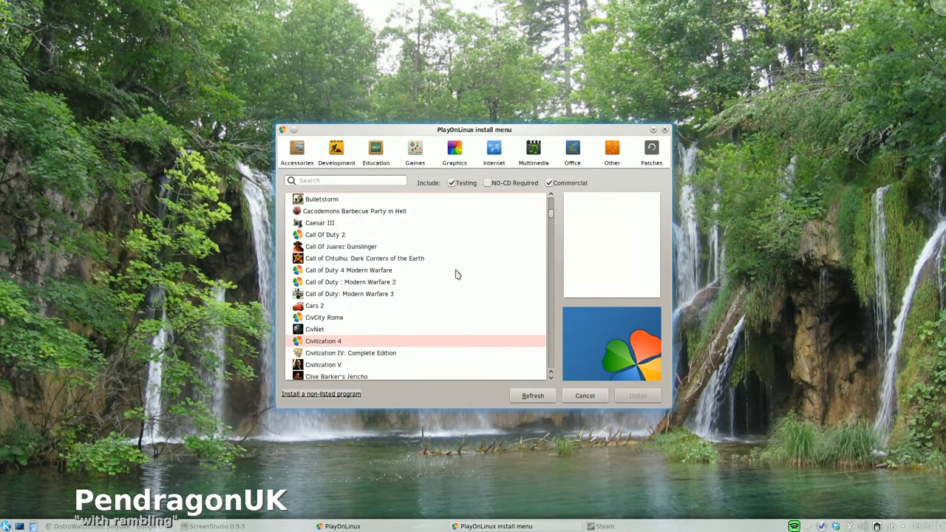
scroll(down, 3)
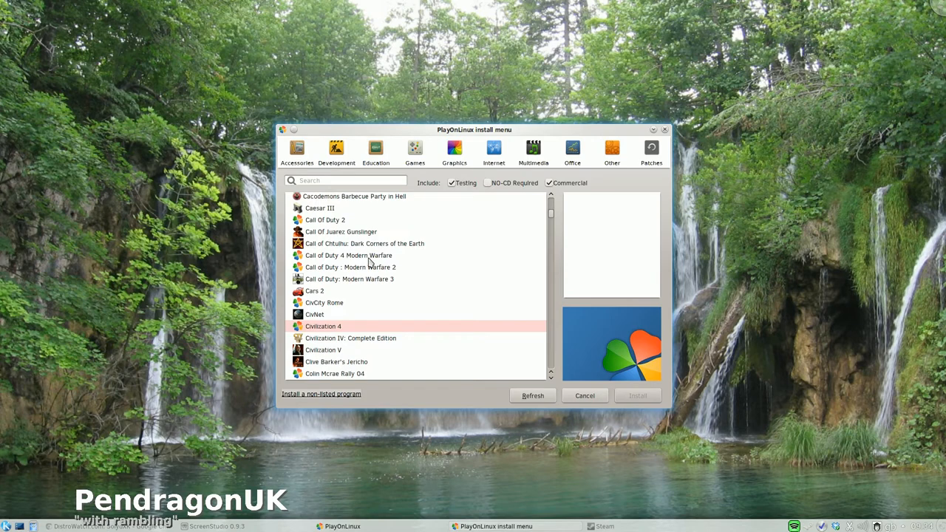
mouse_move(369, 275)
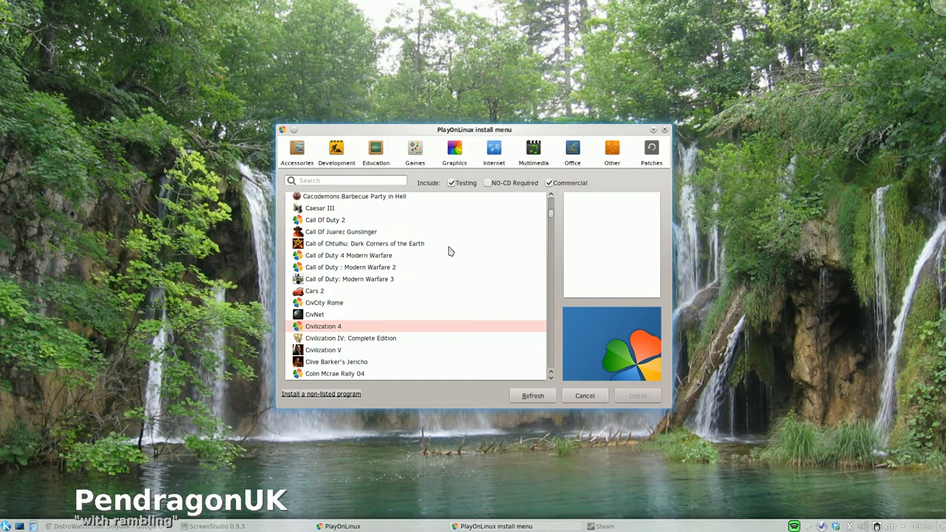
scroll(down, 3)
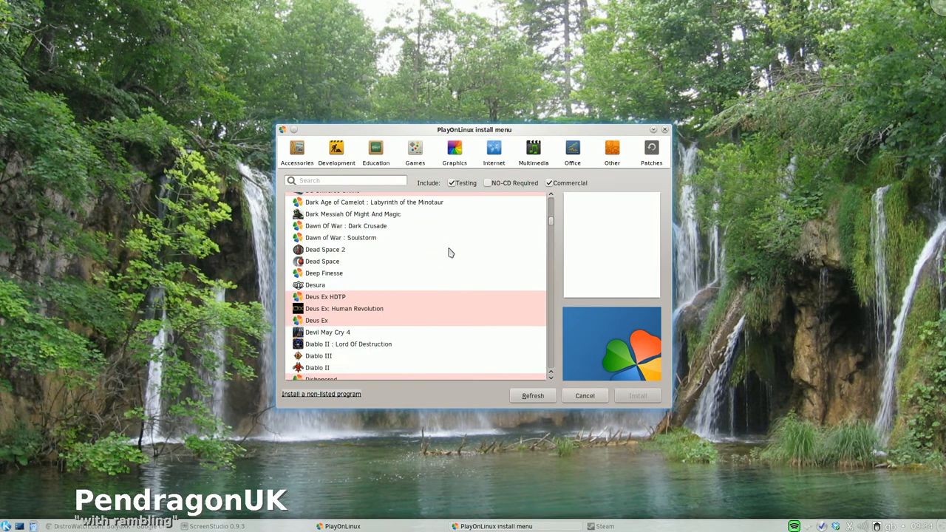
scroll(down, 3)
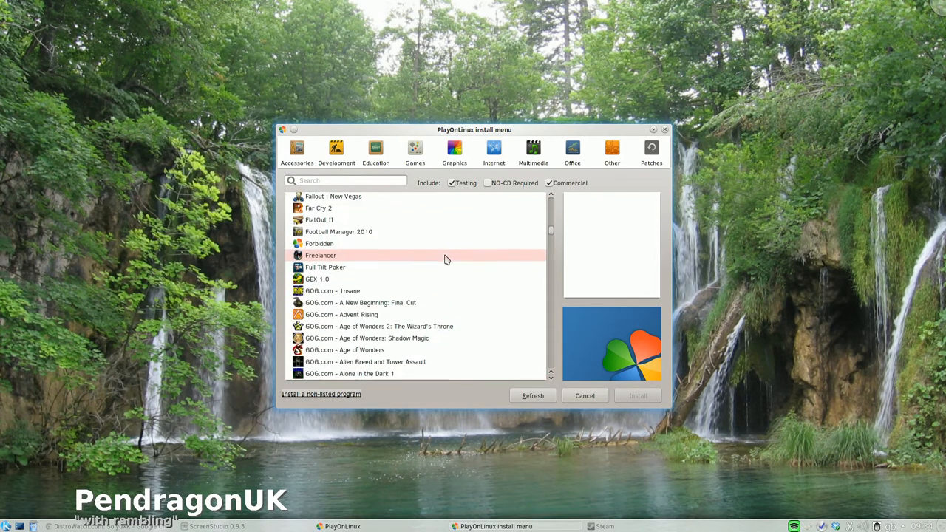
scroll(down, 3)
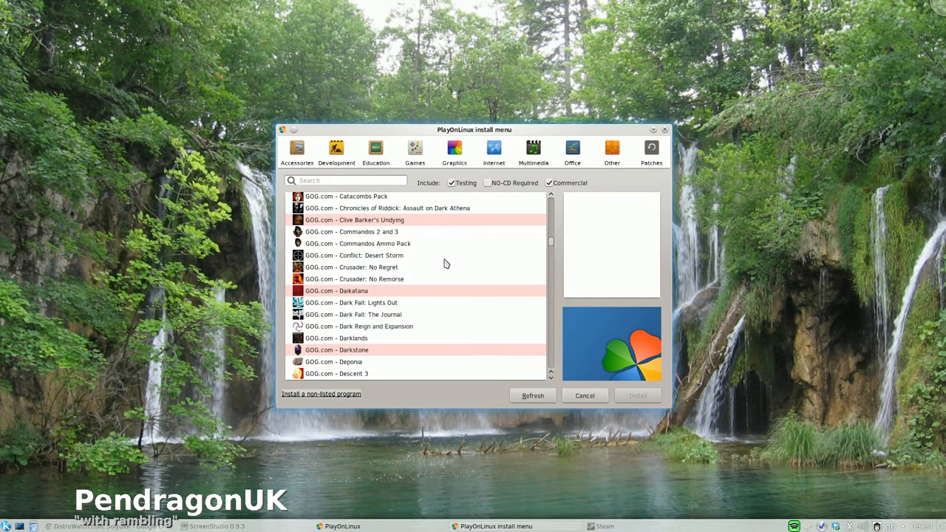
scroll(up, 3)
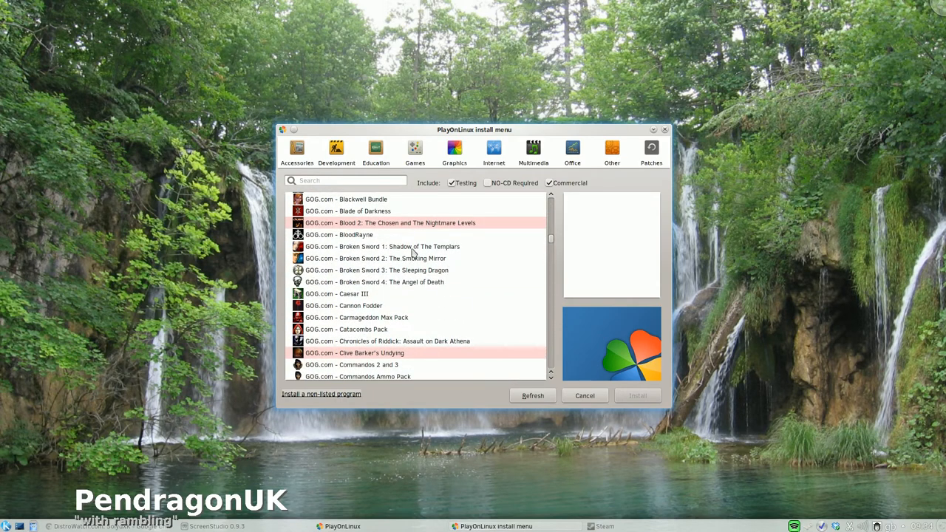
scroll(down, 3)
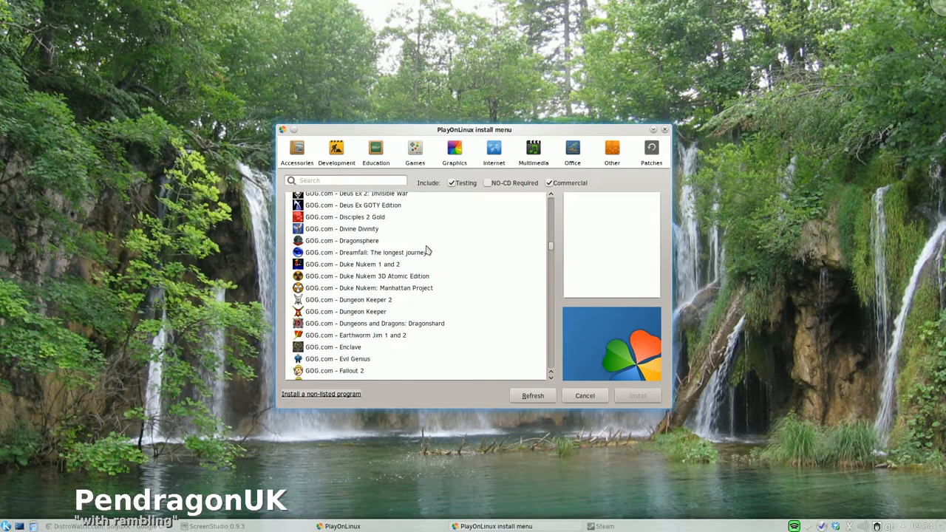
mouse_move(399, 298)
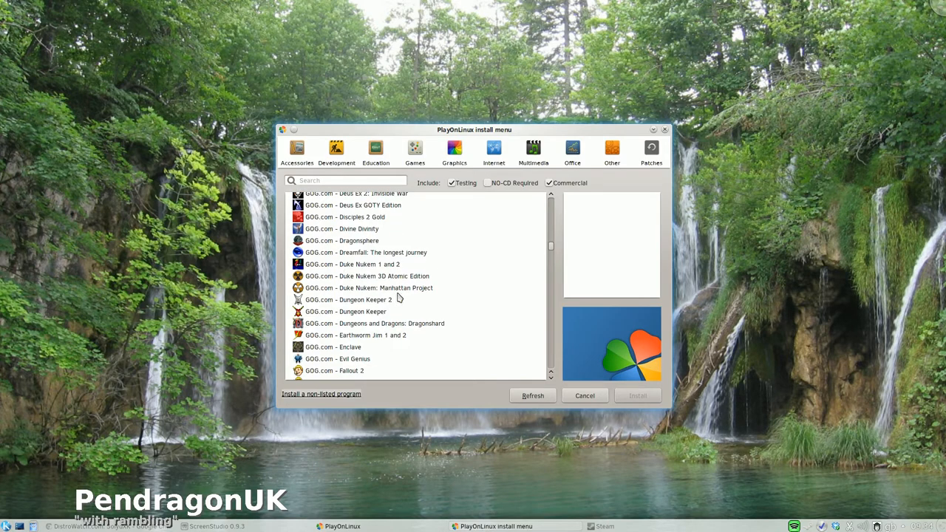
mouse_move(420, 283)
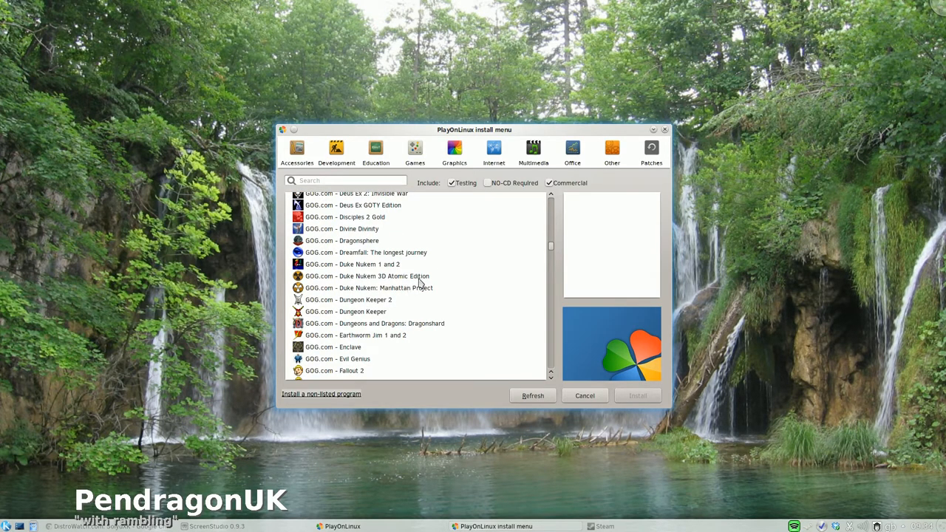
scroll(down, 3)
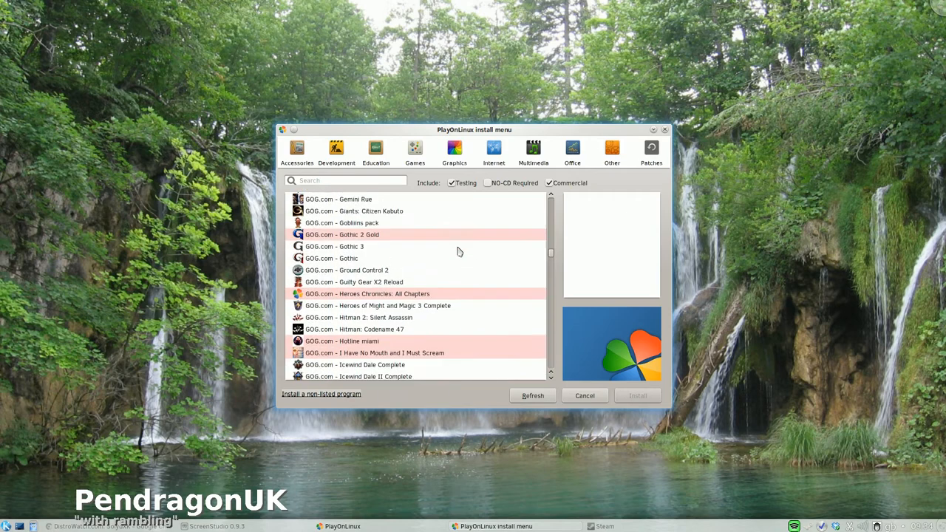
scroll(down, 3)
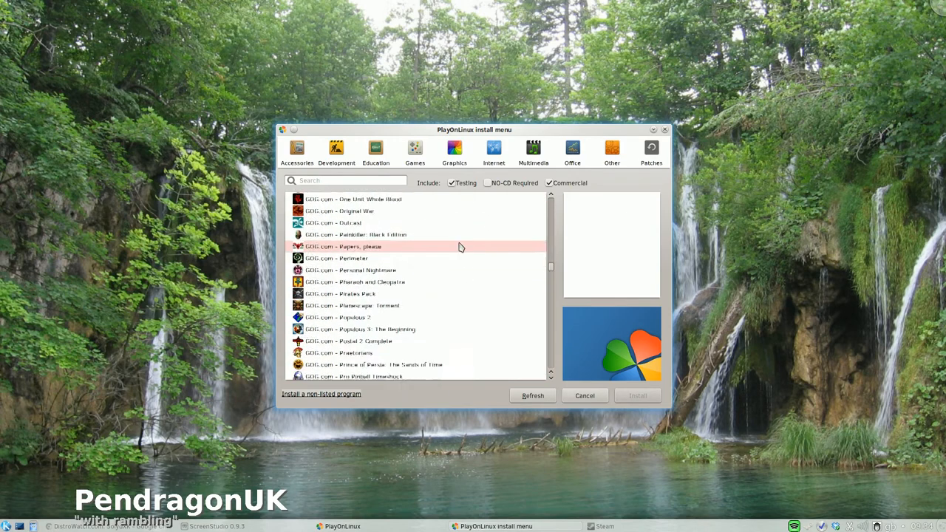
scroll(down, 3)
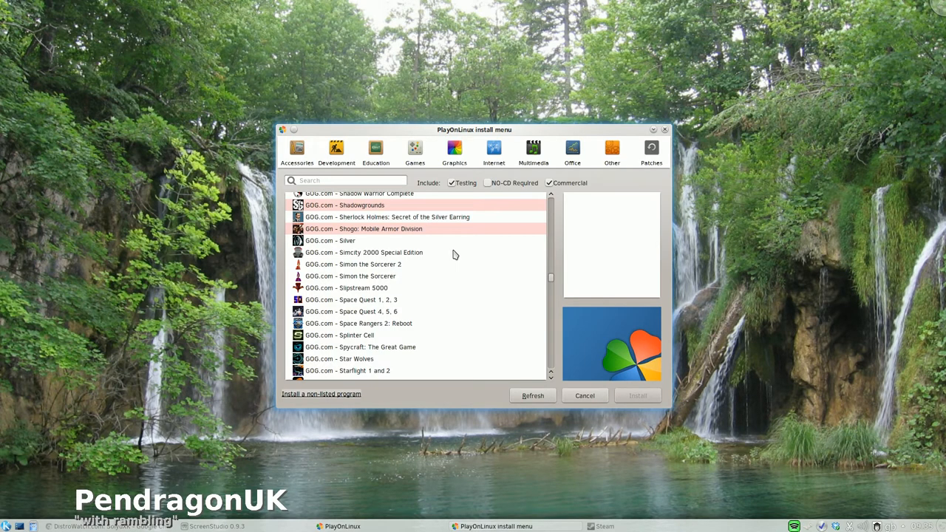
mouse_move(446, 246)
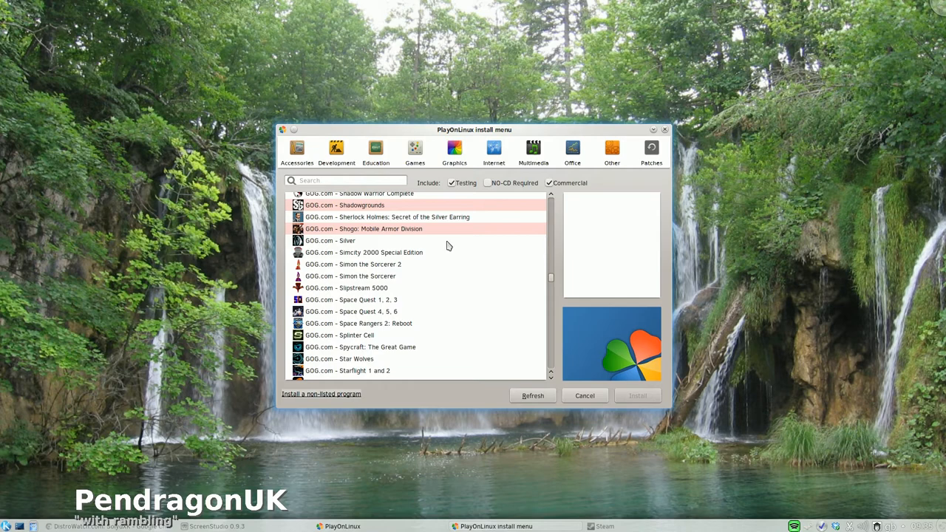
mouse_move(527, 210)
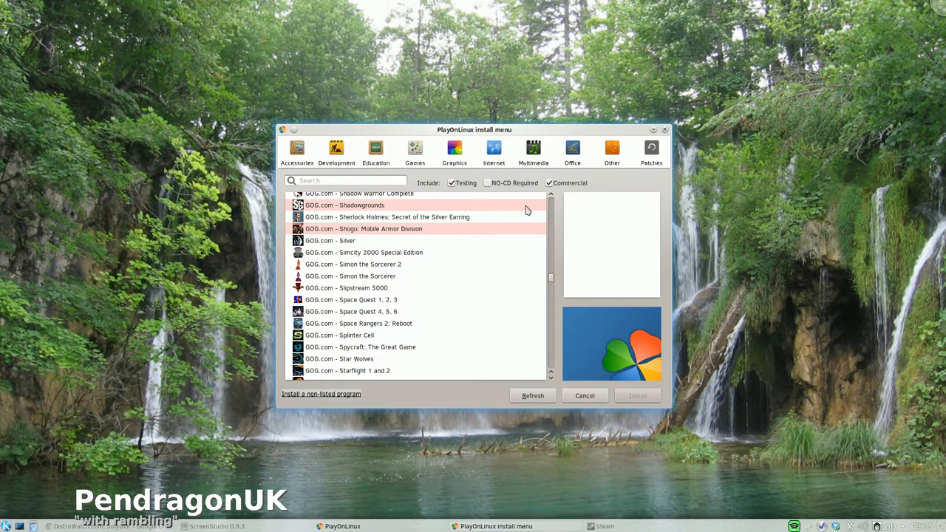
click(574, 151)
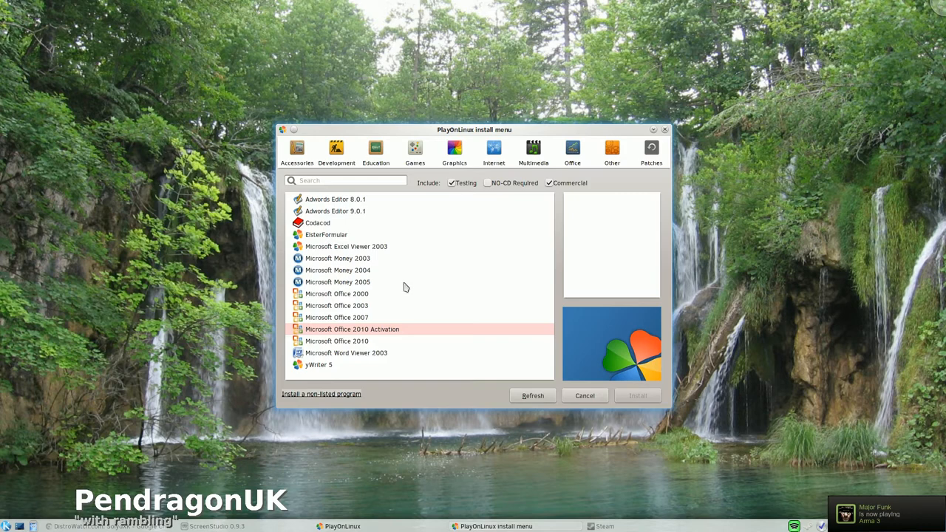
mouse_move(368, 310)
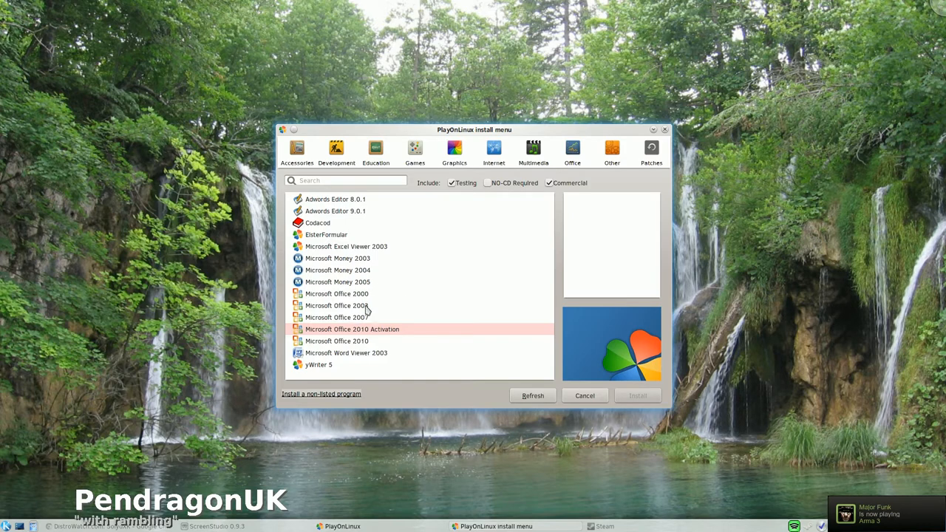
mouse_move(355, 363)
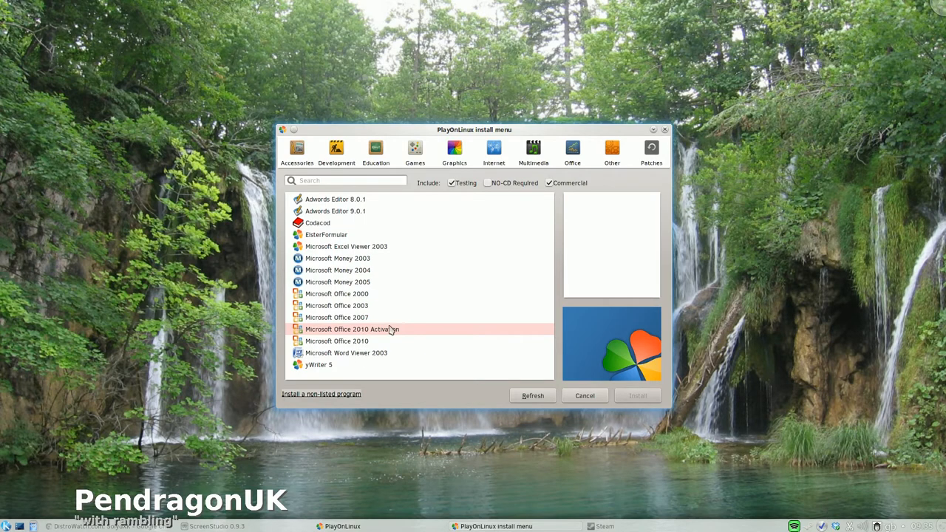
mouse_move(331, 359)
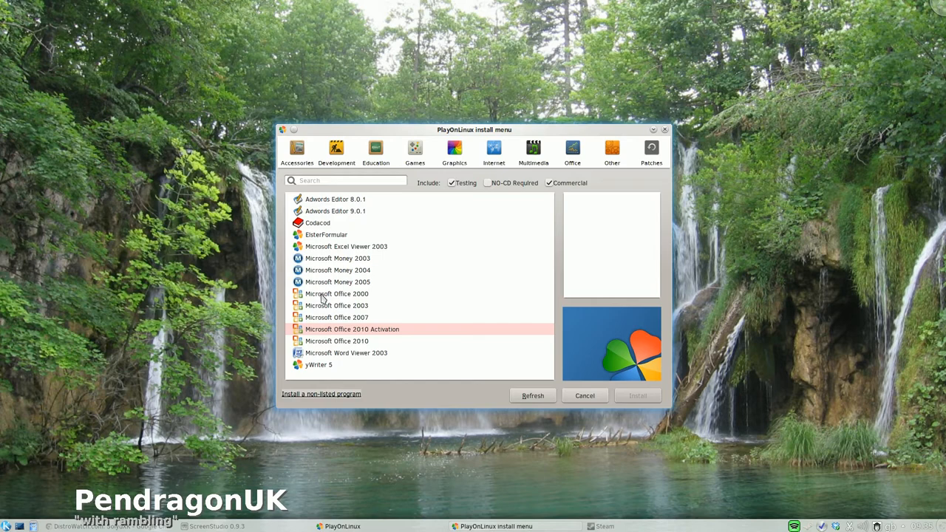
mouse_move(279, 269)
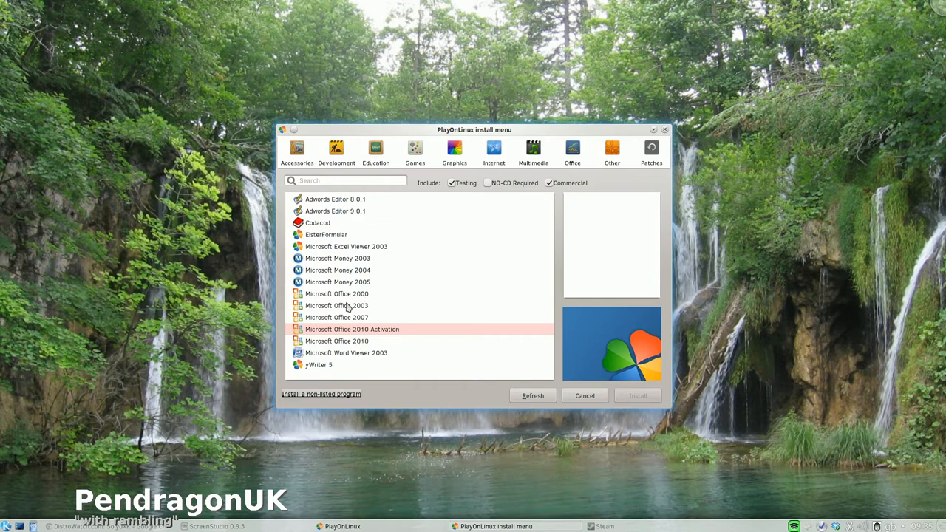
mouse_move(370, 346)
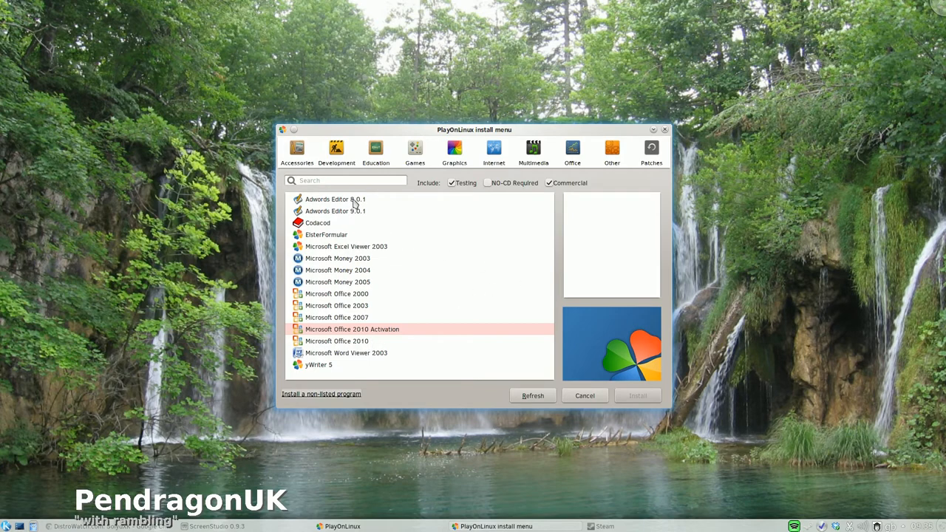
mouse_move(352, 222)
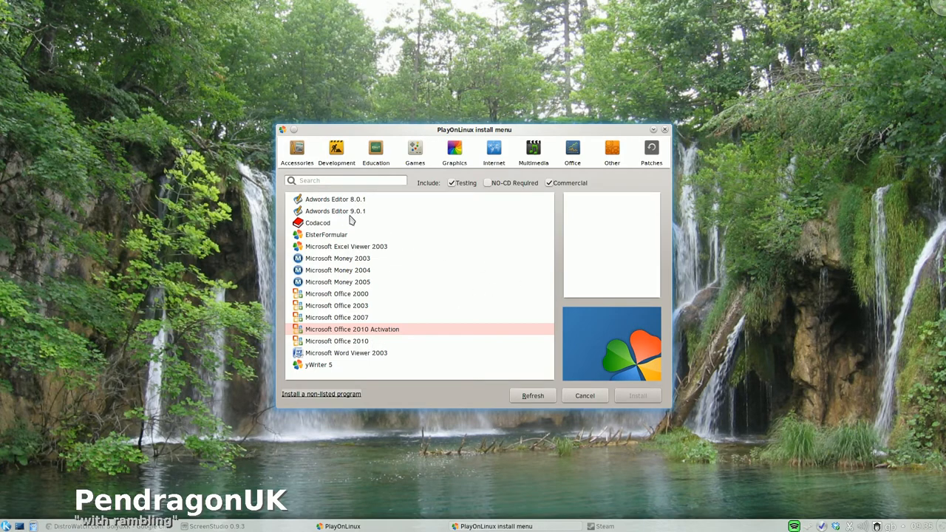
mouse_move(661, 240)
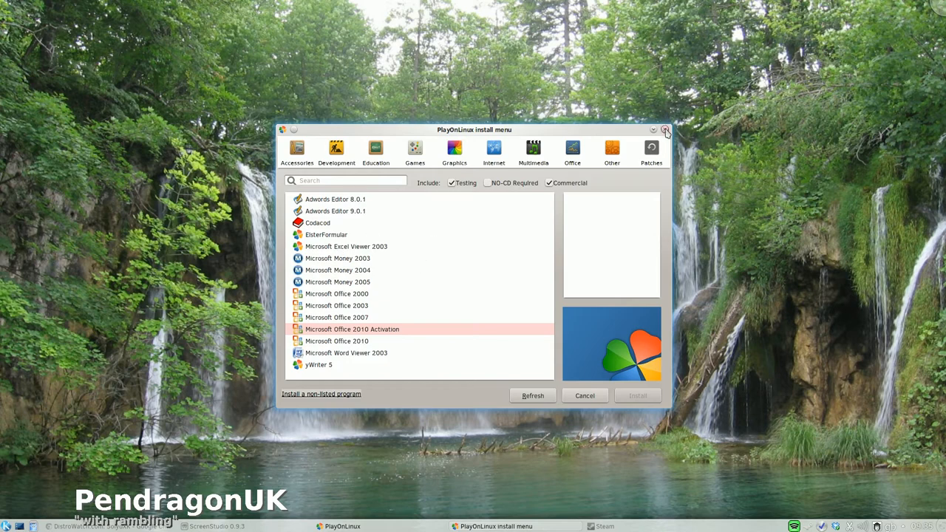
Step: Close the PlayOnLinux install menu and return to the waterfall-wallpaper desktop
click(666, 130)
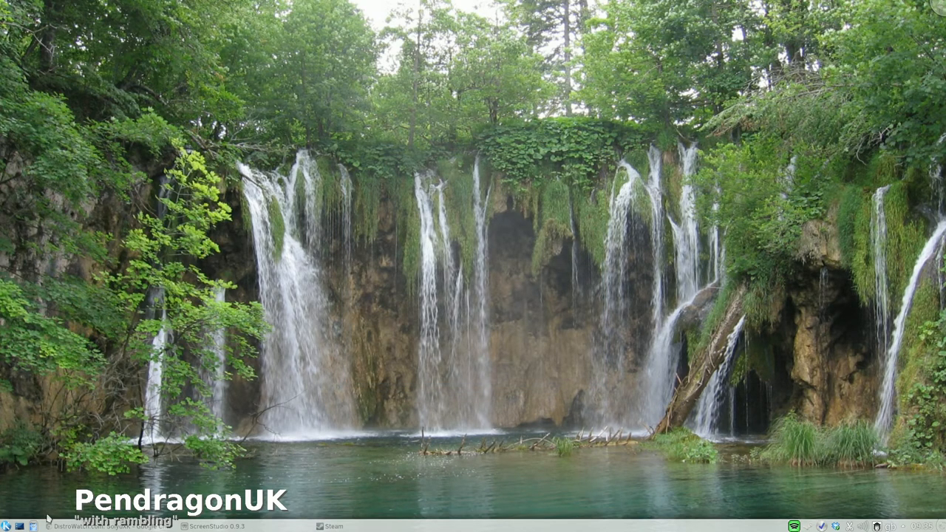
click(6, 526)
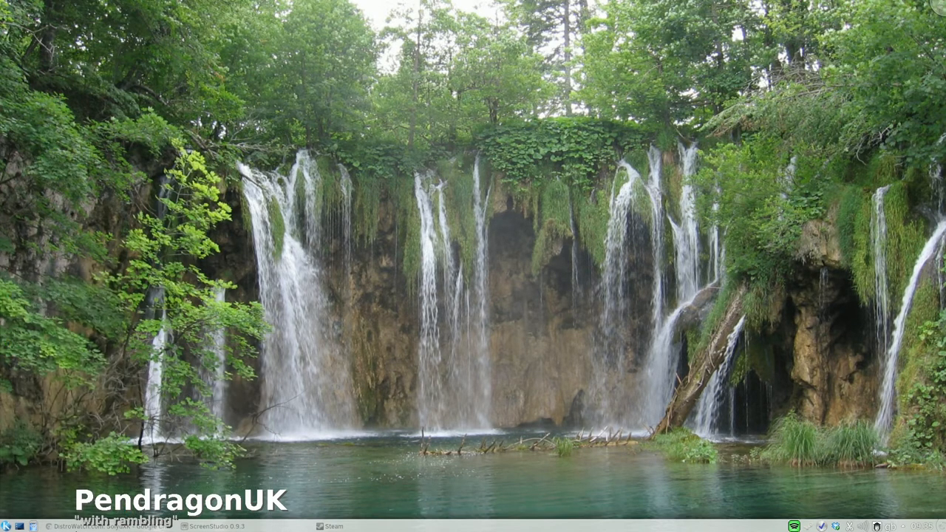
right_click(6, 527)
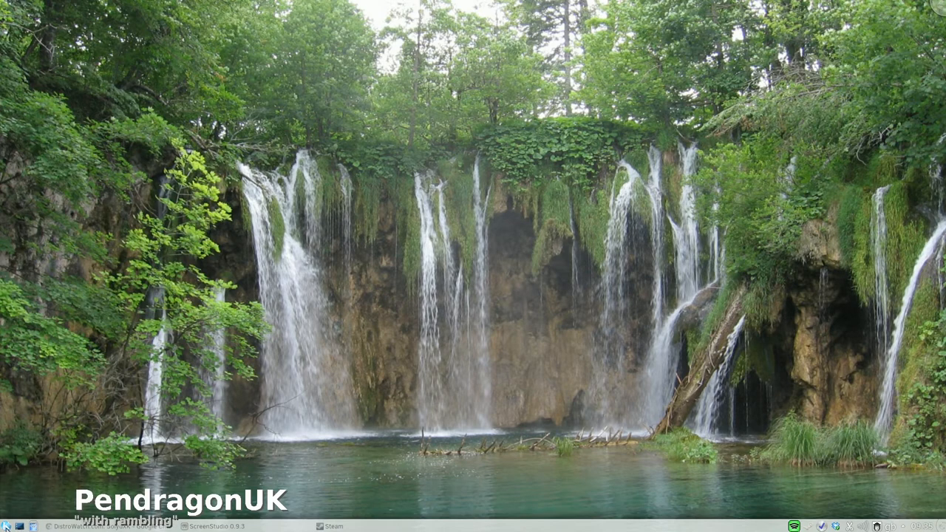
Step: Launch KDiskFree from the launcher search to list all mounted partitions, then reopen the launcher
click(7, 527)
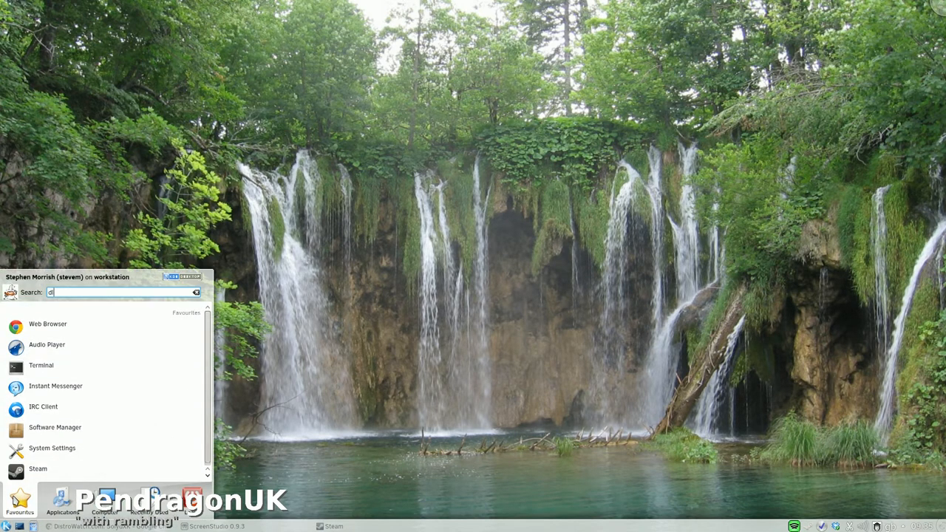
text(ls)
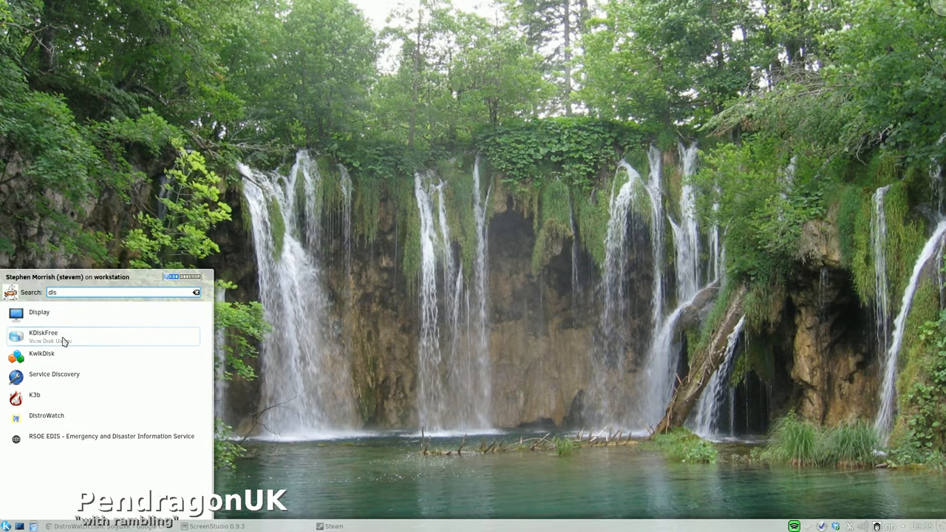
click(43, 337)
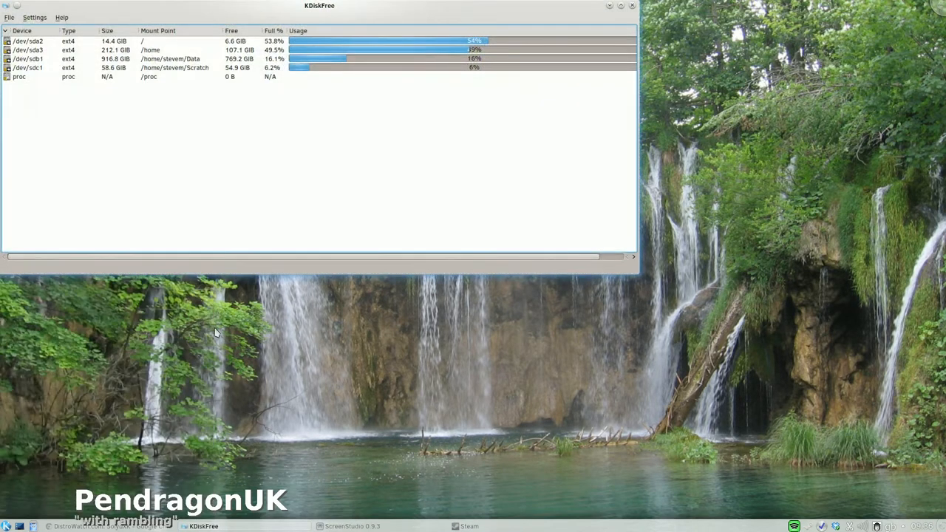
click(6, 526)
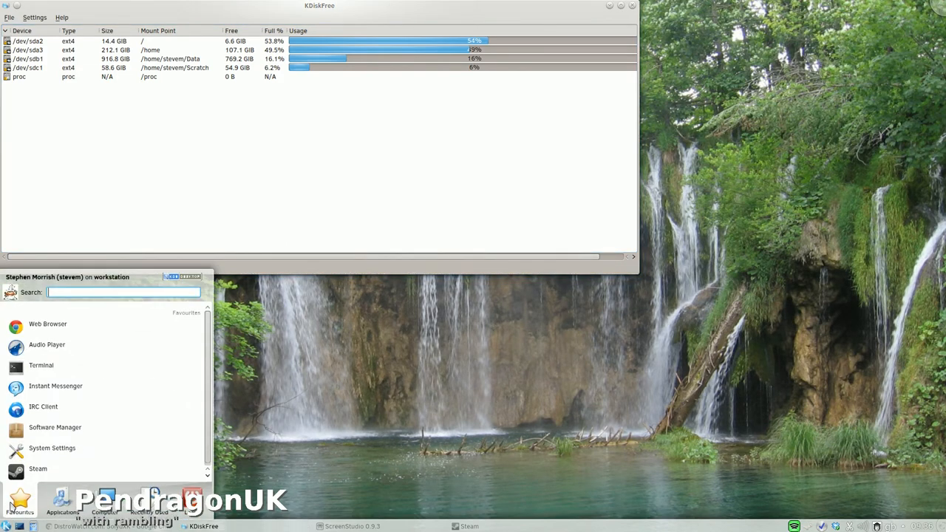
text(dis)
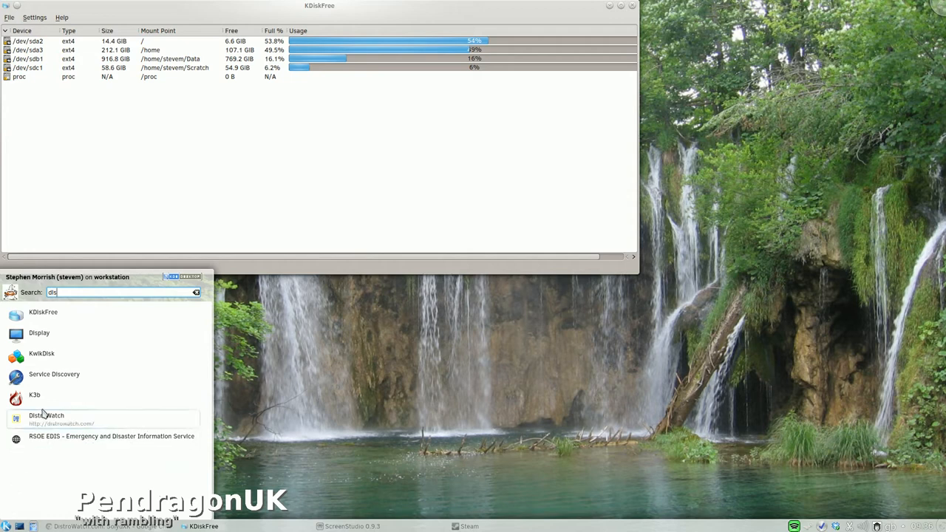
mouse_move(74, 441)
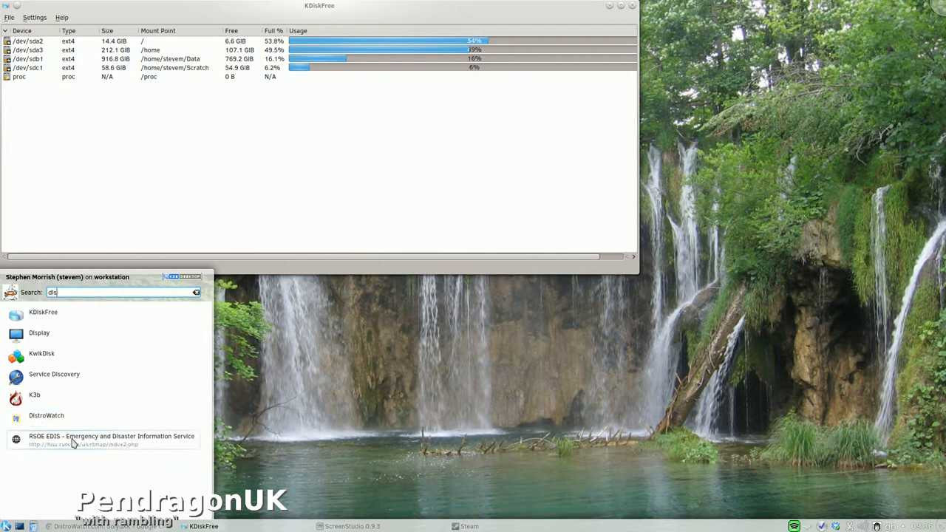
mouse_move(65, 449)
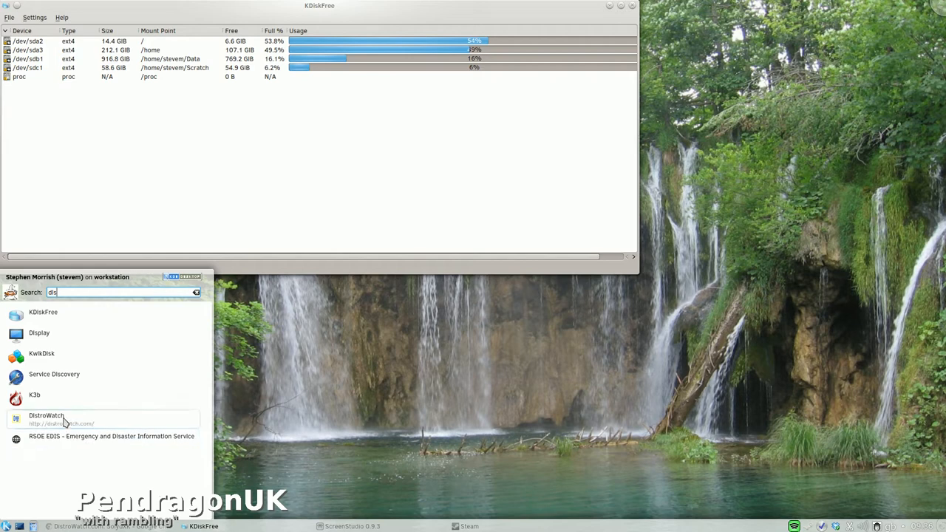
mouse_move(59, 398)
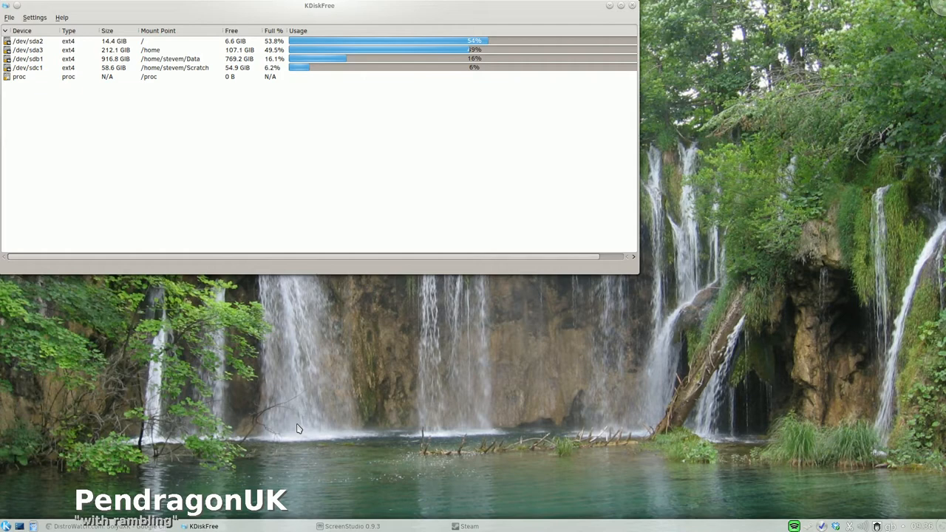
click(6, 527)
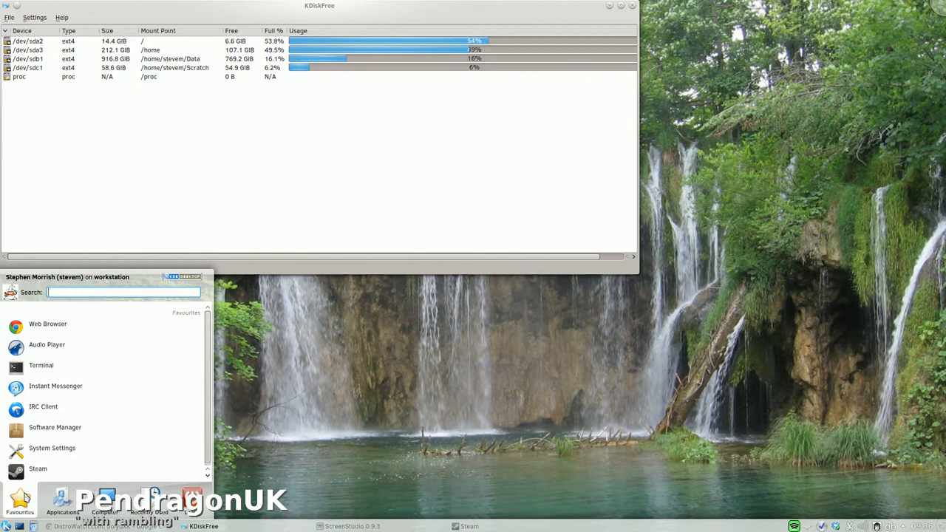
Step: Launch GParted from the launcher, authenticate as administrator and centre its window showing the 238 GB disk
text(gpat)
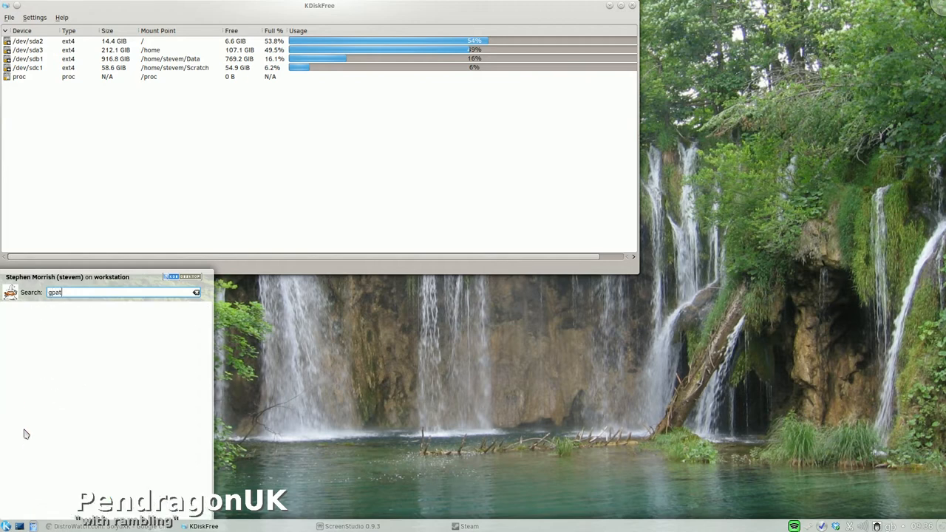
key(BackSpace)
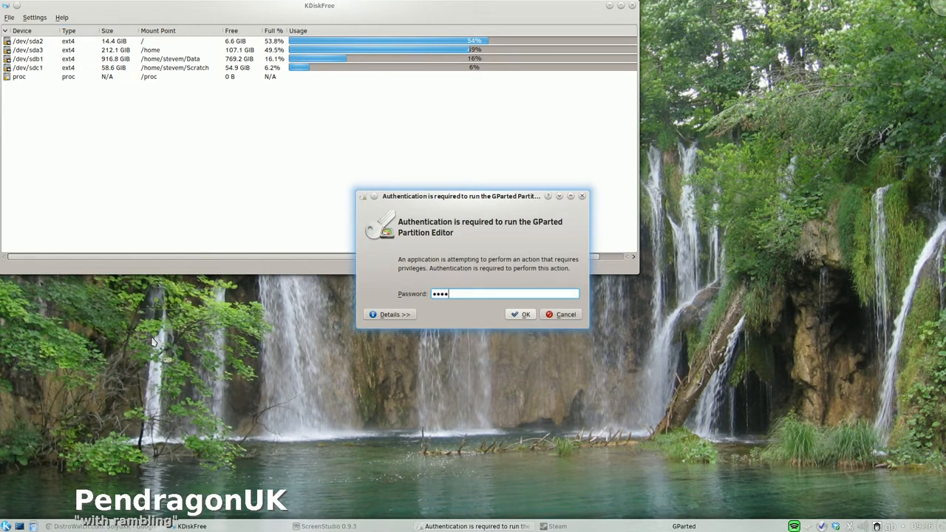
click(526, 314)
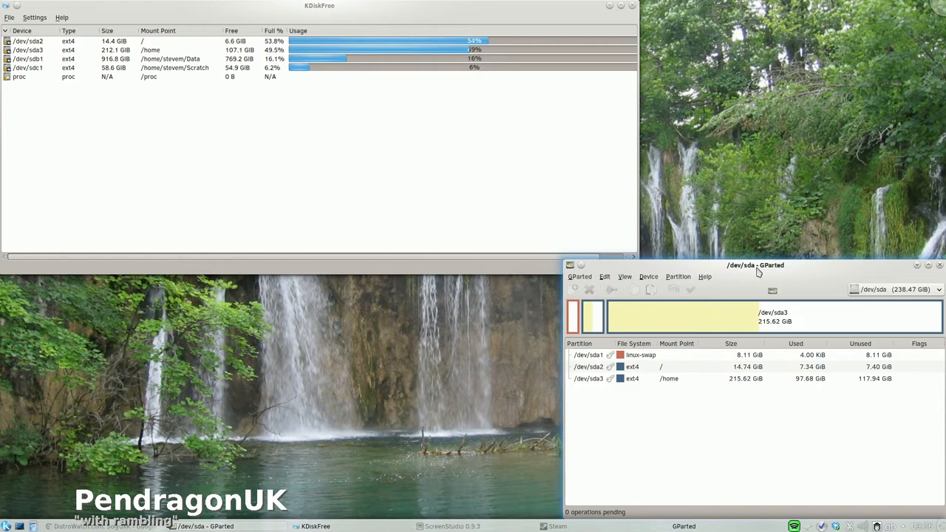
drag(755, 264, 595, 151)
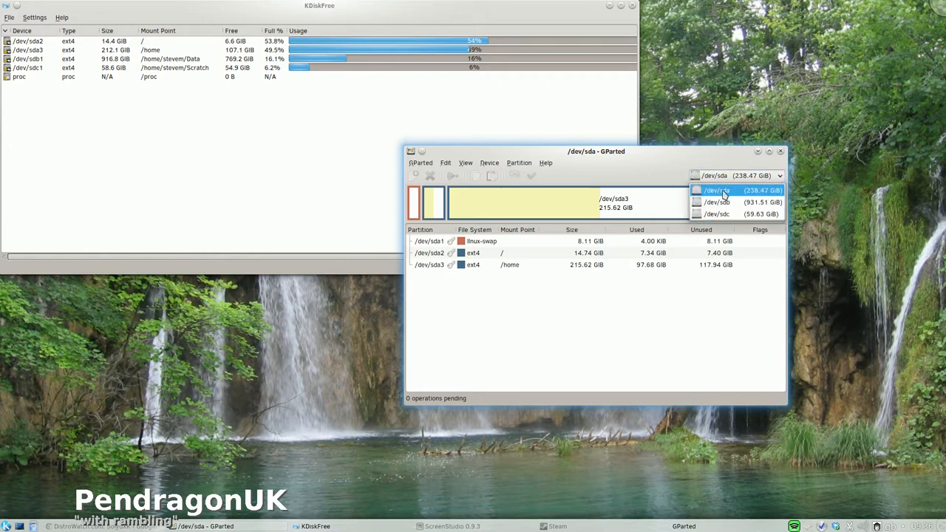
mouse_move(728, 195)
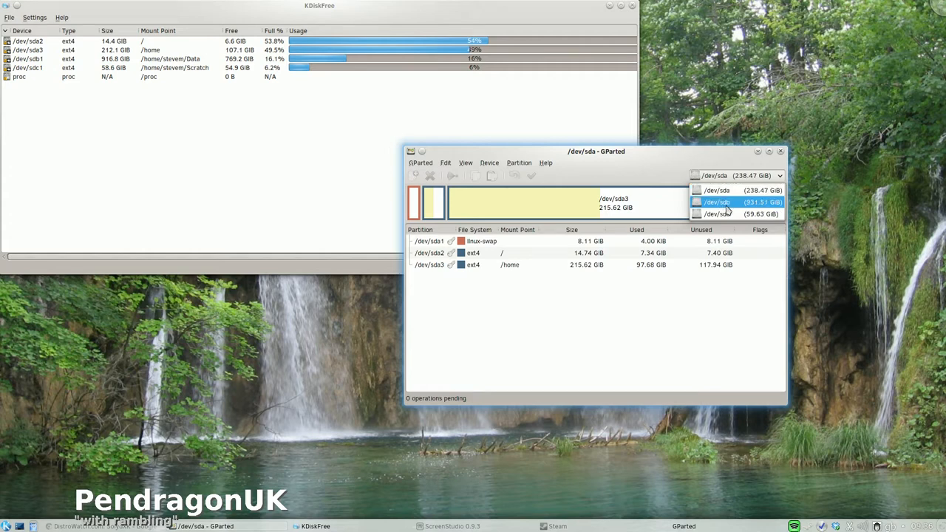
mouse_move(728, 210)
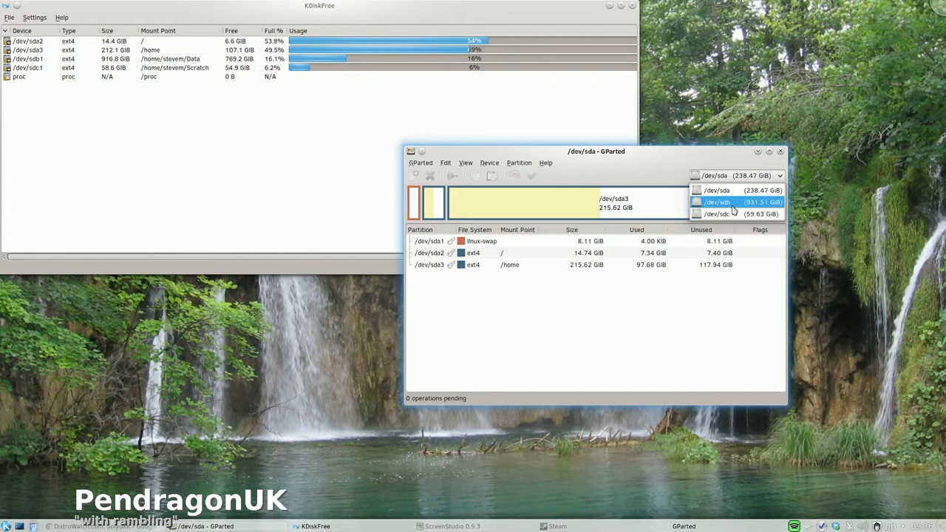
mouse_move(737, 204)
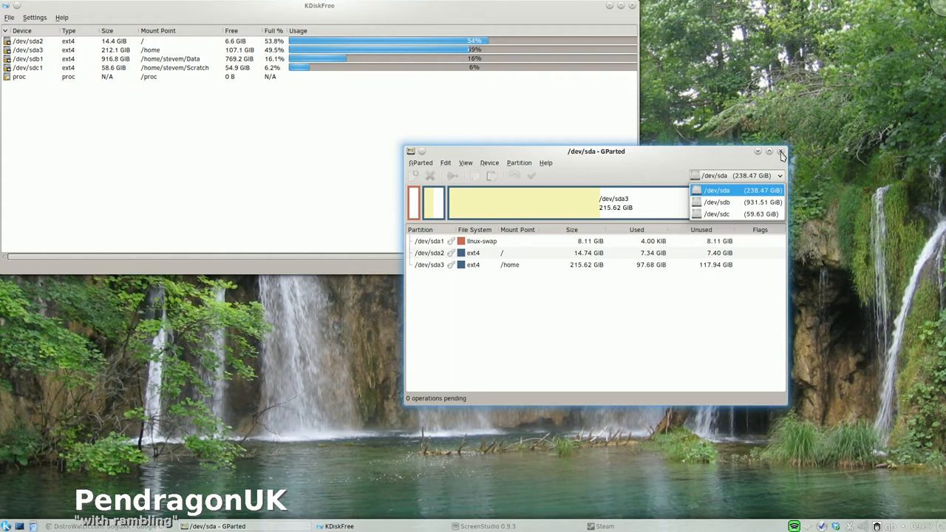
click(736, 175)
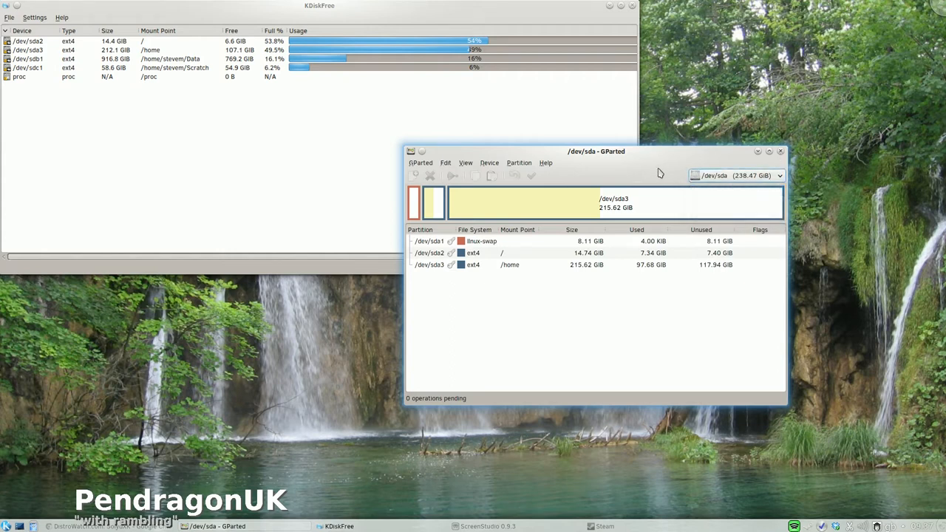
click(778, 174)
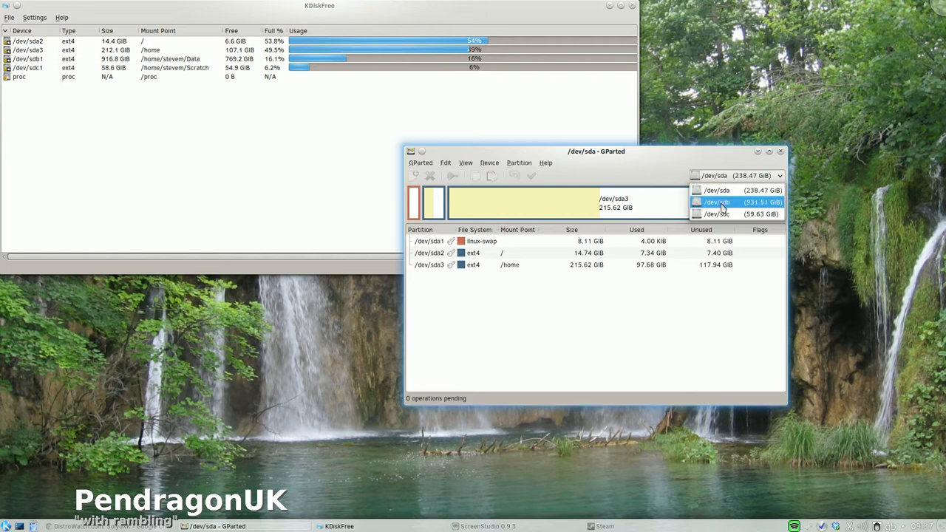
click(717, 201)
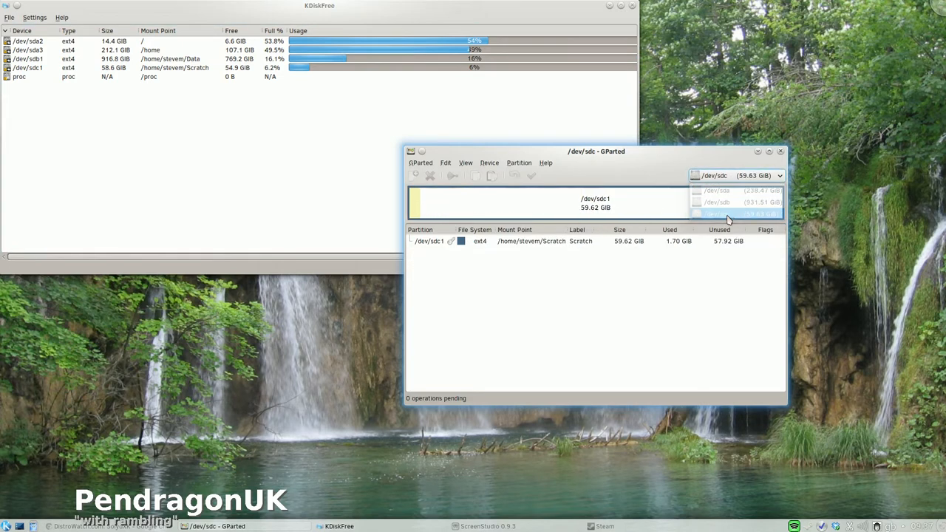
mouse_move(717, 191)
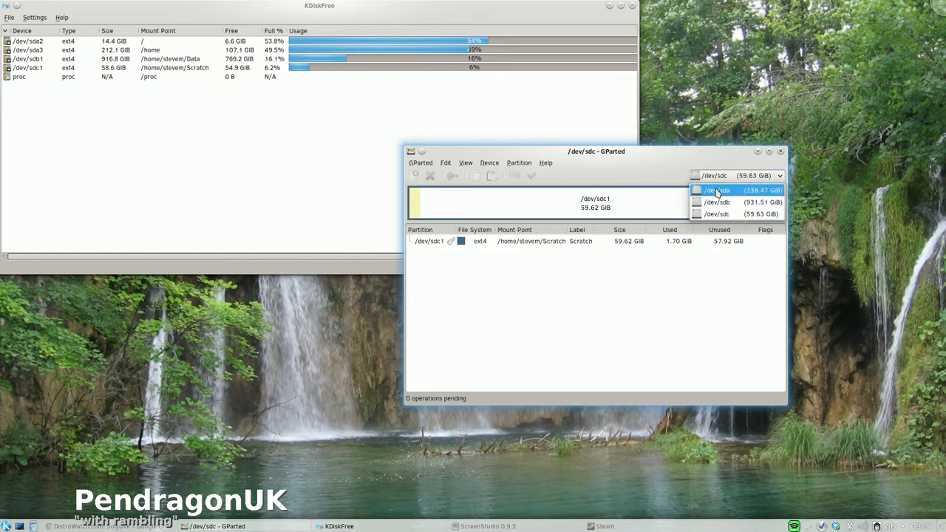
click(718, 191)
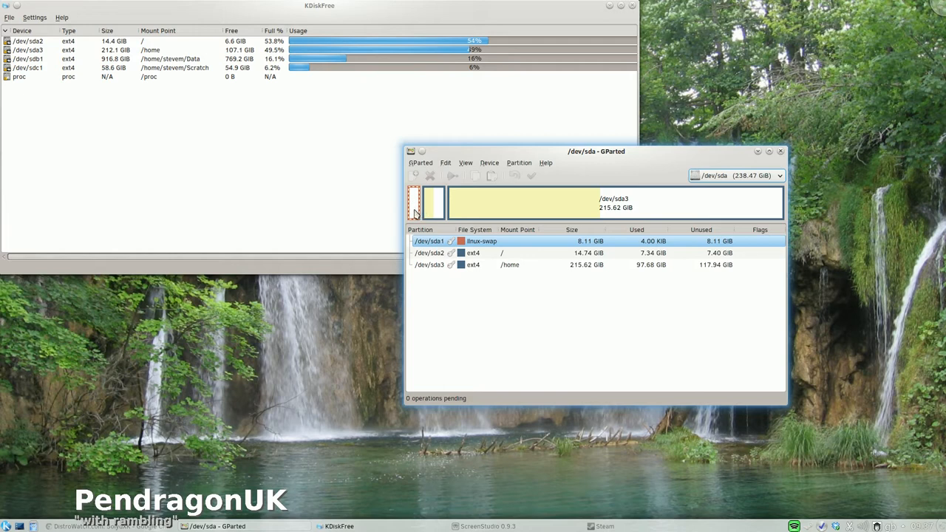
mouse_move(434, 210)
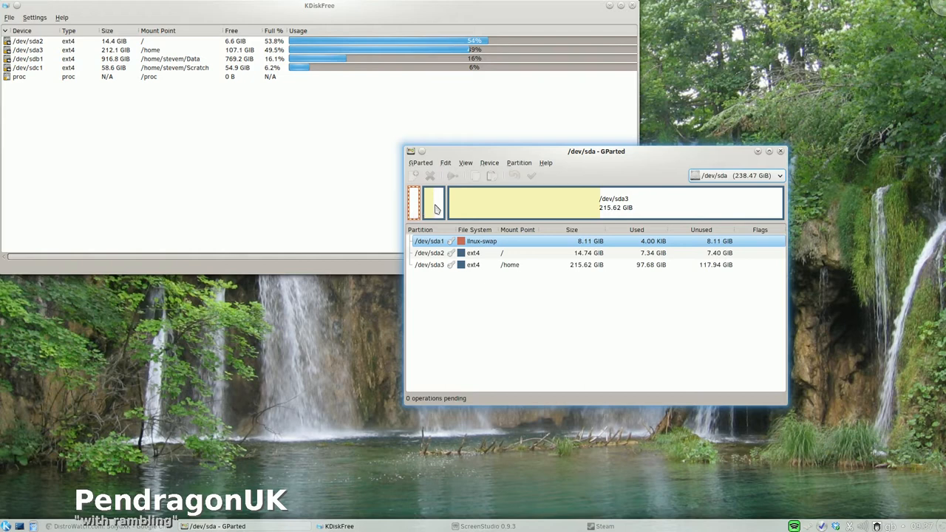
click(432, 253)
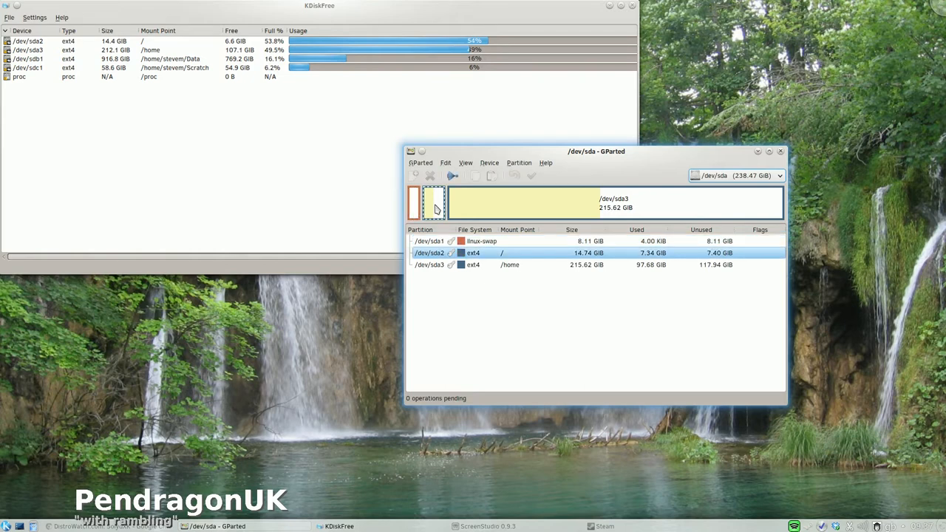
mouse_move(432, 210)
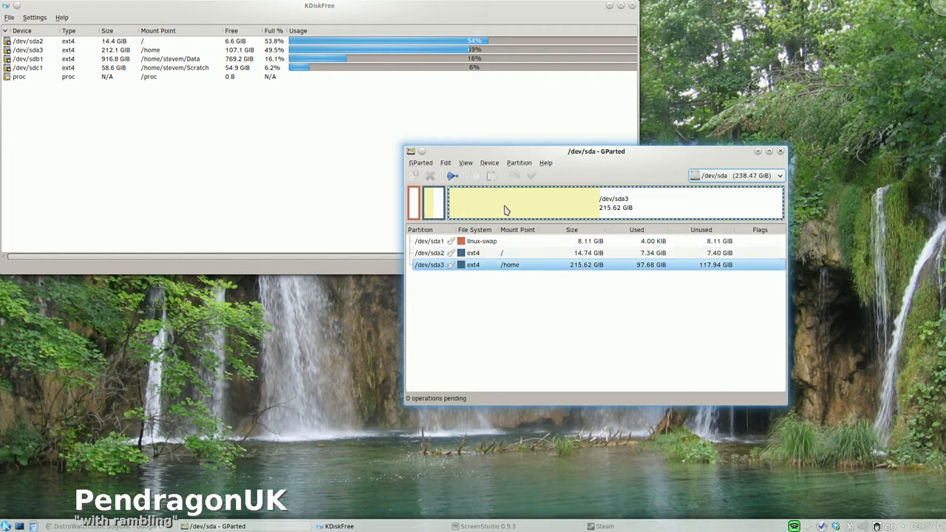
mouse_move(568, 204)
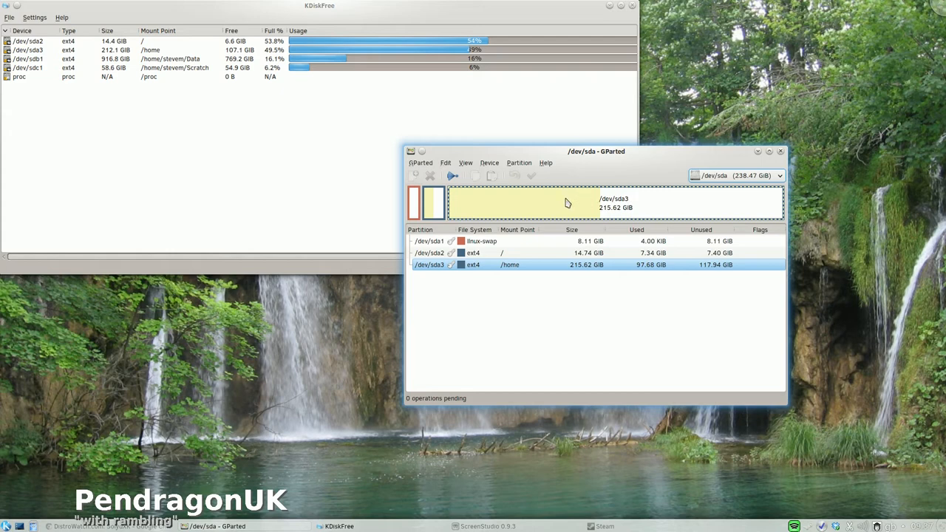
mouse_move(576, 205)
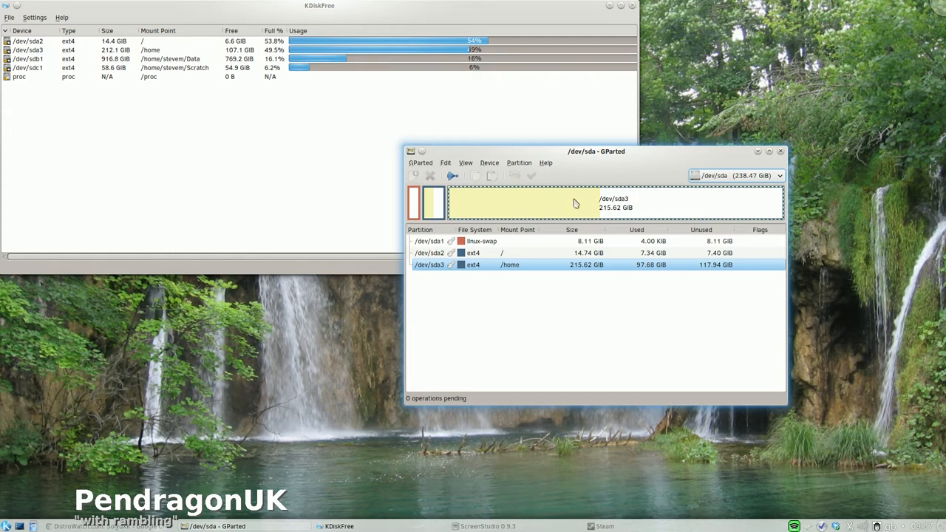
mouse_move(601, 207)
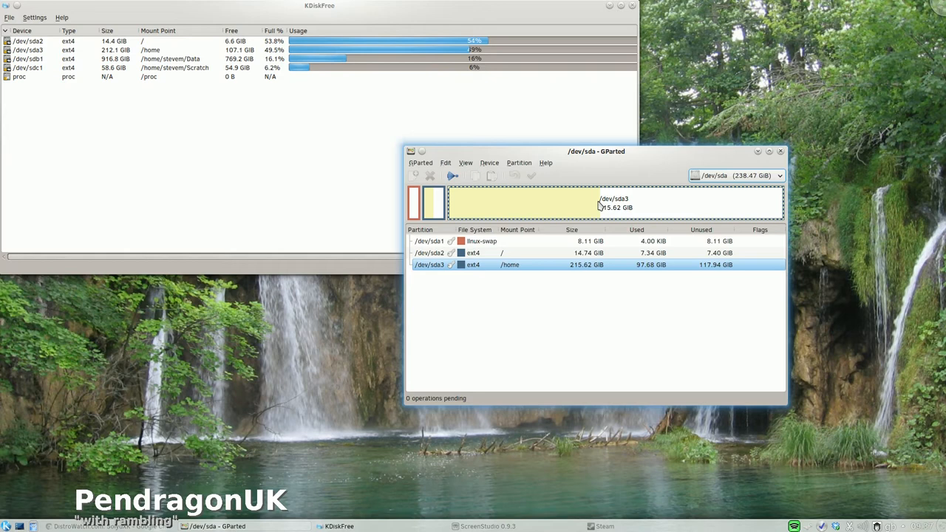
mouse_move(529, 207)
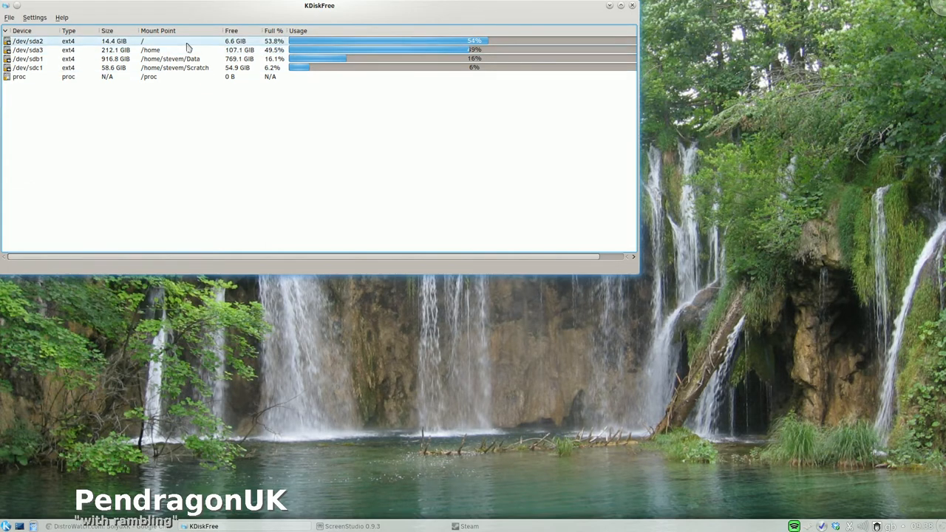
mouse_move(251, 51)
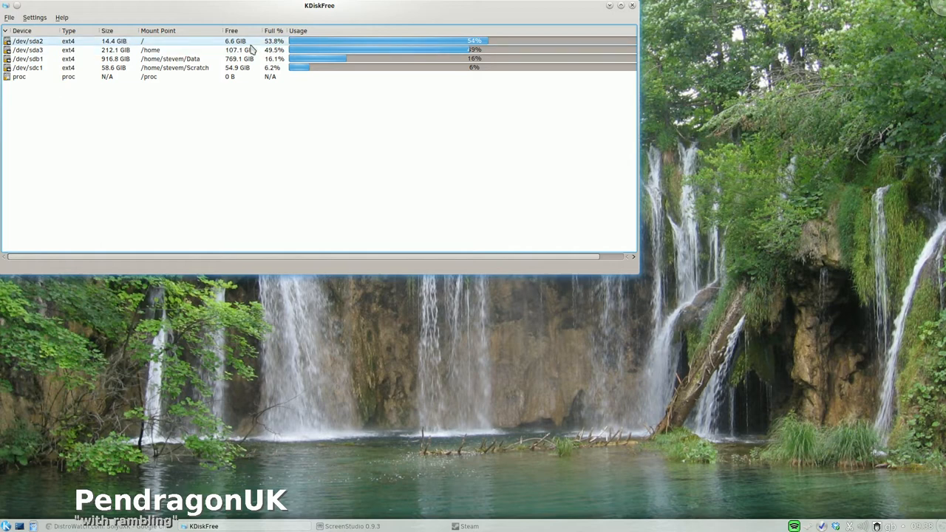
mouse_move(378, 49)
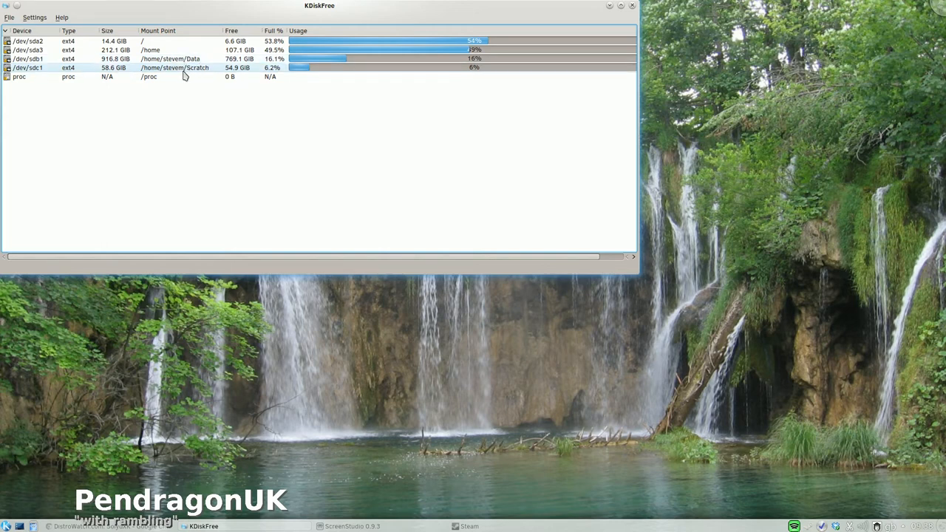
Step: Select the /dev/sdb1 Data drive row mounted at /home/steven/Data in KDiskFree
click(177, 59)
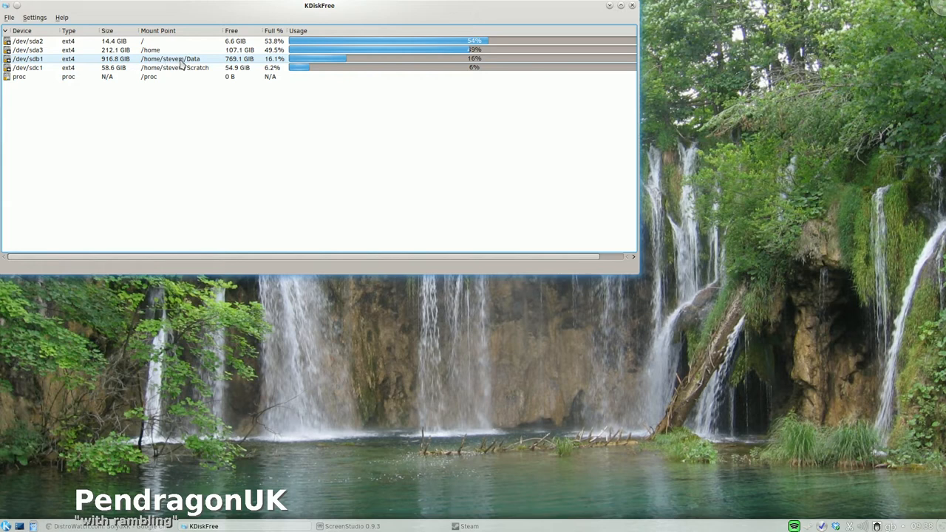
mouse_move(194, 65)
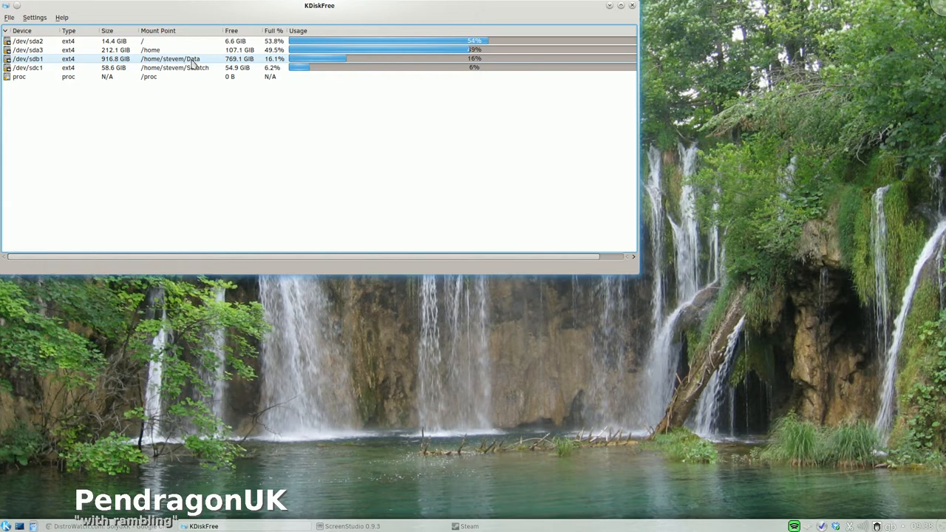
mouse_move(189, 67)
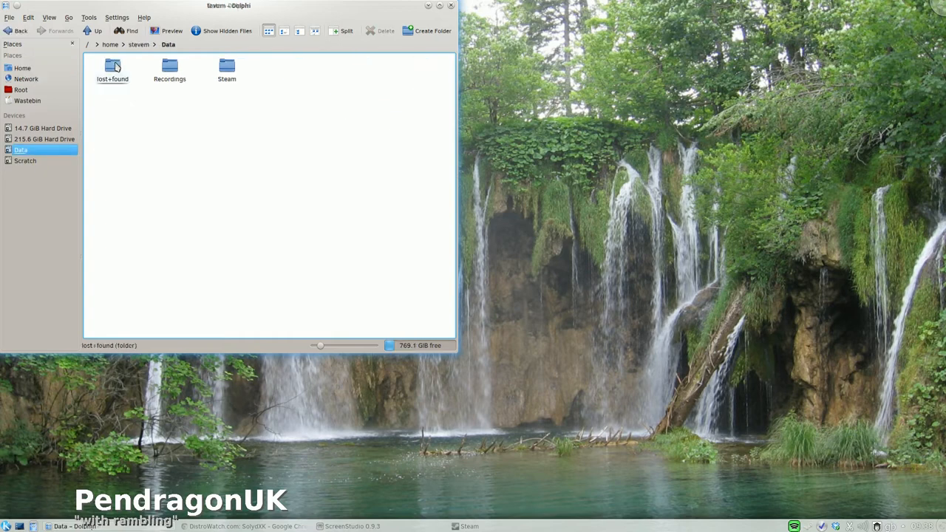
mouse_move(228, 71)
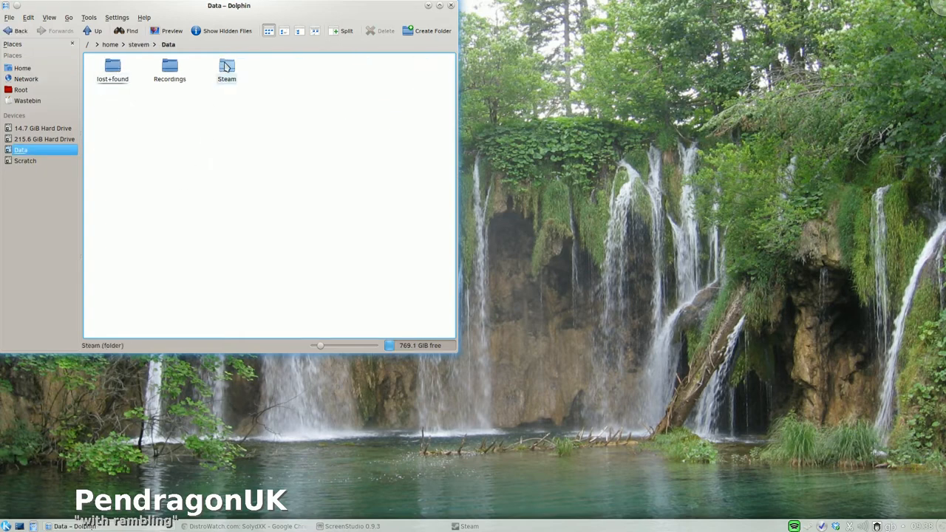
Step: Browse the Steam folder on Data, view properties of the Data and Scratch folders, then close Dolphin
double_click(228, 67)
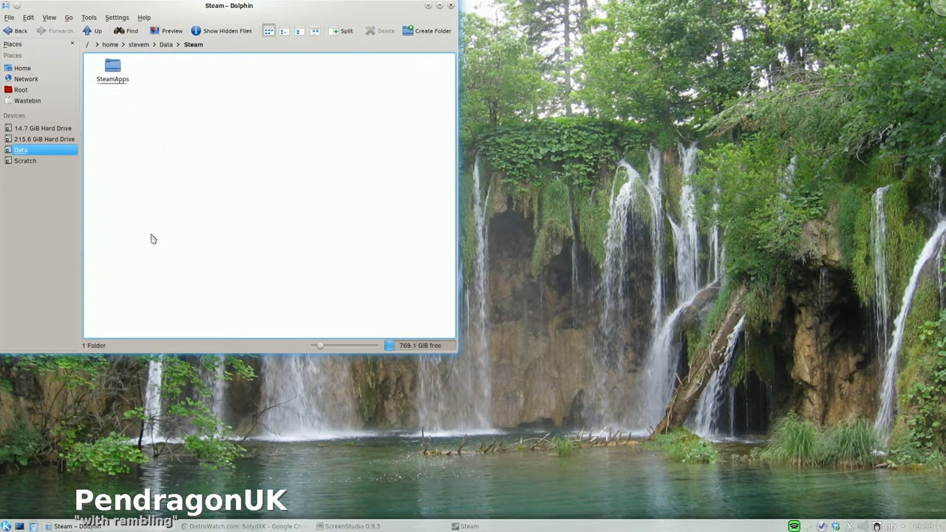
double_click(112, 67)
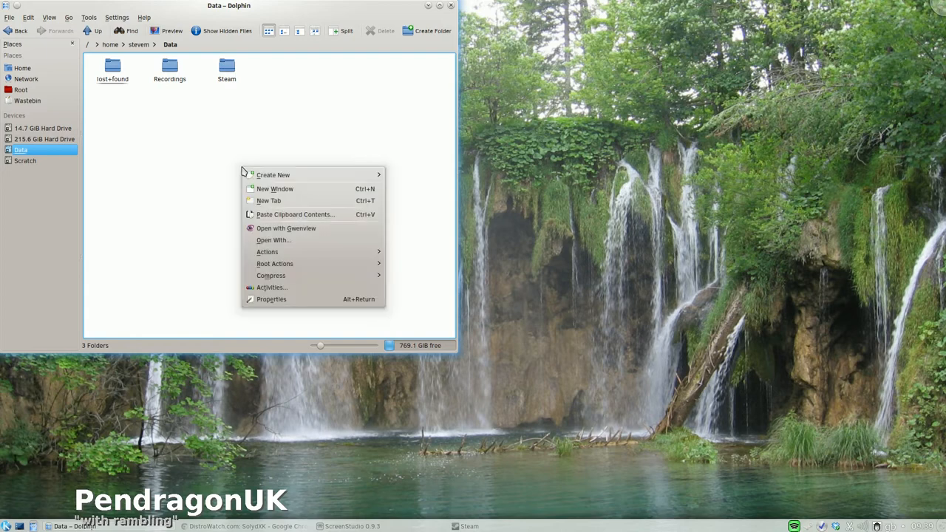
mouse_move(302, 302)
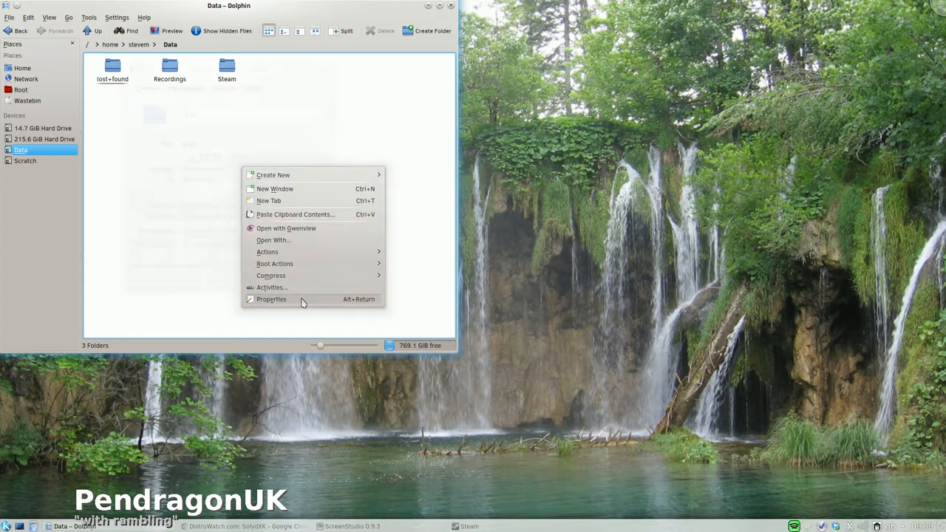
click(272, 299)
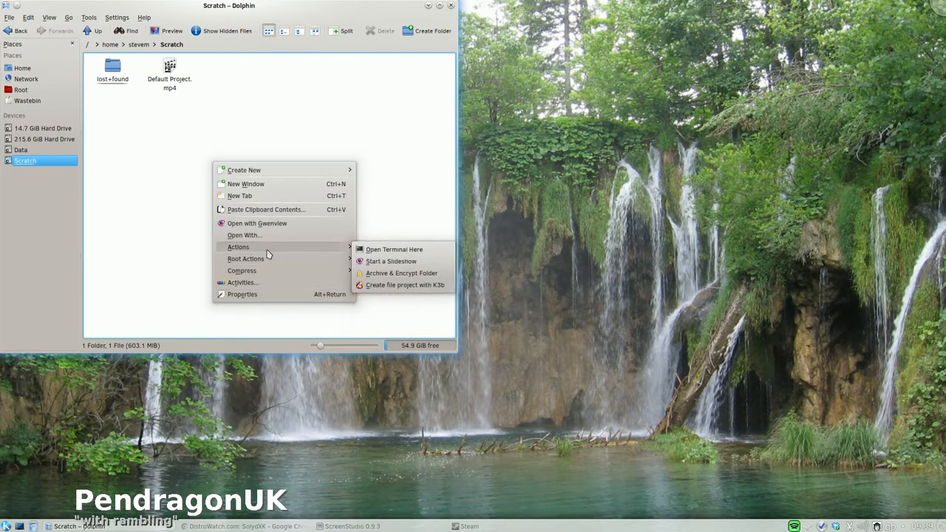
click(242, 294)
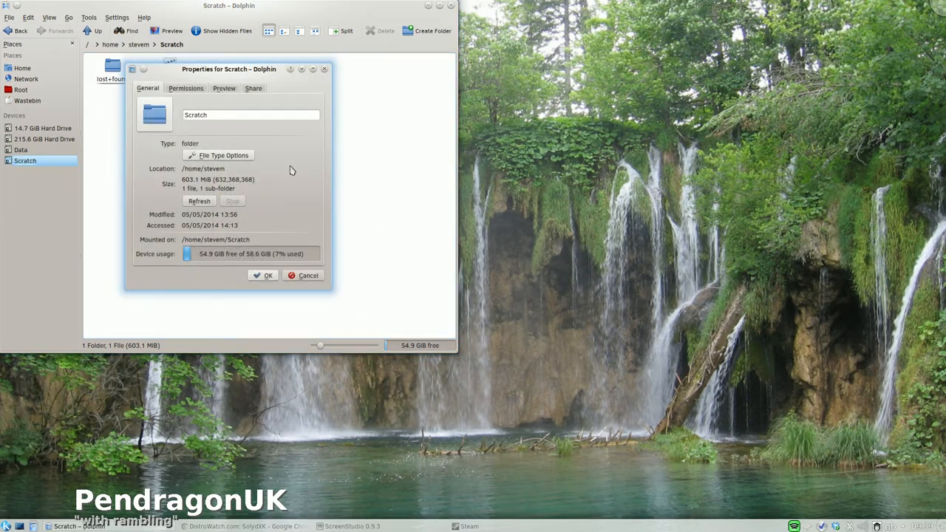
mouse_move(257, 261)
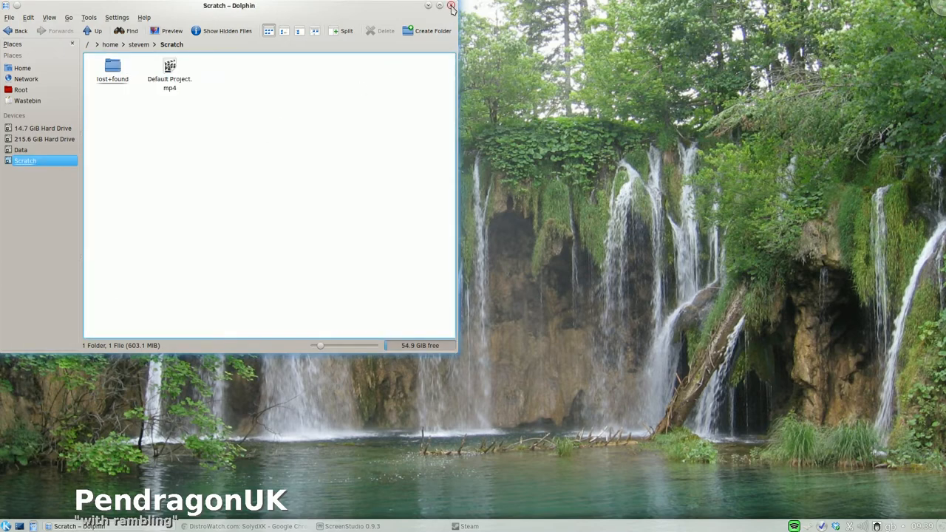
click(453, 6)
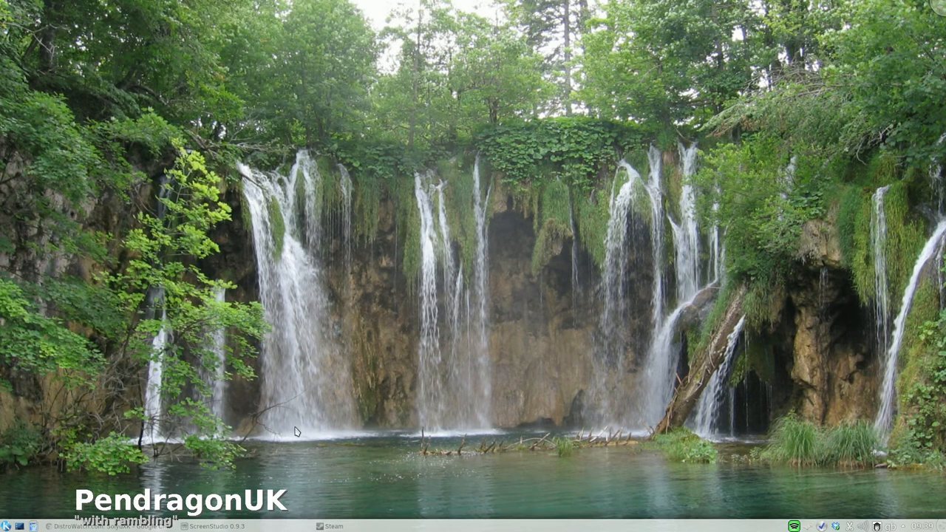
mouse_move(130, 528)
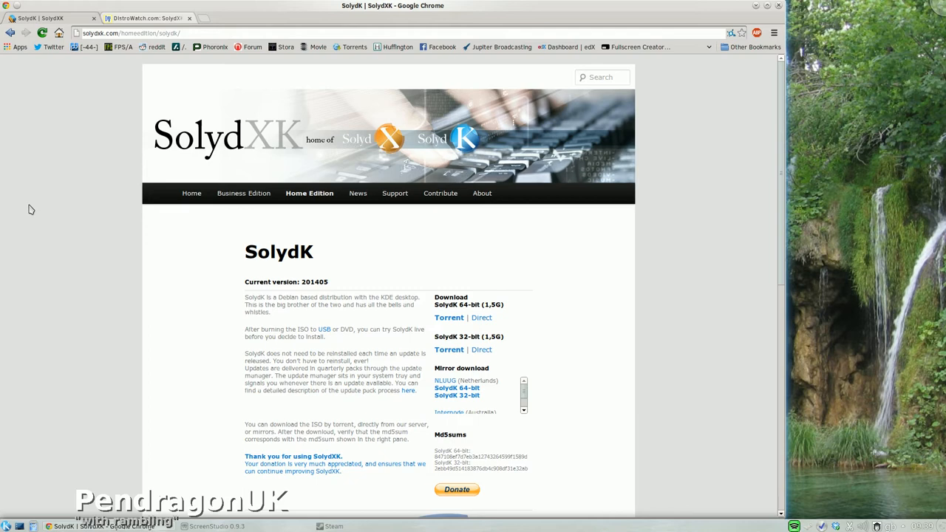
mouse_move(686, 189)
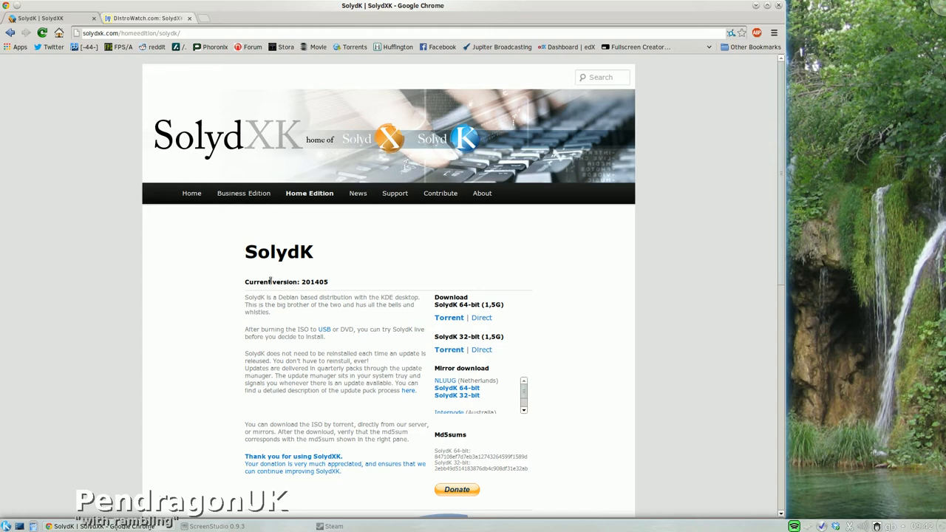
Step: Start Software Manager from the K menu and authorise it with the administrator password
click(8, 527)
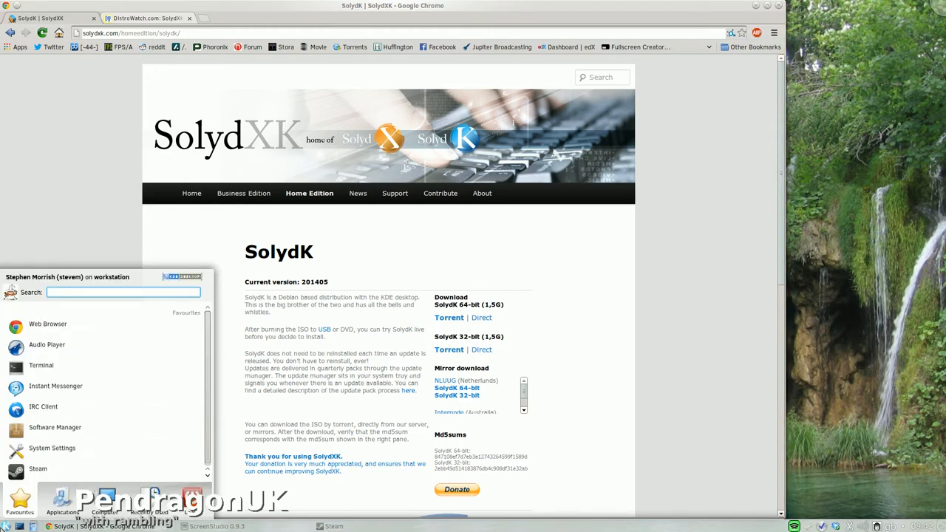
click(54, 428)
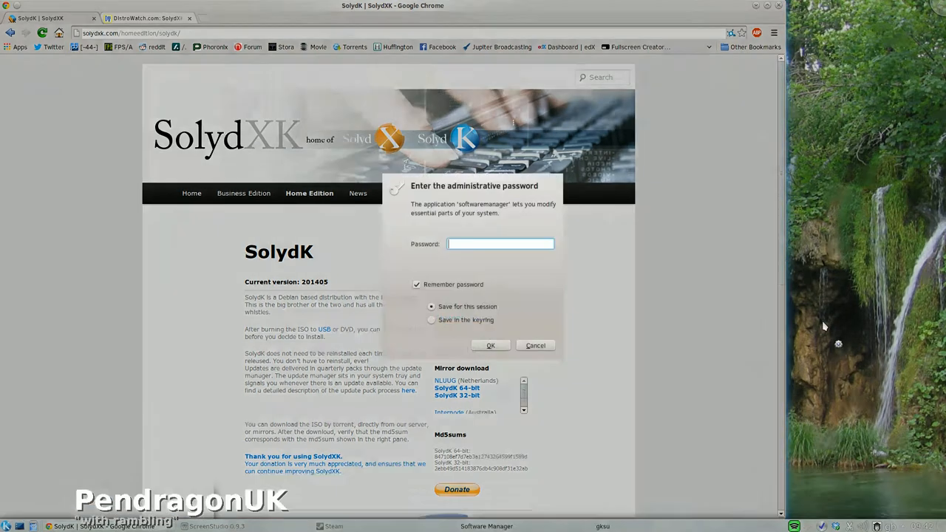
mouse_move(701, 252)
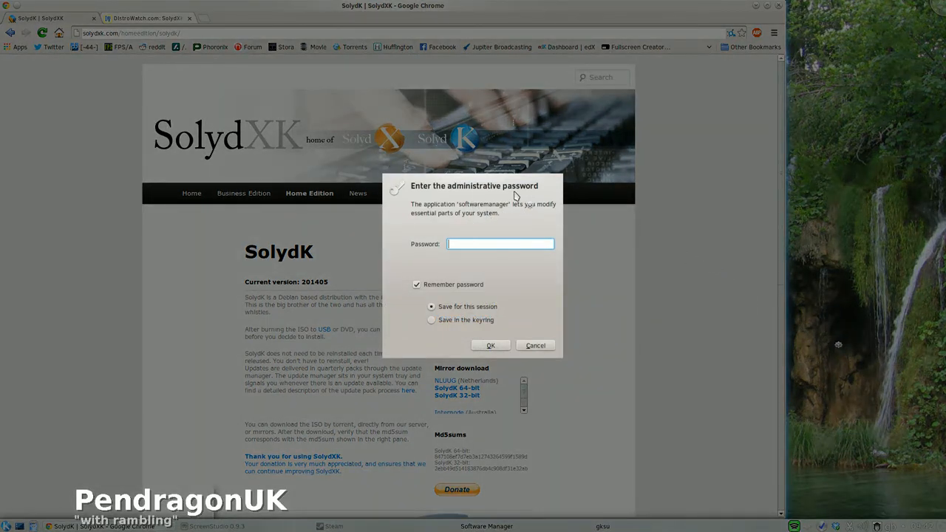
text(••)
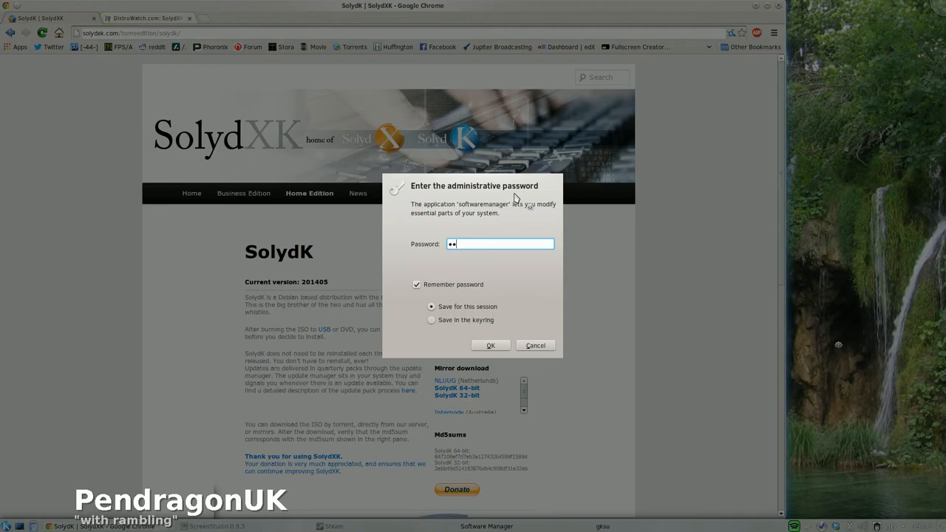
text(••••)
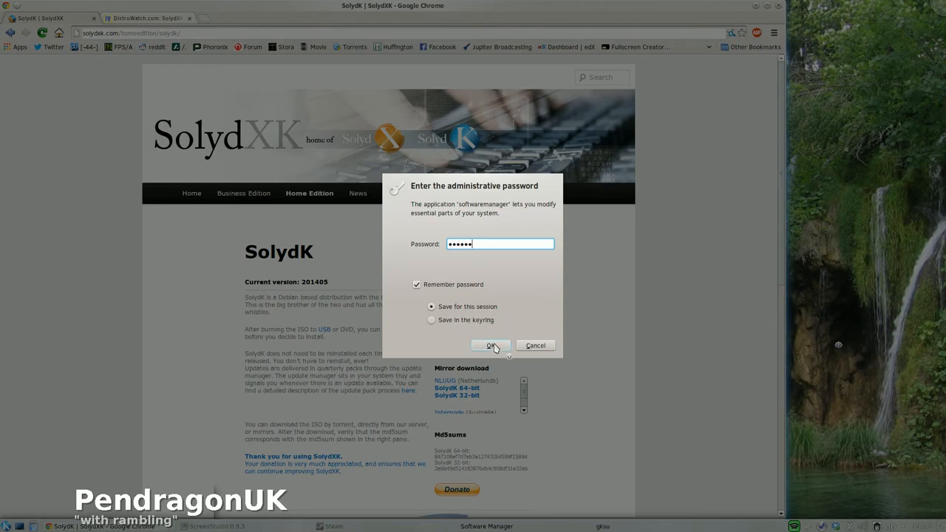
click(491, 346)
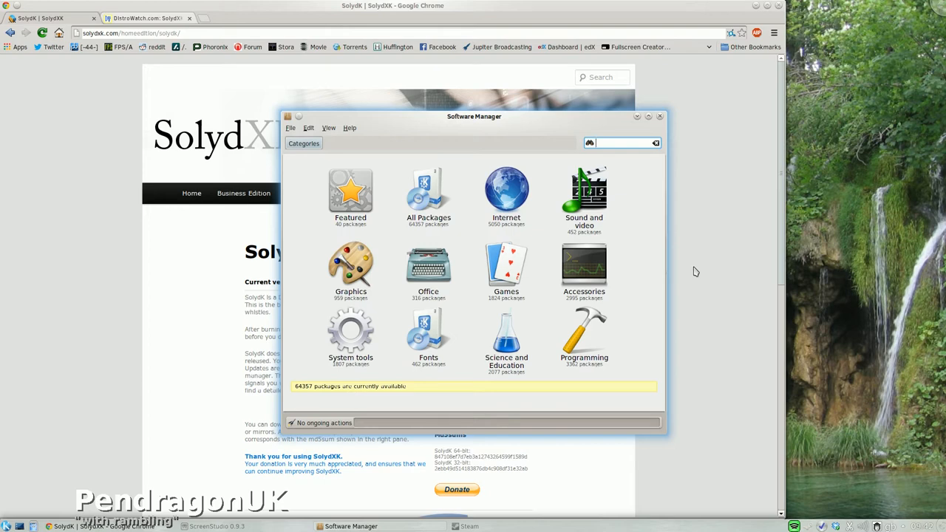
mouse_move(571, 164)
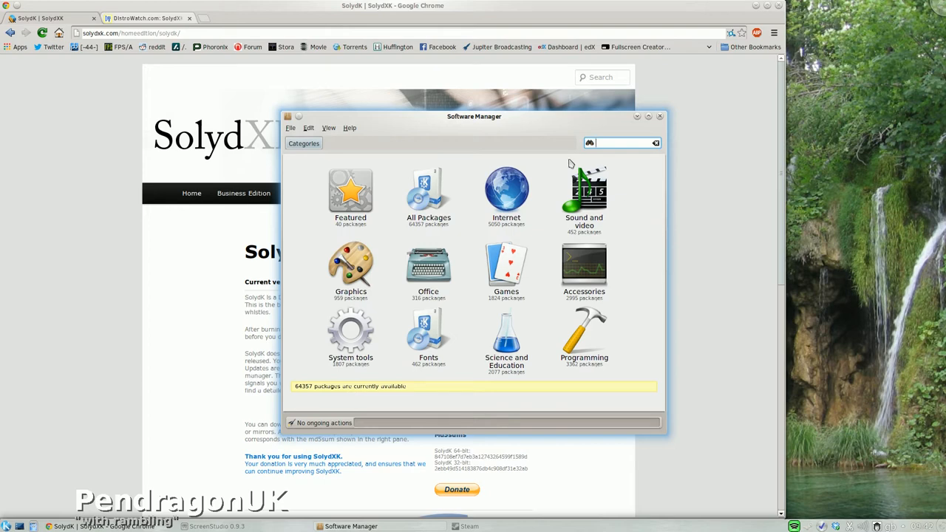
Step: Move the Software Manager window up-left and restore it to the front from the taskbar
drag(473, 115, 462, 95)
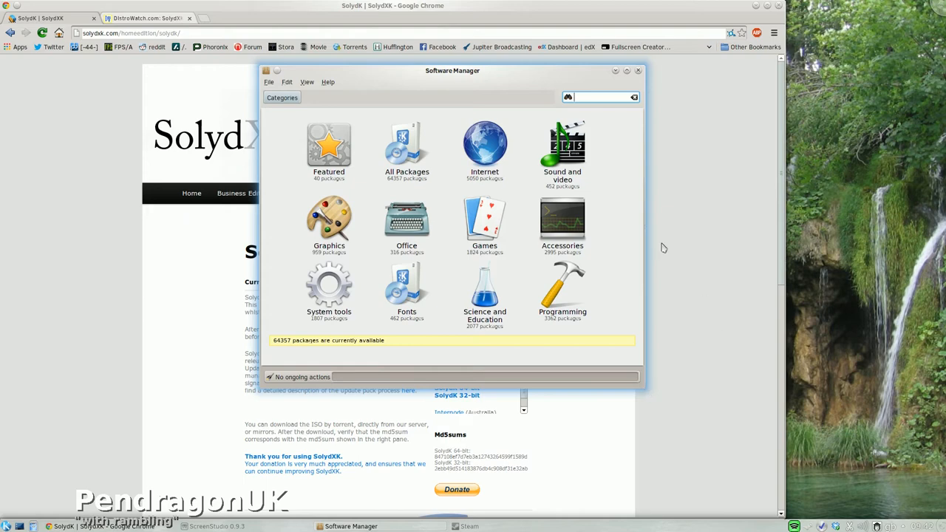
mouse_move(602, 176)
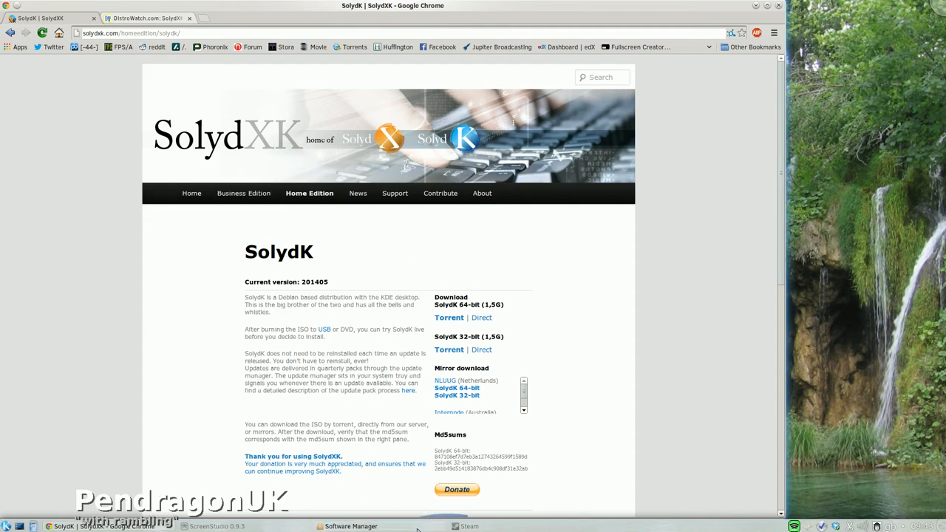
mouse_move(391, 525)
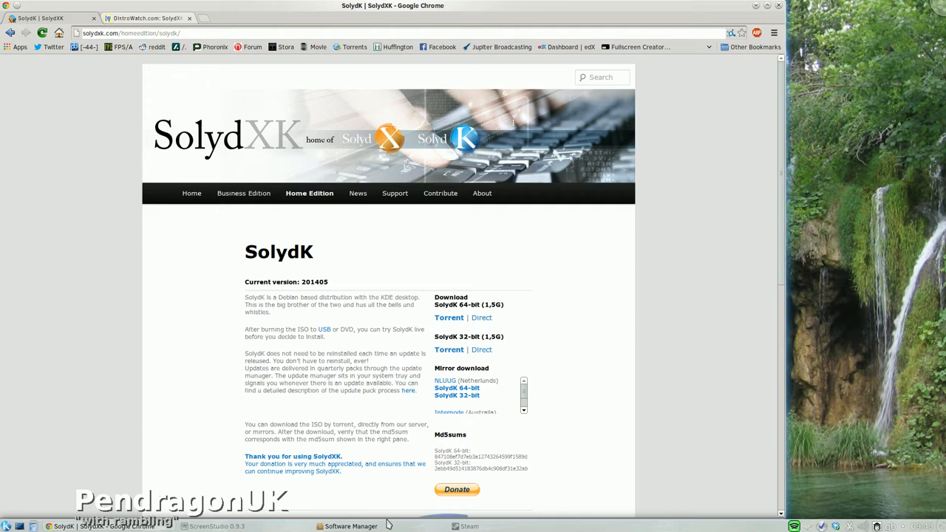
mouse_move(666, 301)
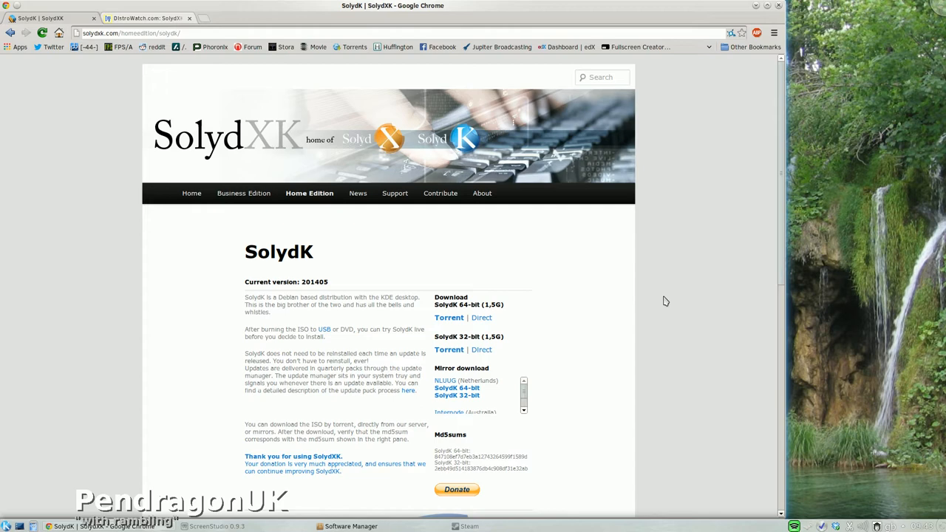
mouse_move(631, 345)
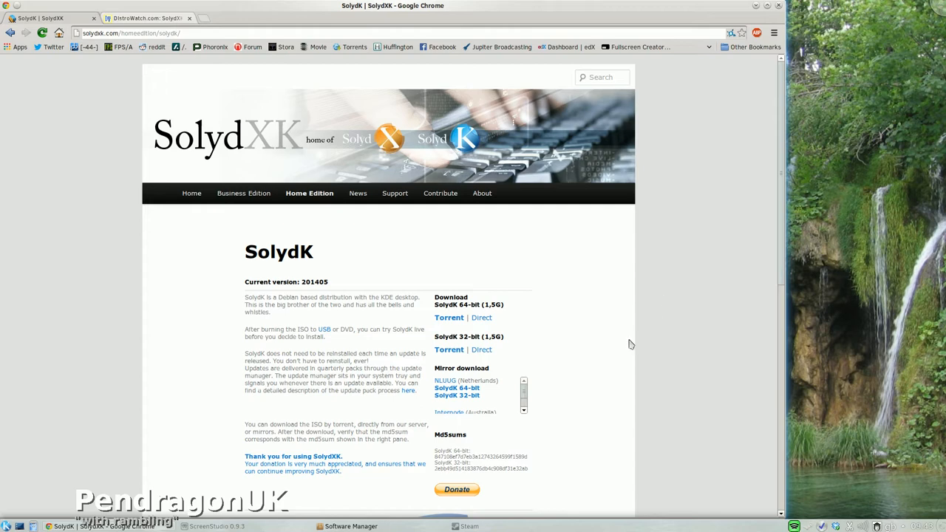
click(346, 527)
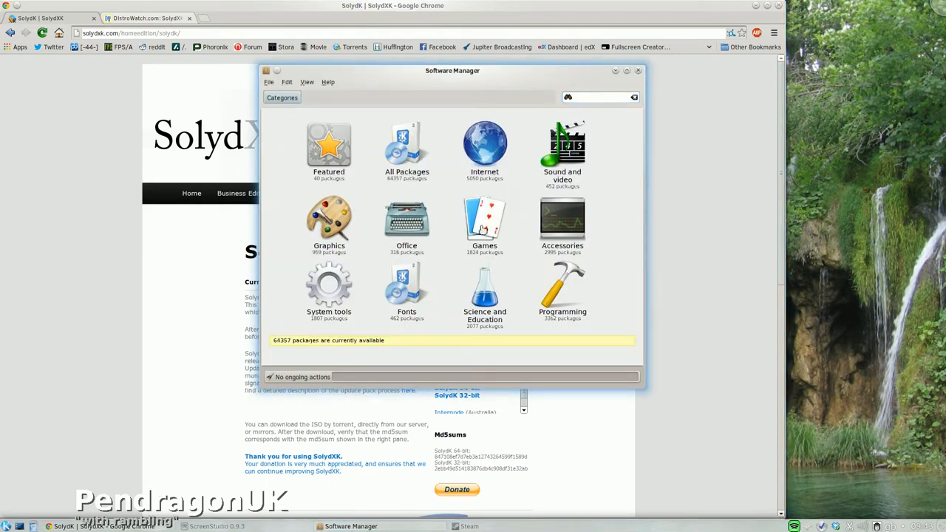
Step: Select supertuxkart in the Games list and scroll its details page down to the user reviews
click(485, 222)
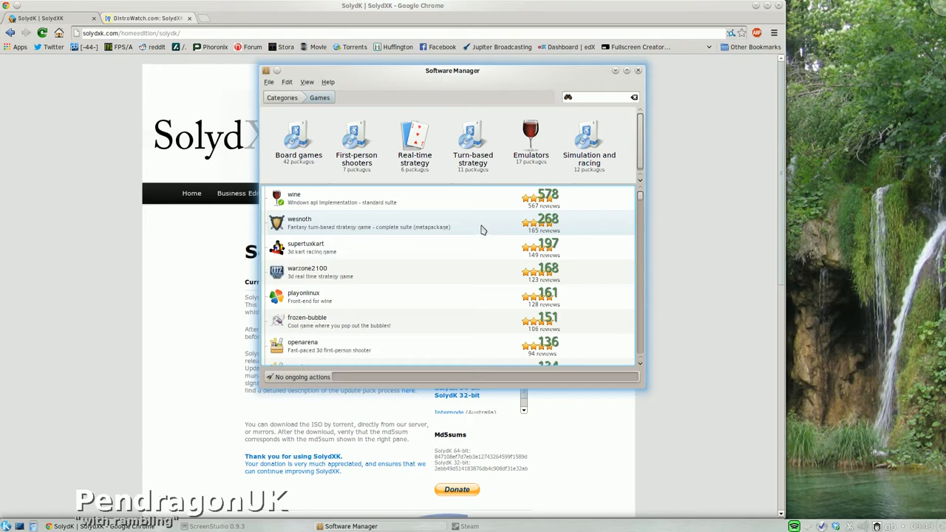
mouse_move(467, 245)
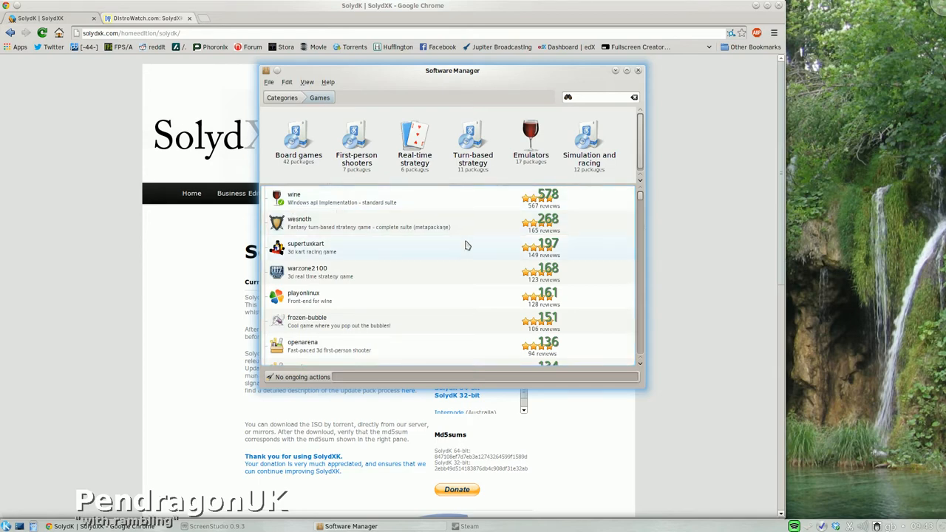
mouse_move(328, 257)
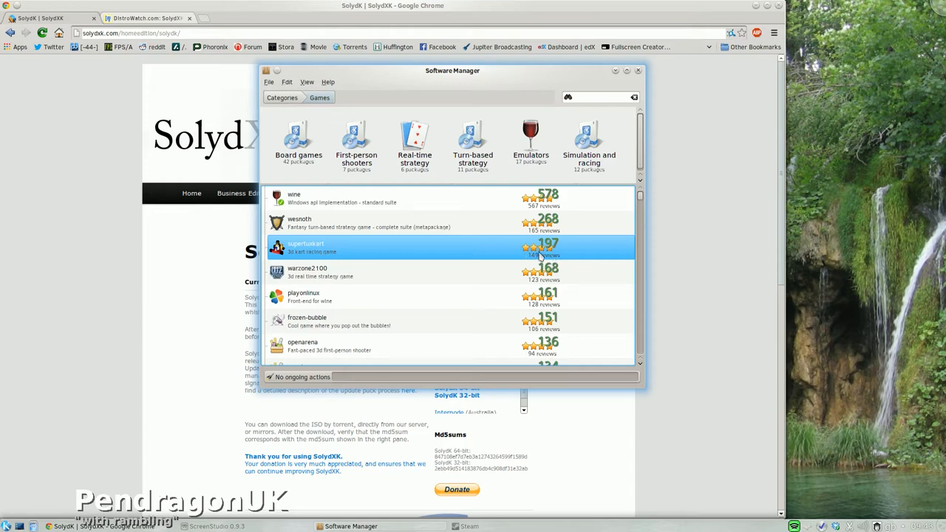
mouse_move(535, 248)
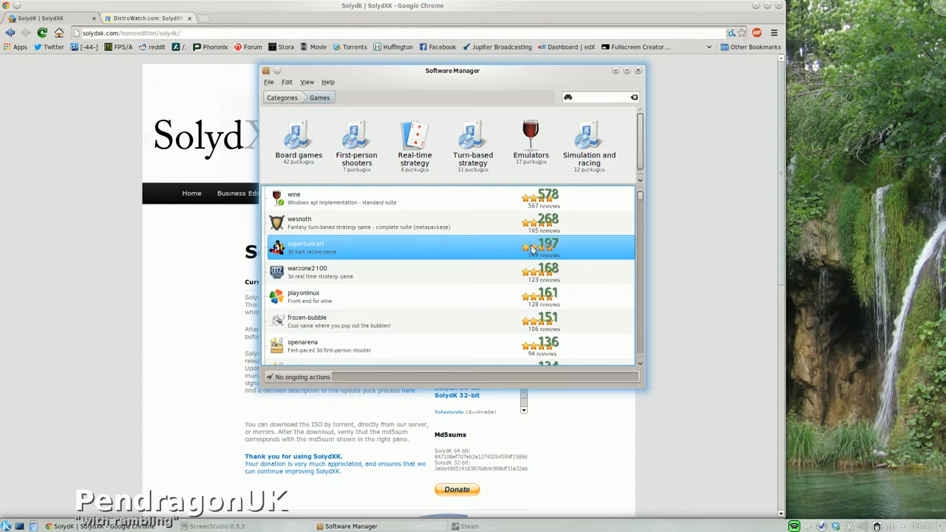
mouse_move(464, 254)
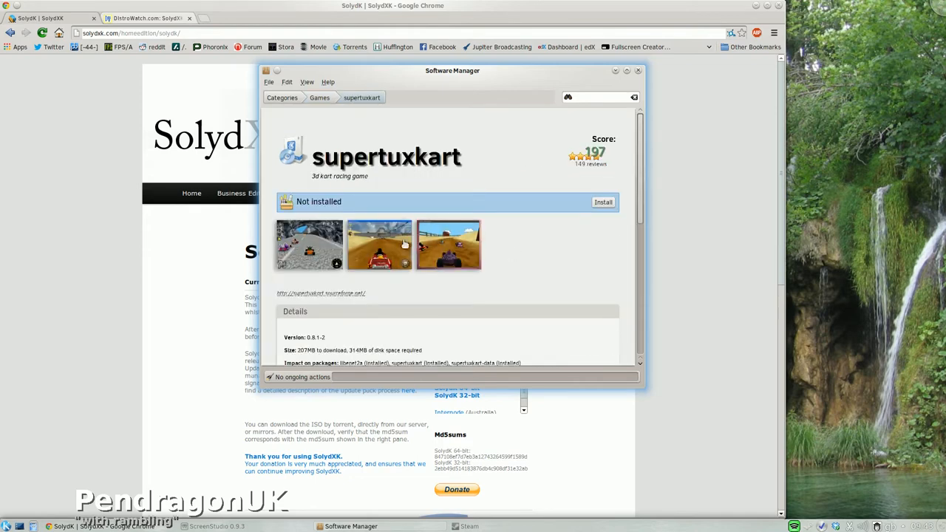
mouse_move(556, 243)
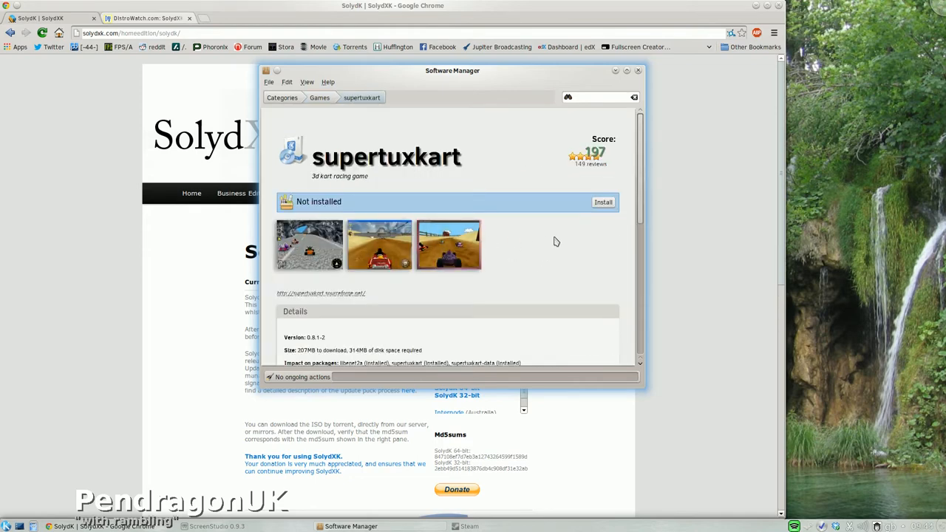
scroll(down, 3)
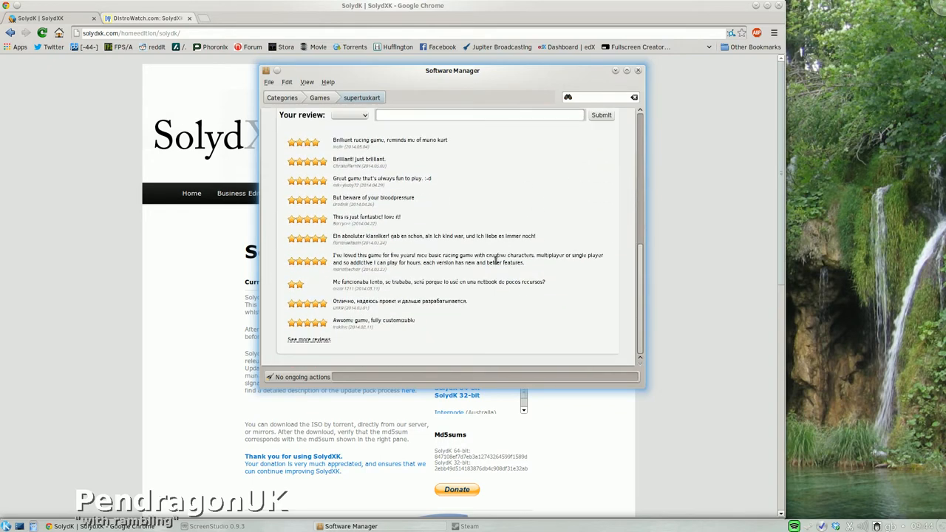
mouse_move(318, 296)
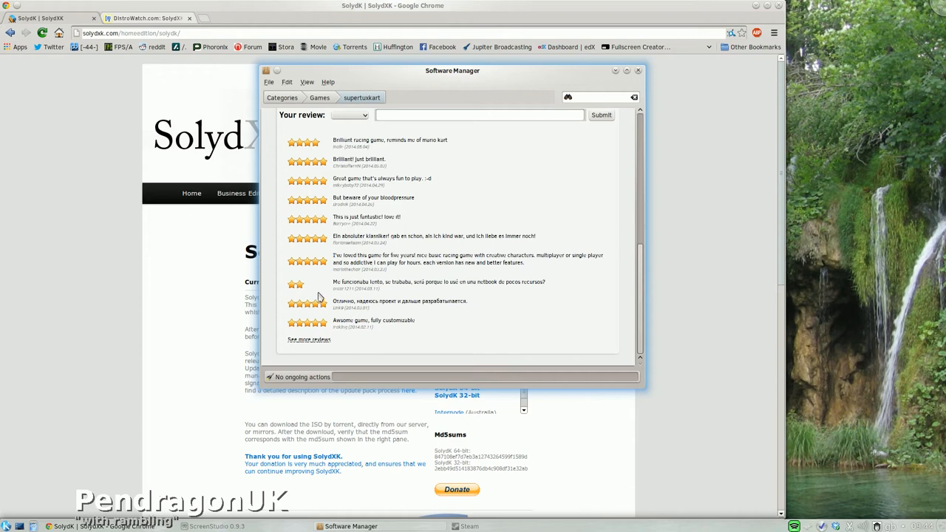
mouse_move(426, 289)
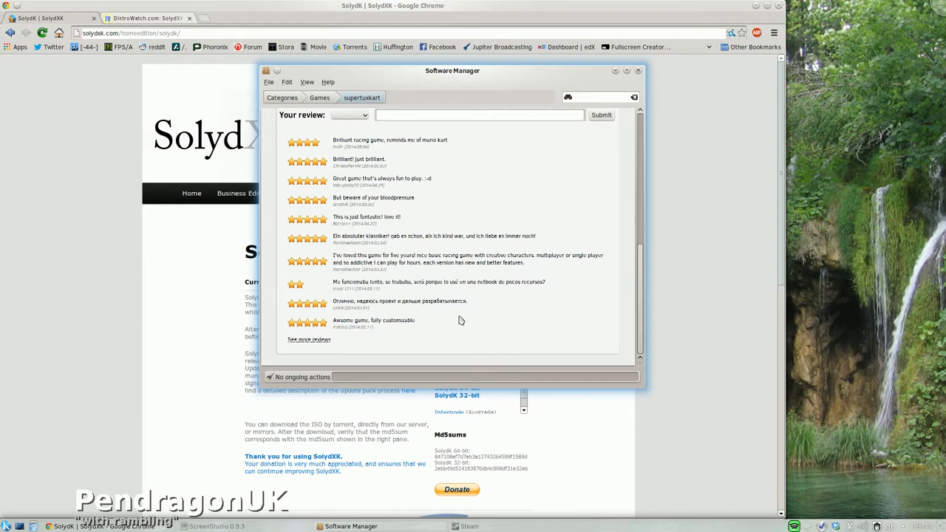
scroll(up, 3)
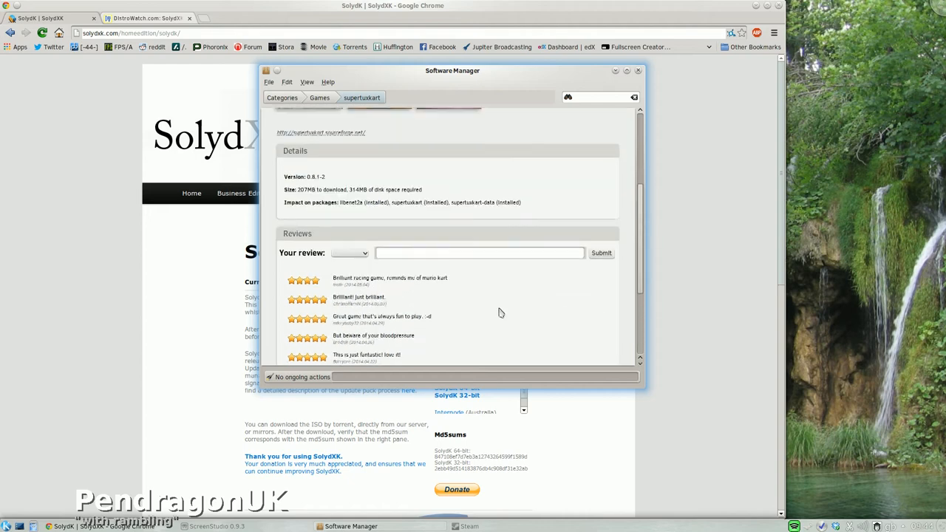
scroll(up, 3)
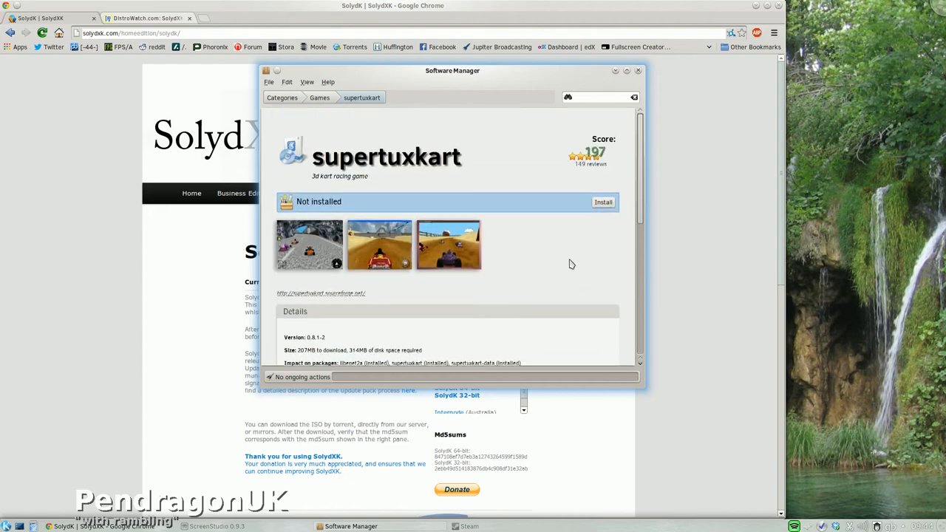
mouse_move(557, 260)
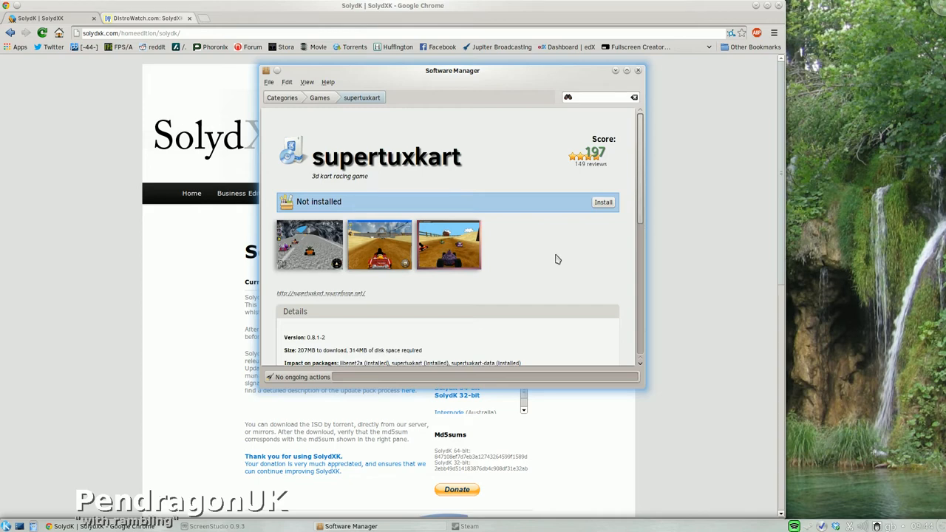
mouse_move(580, 248)
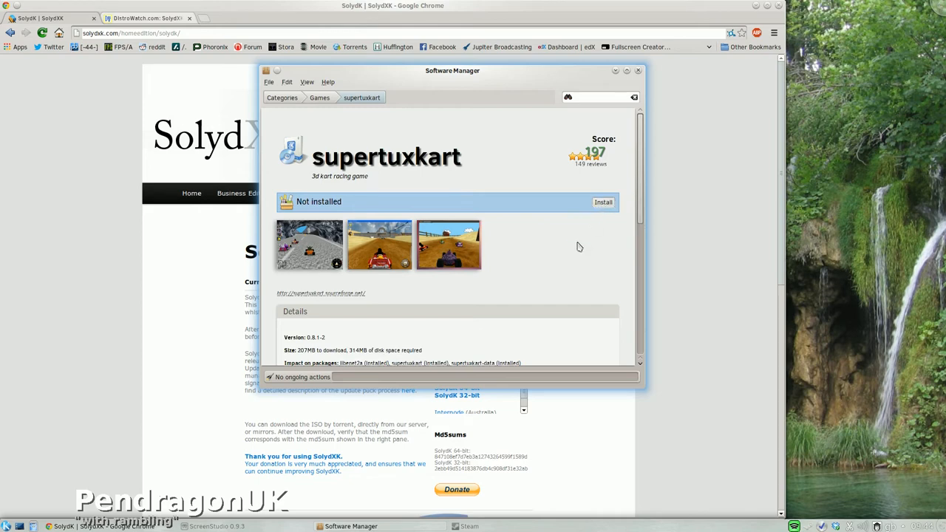
Step: Install supertuxkart until it shows Installed, then close Software Manager
click(603, 201)
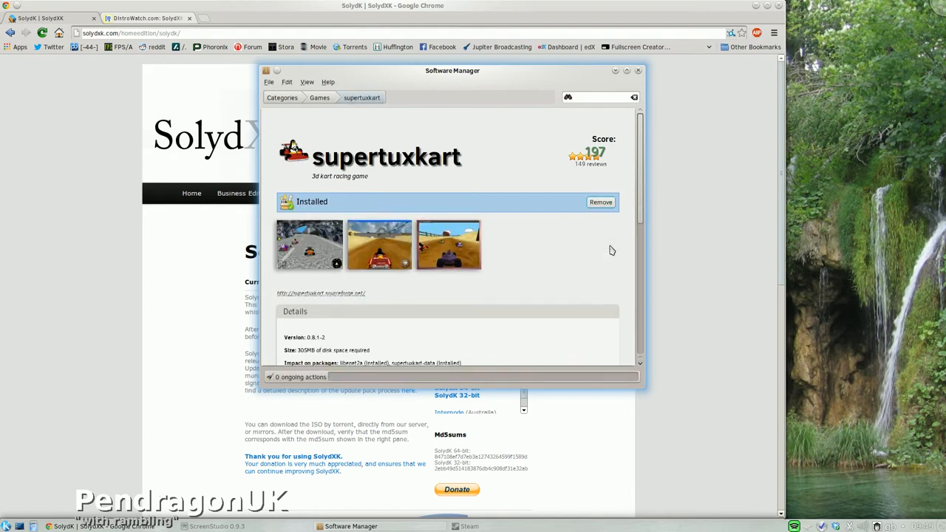
mouse_move(533, 225)
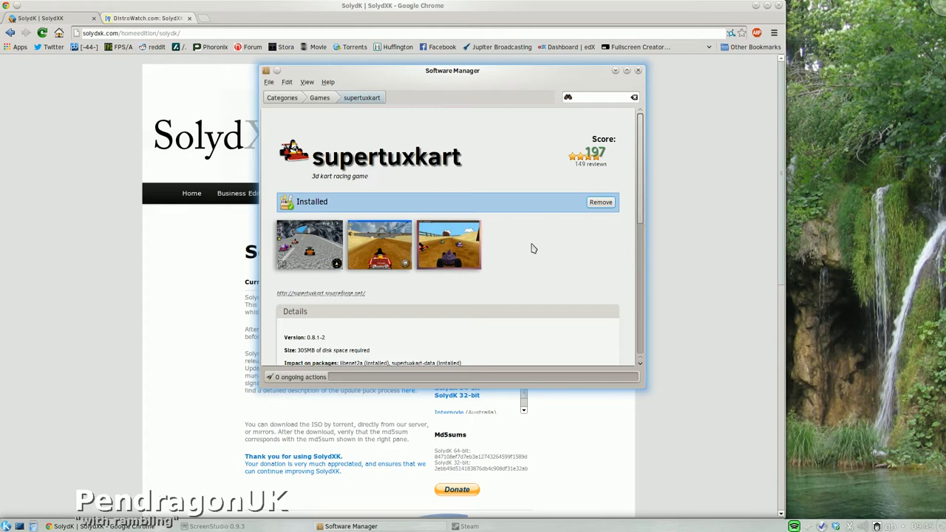
mouse_move(531, 245)
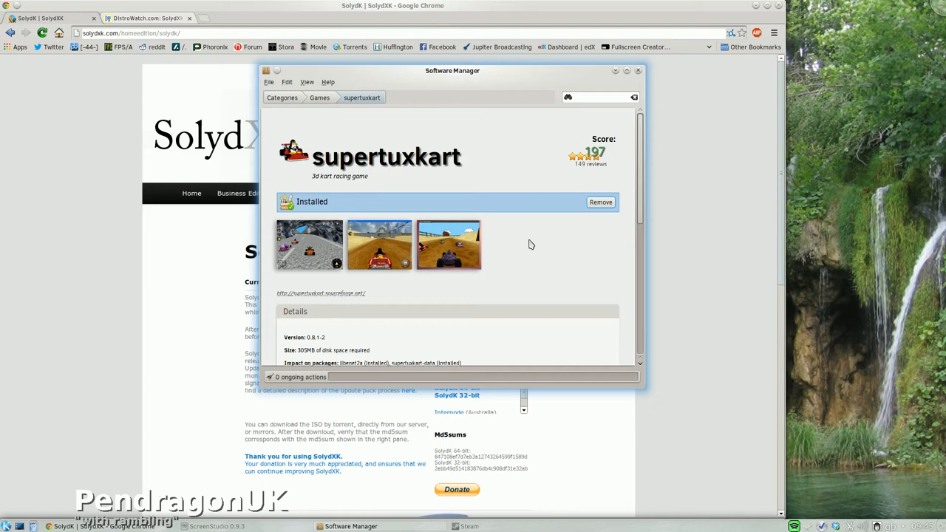
mouse_move(639, 69)
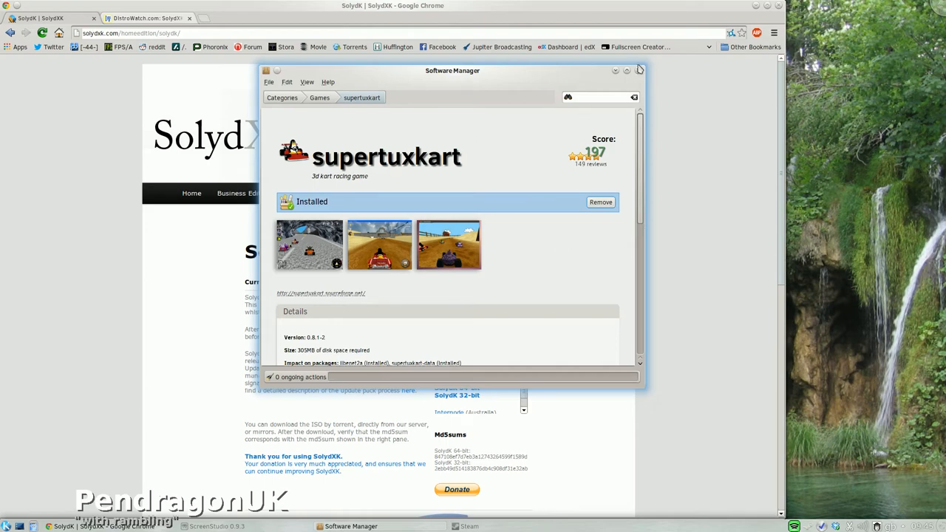
click(639, 71)
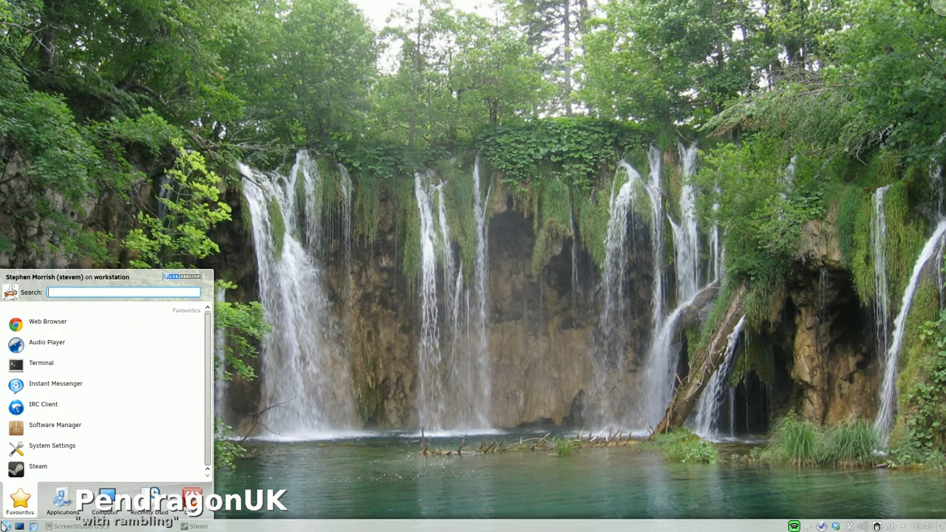
Step: Browse the launcher's Applications categories to reach the Games section for SuperTuxKart
click(63, 503)
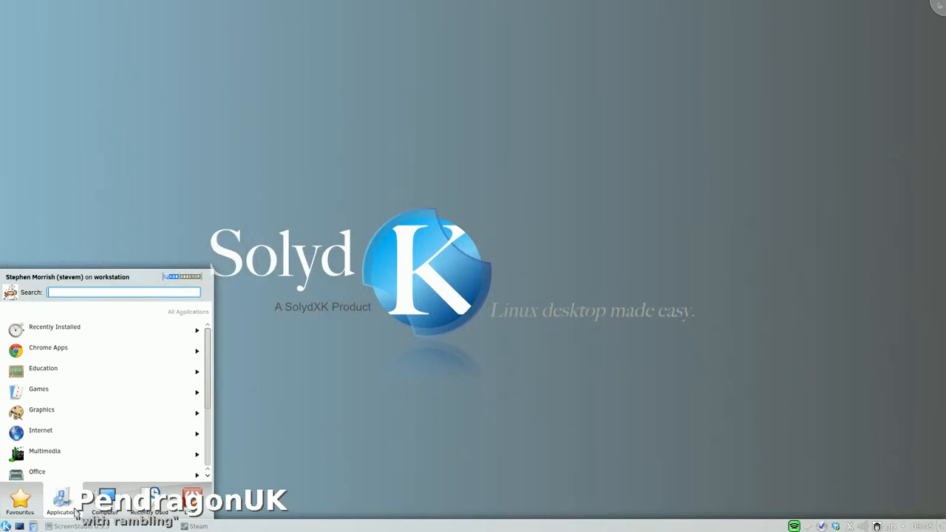
mouse_move(87, 388)
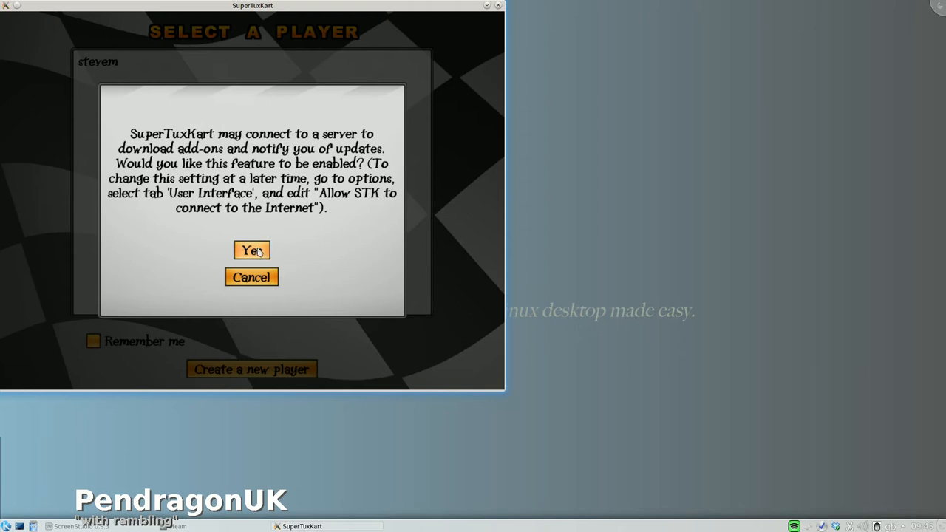
Step: Allow SuperTuxKart's internet connection for add-ons and open its Options from the main menu
click(251, 251)
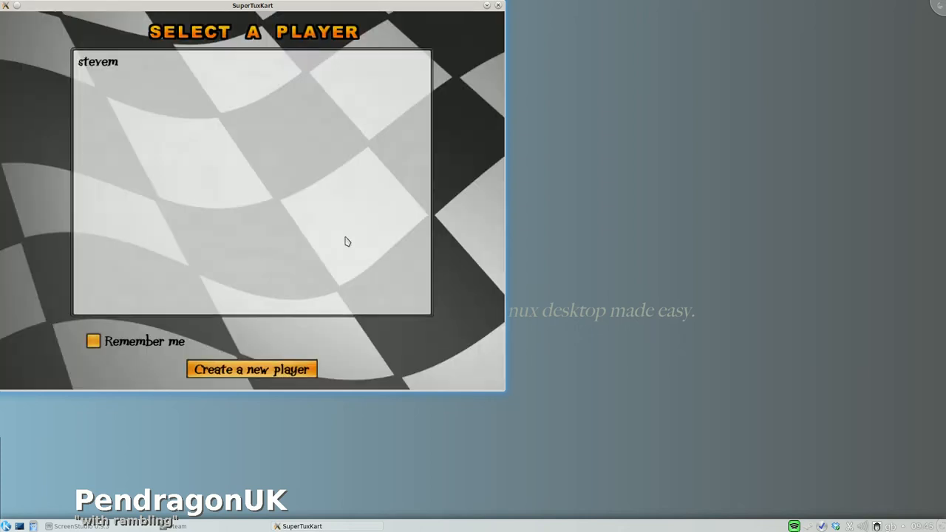
mouse_move(147, 342)
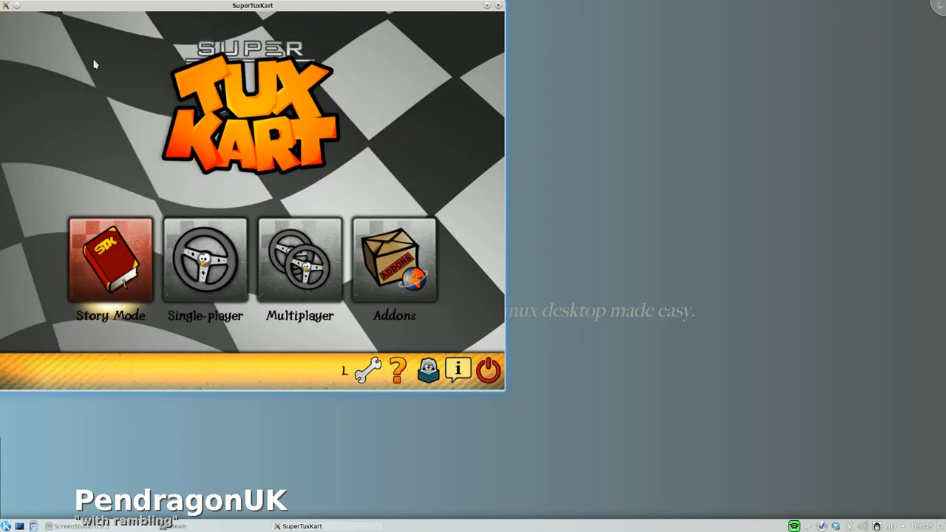
mouse_move(244, 246)
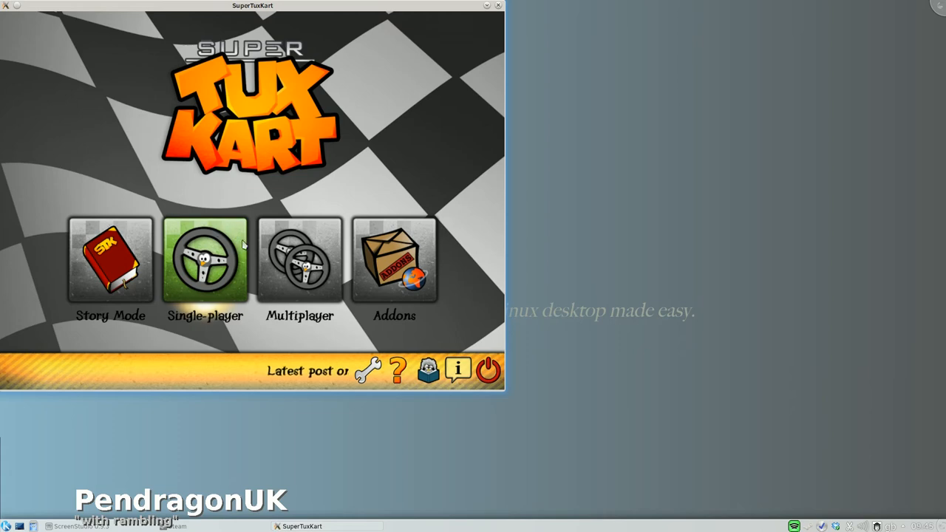
mouse_move(109, 259)
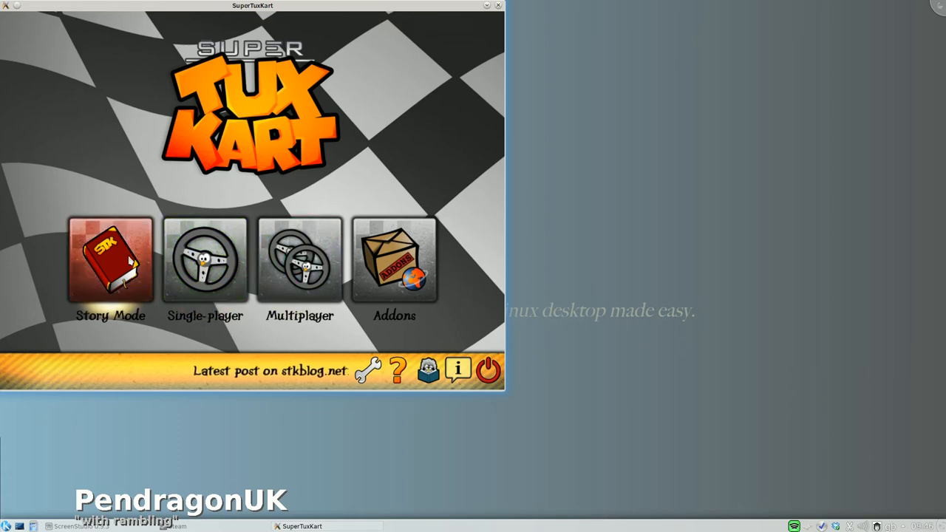
click(369, 370)
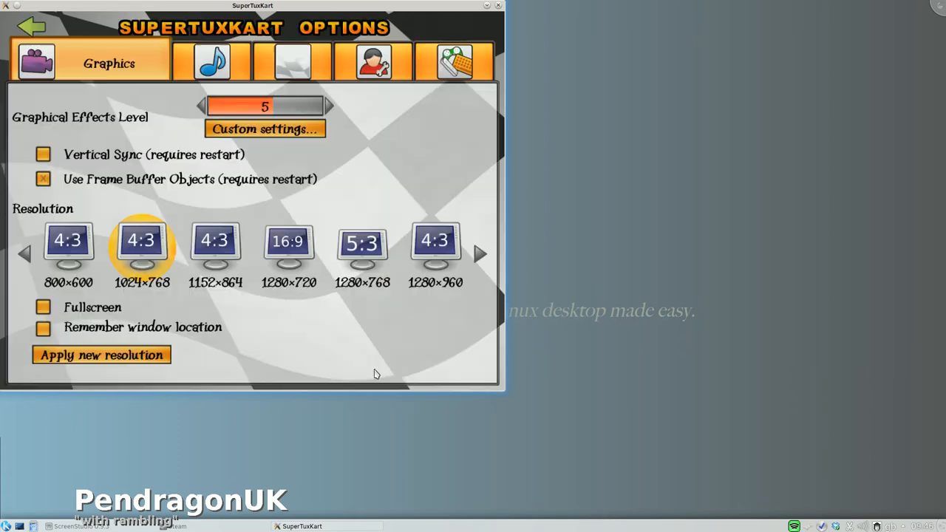
mouse_move(284, 192)
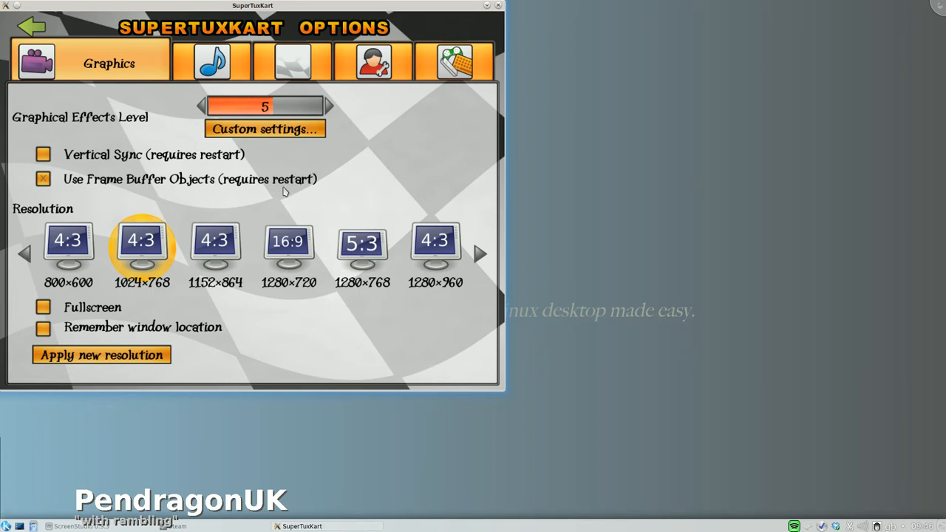
mouse_move(213, 62)
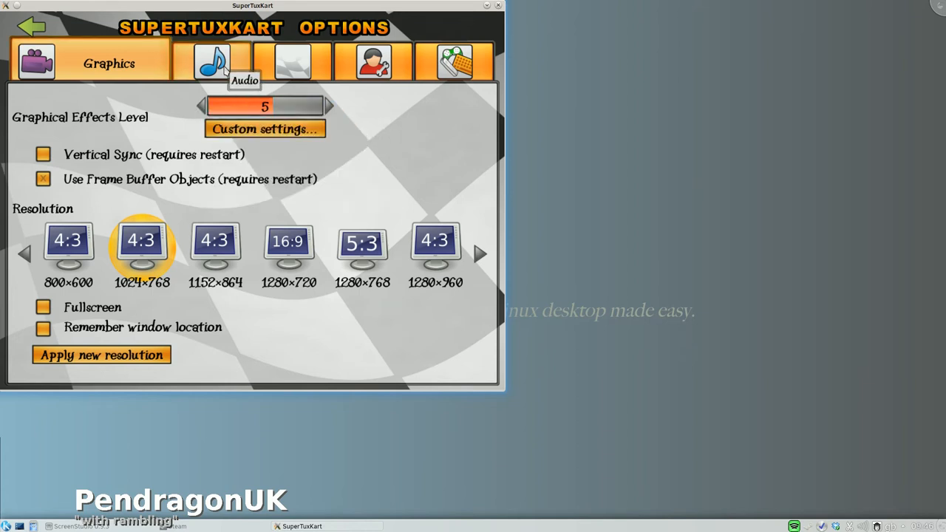
Step: In Audio options lower the sound effects volume to 1, then return to Graphics options
click(213, 62)
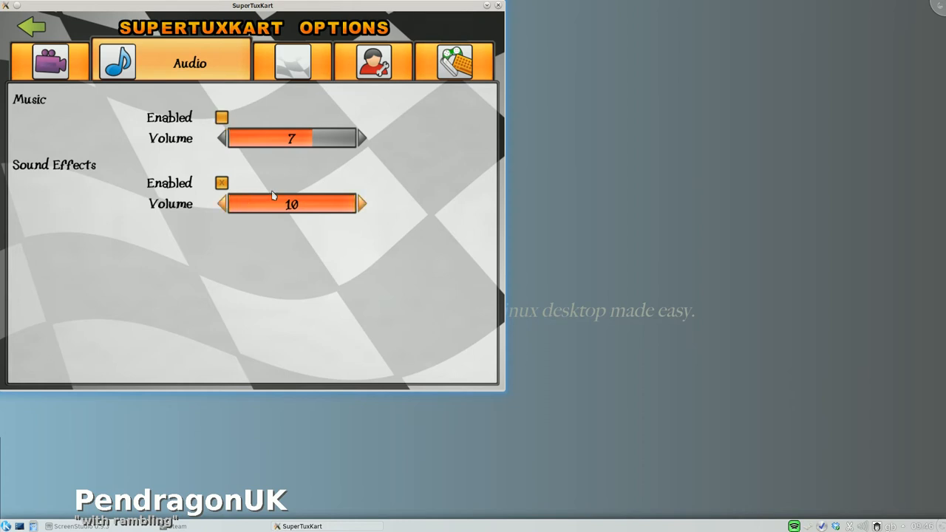
mouse_move(290, 176)
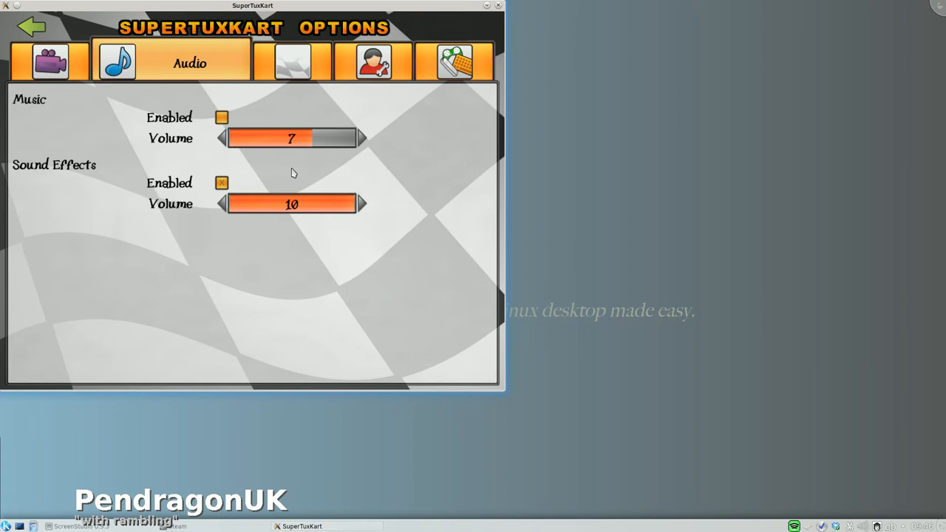
mouse_move(279, 174)
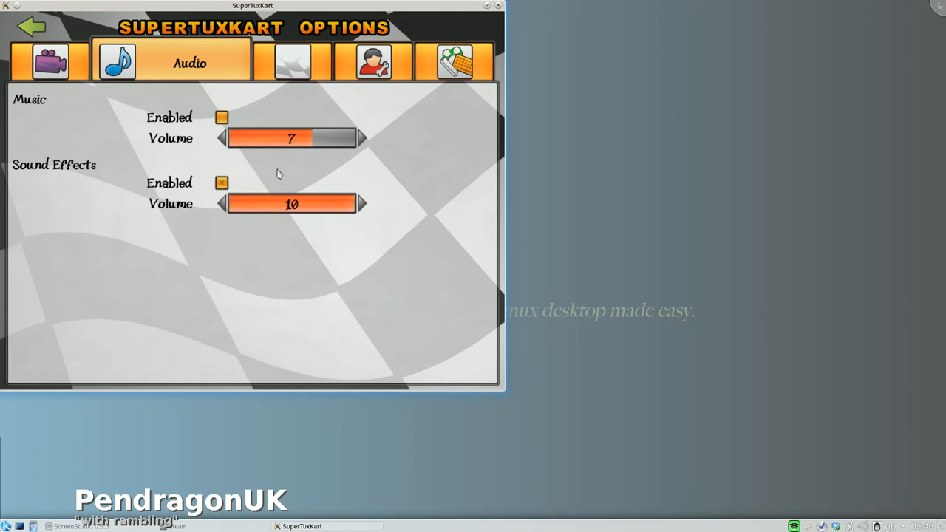
mouse_move(206, 201)
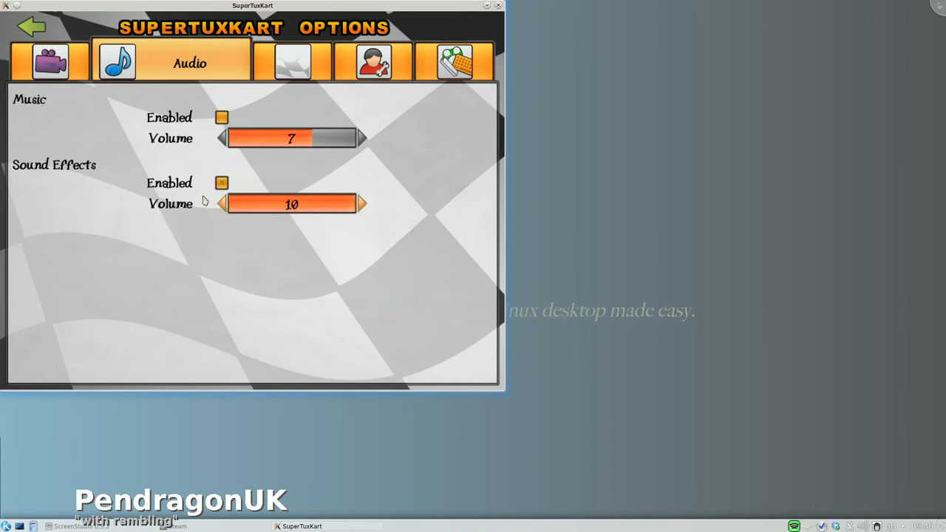
click(222, 204)
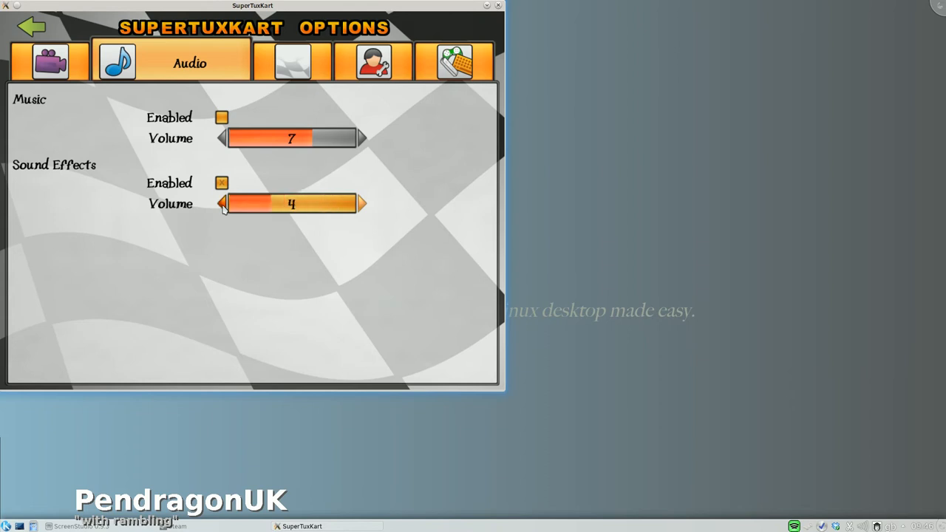
click(222, 204)
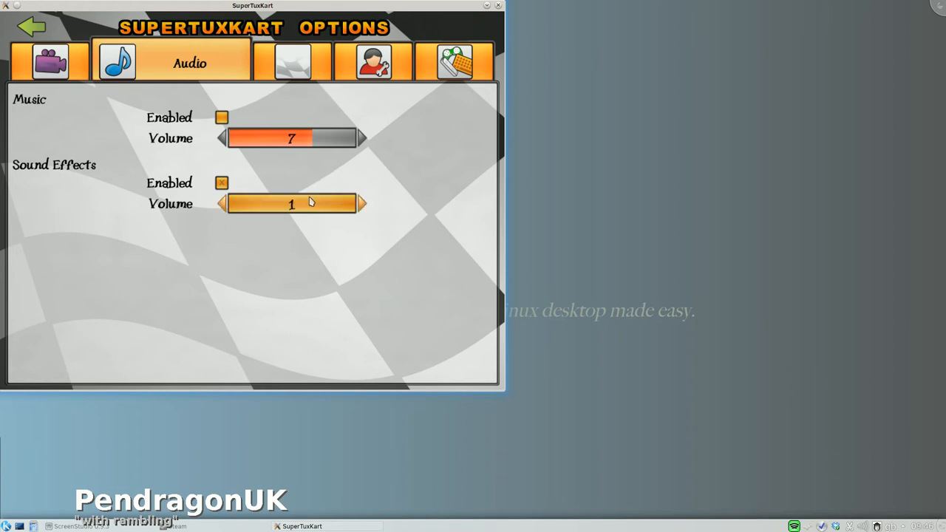
click(51, 62)
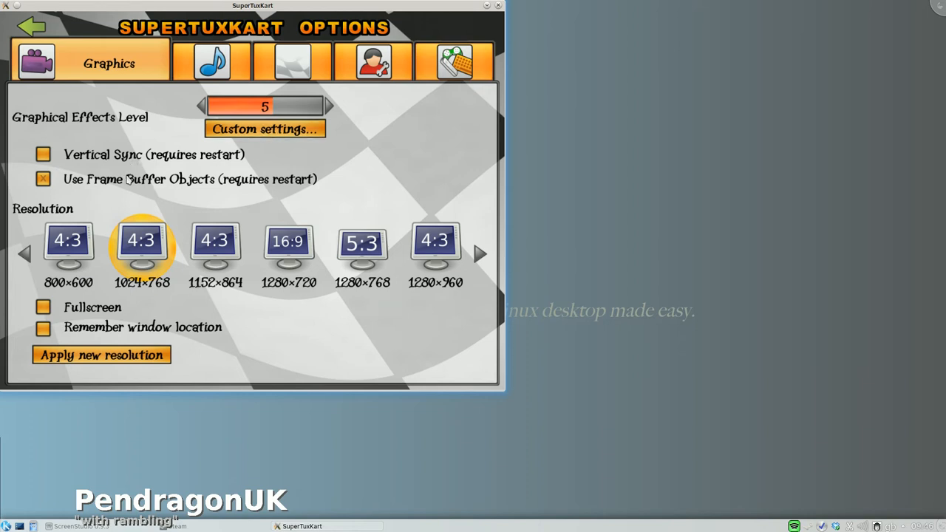
mouse_move(154, 284)
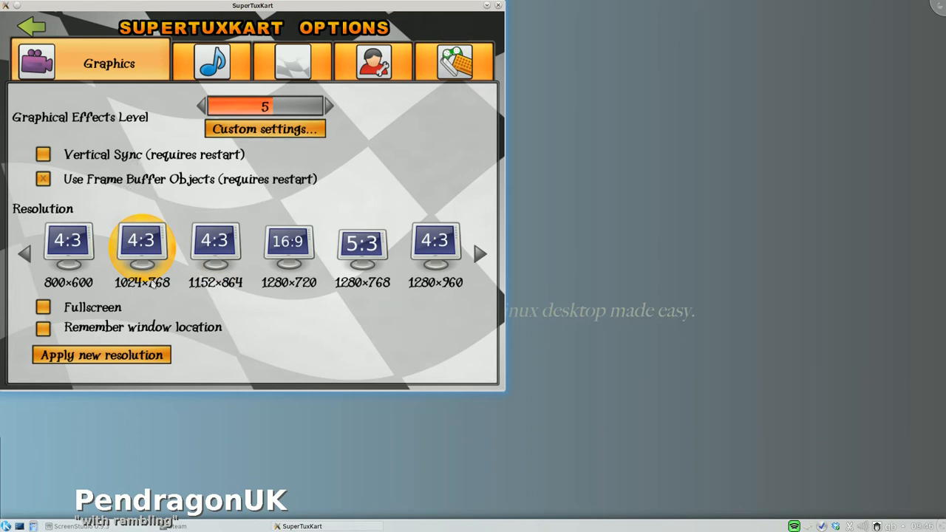
Step: Scroll the resolution list, raise Graphical Effects Level from 5 to 8, and go back to the main menu
click(481, 255)
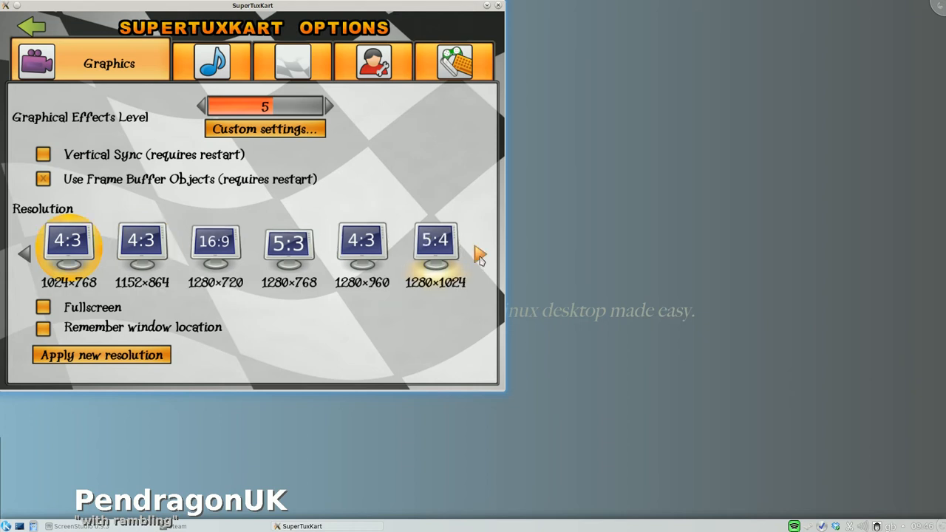
click(481, 255)
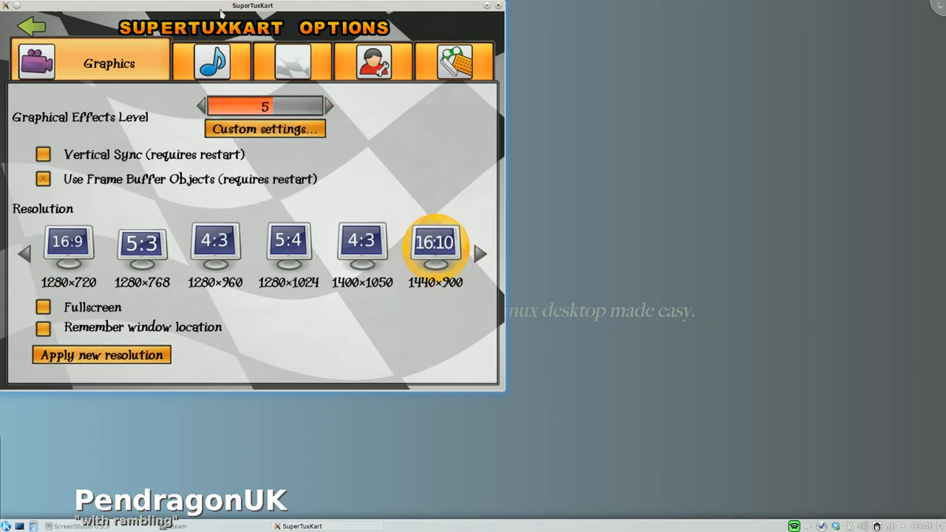
mouse_move(436, 155)
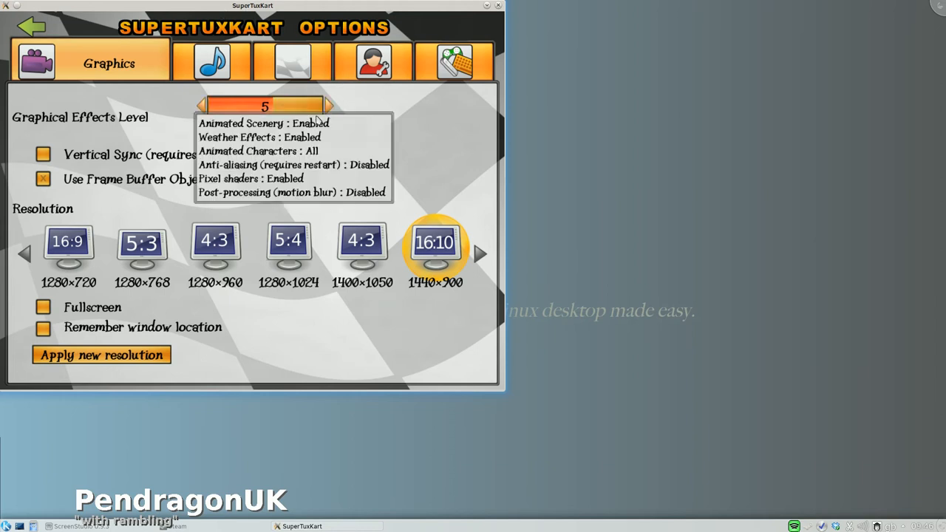
click(328, 106)
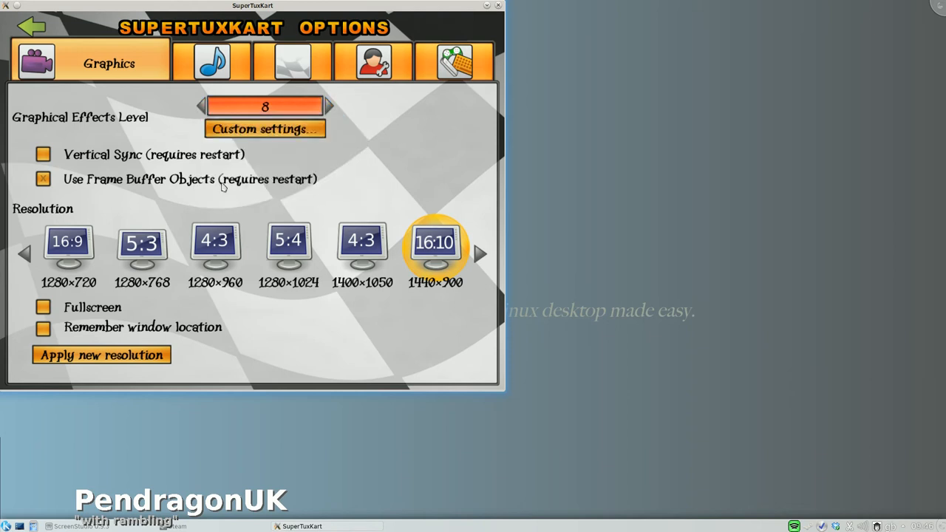
mouse_move(31, 27)
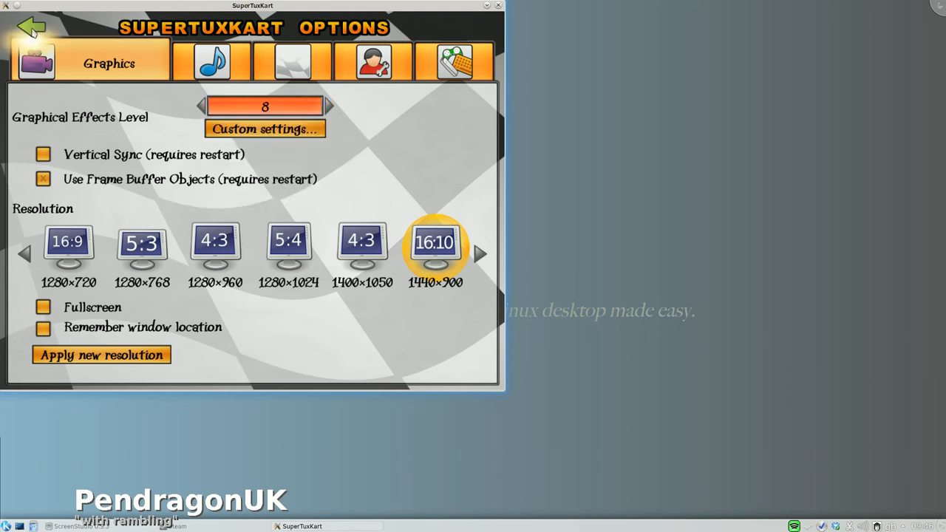
click(29, 26)
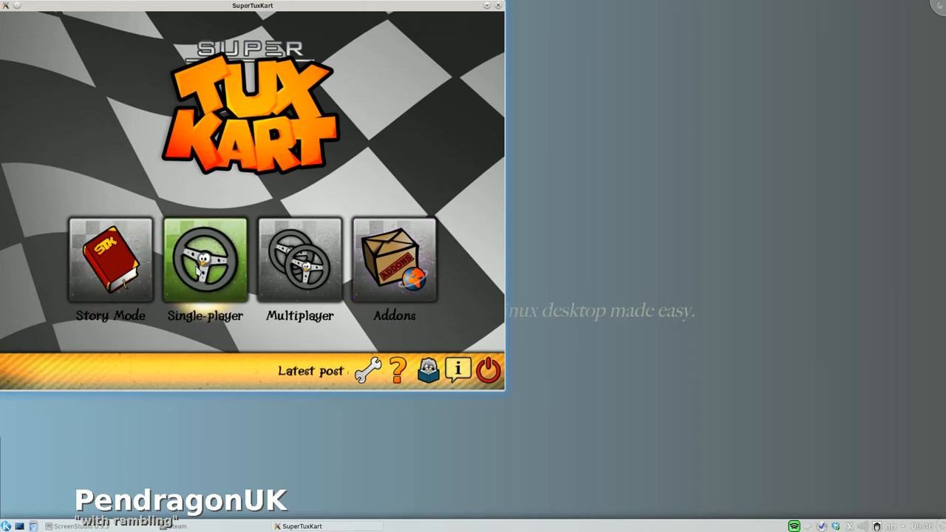
Step: Start Single-player, pick a kart, choose Normal Race, view the track list, then leave race setup
click(204, 260)
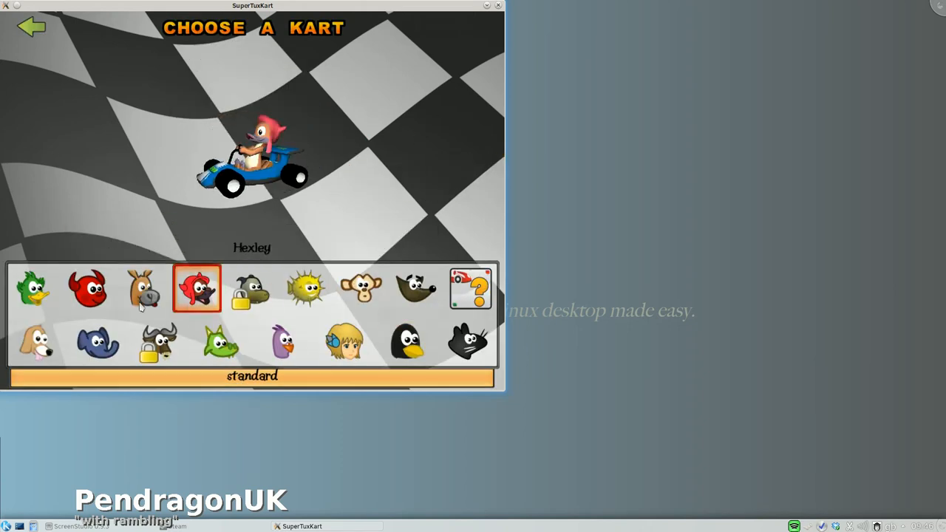
click(87, 287)
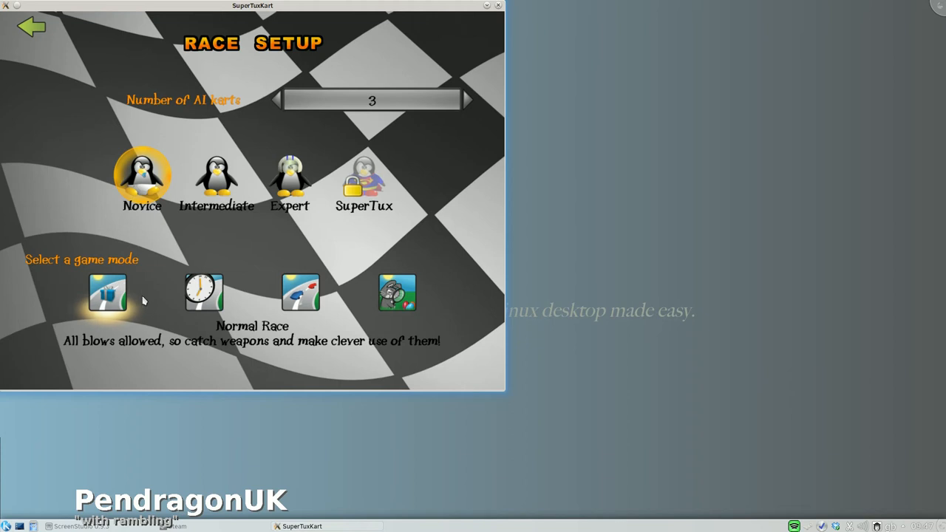
click(106, 292)
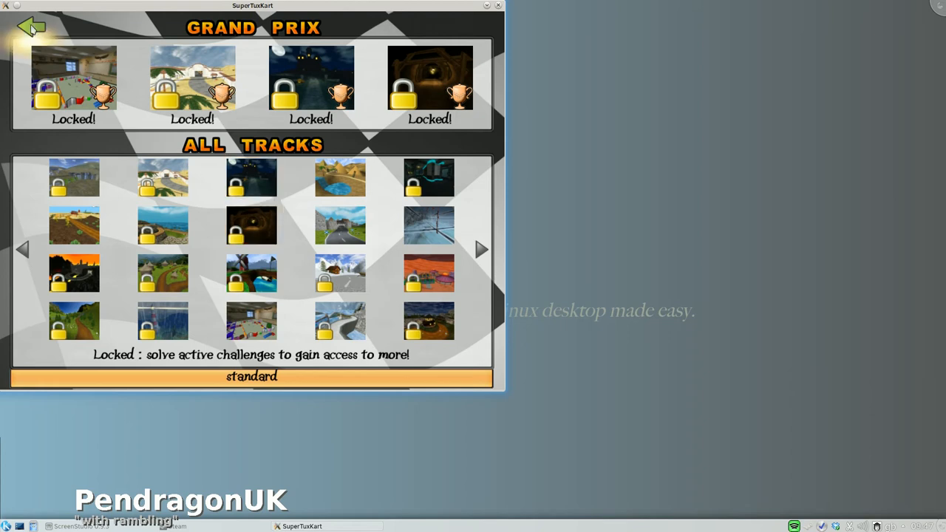
click(31, 27)
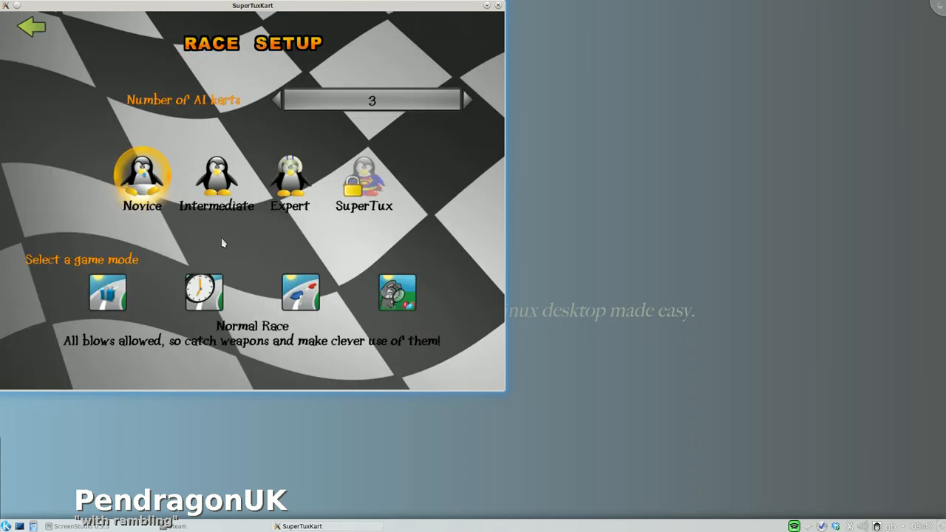
click(204, 293)
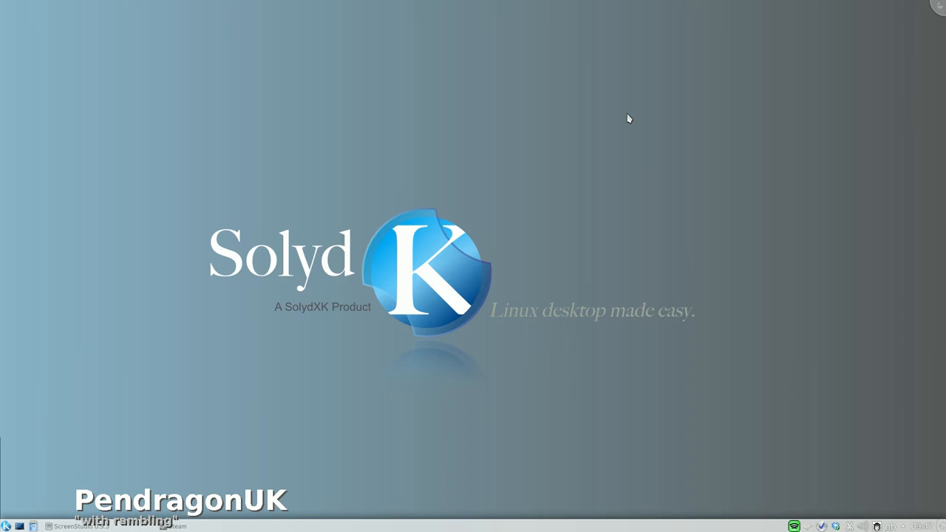
mouse_move(372, 355)
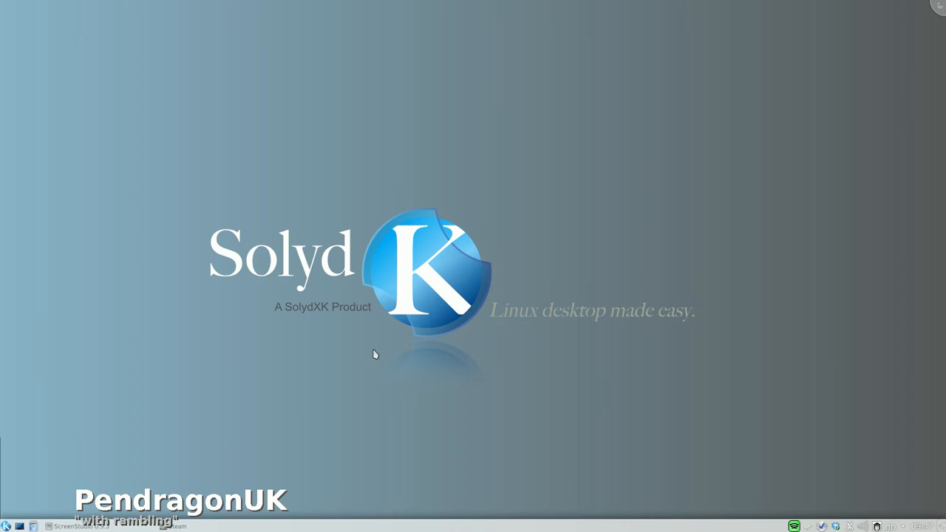
mouse_move(328, 221)
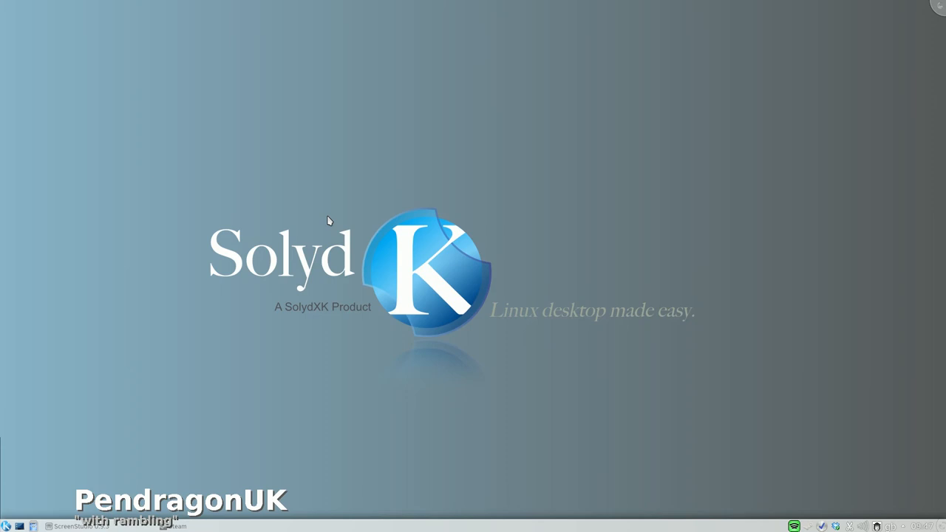
mouse_move(33, 519)
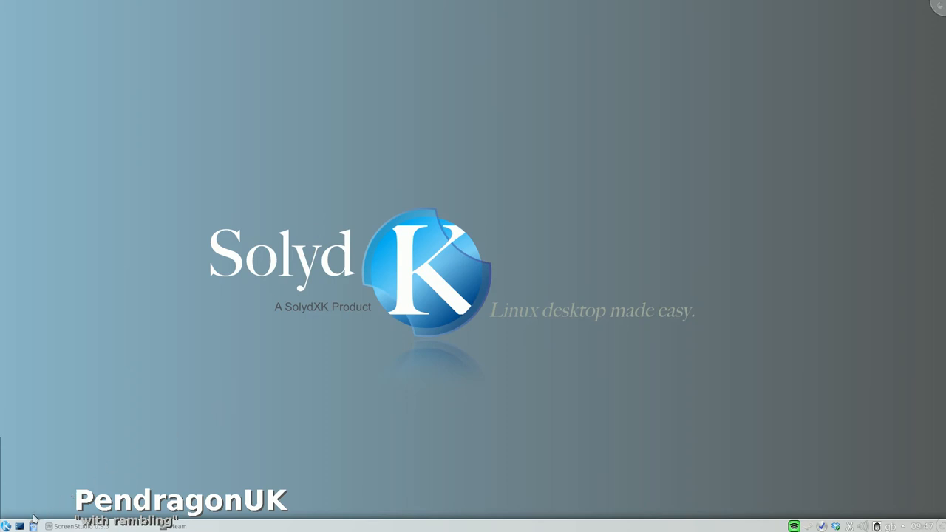
Step: Bring up the Kickoff application launcher with its favourites list
click(7, 527)
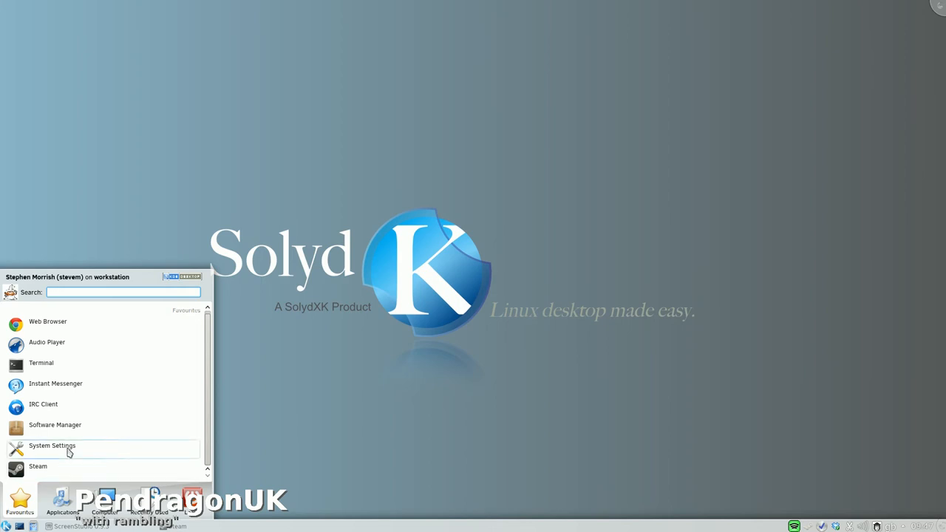
mouse_move(118, 366)
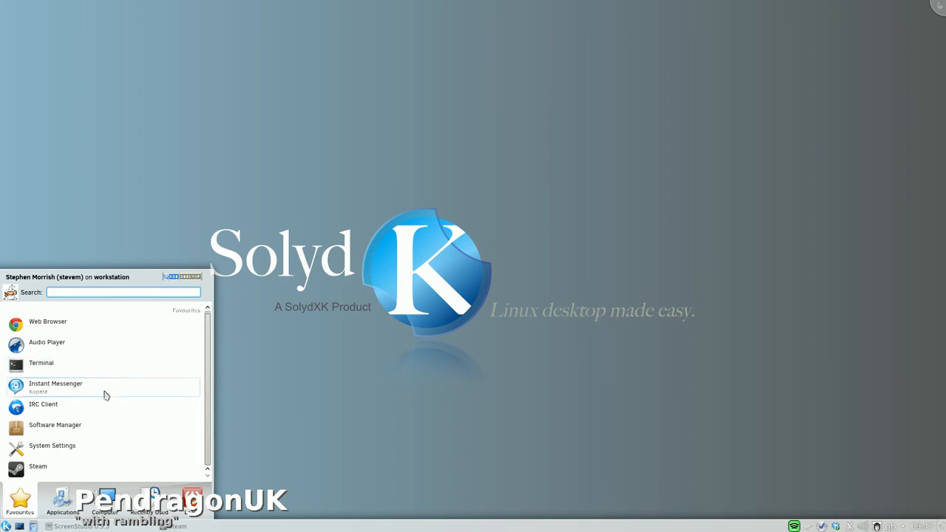
mouse_move(82, 470)
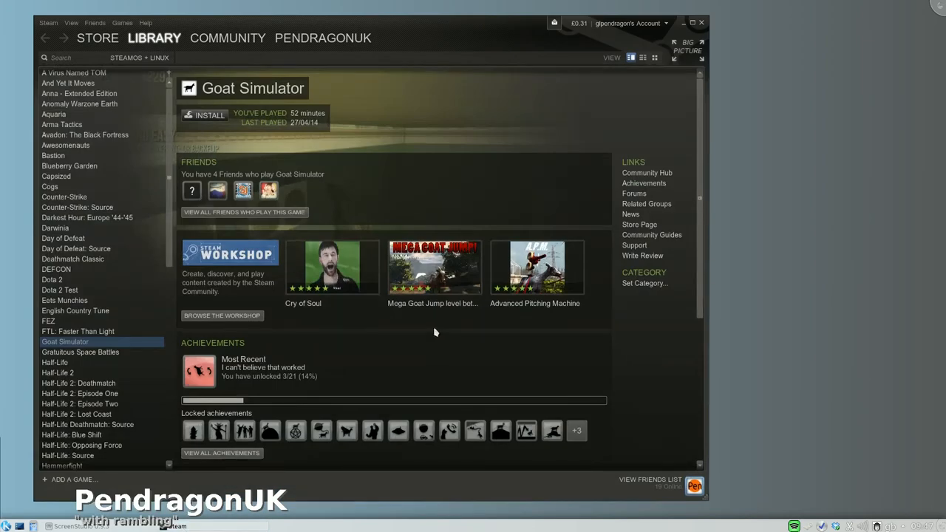
mouse_move(172, 159)
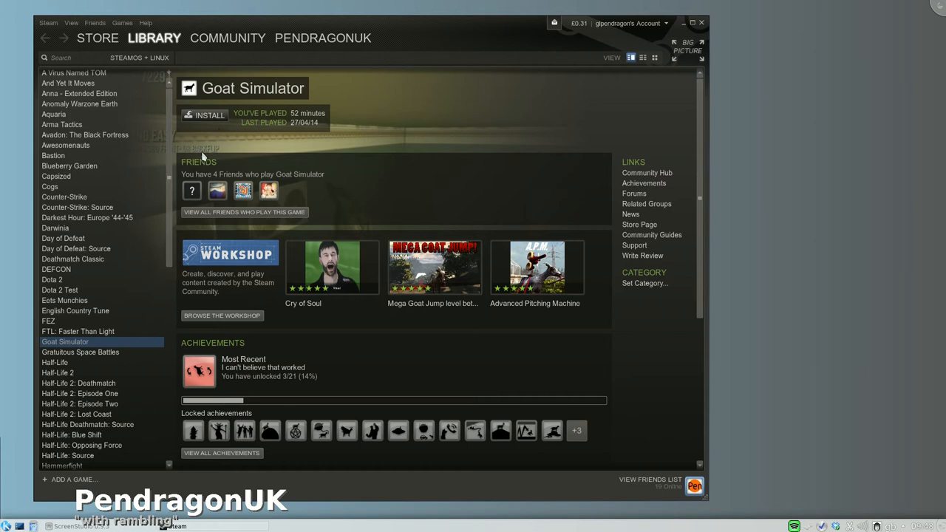
mouse_move(234, 151)
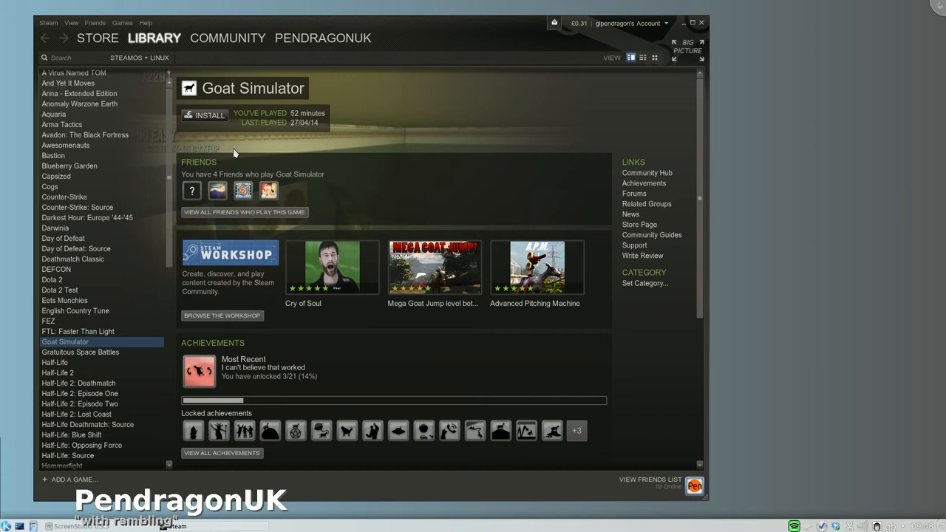
mouse_move(166, 107)
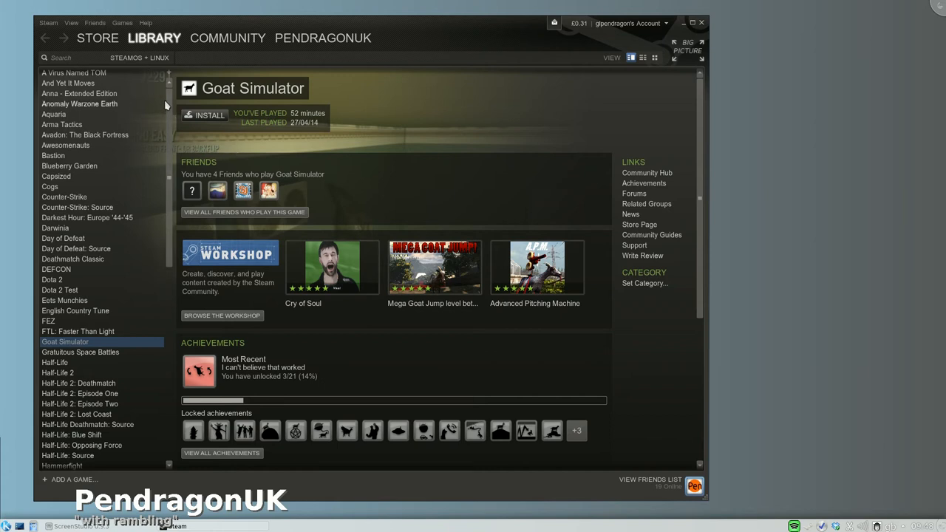
mouse_move(452, 166)
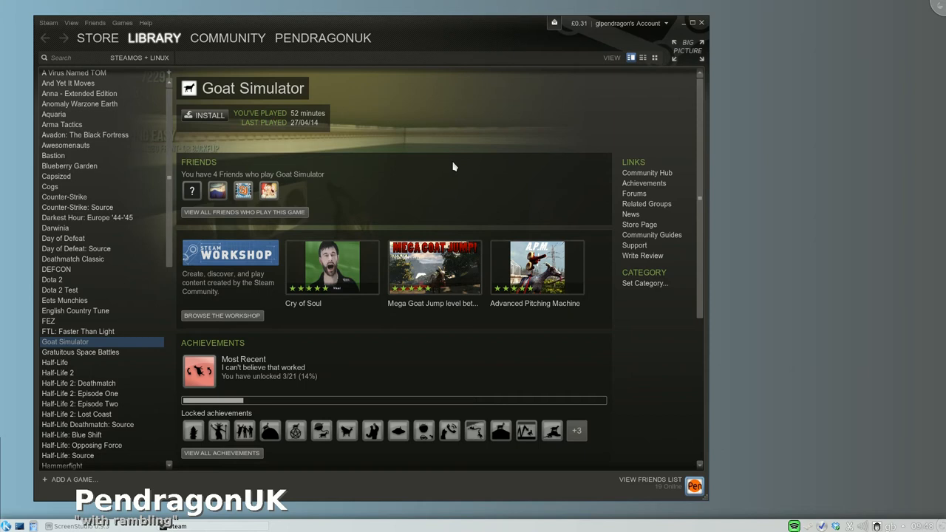
mouse_move(308, 80)
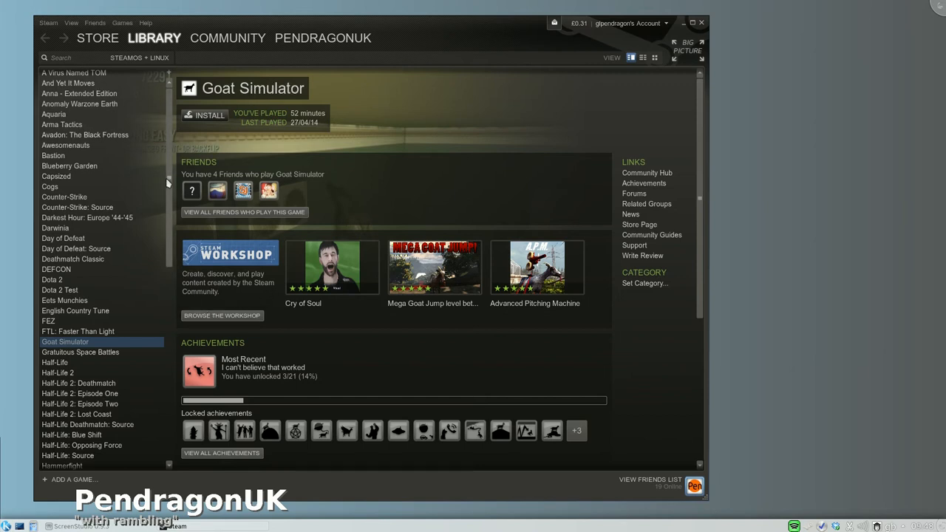
Step: Scroll the Steam Linux game list down and back up with Goat Simulator's page open
scroll(down, 3)
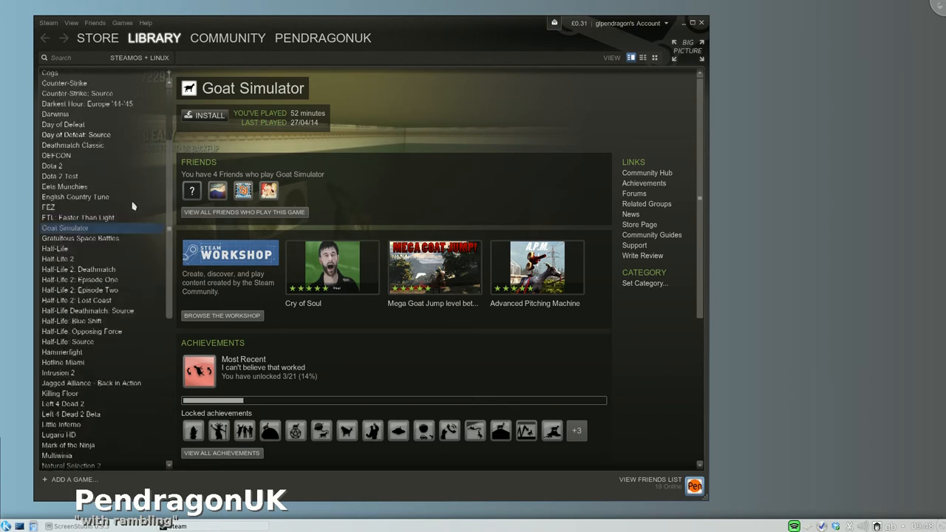
scroll(up, 3)
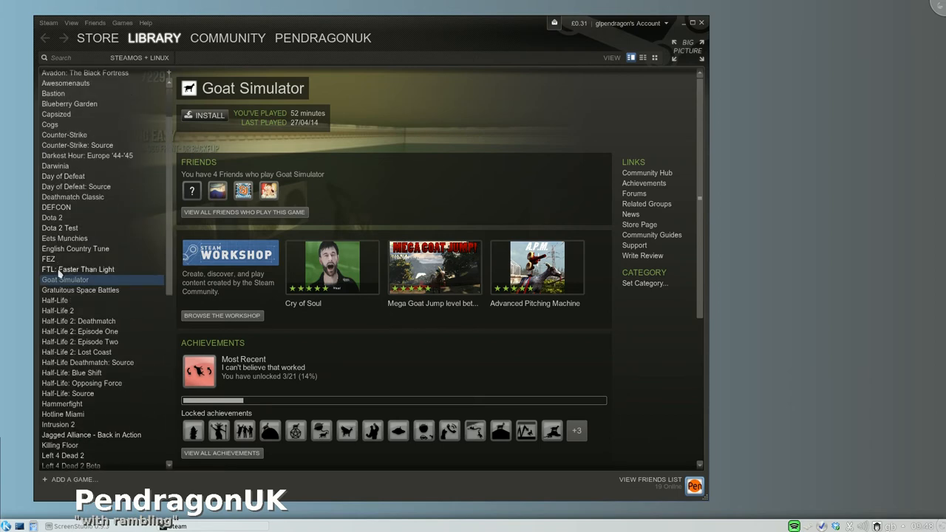
Step: Show Day of Defeat: Source's details page, then minimize Steam to the desktop
click(77, 186)
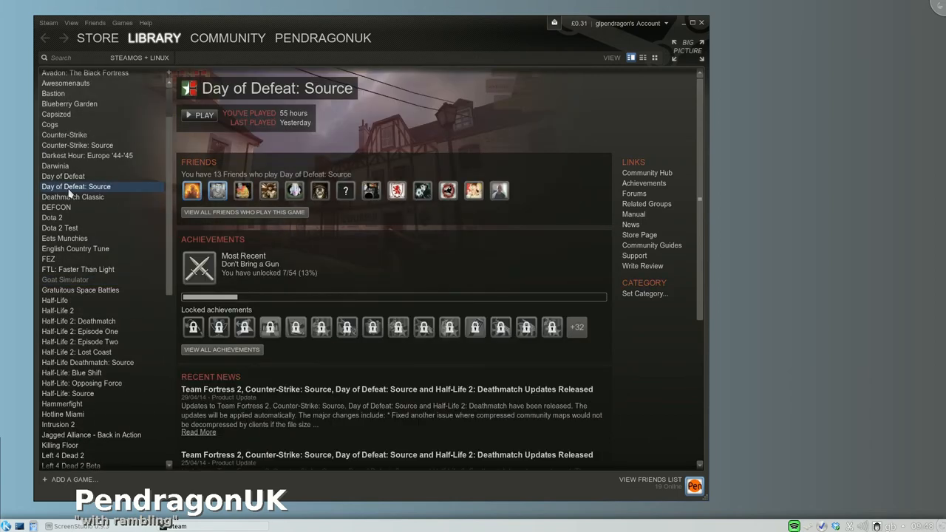
mouse_move(540, 156)
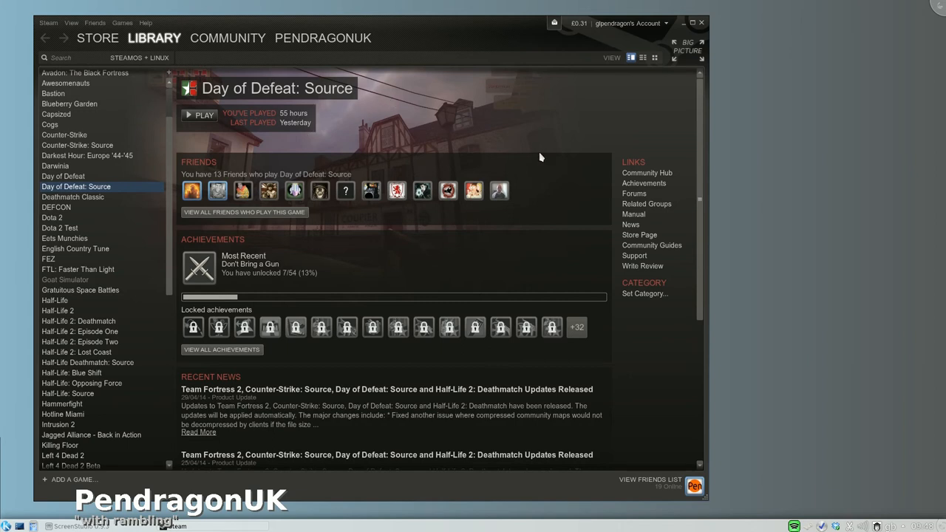
mouse_move(432, 171)
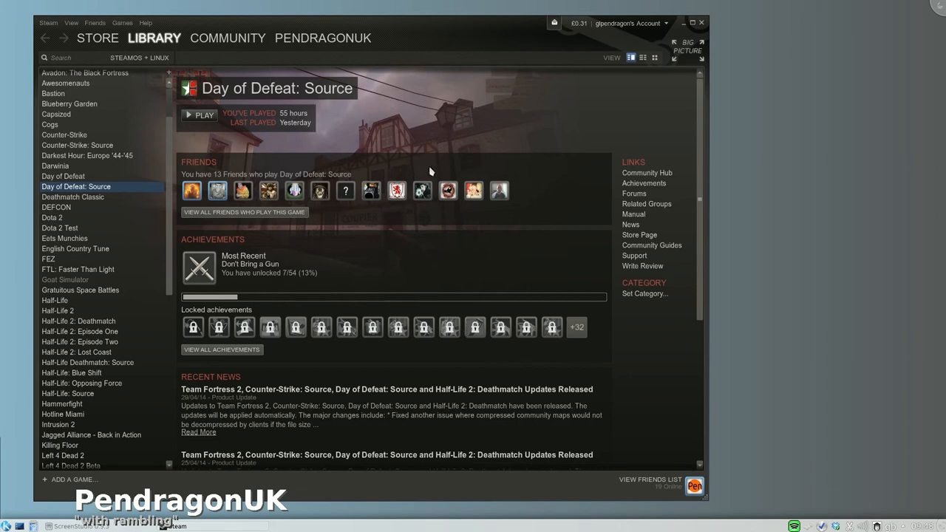
mouse_move(427, 163)
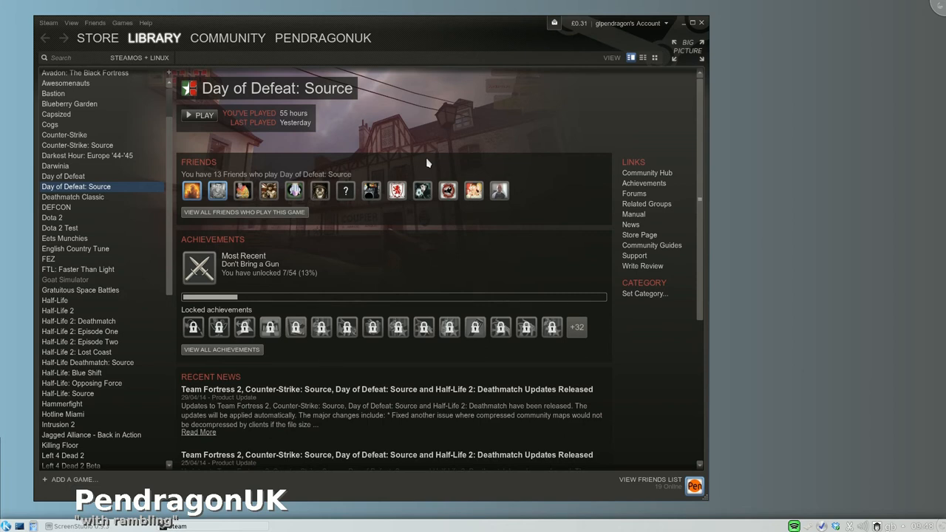
mouse_move(427, 155)
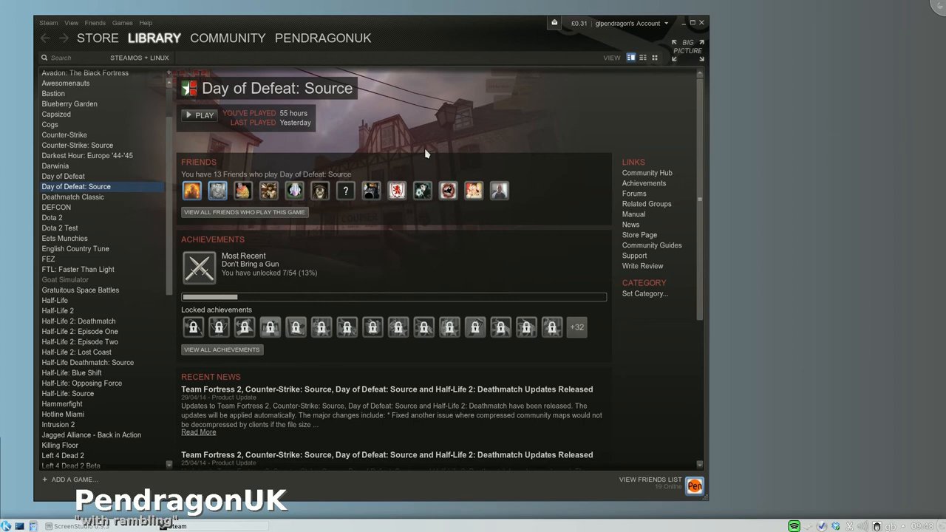
mouse_move(677, 30)
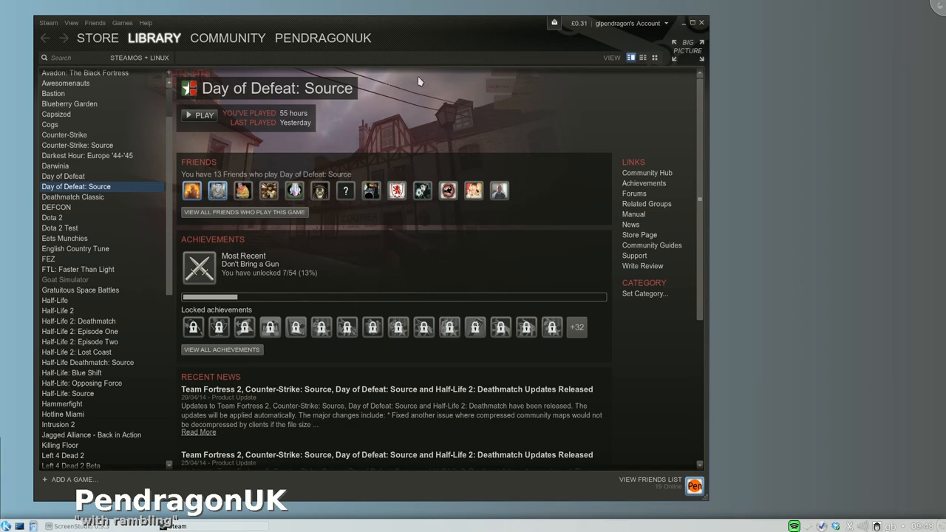
mouse_move(684, 30)
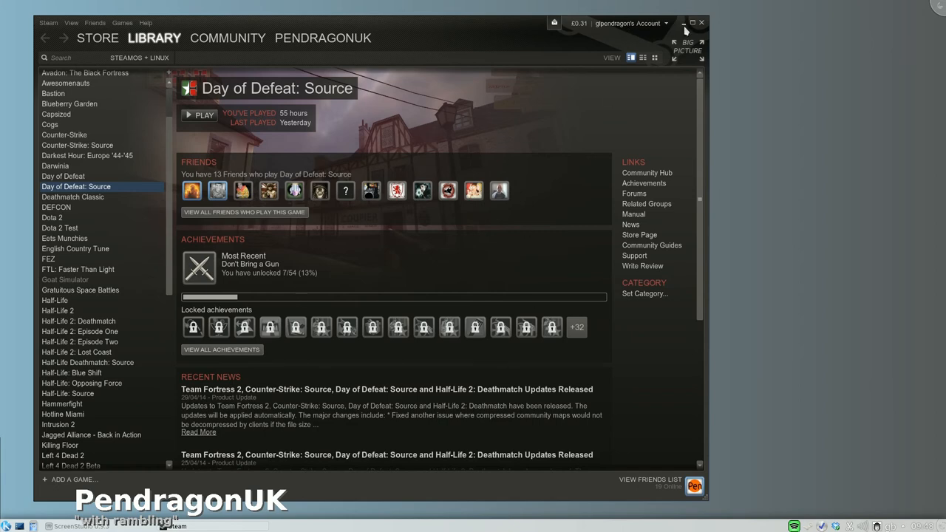
click(683, 23)
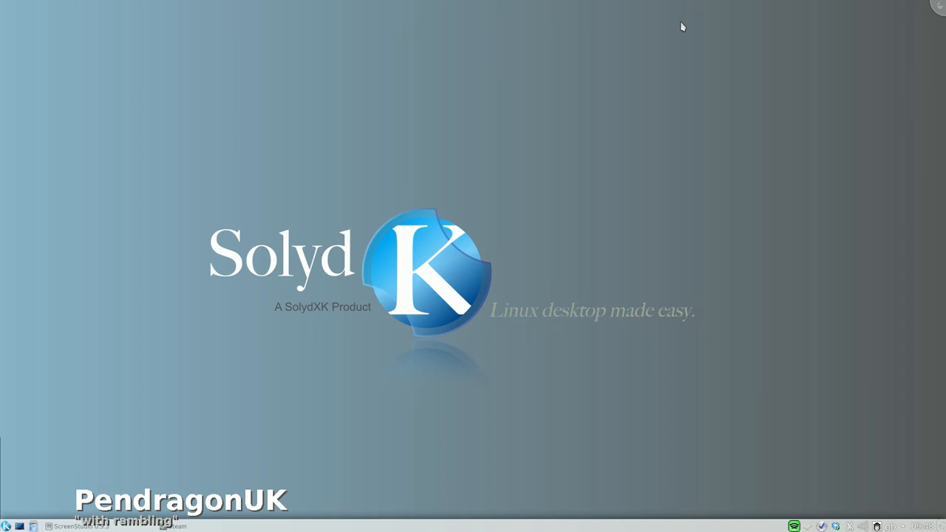
mouse_move(440, 113)
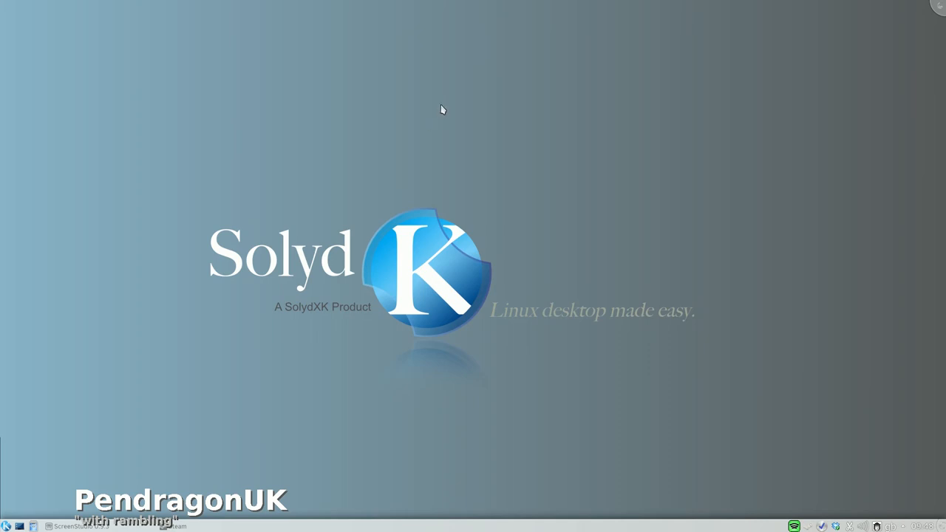
mouse_move(548, 104)
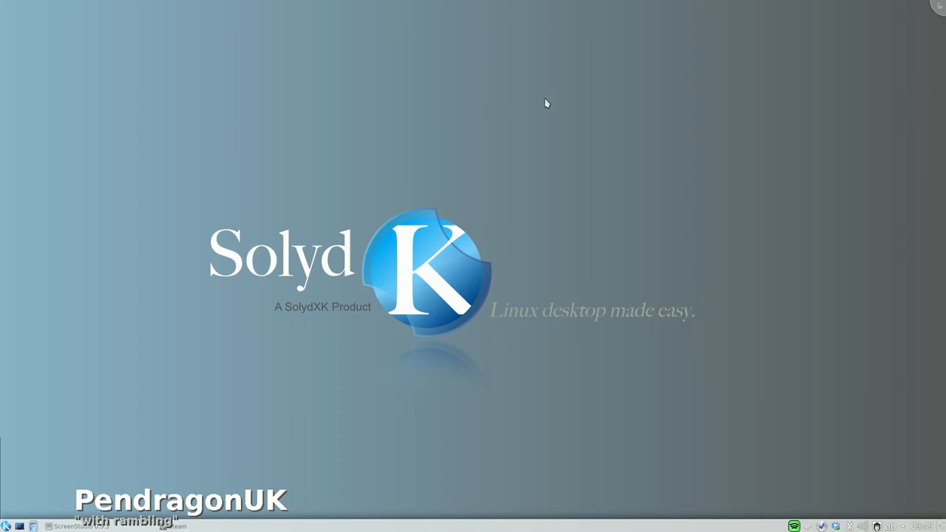
mouse_move(372, 110)
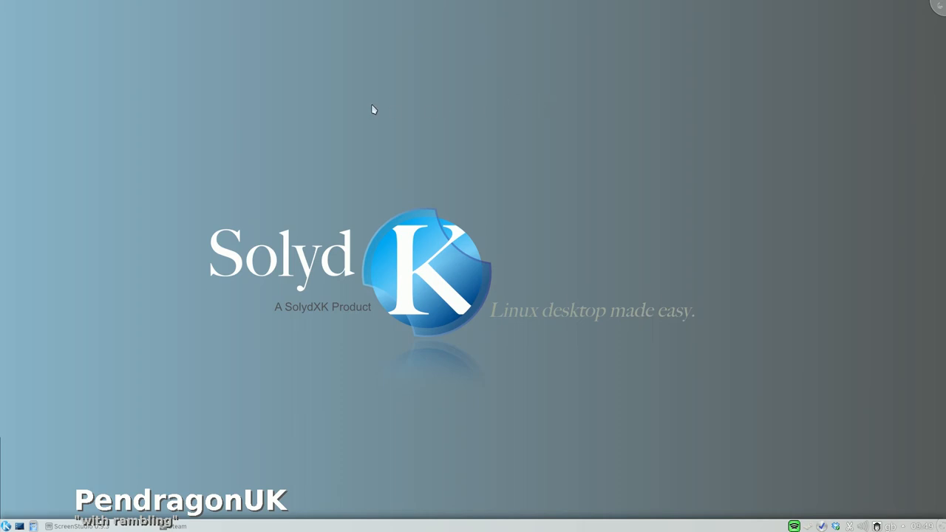
mouse_move(183, 296)
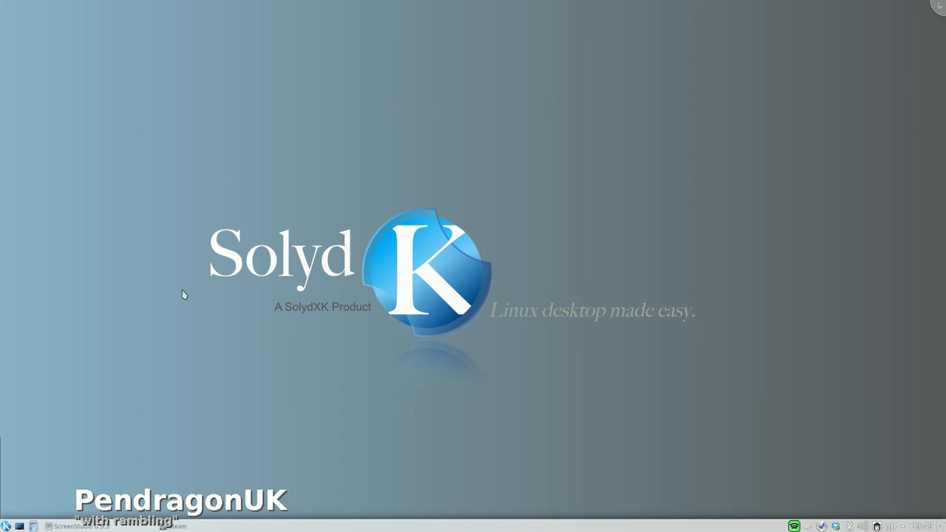
mouse_move(233, 277)
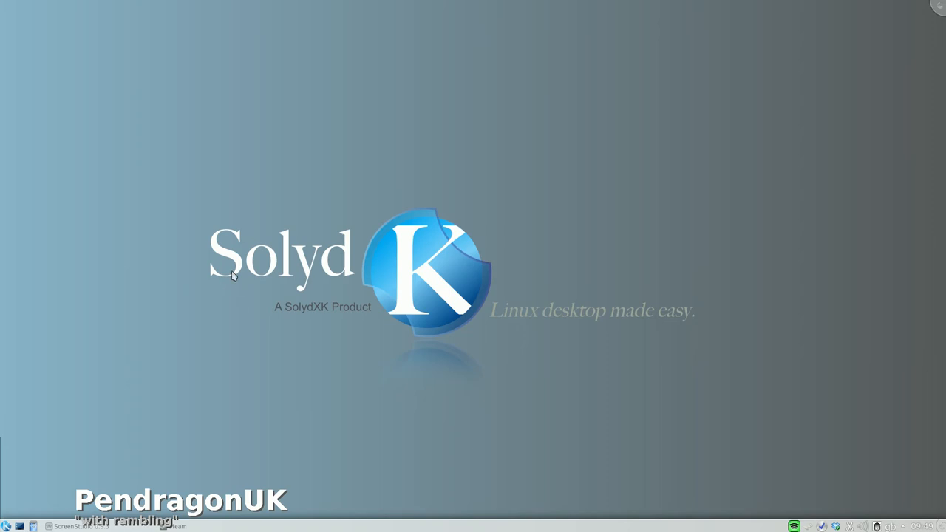
mouse_move(239, 265)
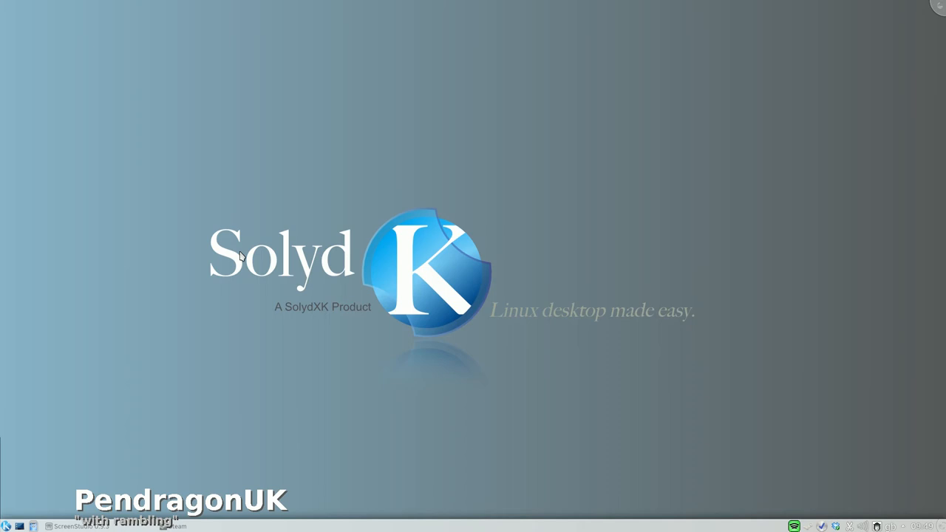
mouse_move(336, 196)
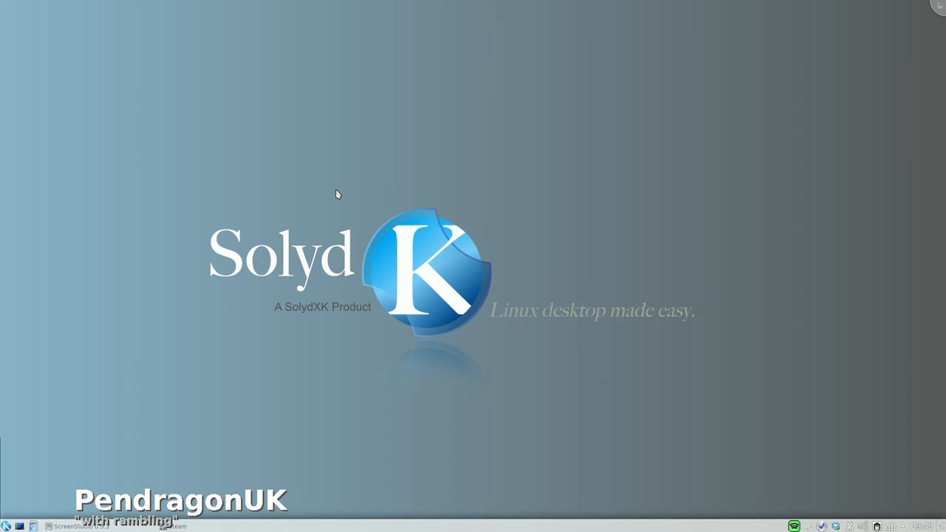
mouse_move(269, 266)
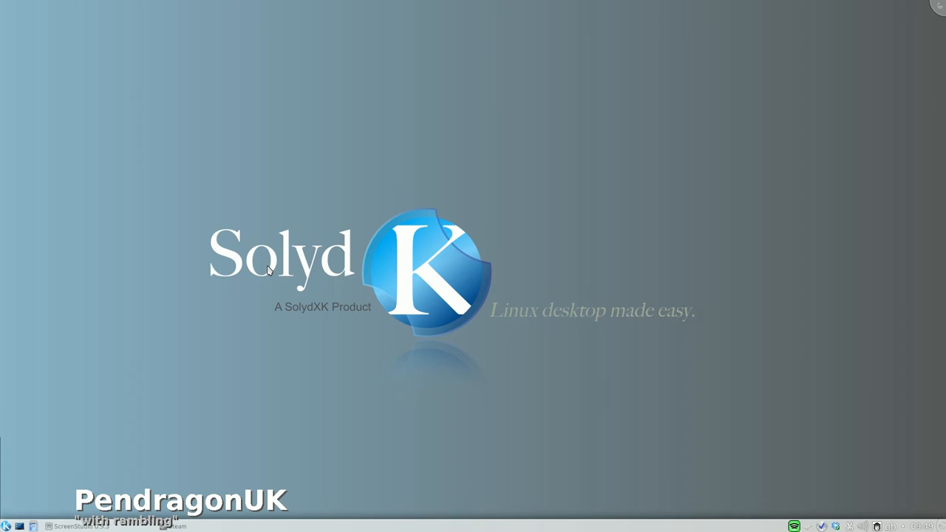
mouse_move(231, 188)
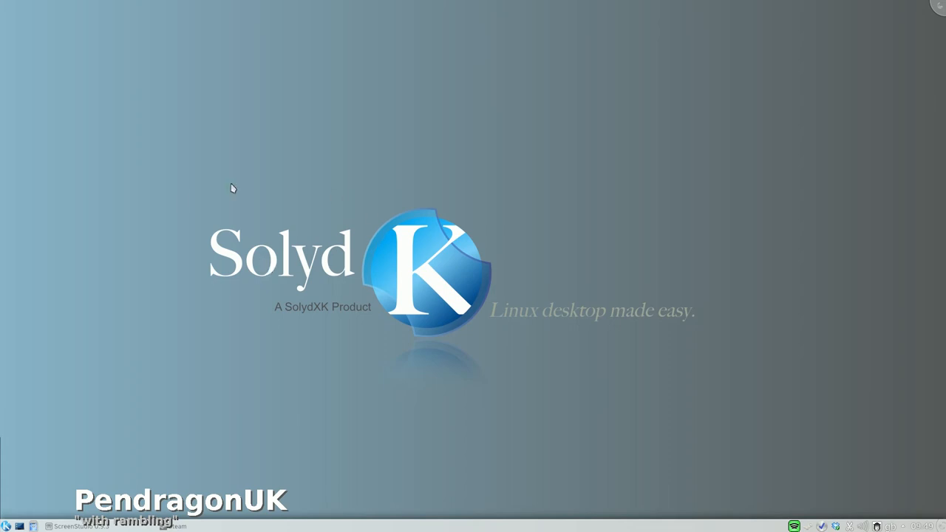
mouse_move(177, 311)
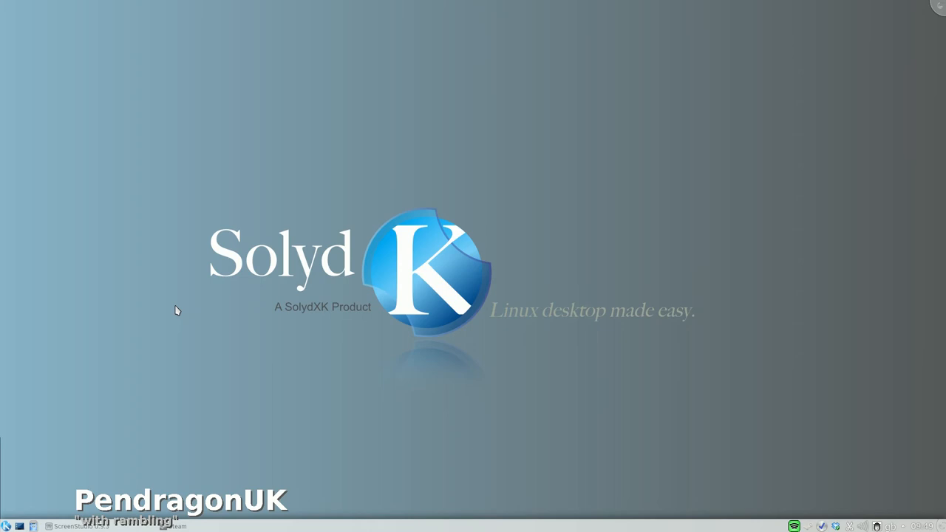
mouse_move(495, 205)
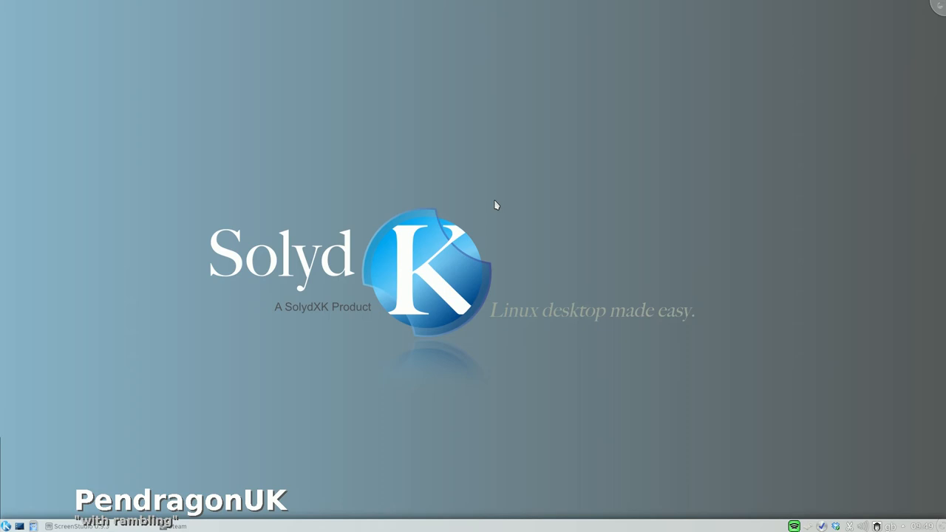
mouse_move(825, 529)
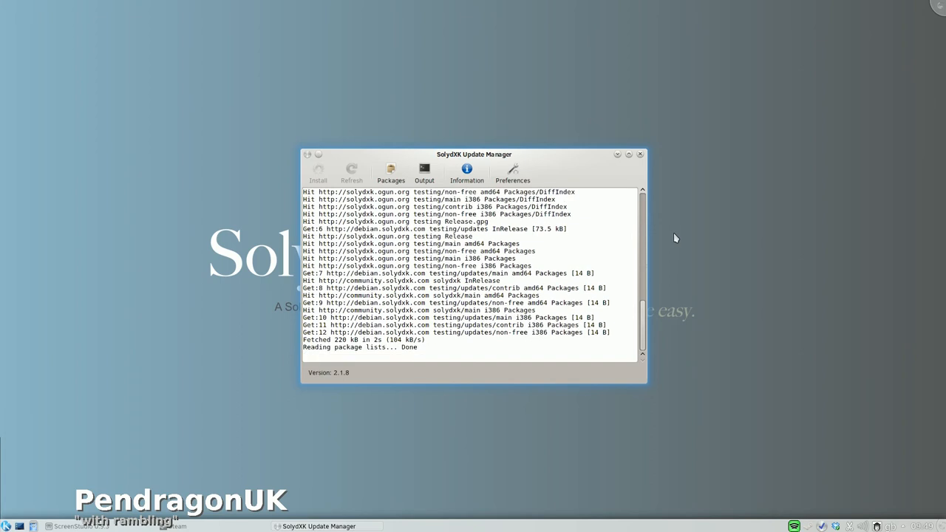
Step: View the package list and update pack info, dismiss the up-to-date notice, and close Update Manager
click(390, 172)
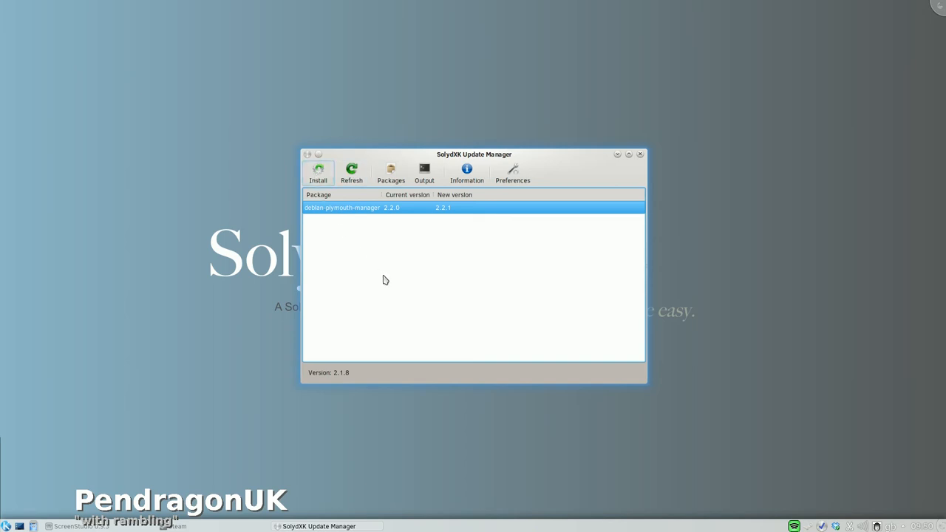
click(318, 173)
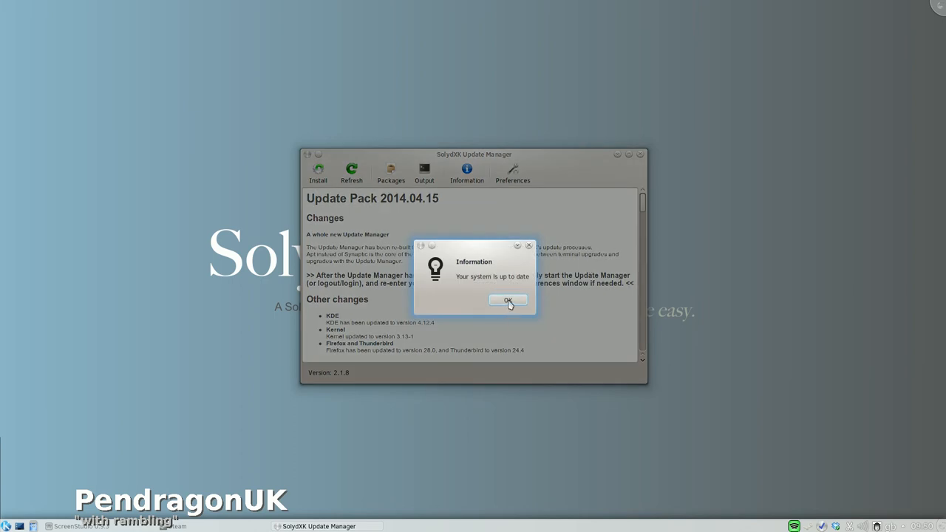
click(509, 302)
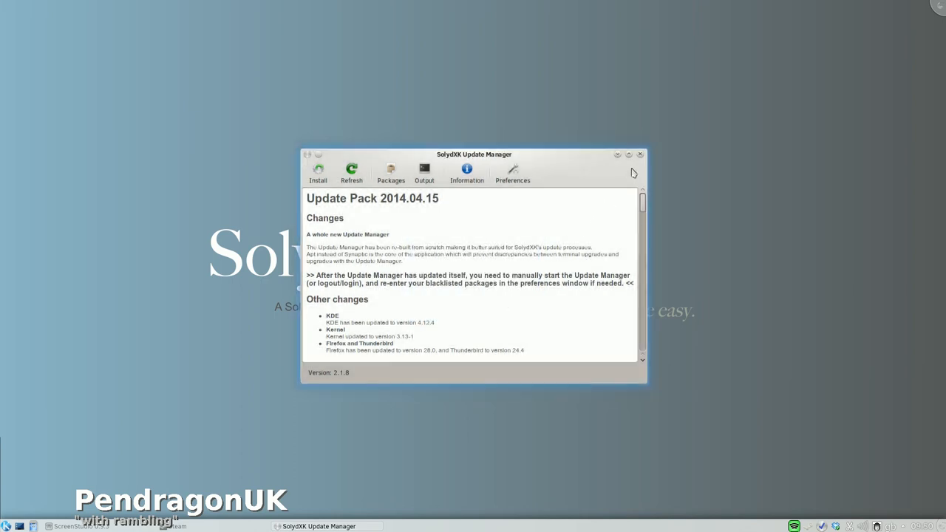
click(641, 155)
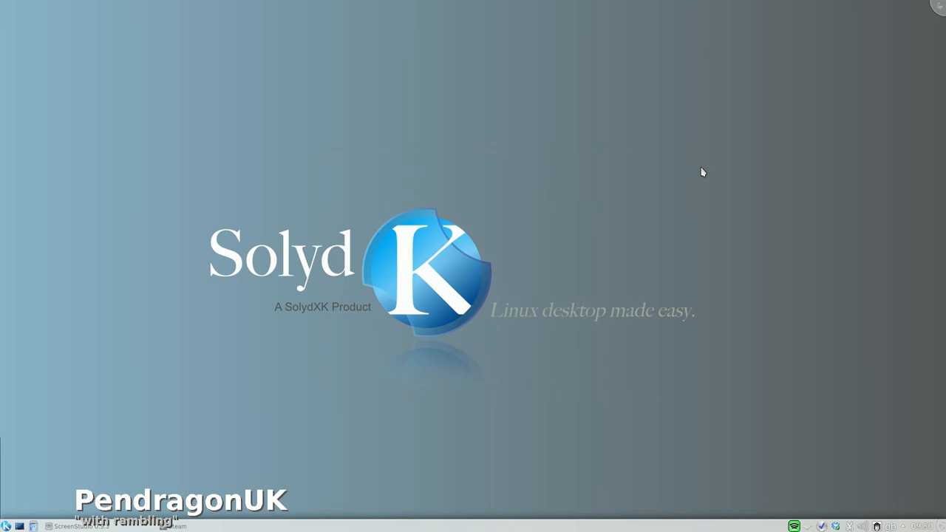
mouse_move(765, 405)
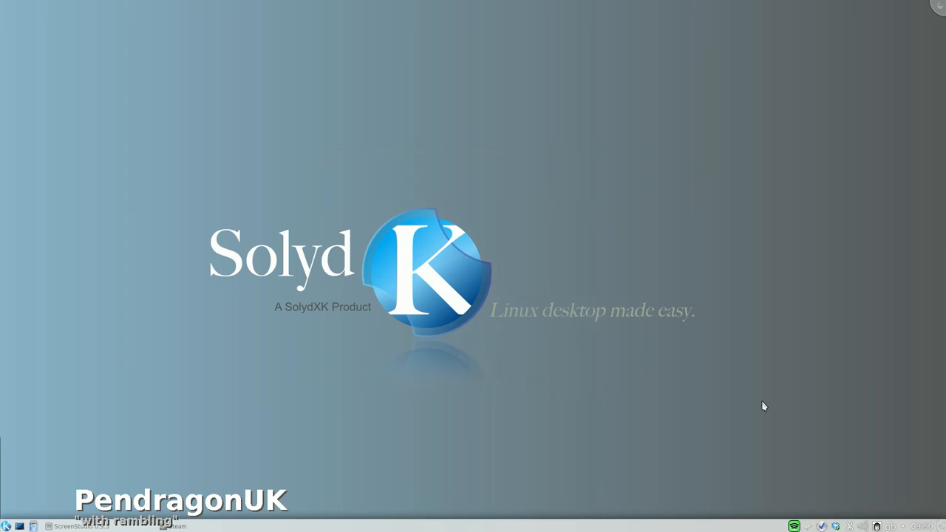
mouse_move(837, 527)
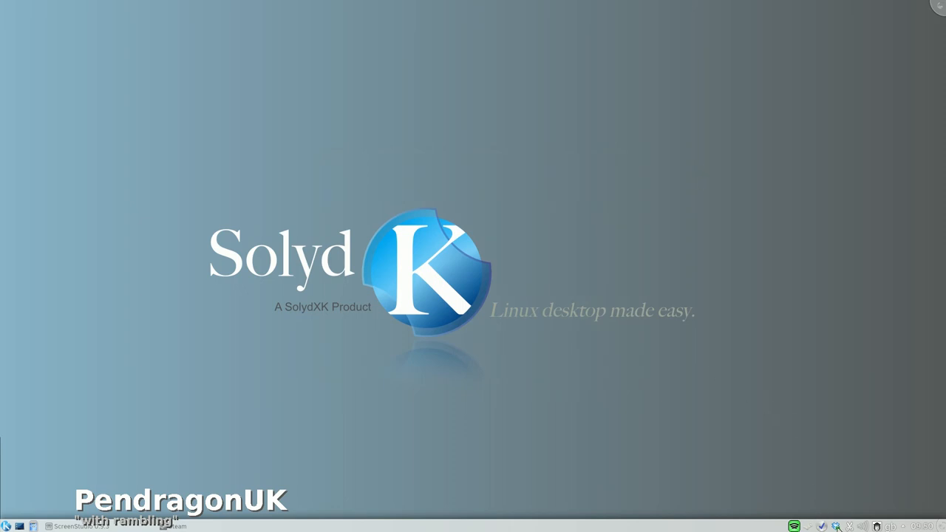
mouse_move(754, 321)
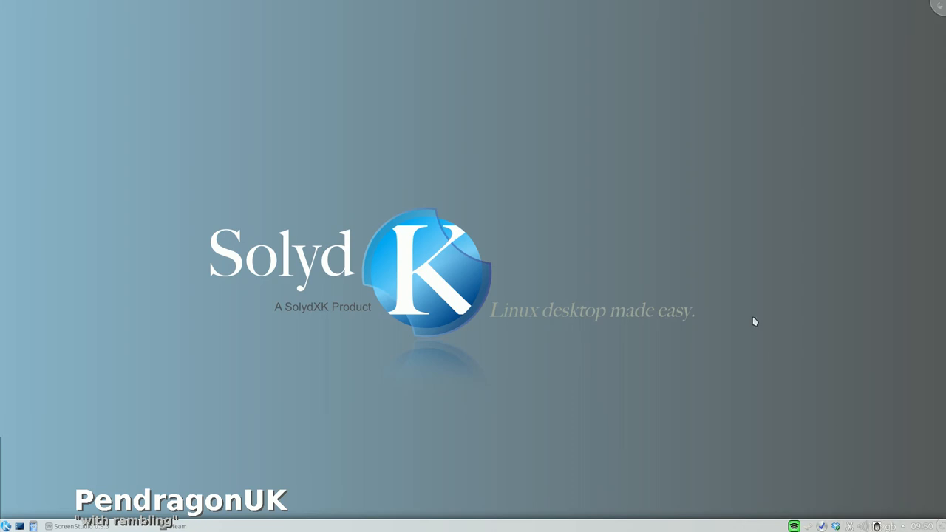
mouse_move(668, 113)
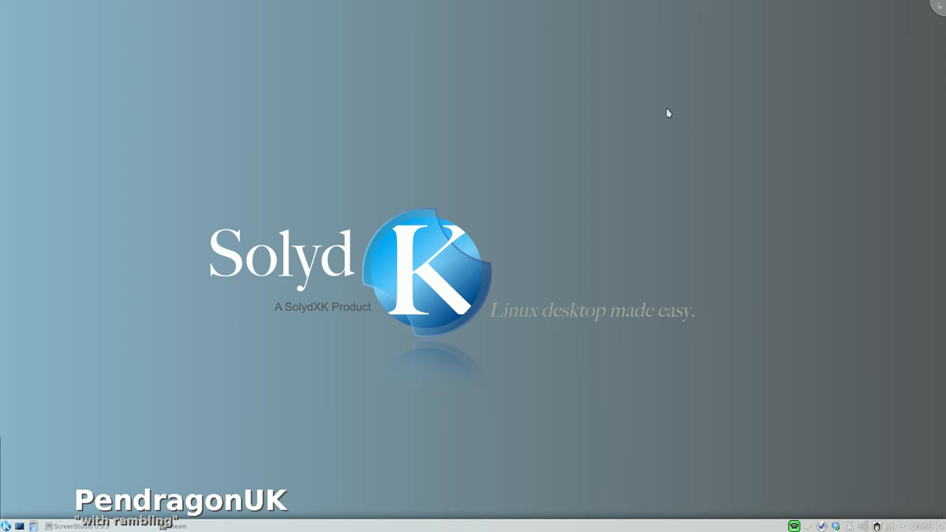
mouse_move(595, 112)
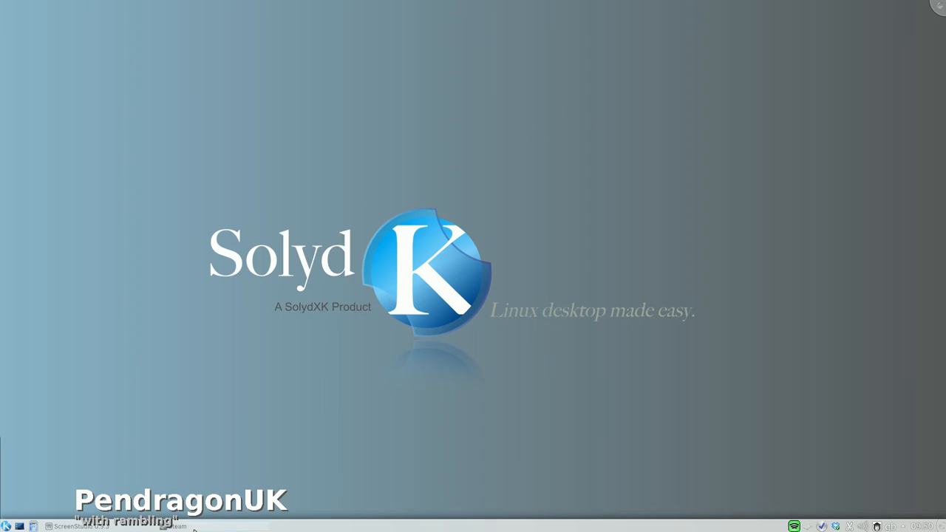
Step: Restore the Steam window from the taskbar
click(174, 527)
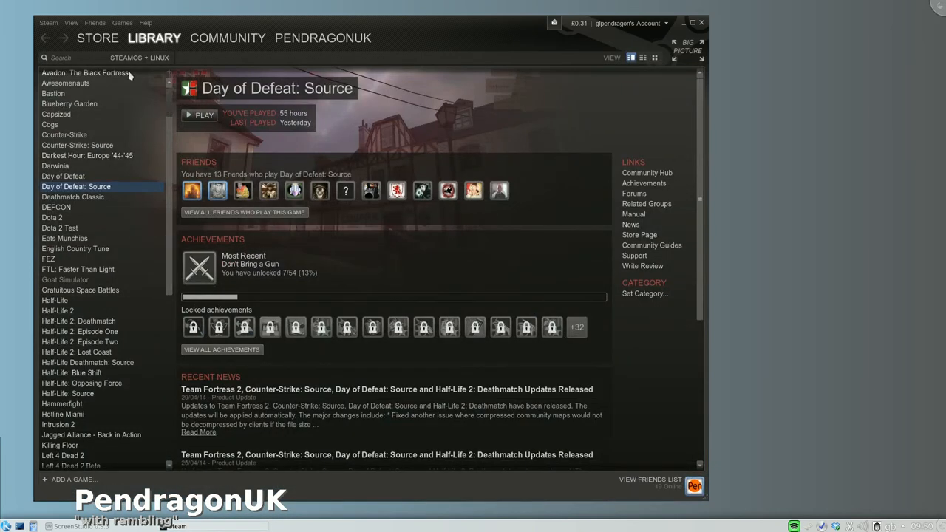
Step: Switch the library filter to All Games and show DayZ's page
click(139, 57)
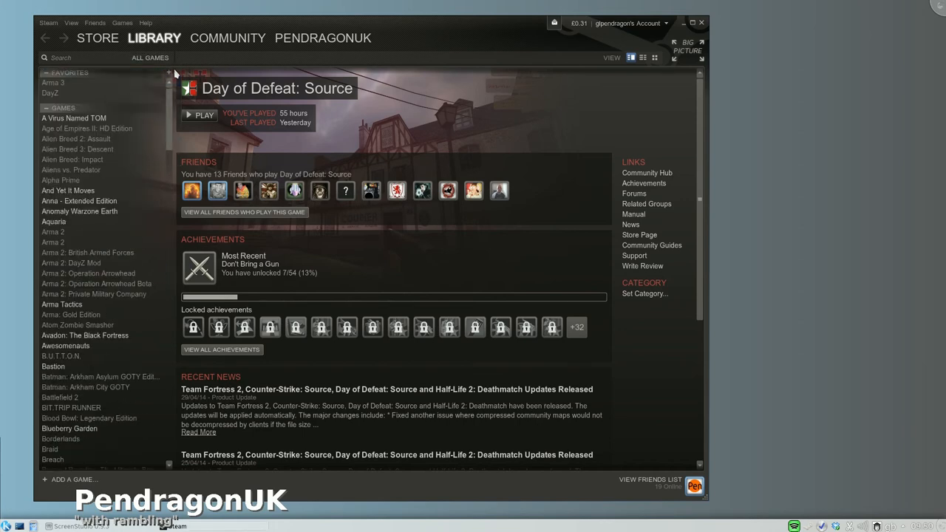
click(51, 92)
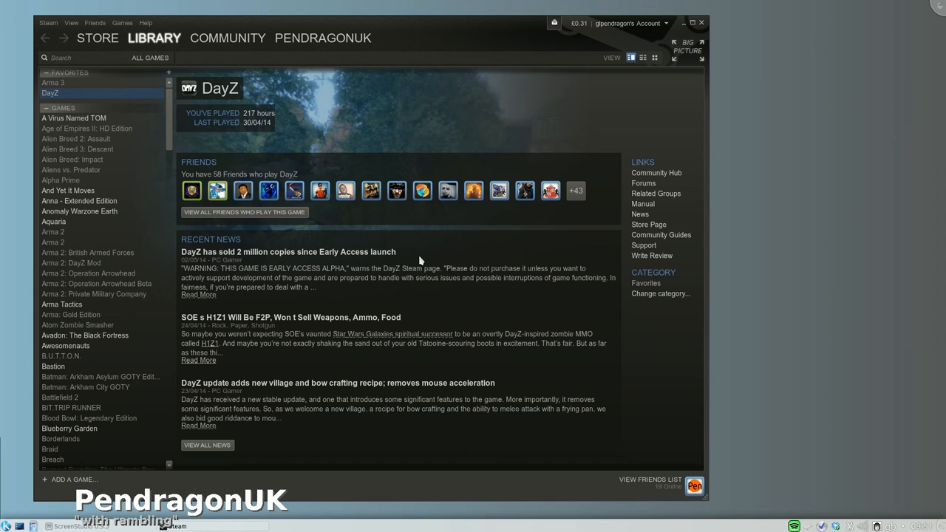
mouse_move(434, 122)
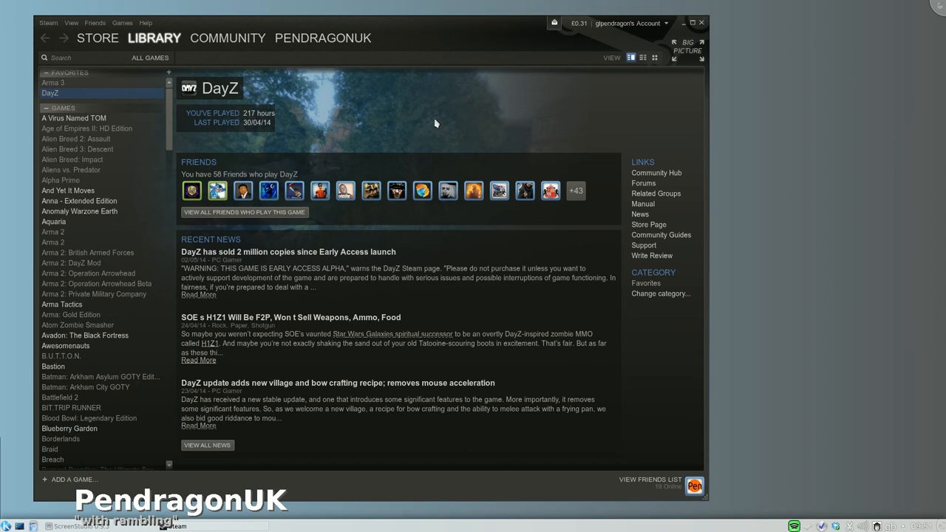
mouse_move(703, 24)
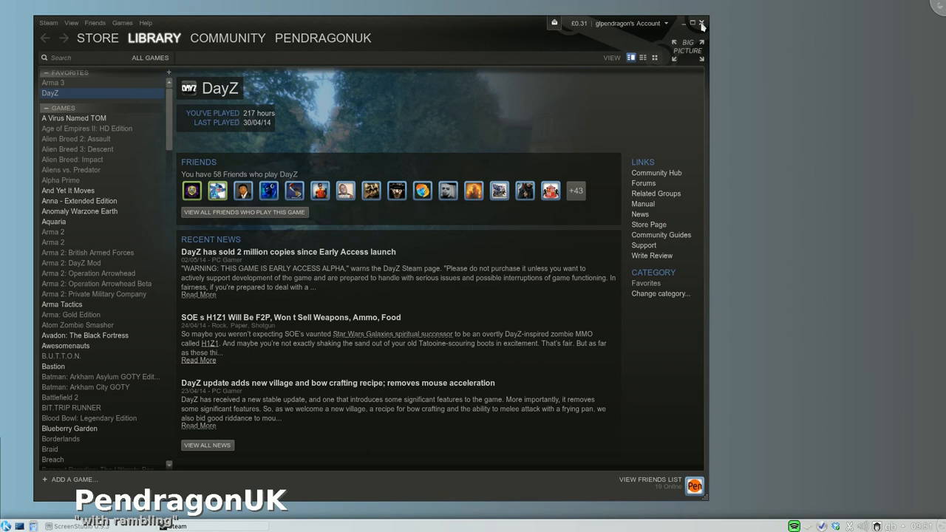
mouse_move(476, 101)
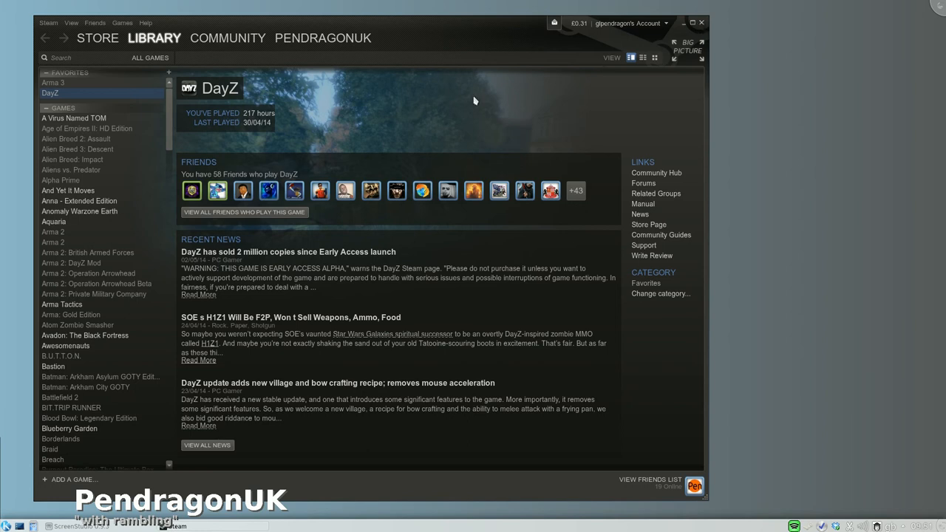
mouse_move(510, 90)
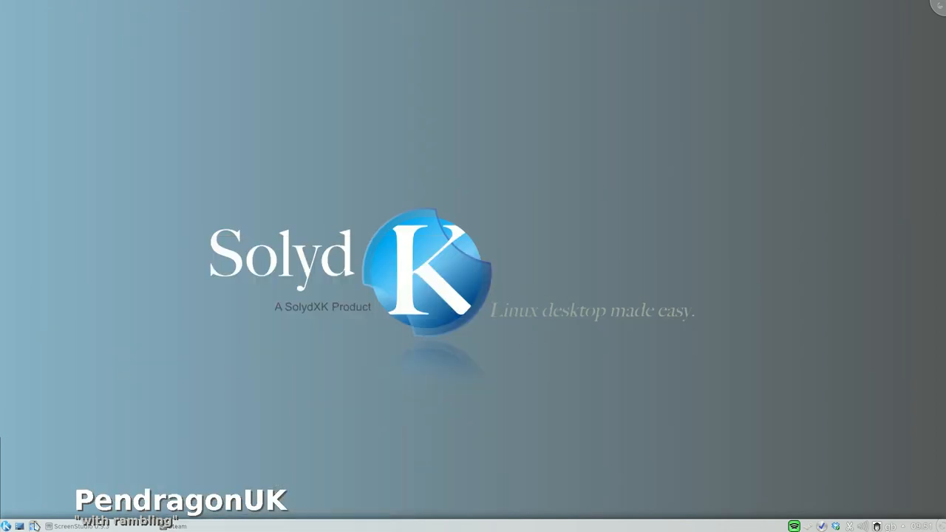
Step: Bring up the application launcher and choose an entry from its menu
click(8, 527)
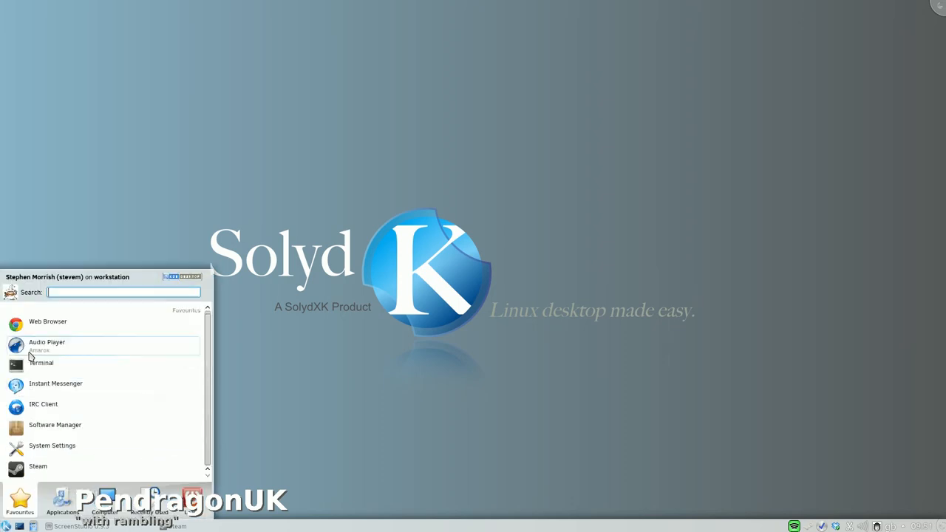
click(47, 320)
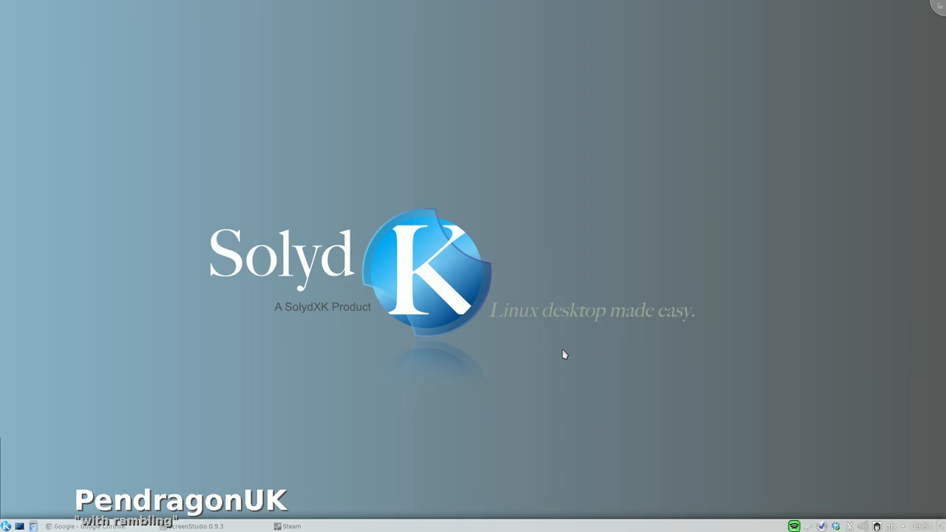
mouse_move(567, 304)
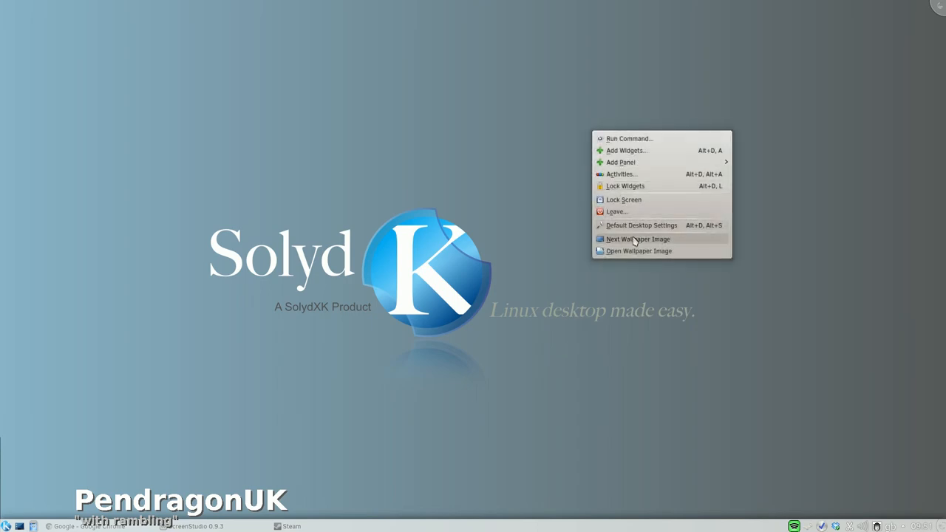
Step: Advance the wallpaper via Next Wallpaper Image from the forest pond through a mountain lake to the red canyon river
click(637, 239)
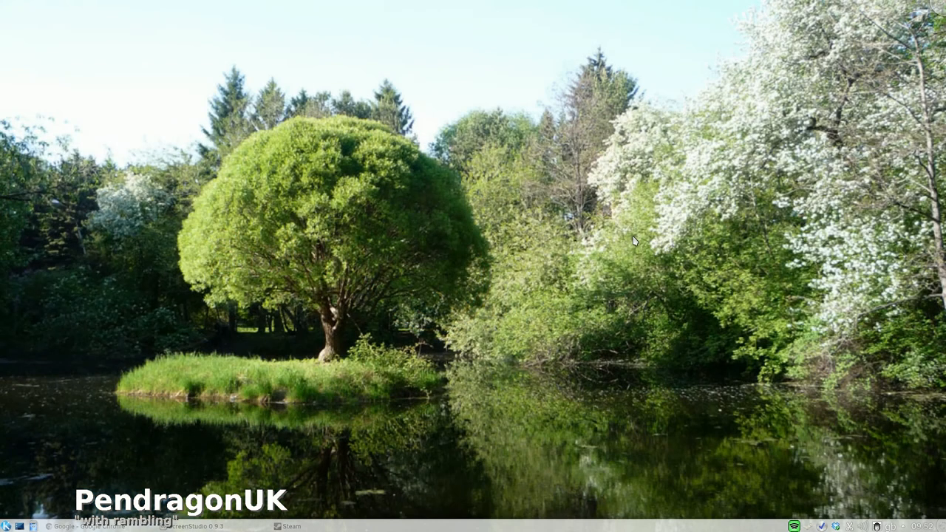
right_click(633, 240)
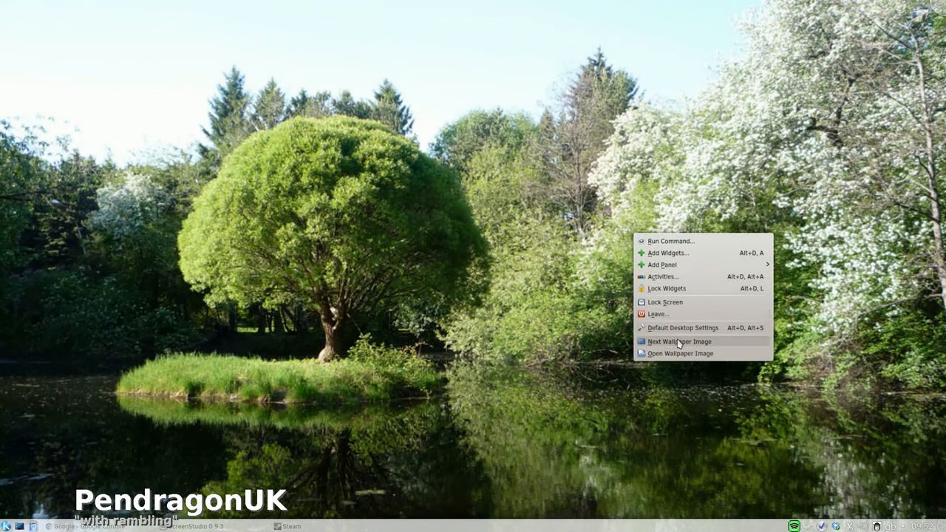
click(679, 341)
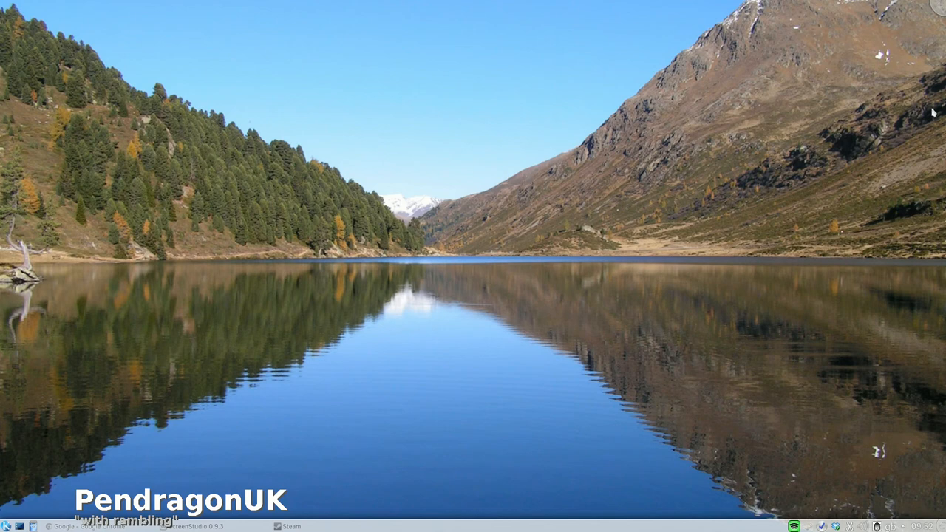
mouse_move(358, 87)
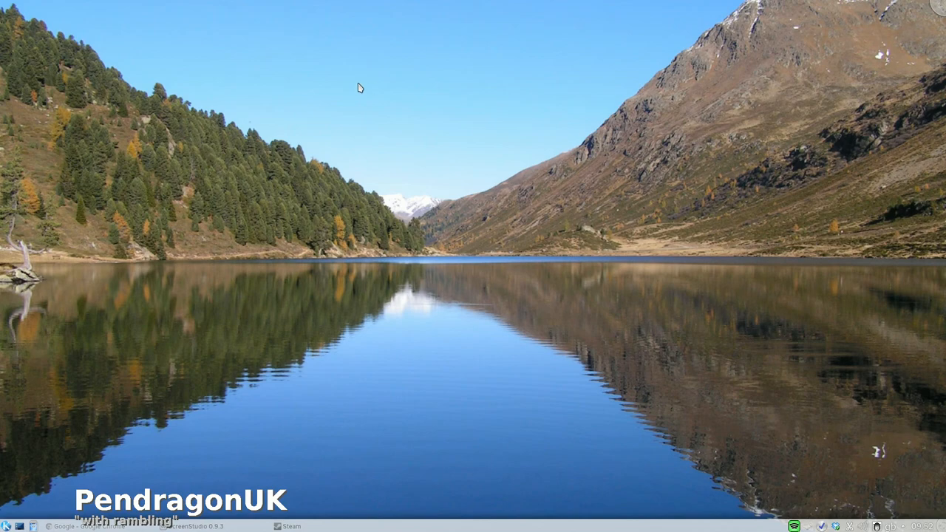
right_click(358, 87)
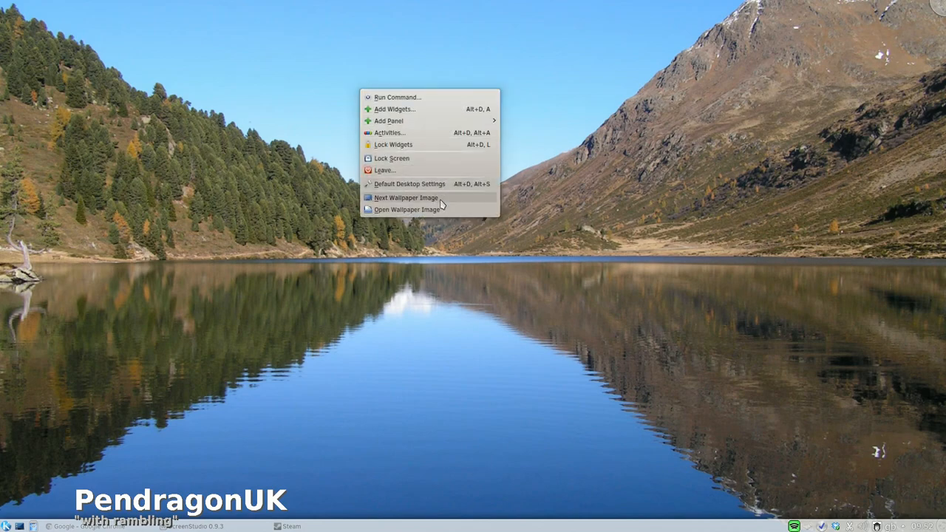
click(406, 198)
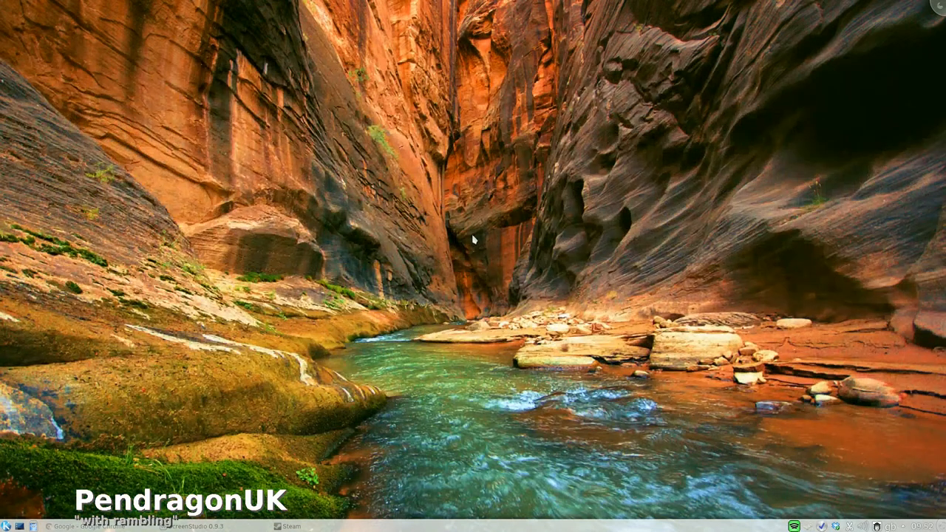
mouse_move(532, 306)
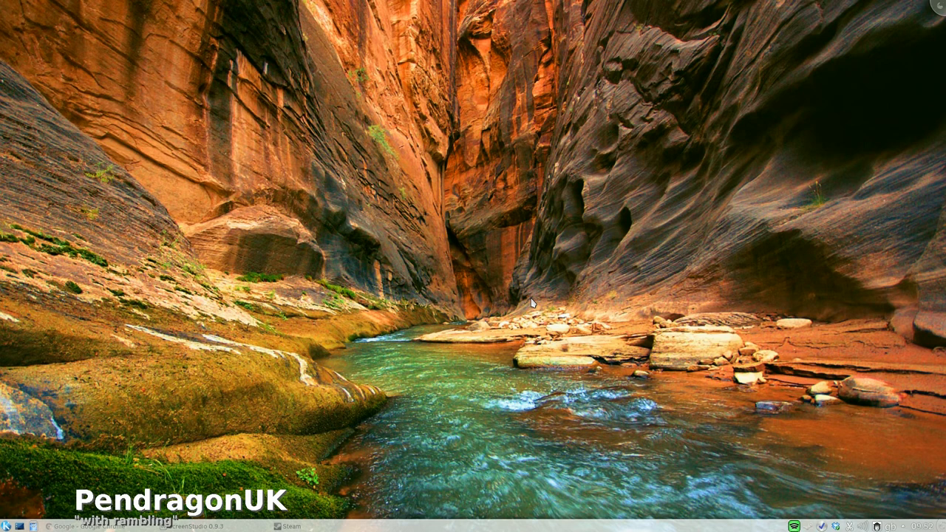
mouse_move(397, 115)
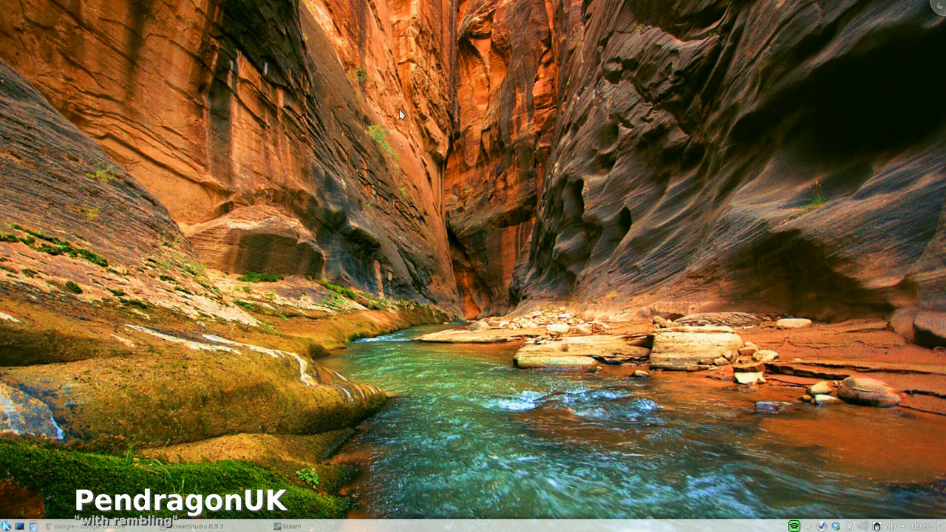
right_click(399, 116)
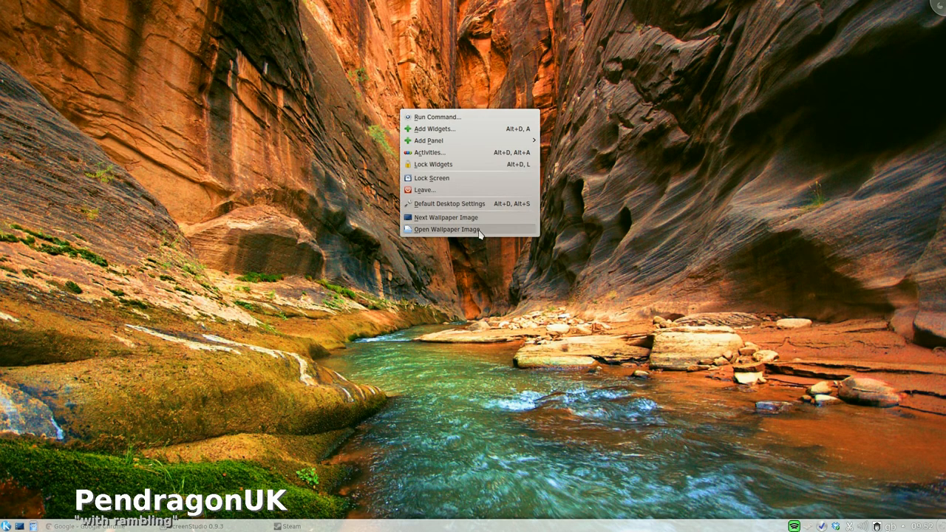
mouse_move(458, 204)
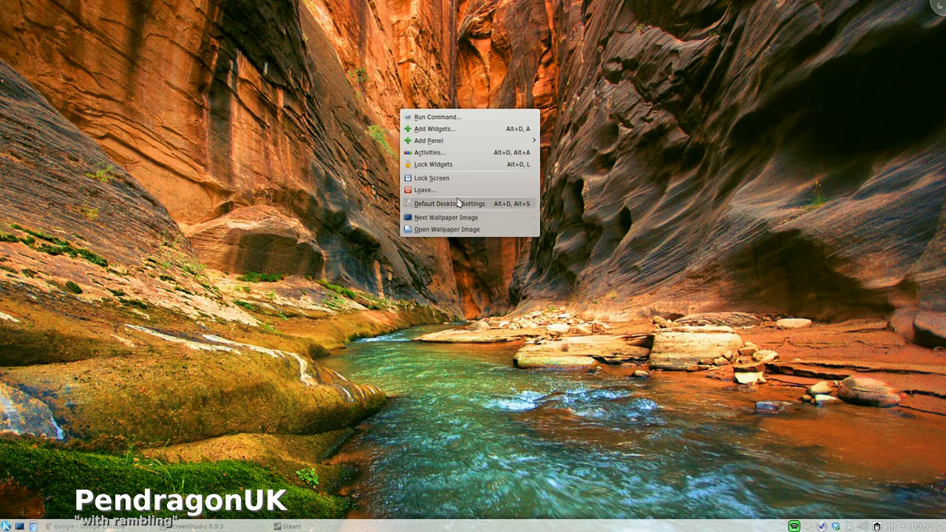
Step: Bring up Default Desktop Settings showing the 30-minute wallpaper slideshow
click(445, 204)
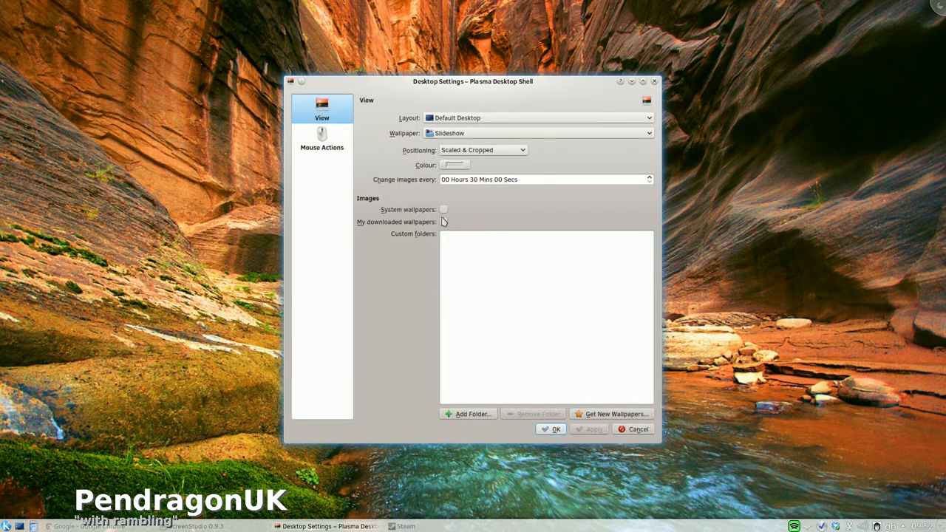
mouse_move(450, 204)
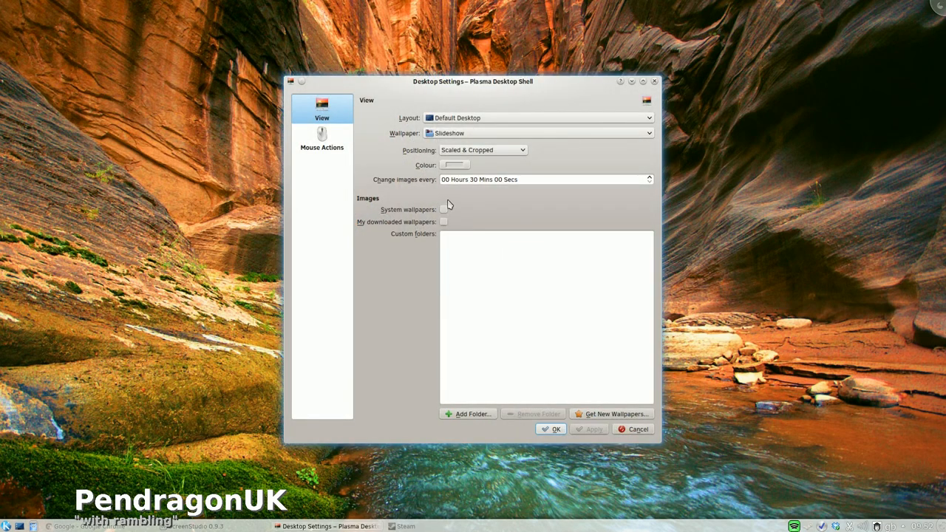
mouse_move(465, 195)
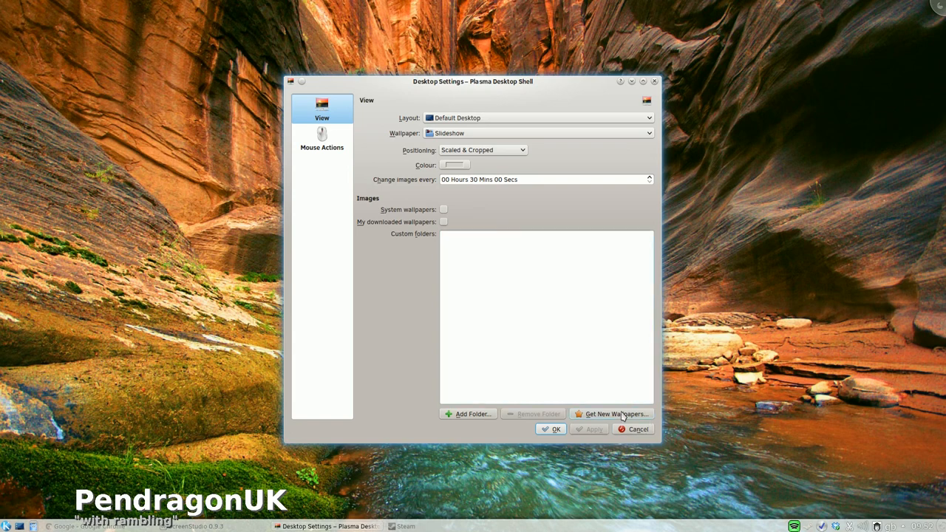
Step: From Get New Wallpapers, install the Forest wallpaper and close the download list
click(612, 414)
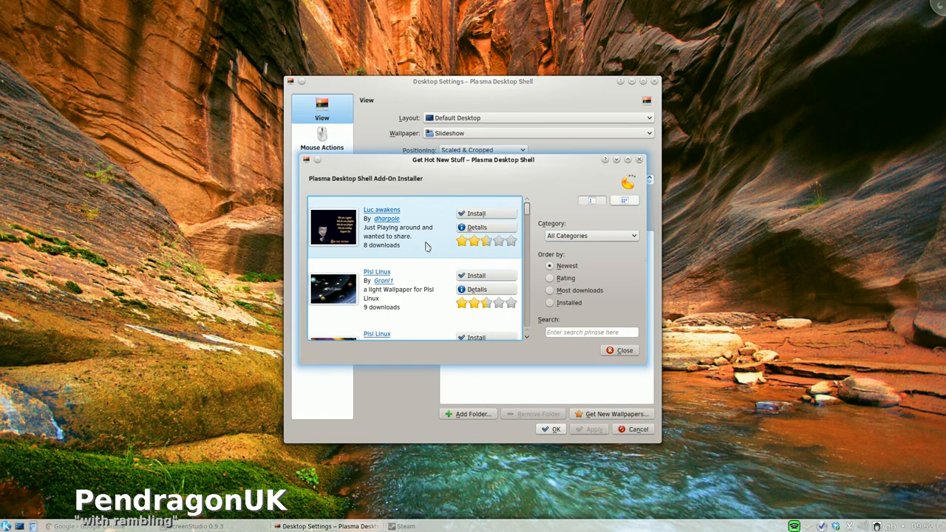
scroll(down, 3)
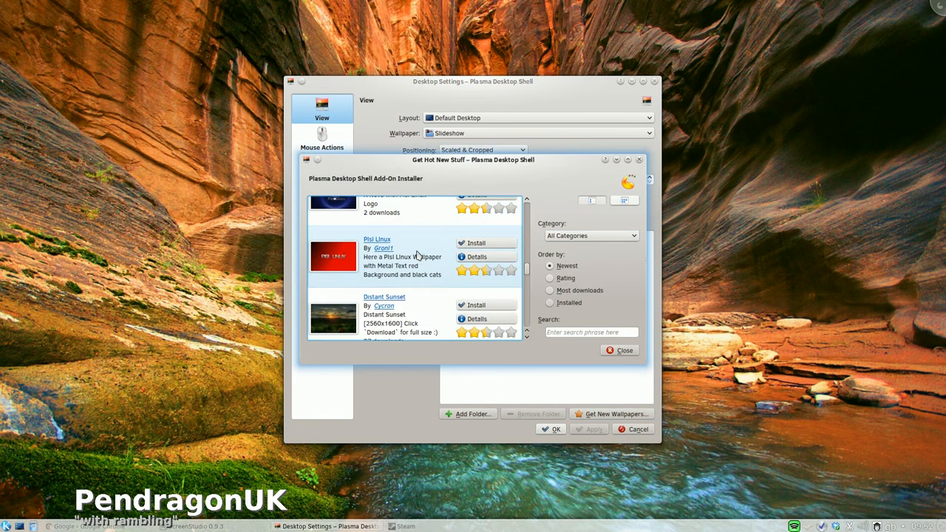
scroll(down, 3)
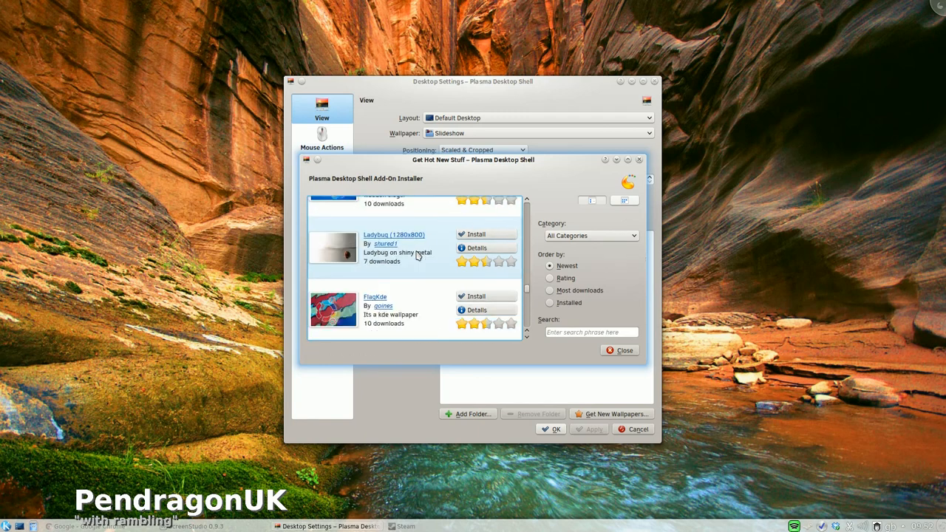
scroll(down, 3)
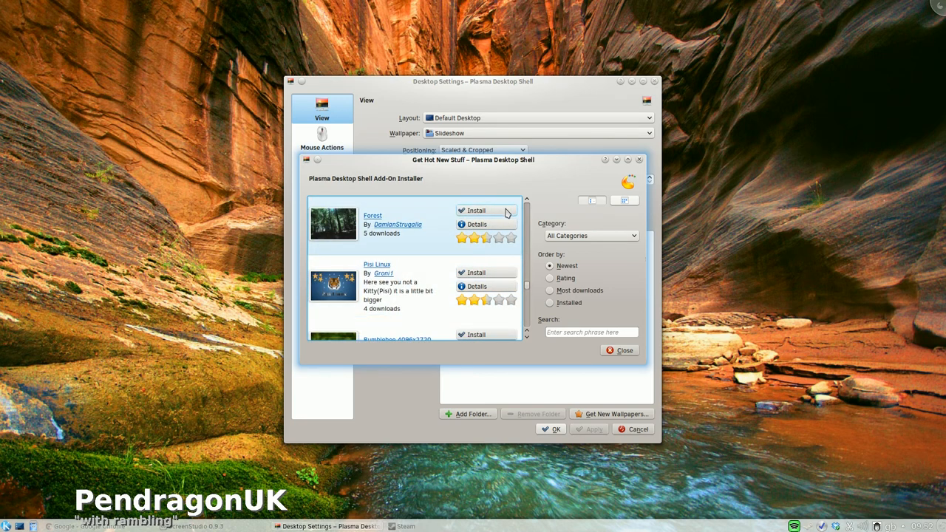
click(479, 210)
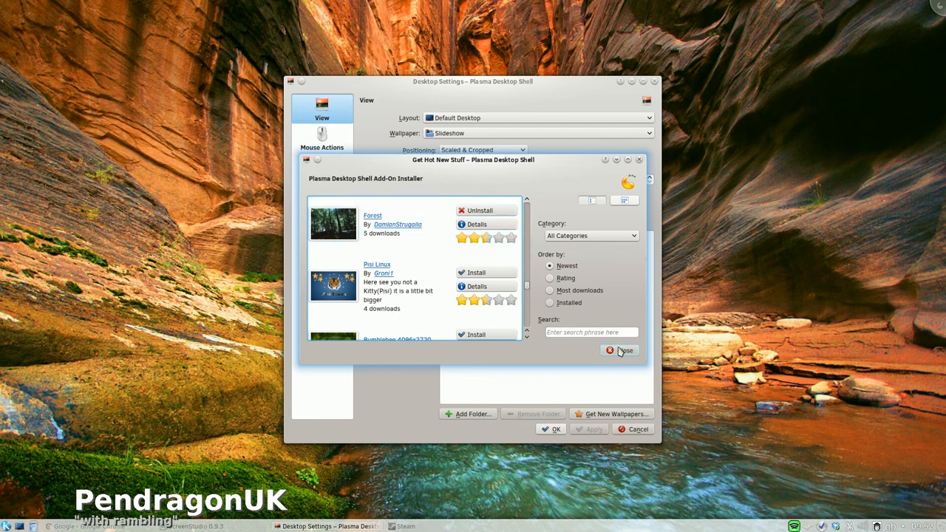
click(624, 349)
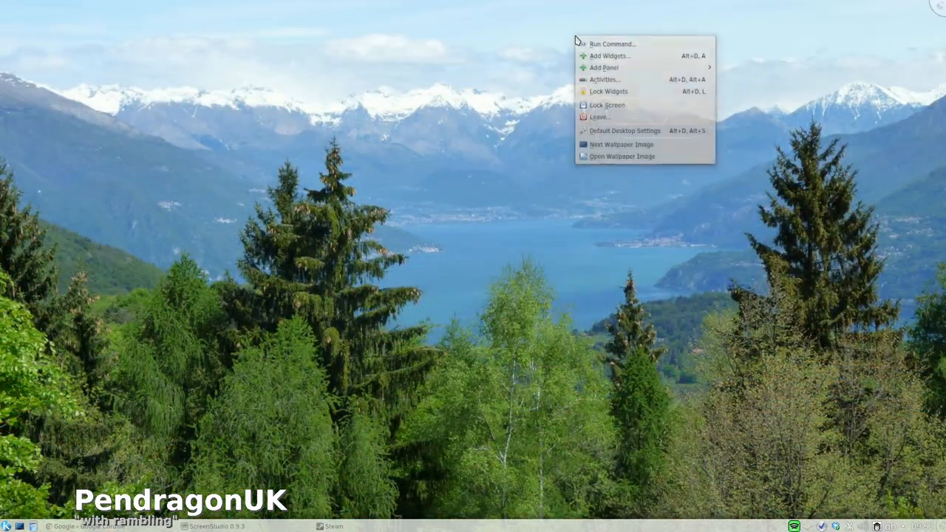
mouse_move(621, 145)
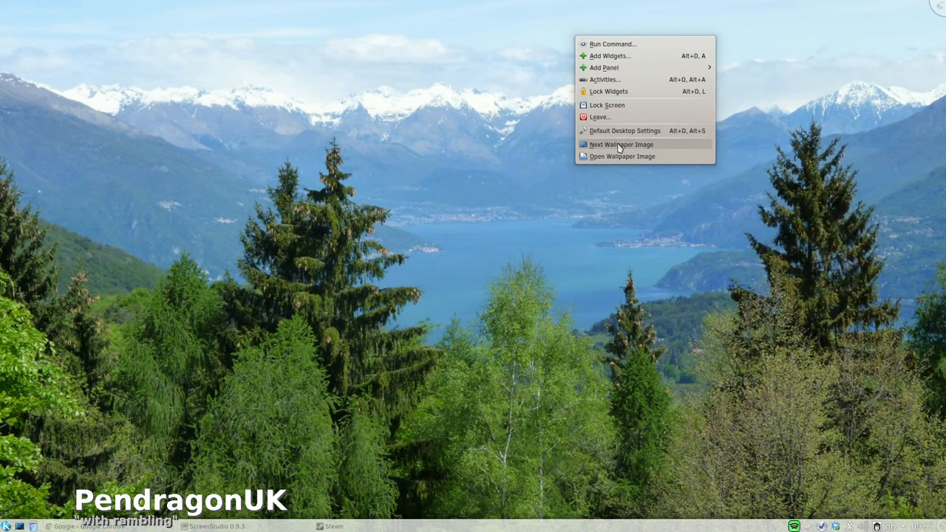
Step: Switch to the frosty tree-lined lane wallpaper, then search Google for 'solydxk' in Chrome
click(621, 145)
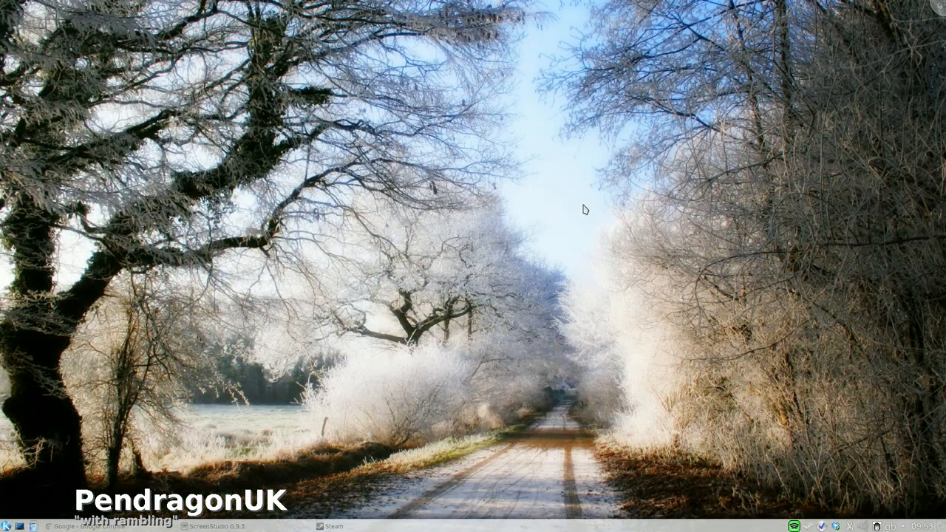
mouse_move(213, 119)
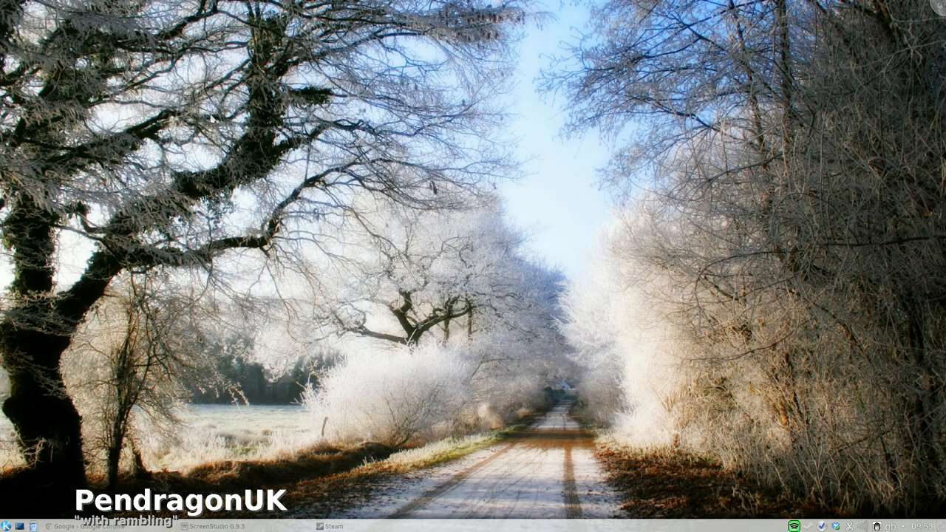
mouse_move(405, 204)
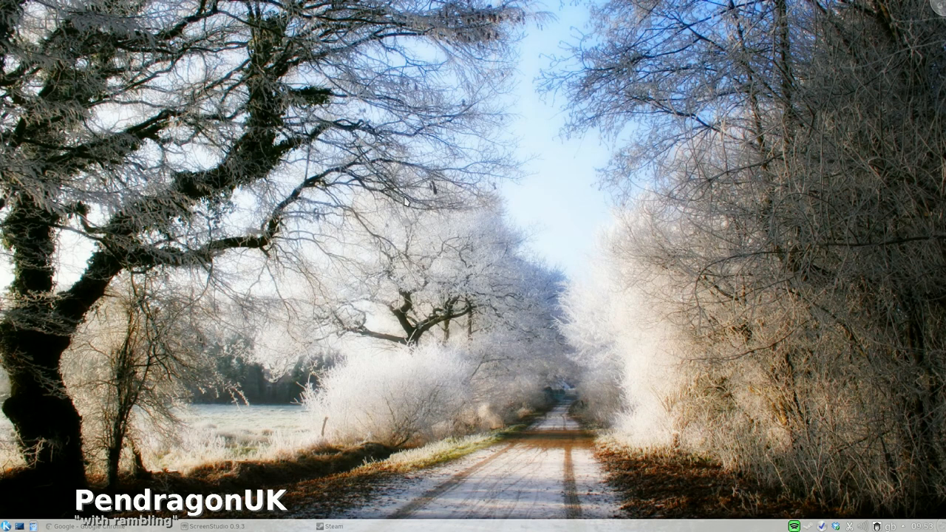
mouse_move(377, 337)
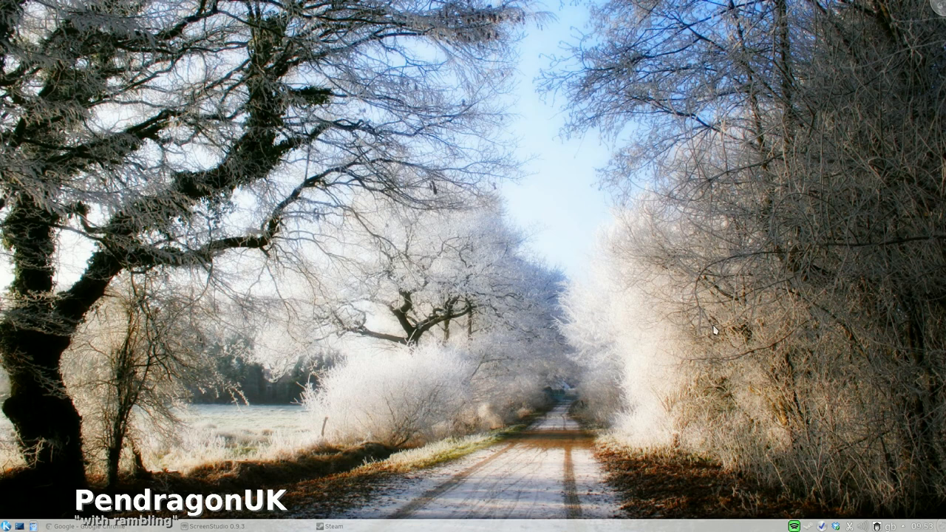
mouse_move(582, 287)
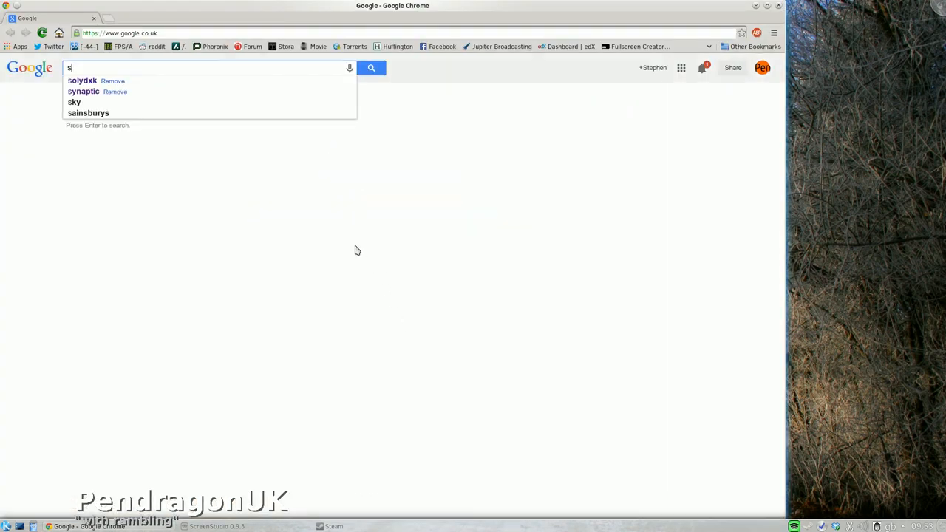
text(oly)
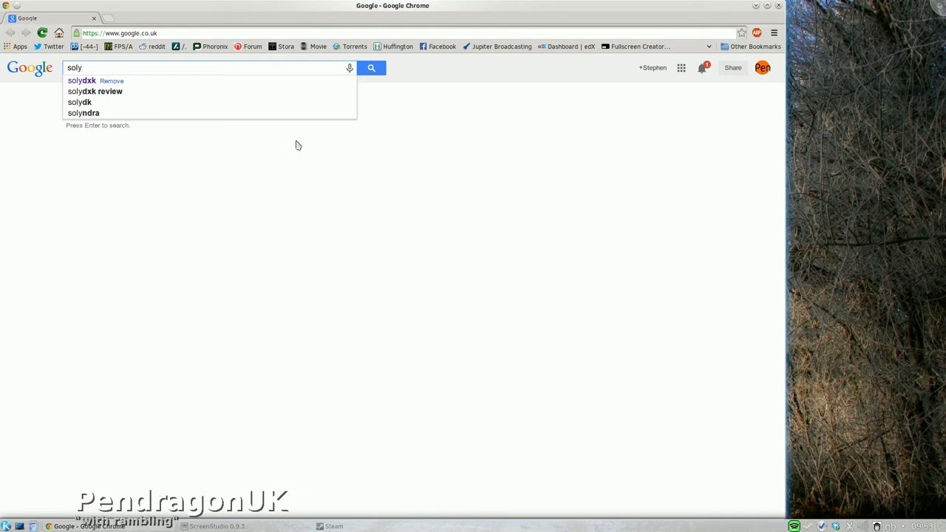
click(81, 80)
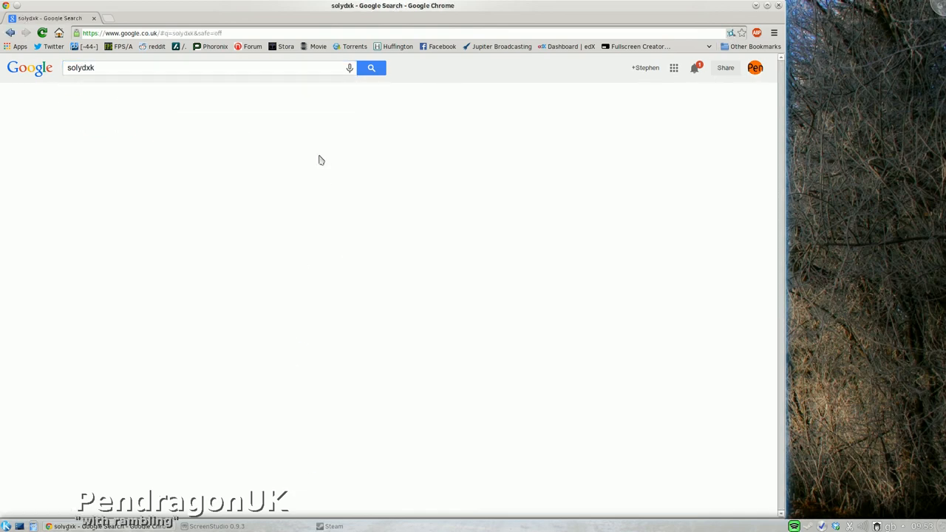